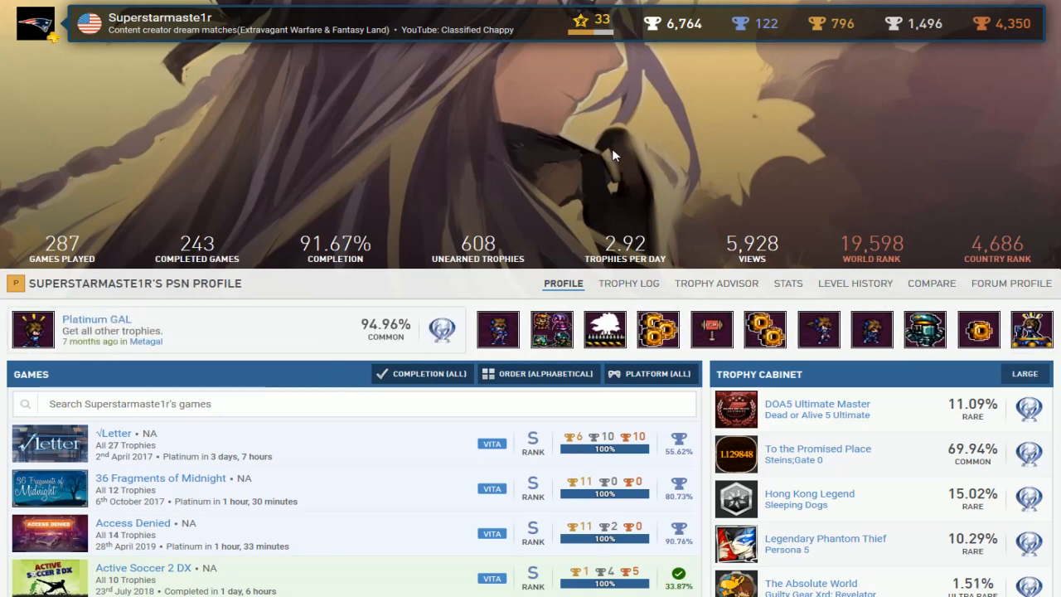
mouse_move(507, 186)
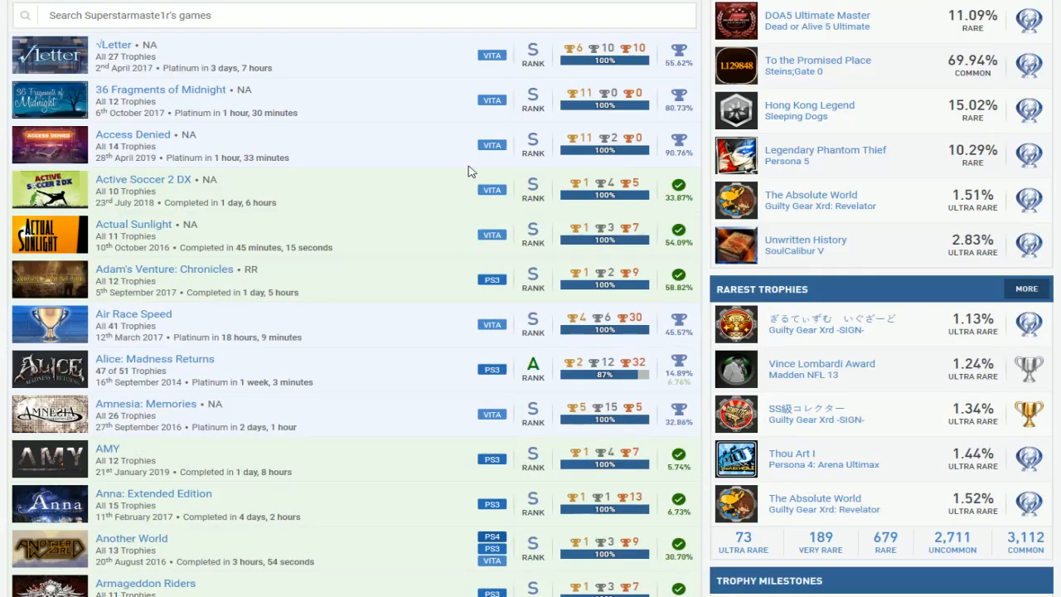
mouse_move(398, 149)
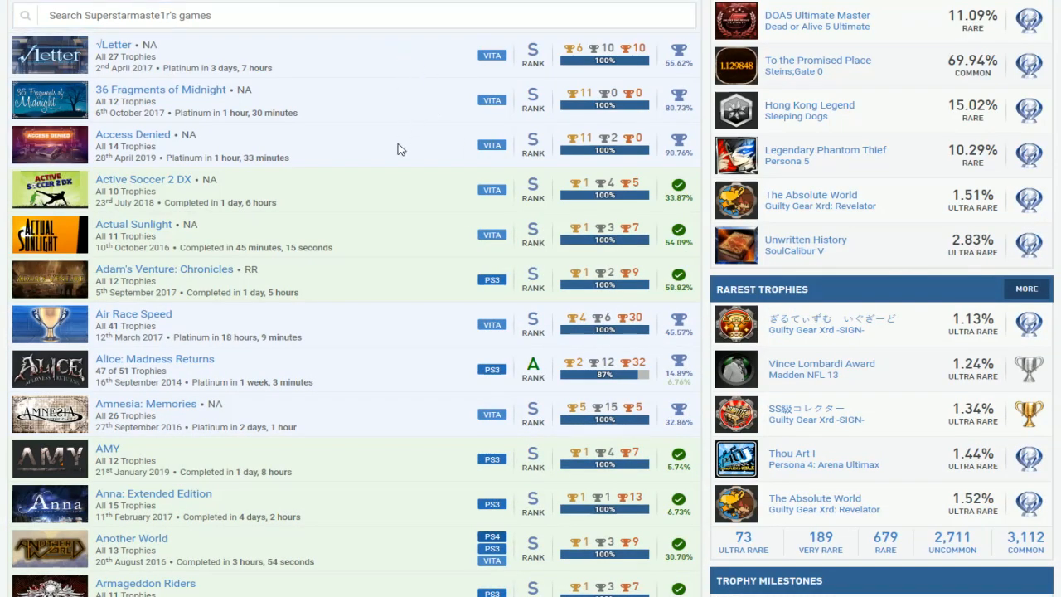
Scroll the games list through the D titles to Dying: Reborn, noting Dragon's Crown and Duke Nukem Forever incomplete
scroll(down, 3)
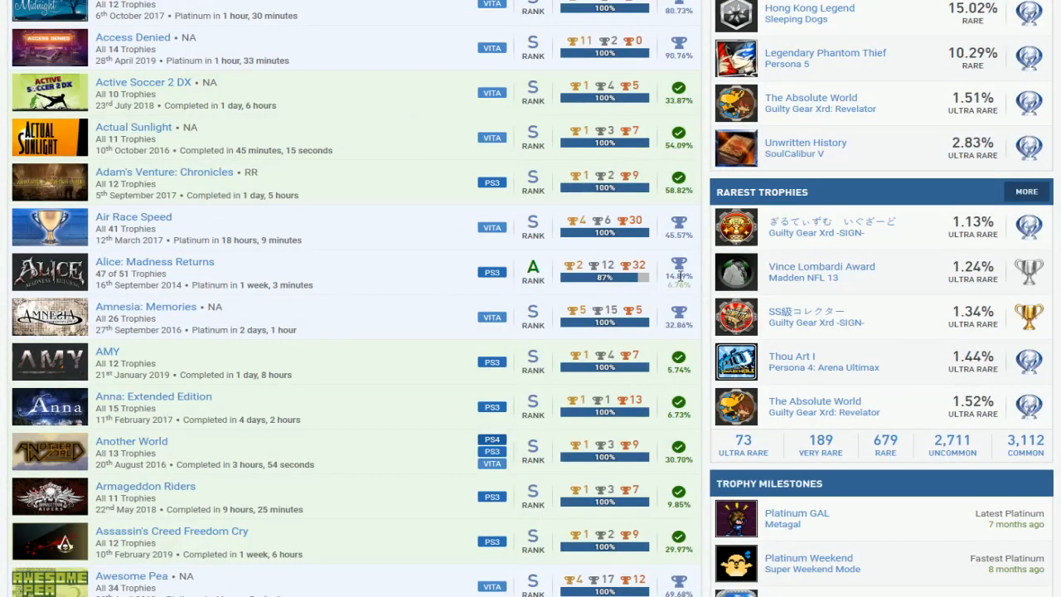
scroll(down, 3)
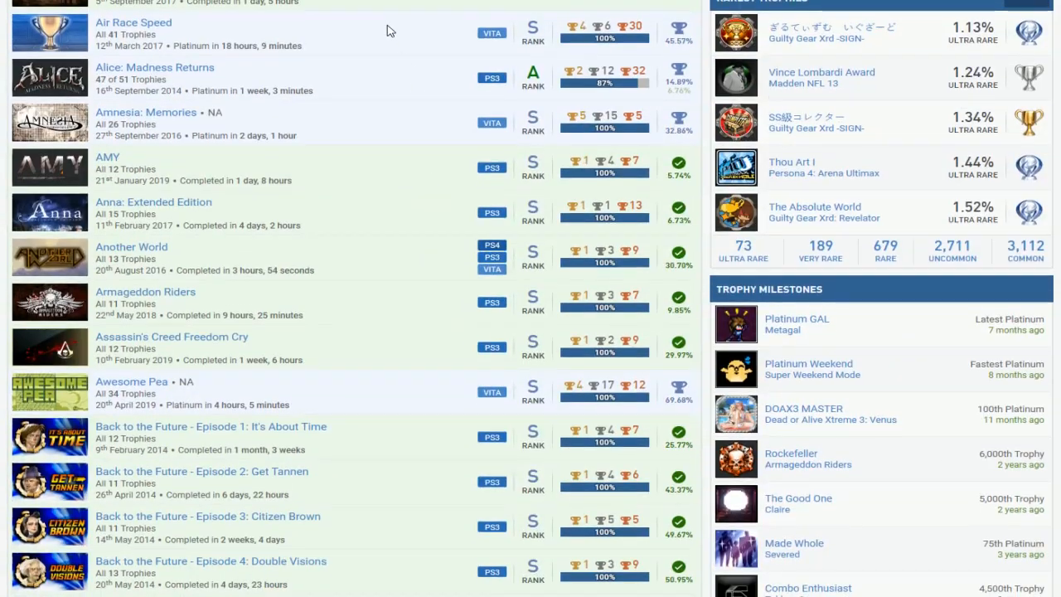
scroll(down, 3)
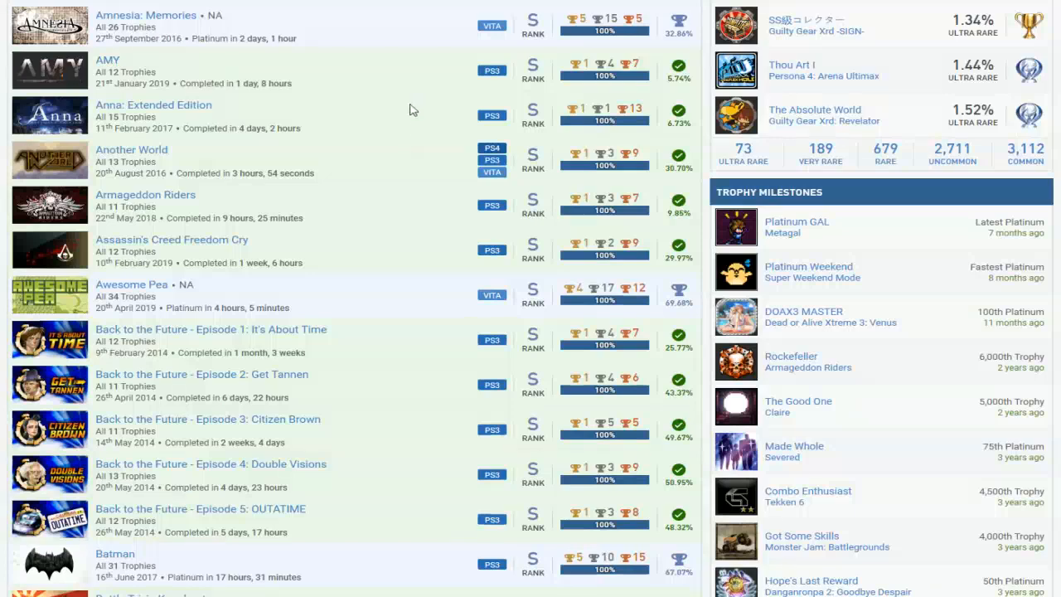
mouse_move(313, 250)
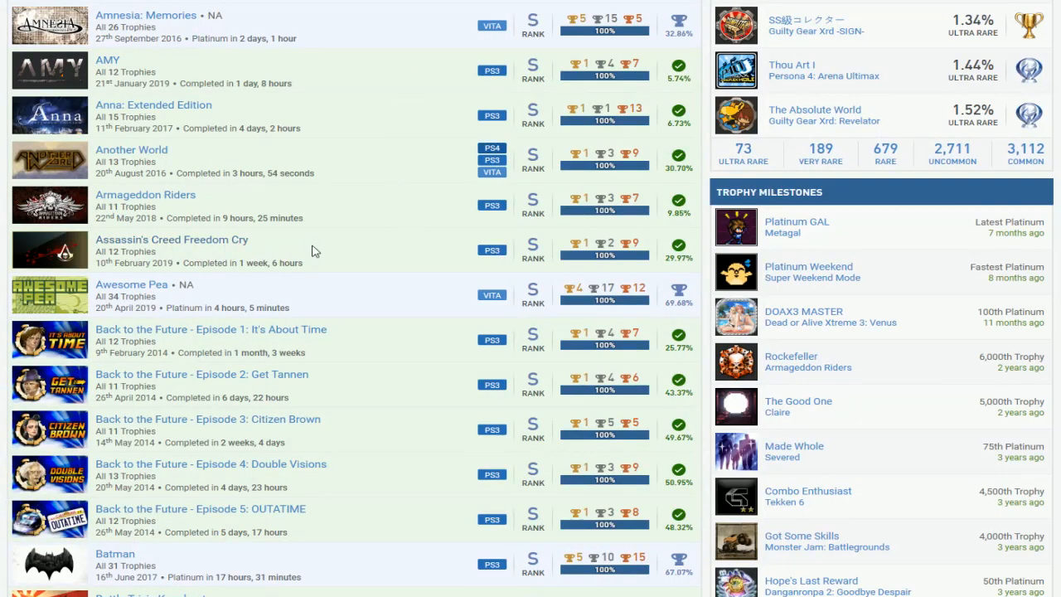
scroll(down, 3)
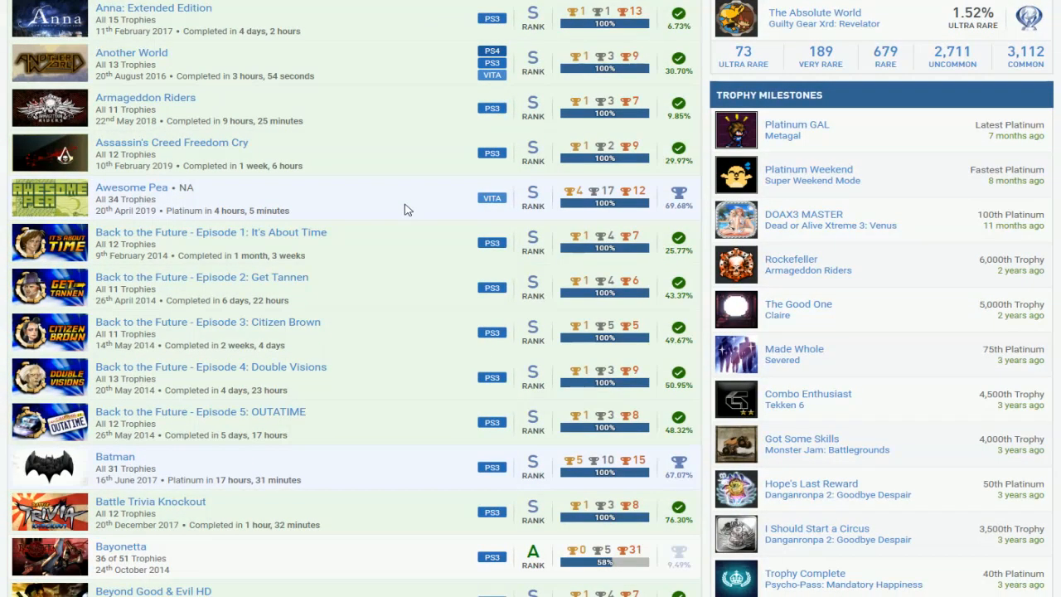
scroll(down, 3)
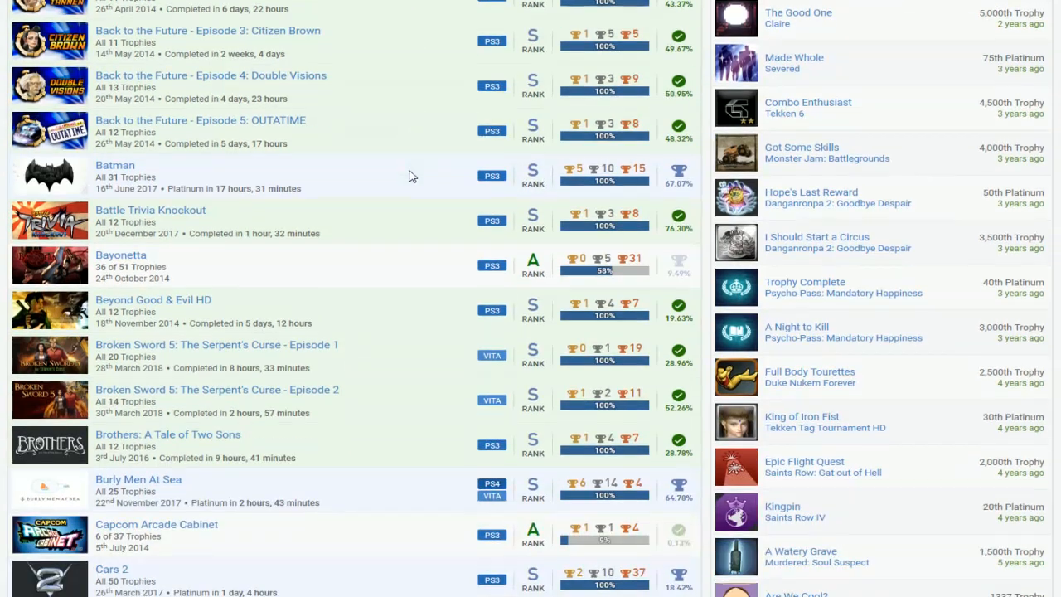
mouse_move(609, 214)
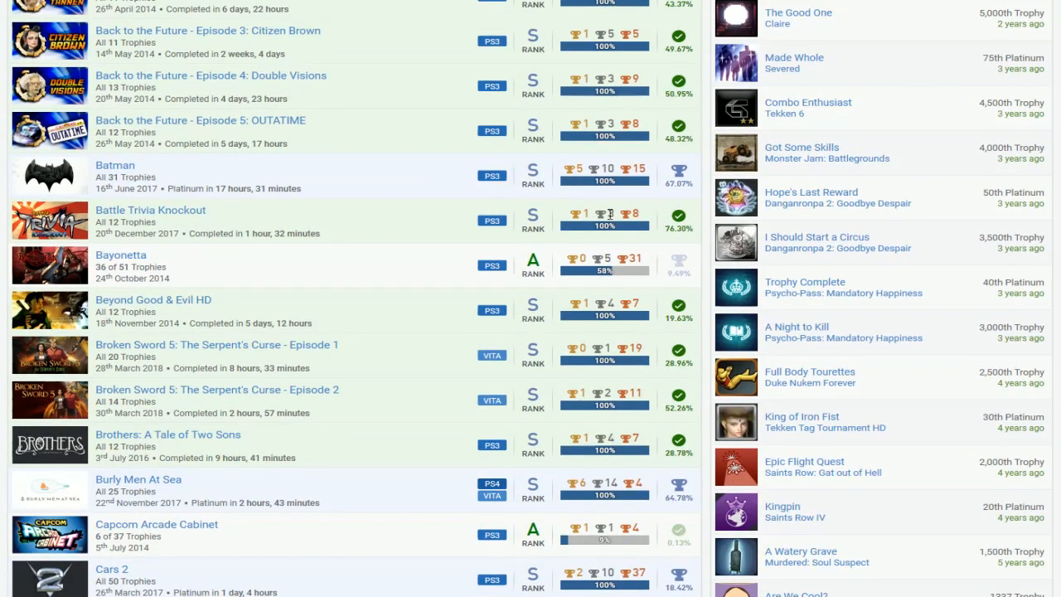
scroll(down, 3)
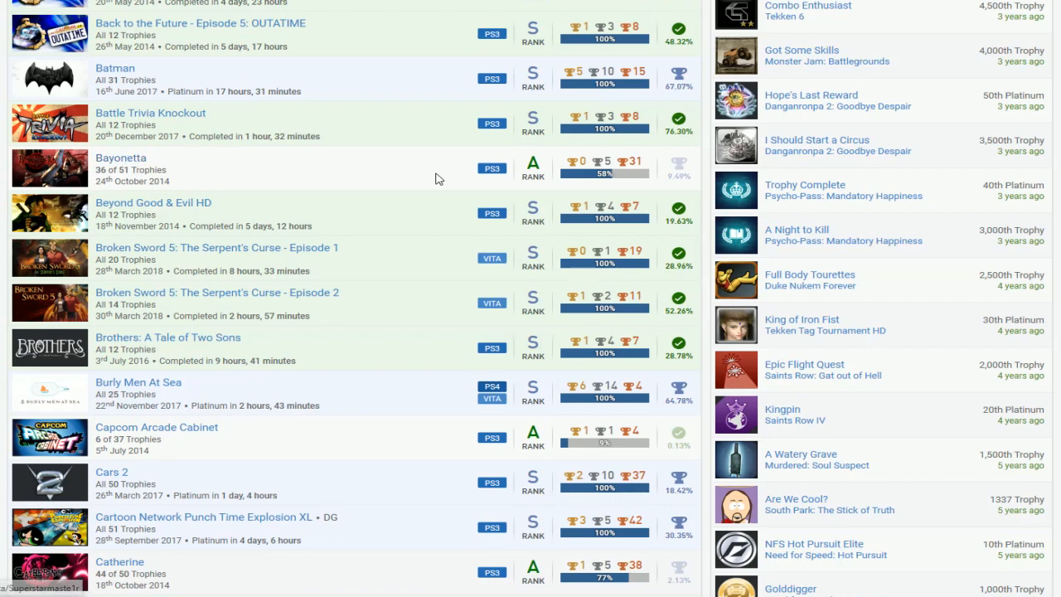
scroll(down, 3)
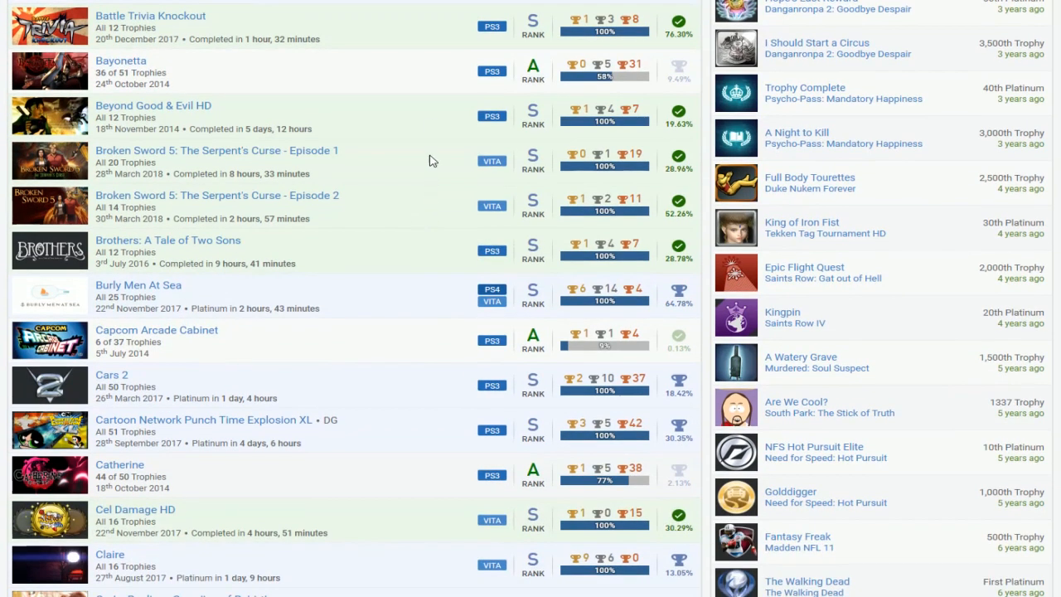
mouse_move(649, 264)
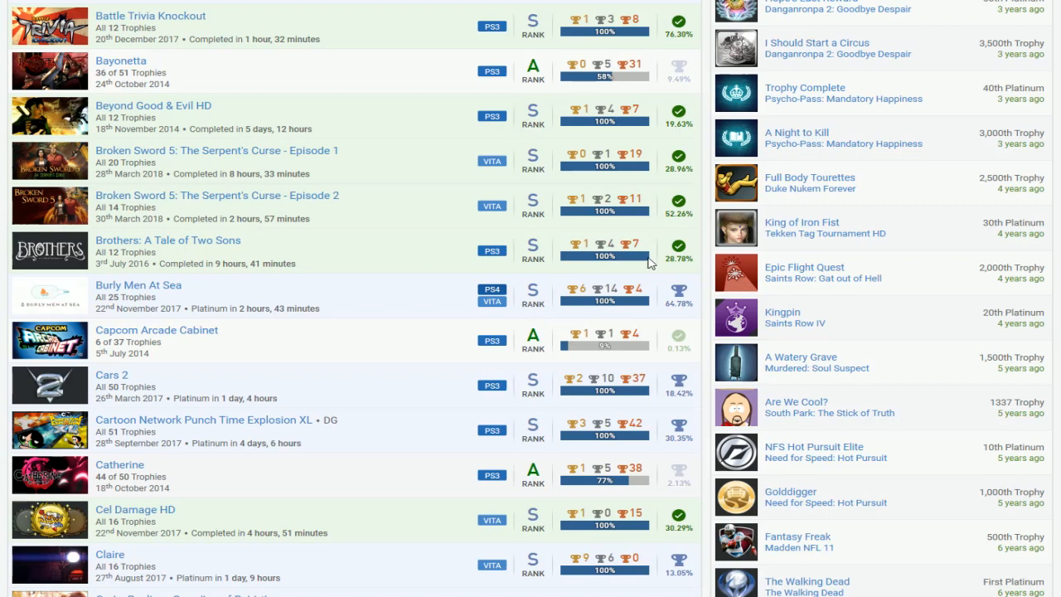
scroll(down, 3)
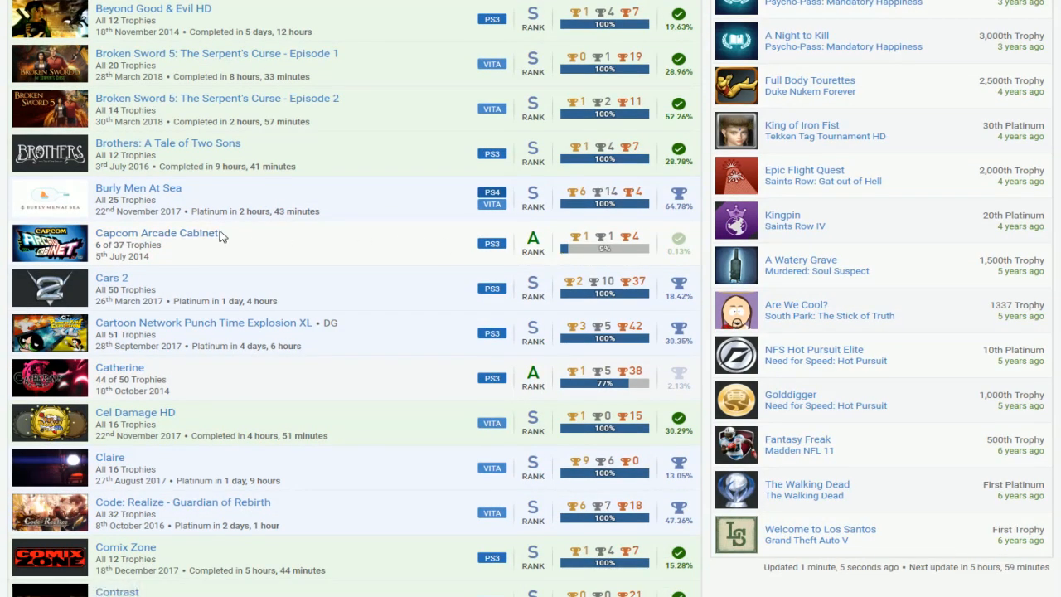
mouse_move(407, 229)
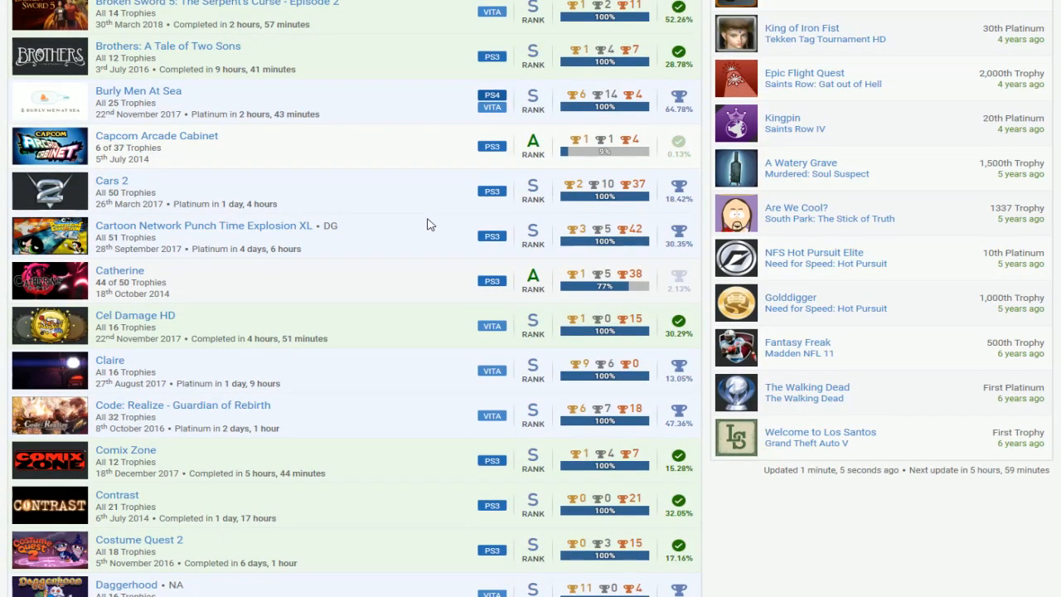
scroll(down, 3)
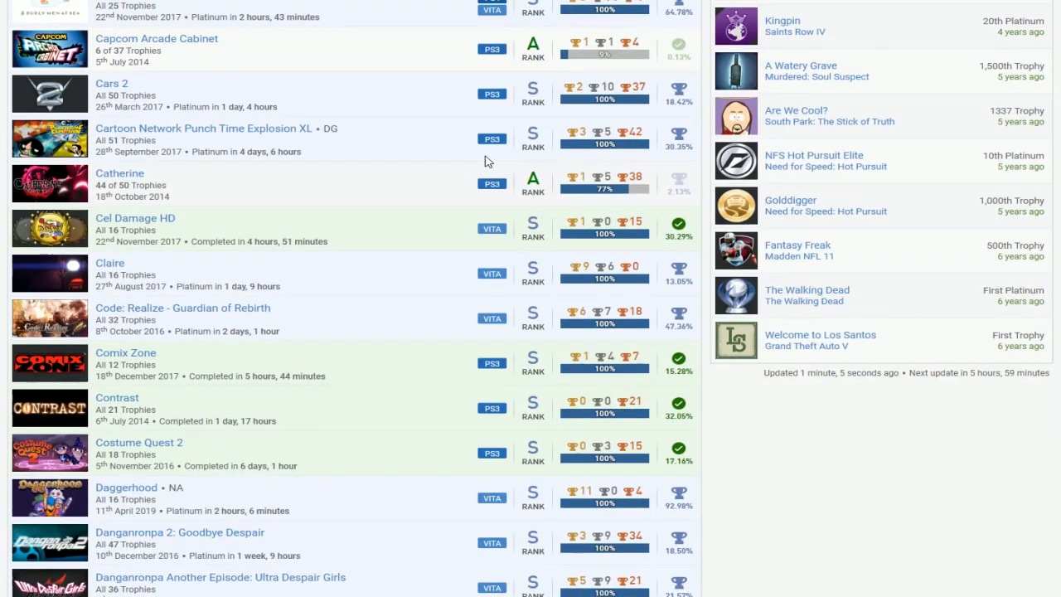
mouse_move(445, 232)
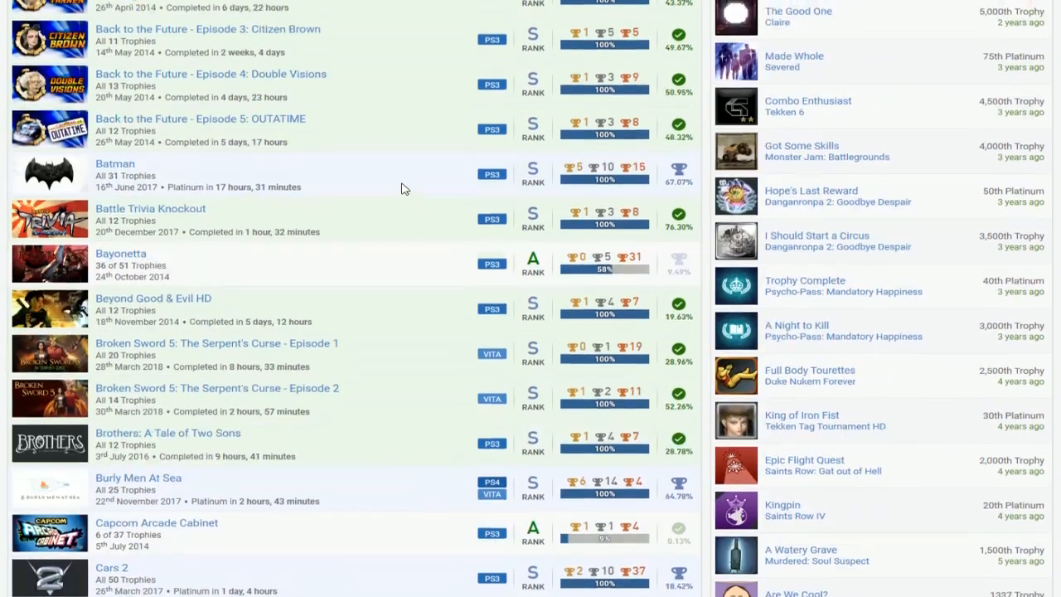
scroll(down, 3)
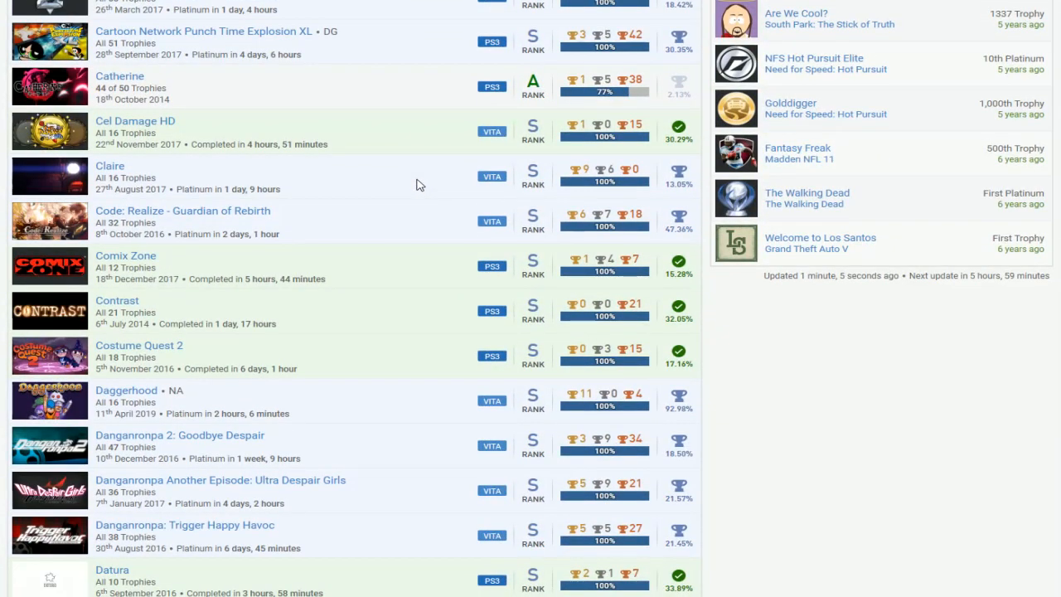
mouse_move(346, 300)
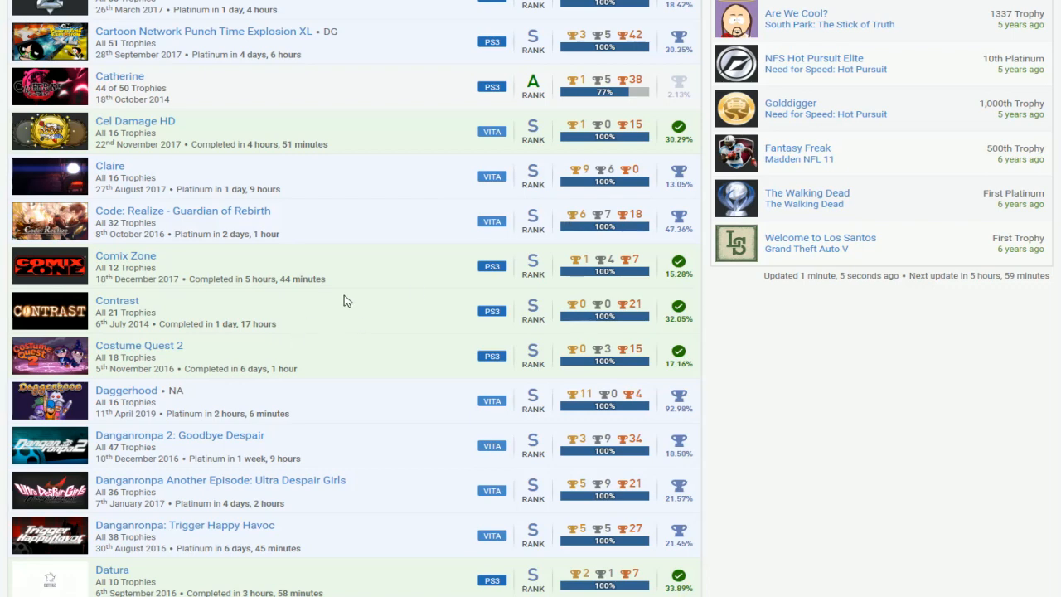
scroll(down, 3)
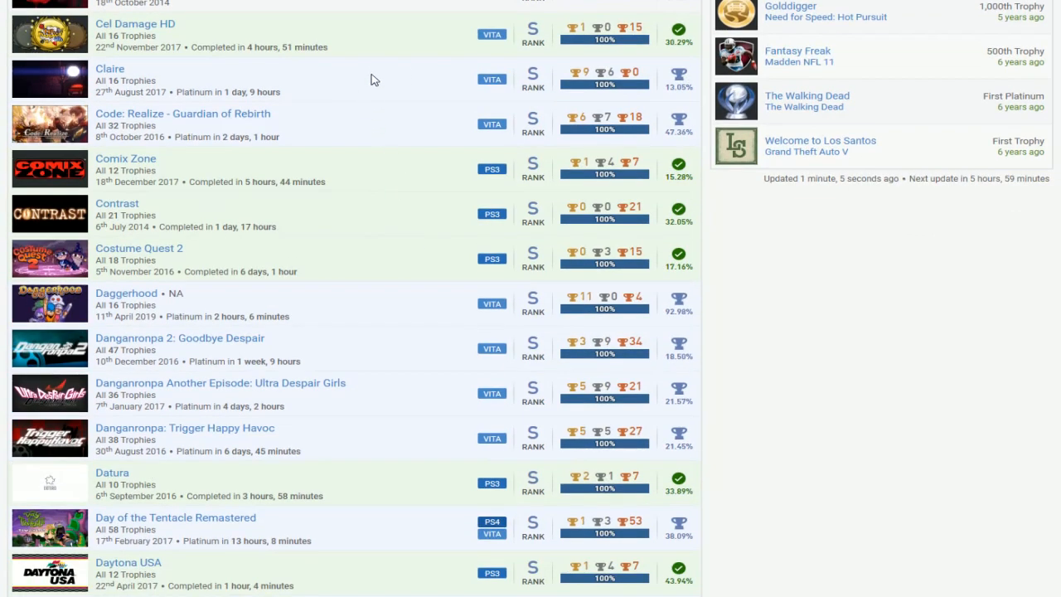
mouse_move(440, 264)
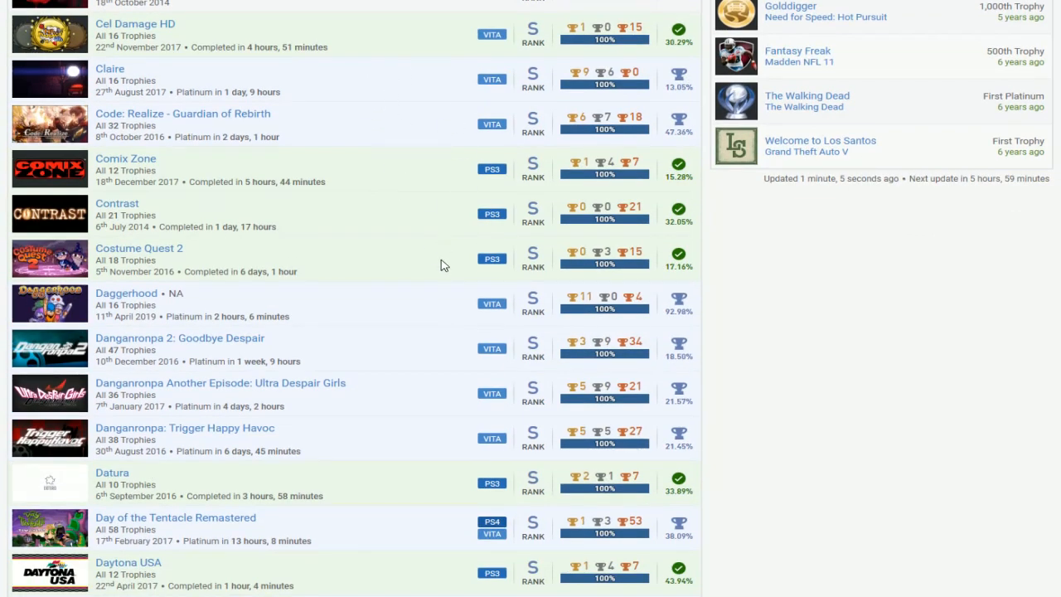
mouse_move(406, 256)
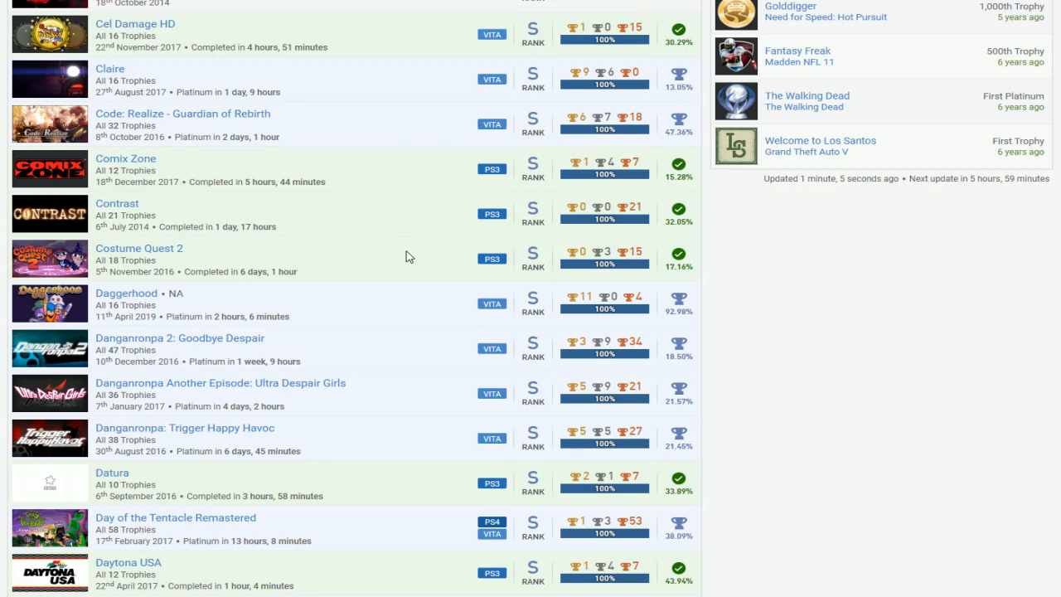
mouse_move(539, 263)
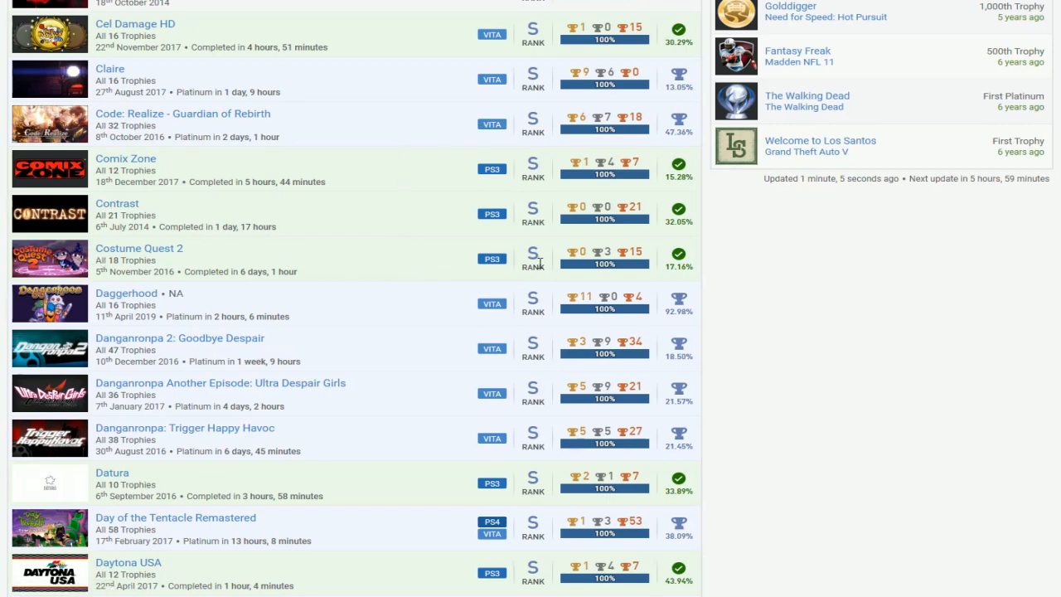
scroll(down, 3)
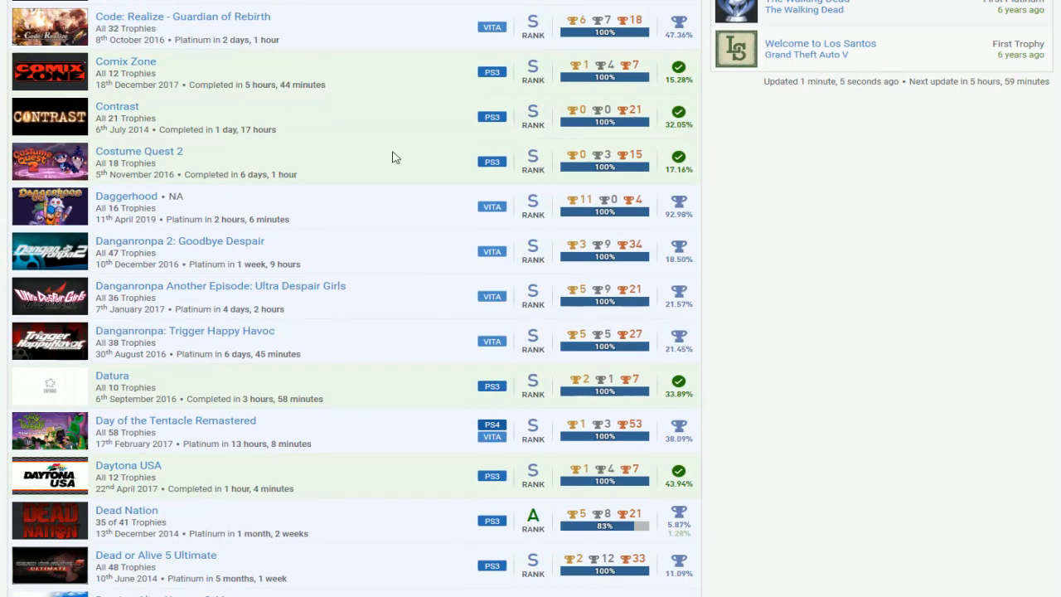
mouse_move(443, 341)
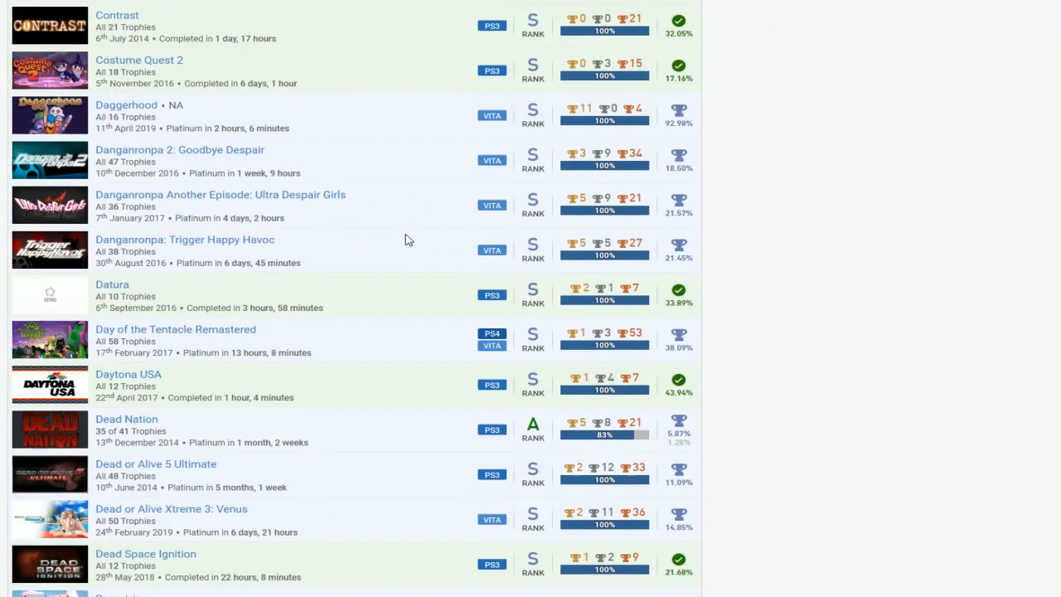
scroll(down, 3)
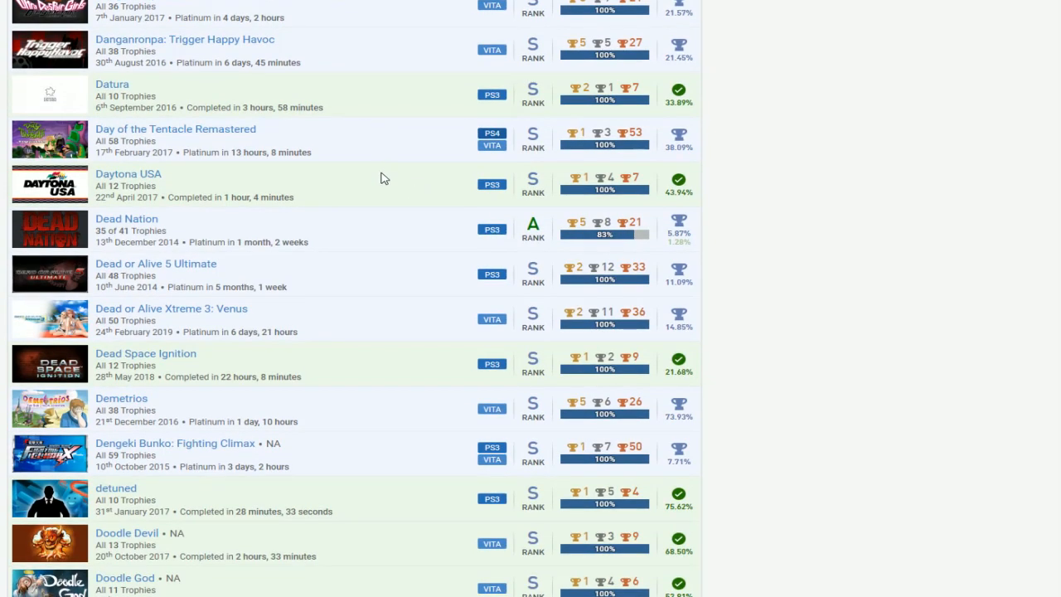
scroll(down, 3)
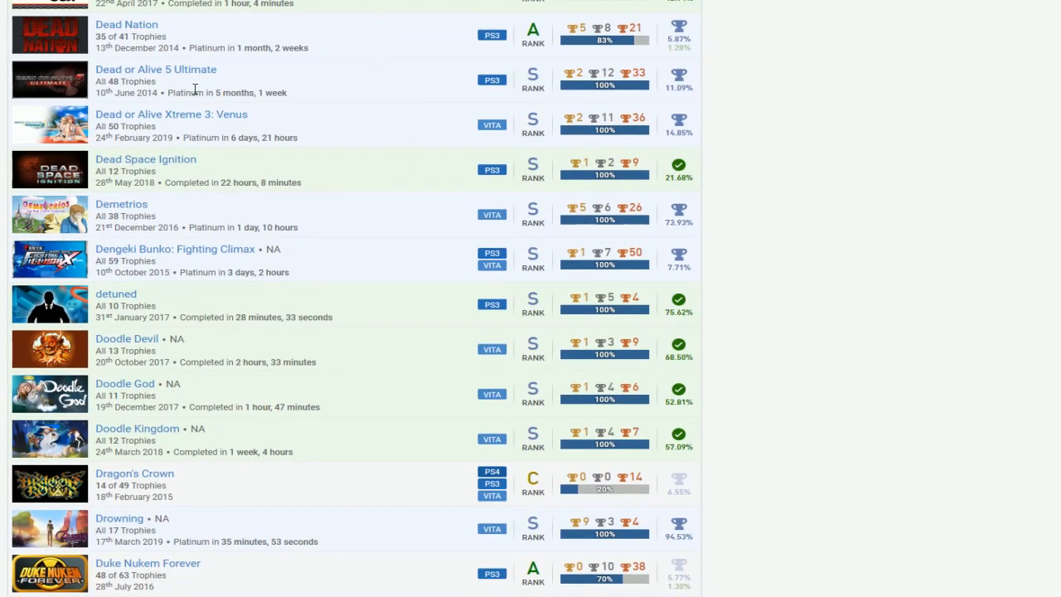
mouse_move(558, 100)
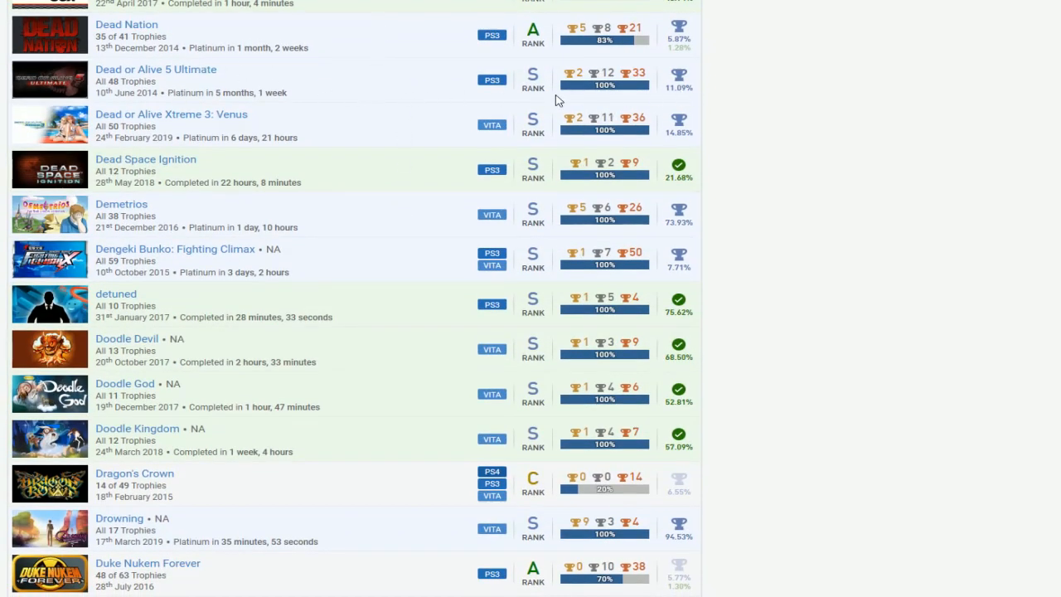
mouse_move(617, 87)
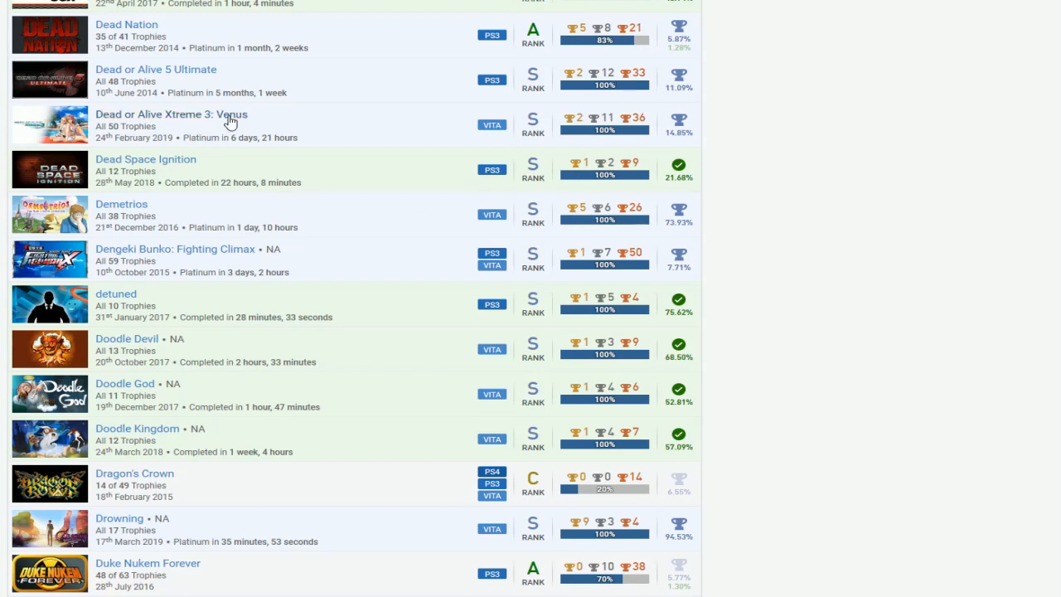
mouse_move(655, 124)
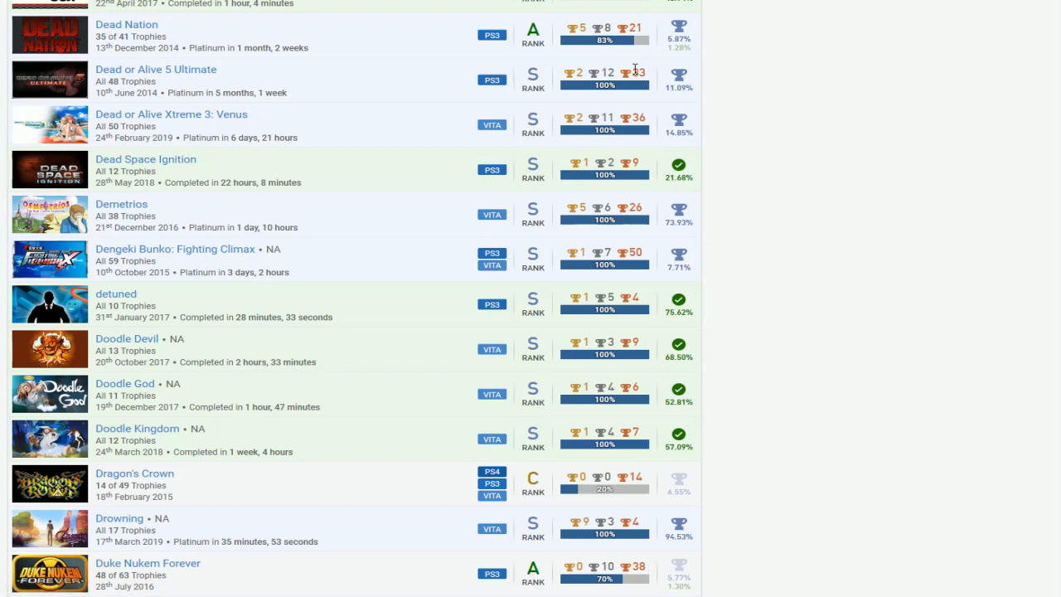
scroll(down, 3)
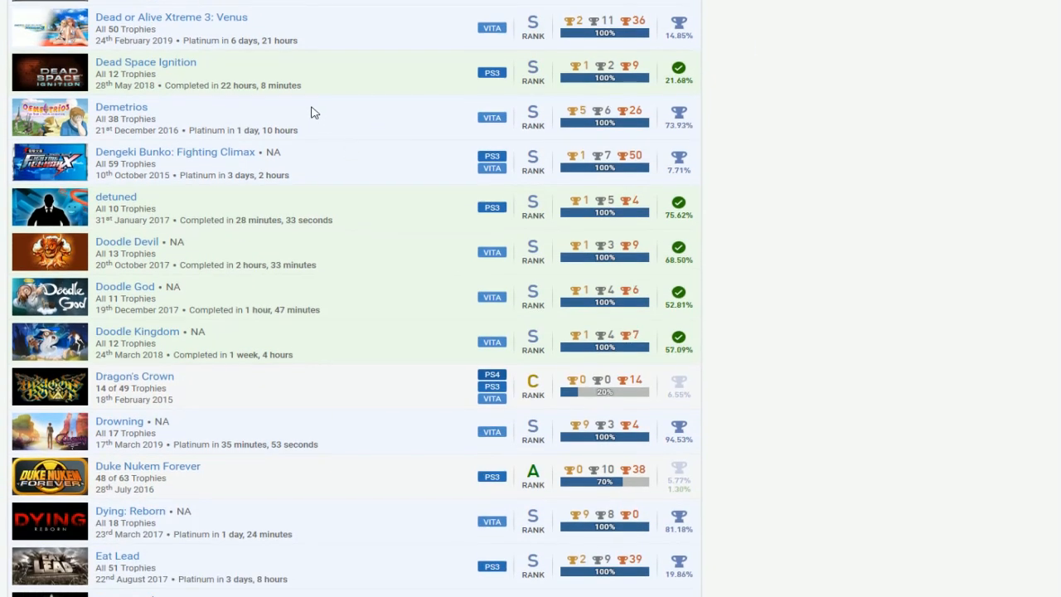
mouse_move(344, 183)
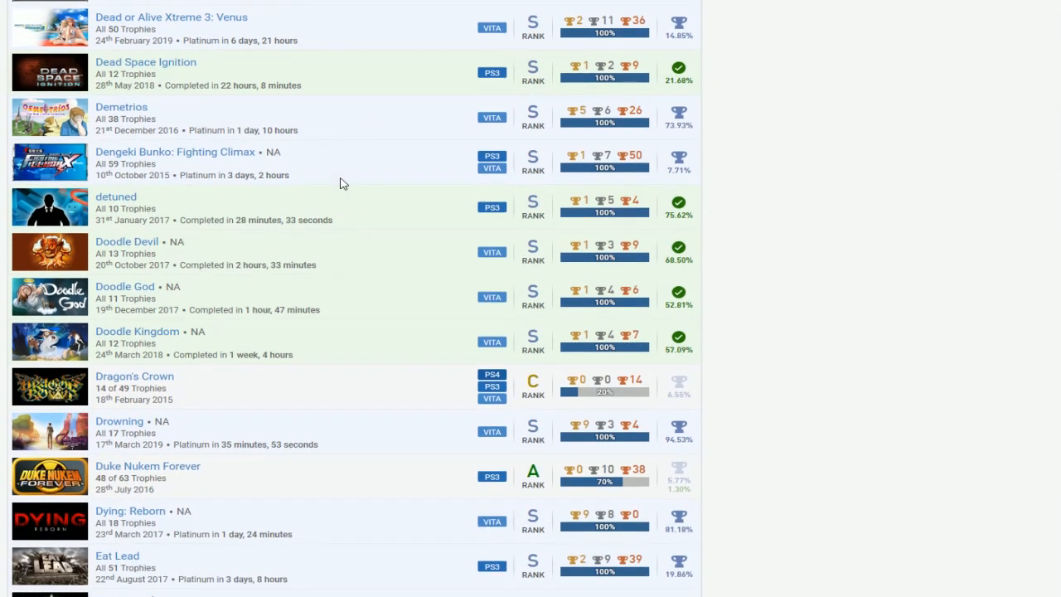
mouse_move(331, 260)
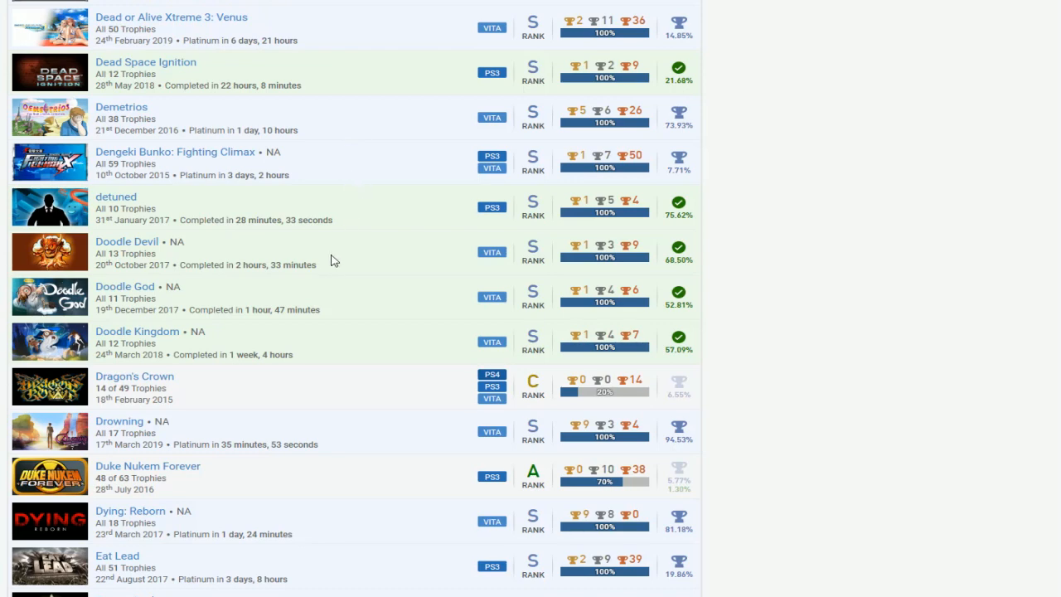
mouse_move(384, 229)
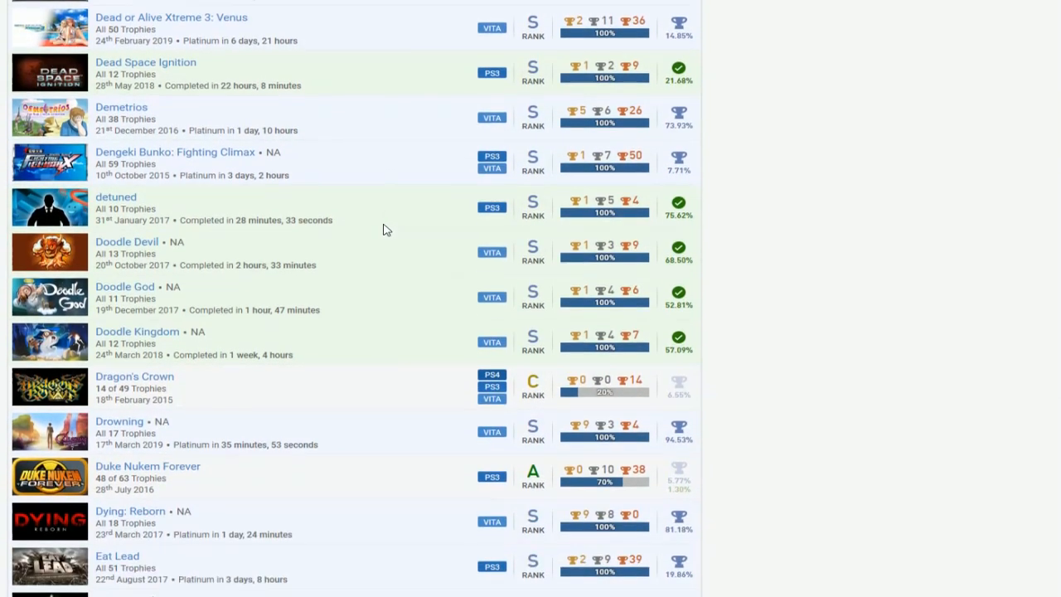
Scroll through the E and F titles to Goosebumps: The Game, noting Entwined, Flower and Frobisher Says! incomplete
scroll(down, 3)
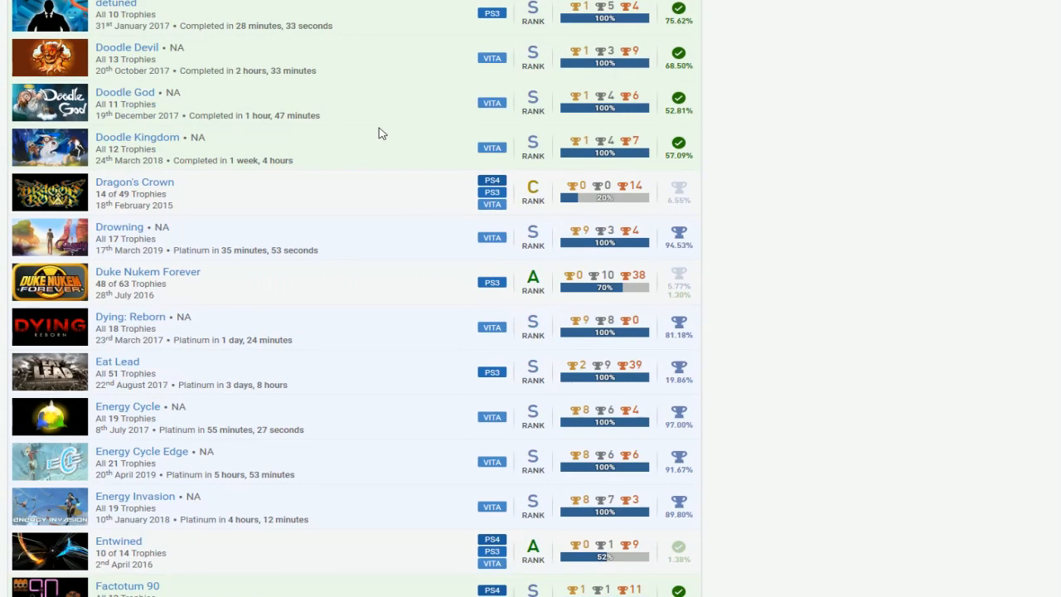
mouse_move(402, 204)
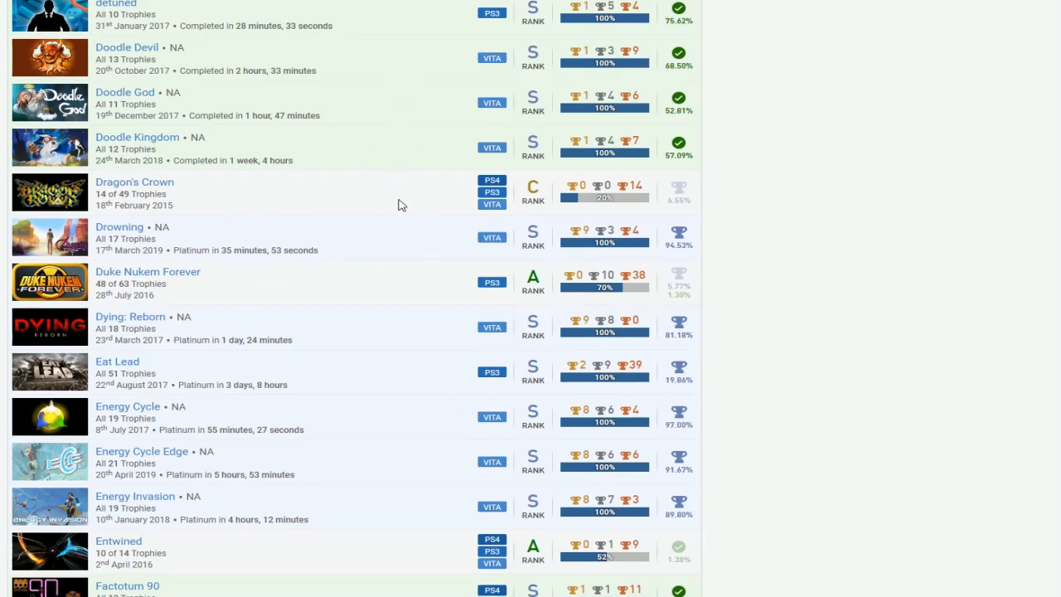
scroll(down, 3)
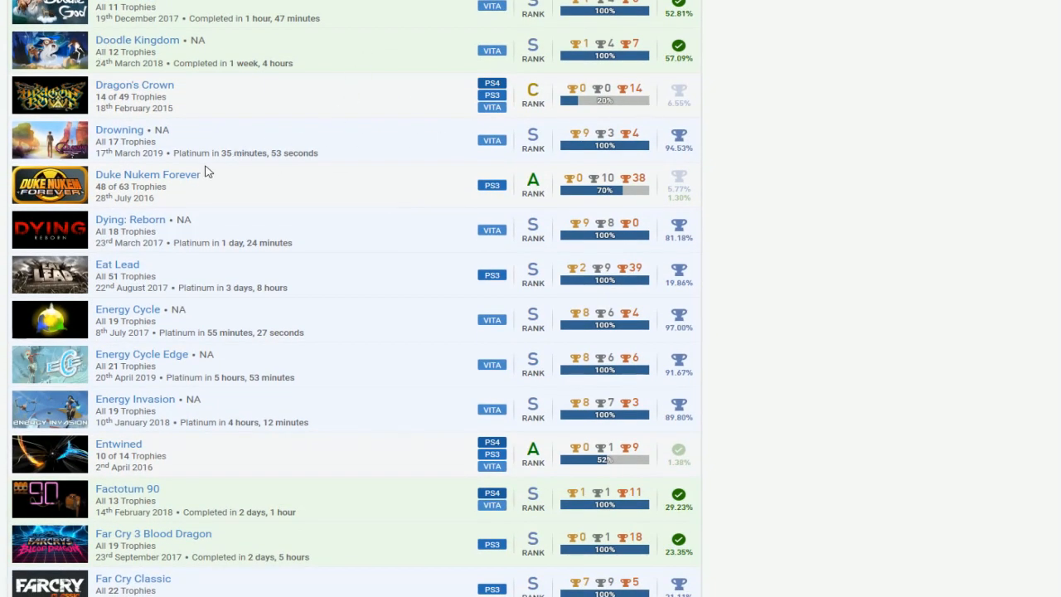
mouse_move(652, 198)
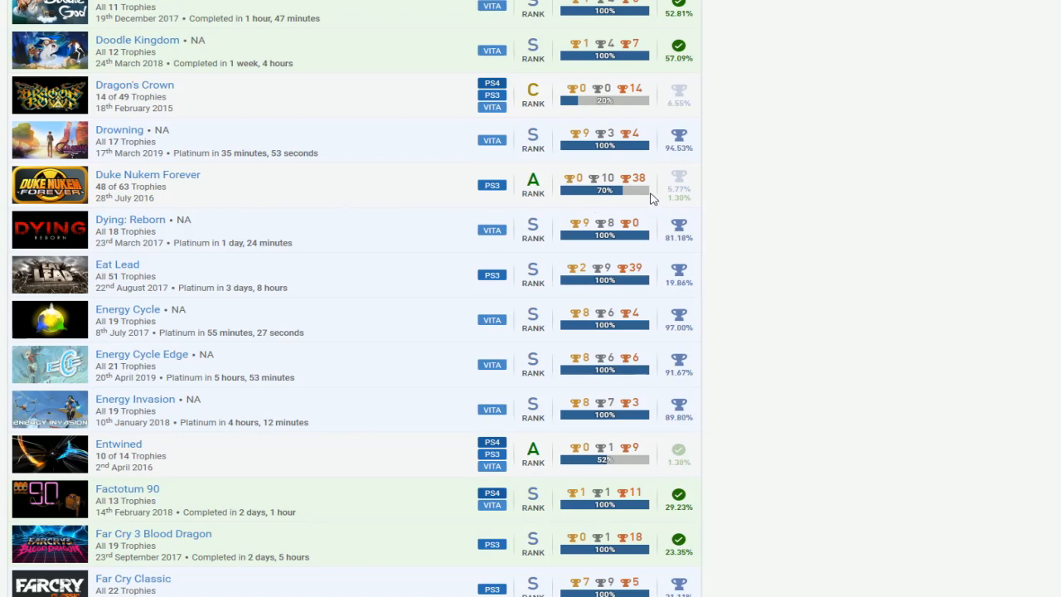
scroll(down, 3)
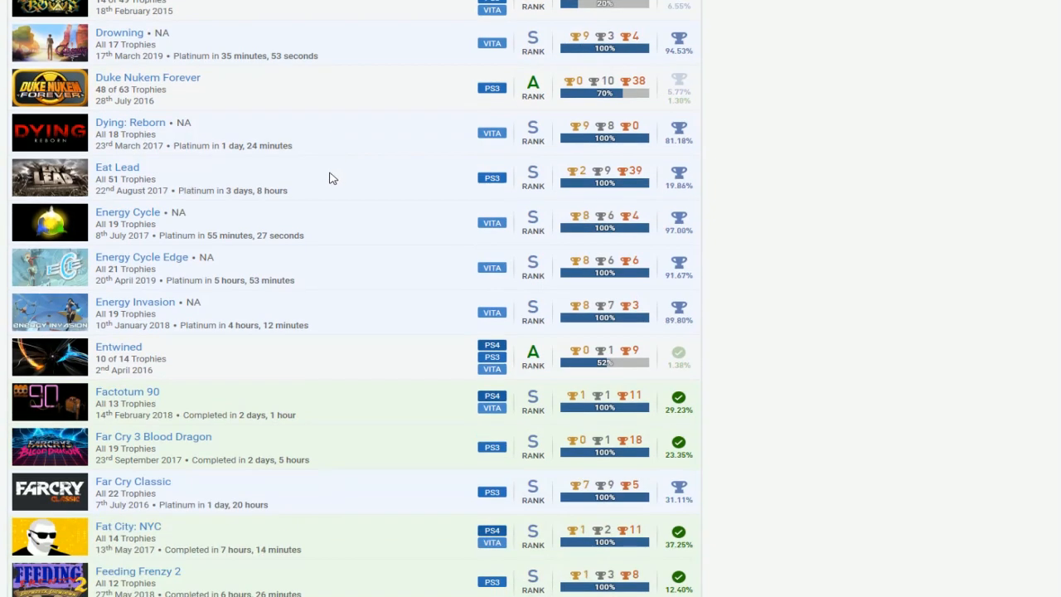
scroll(down, 3)
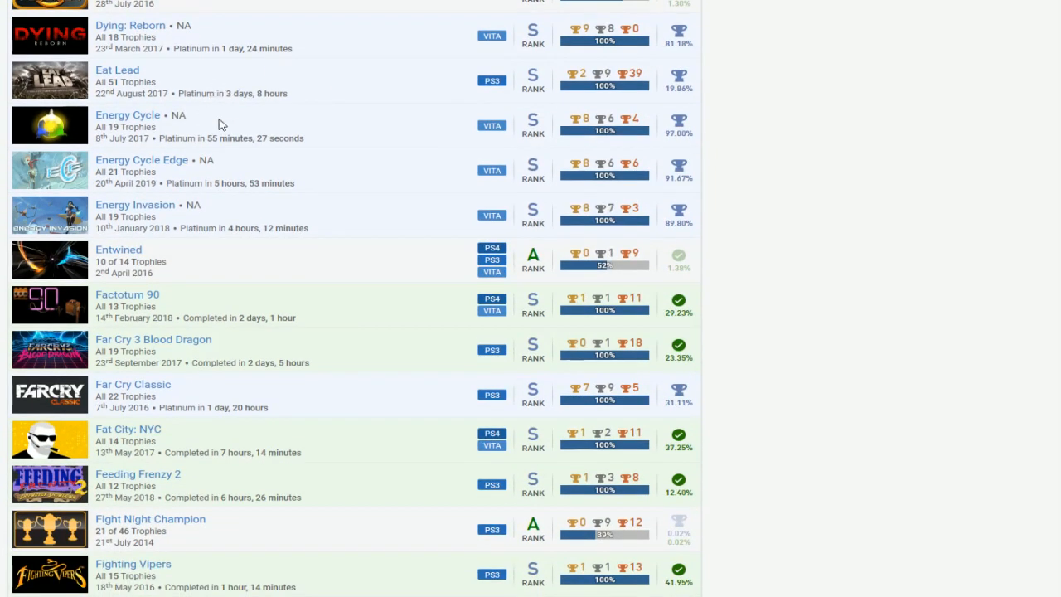
mouse_move(360, 258)
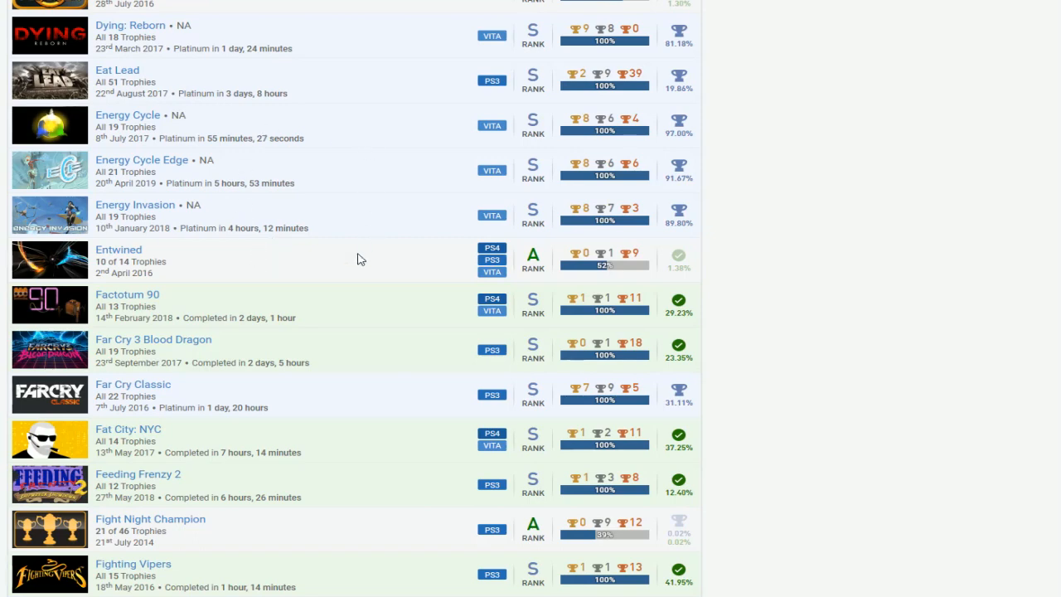
scroll(down, 3)
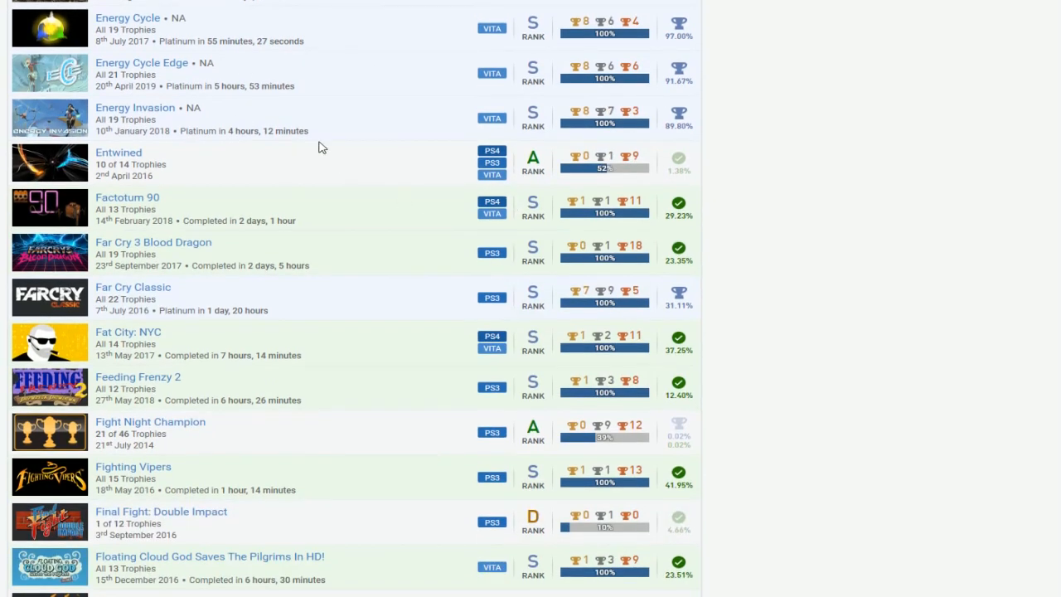
scroll(down, 3)
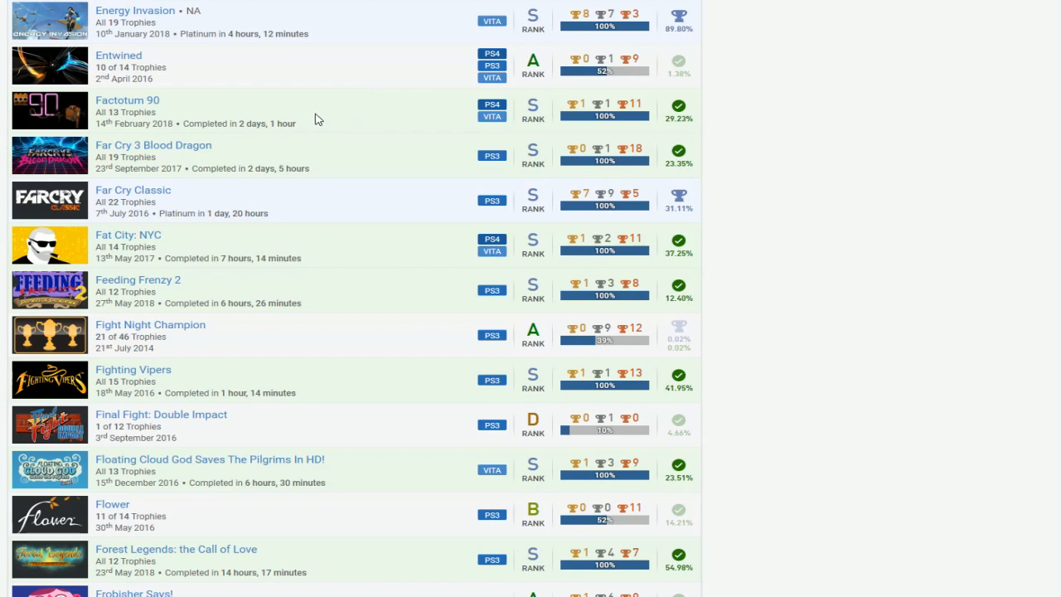
mouse_move(395, 236)
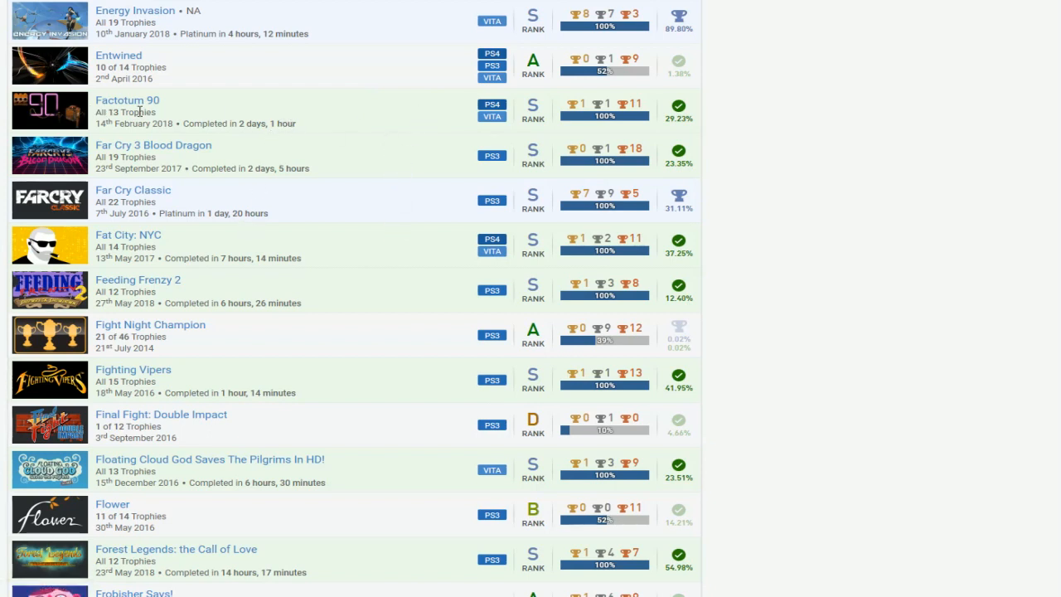
mouse_move(219, 120)
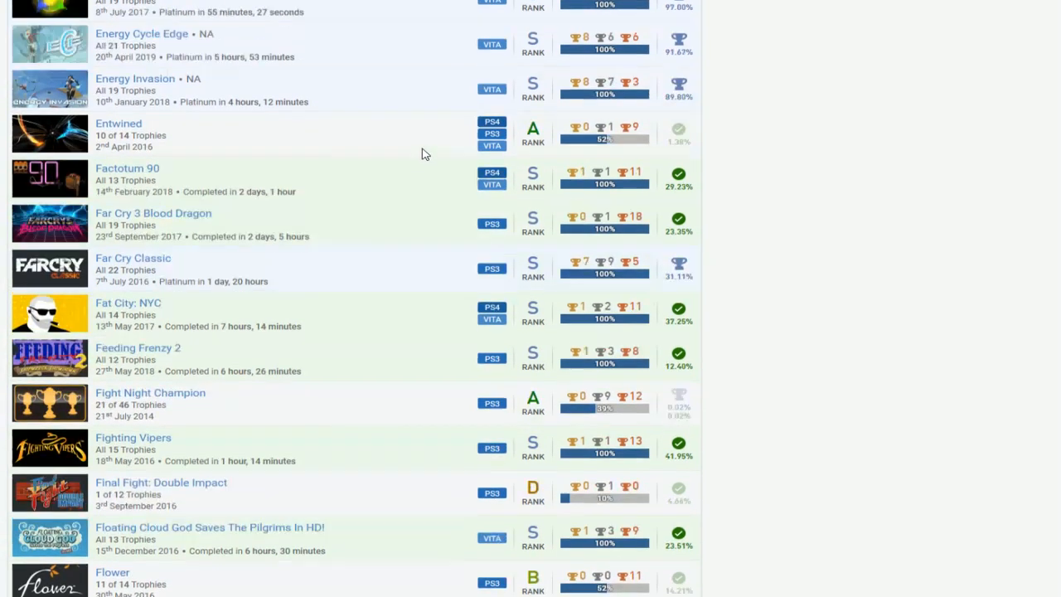
scroll(down, 3)
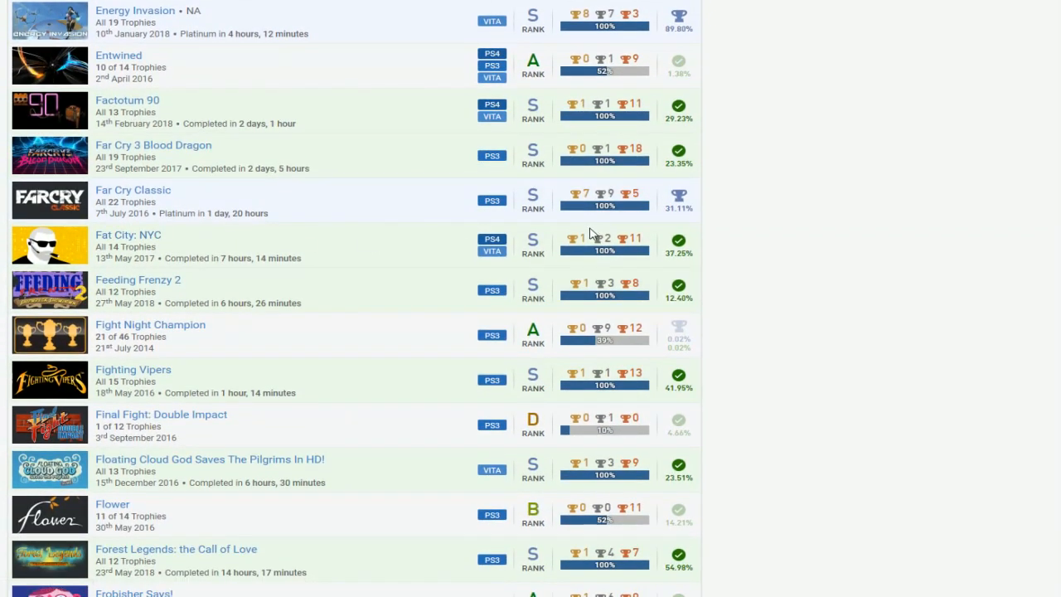
scroll(down, 3)
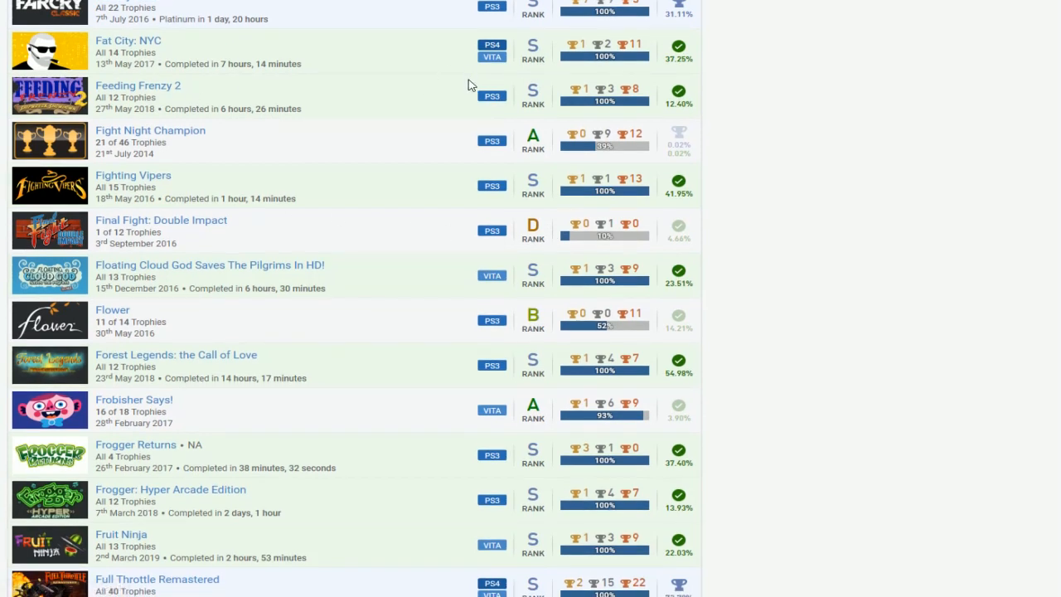
mouse_move(280, 120)
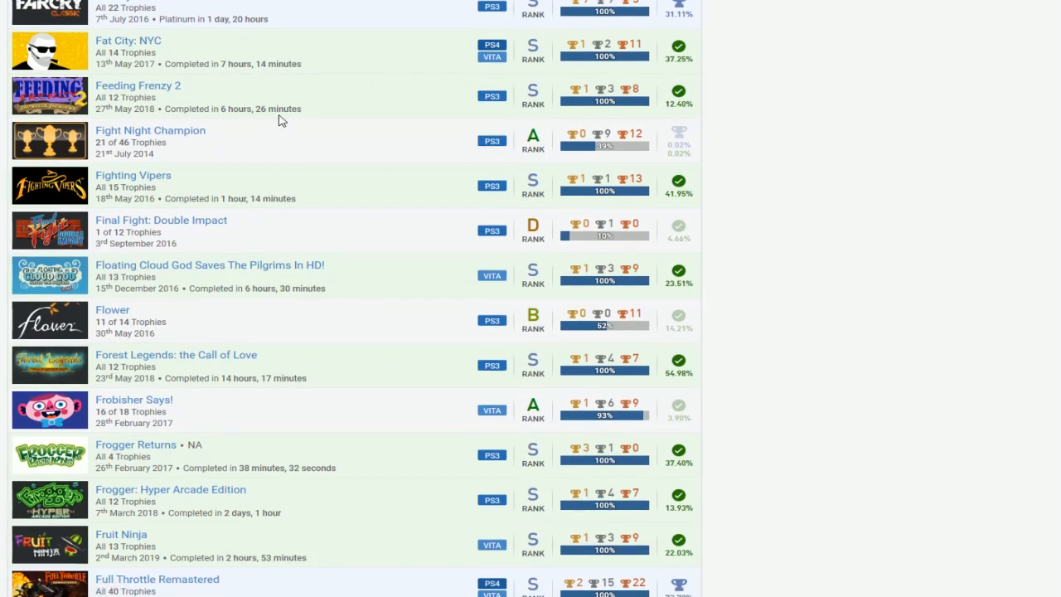
mouse_move(321, 152)
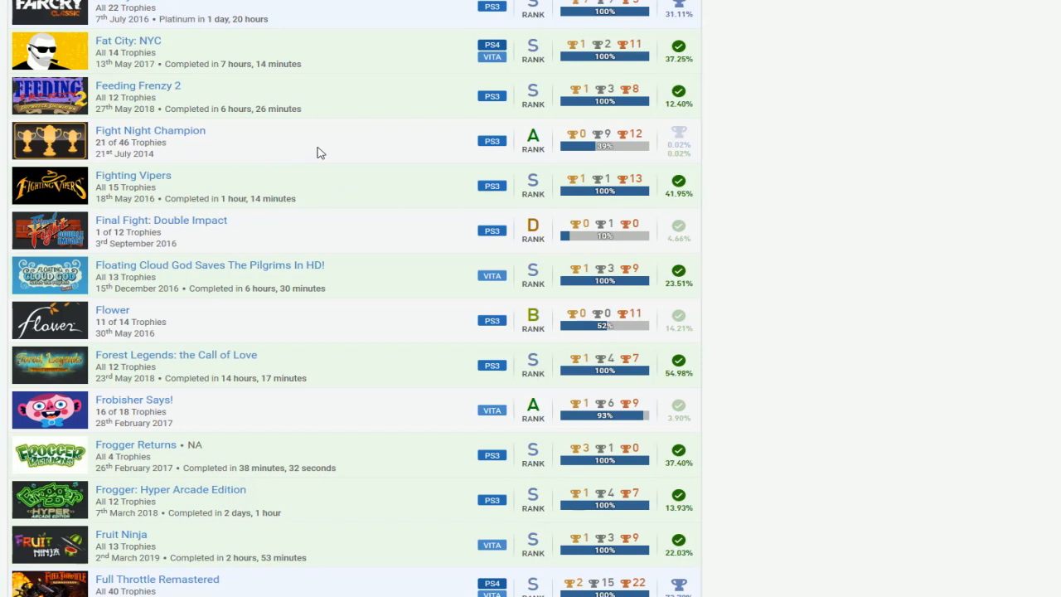
scroll(down, 3)
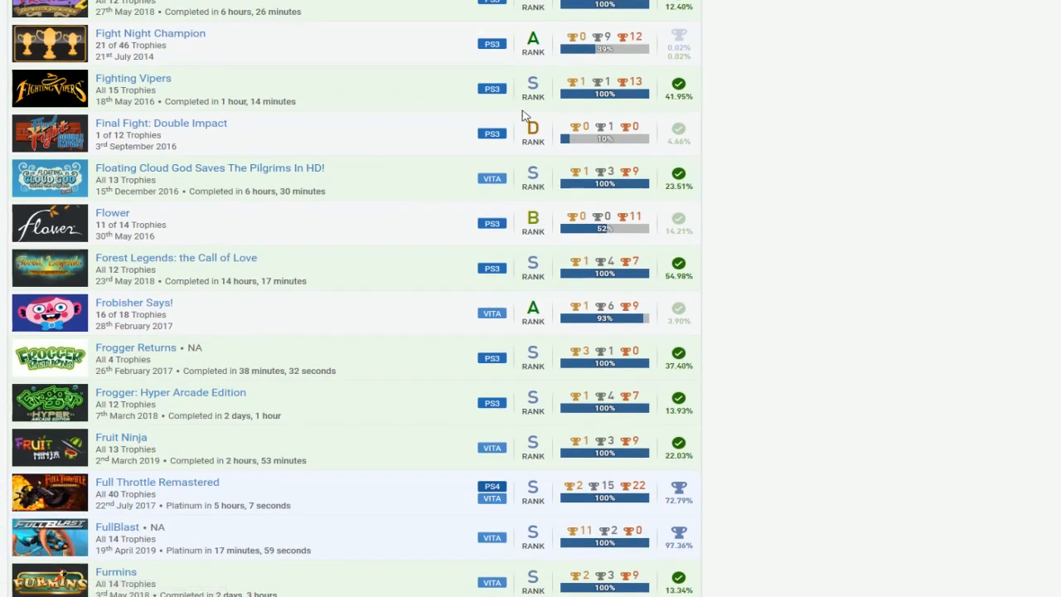
mouse_move(212, 163)
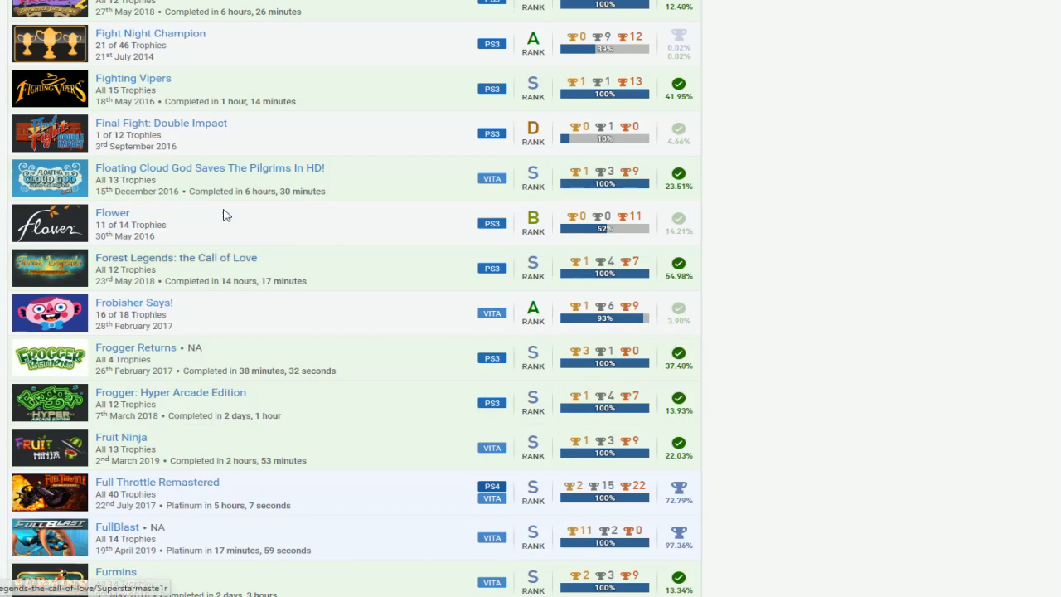
mouse_move(224, 186)
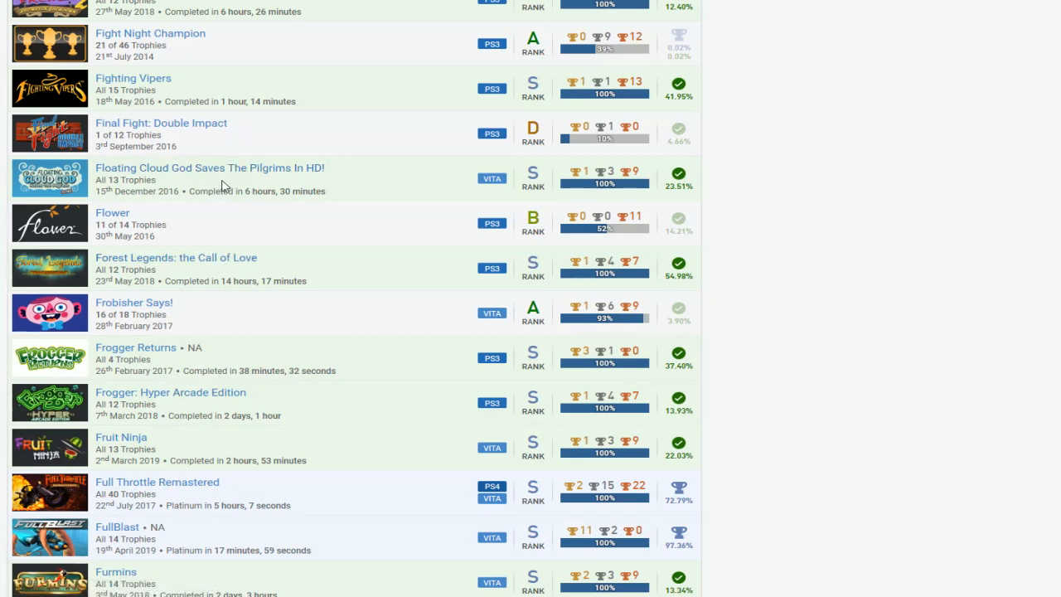
mouse_move(326, 162)
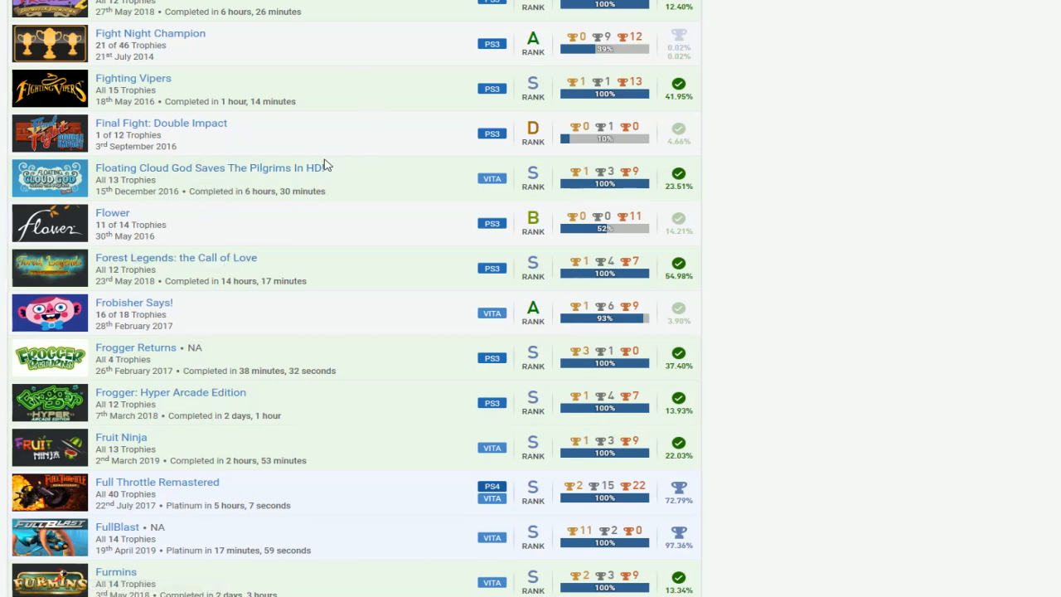
mouse_move(251, 222)
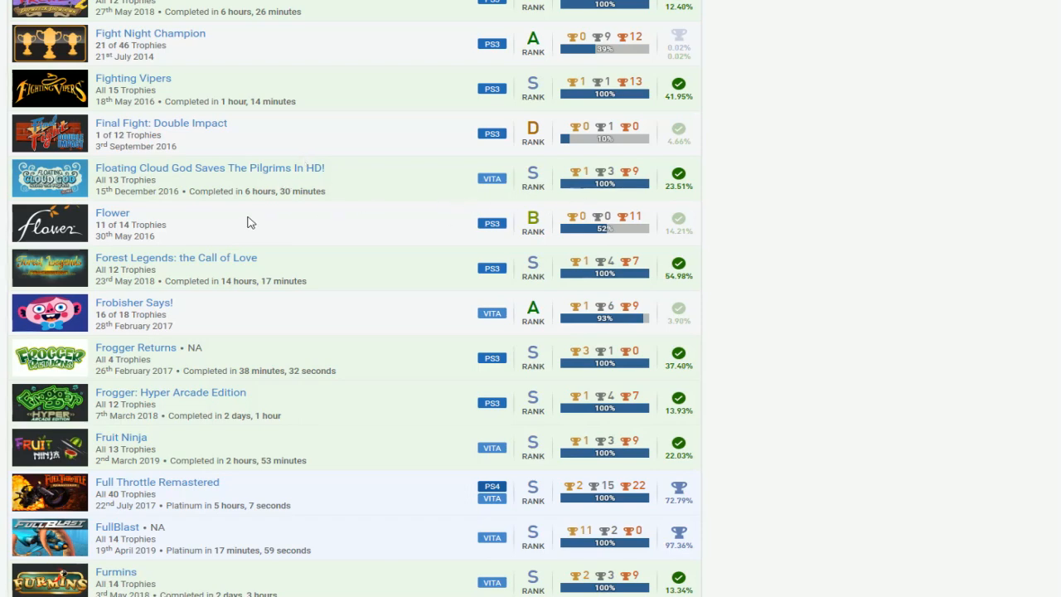
mouse_move(209, 226)
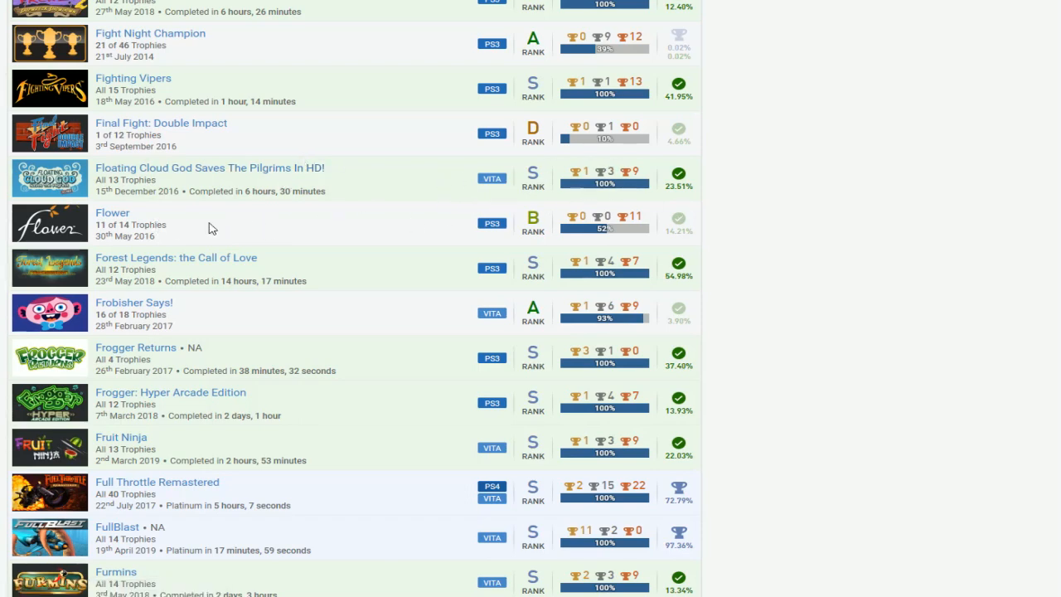
scroll(up, 3)
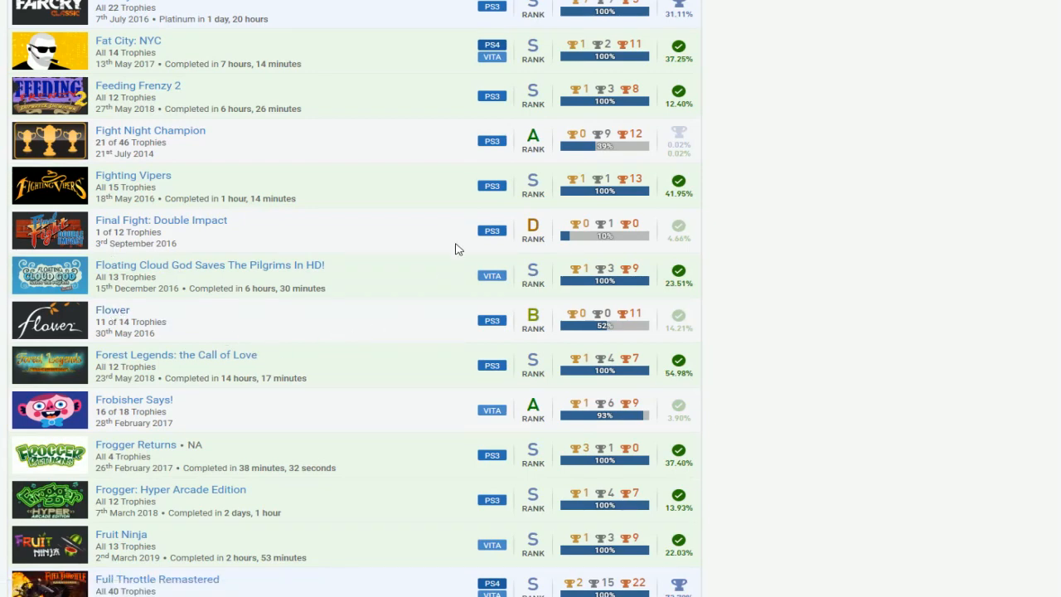
scroll(down, 3)
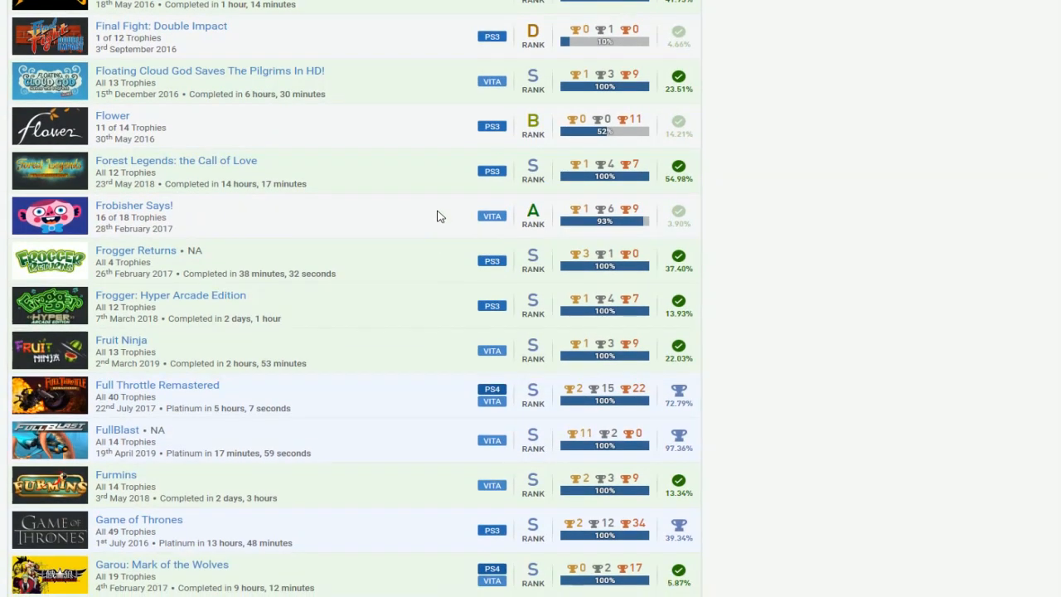
scroll(down, 3)
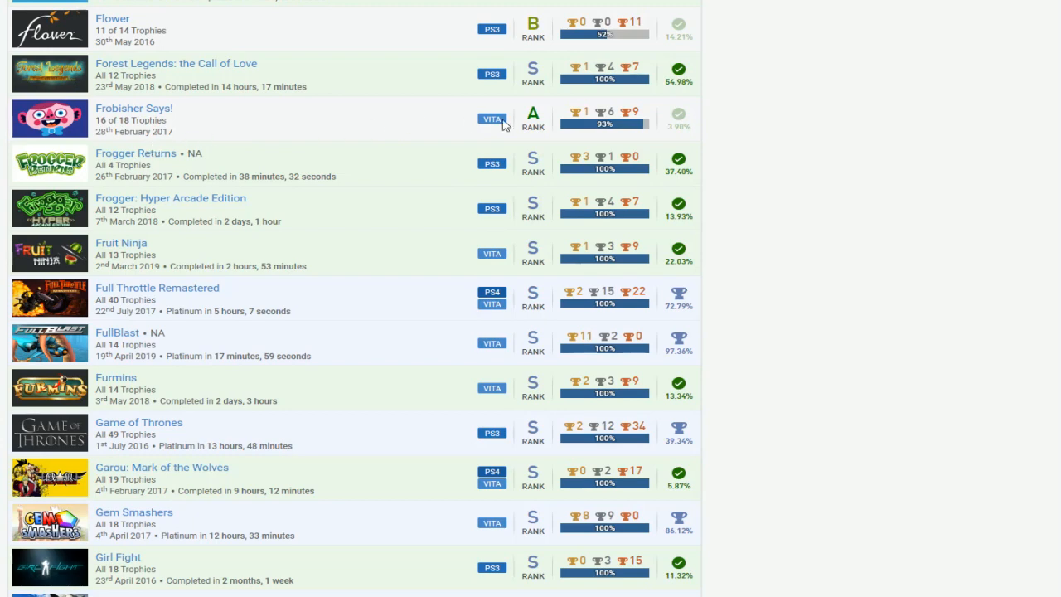
mouse_move(654, 136)
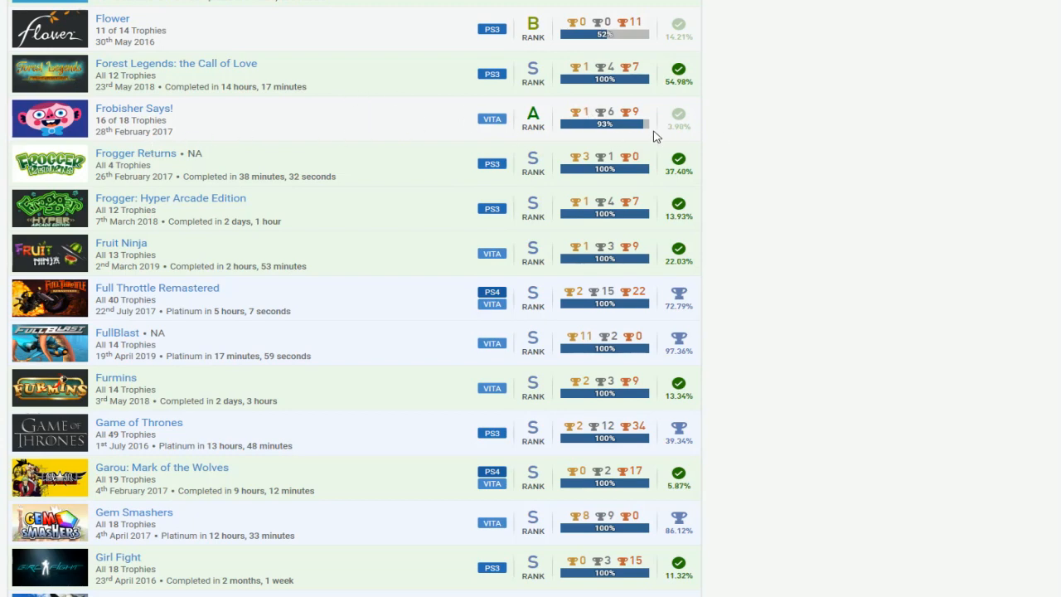
scroll(down, 3)
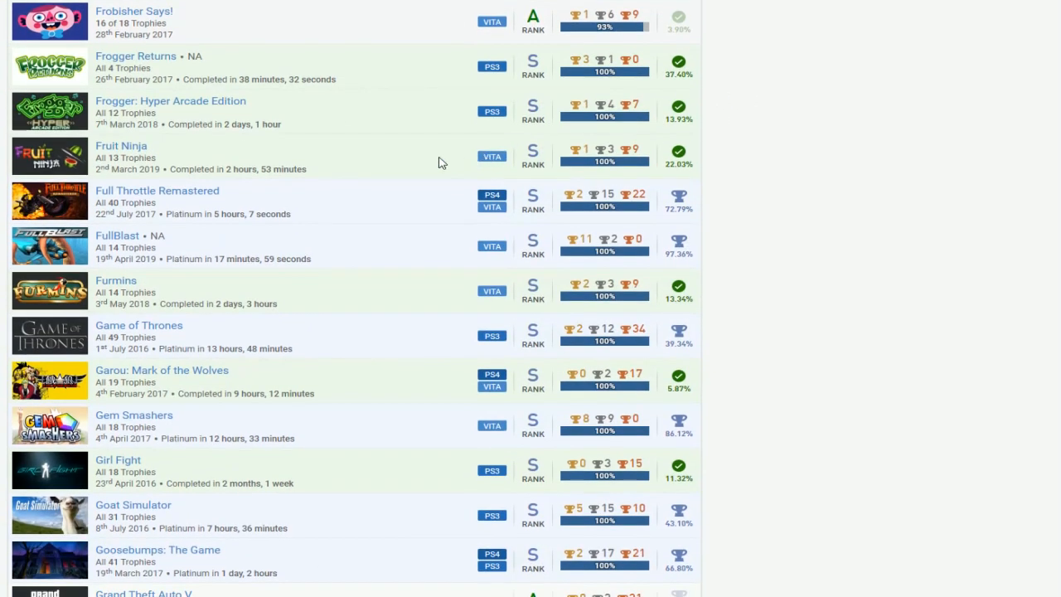
mouse_move(413, 90)
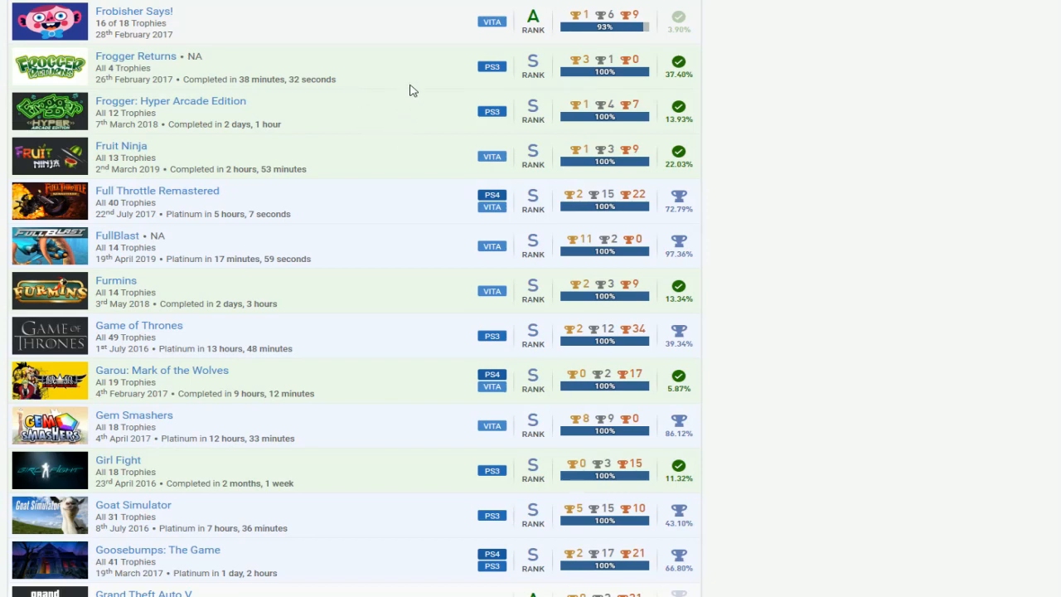
mouse_move(399, 236)
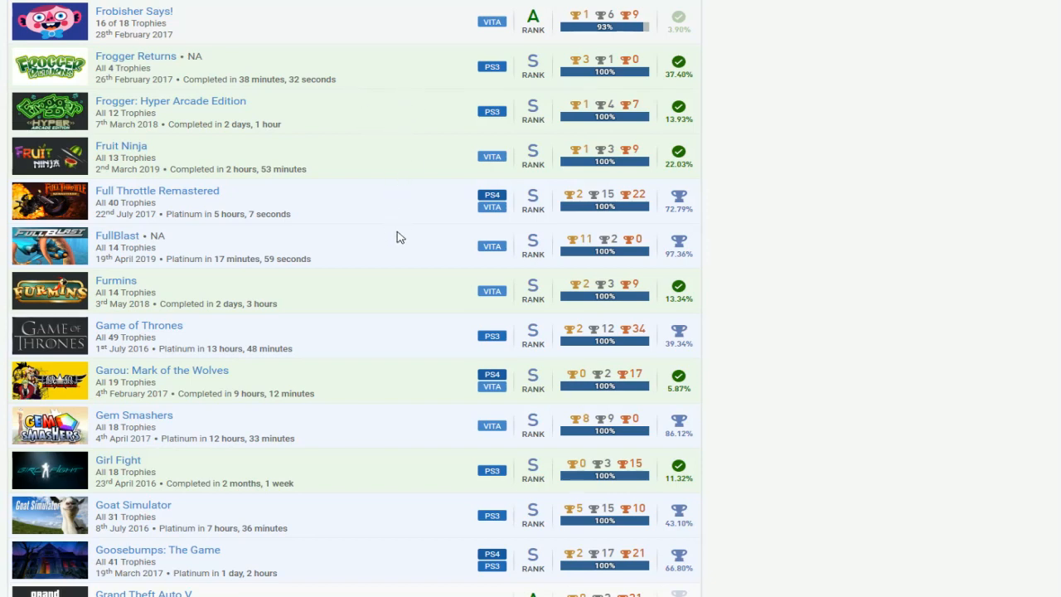
scroll(down, 3)
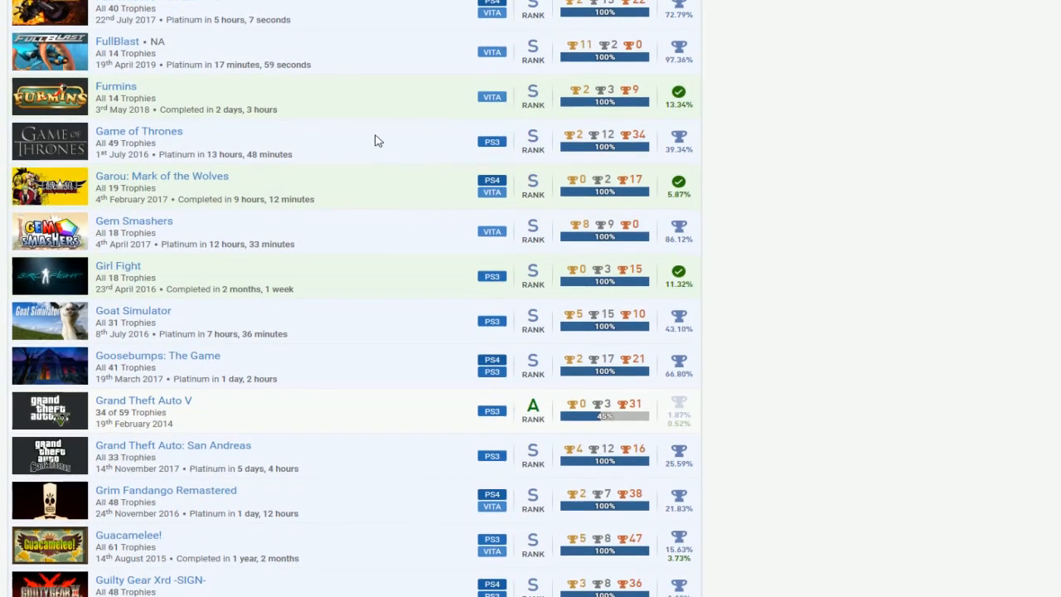
mouse_move(226, 201)
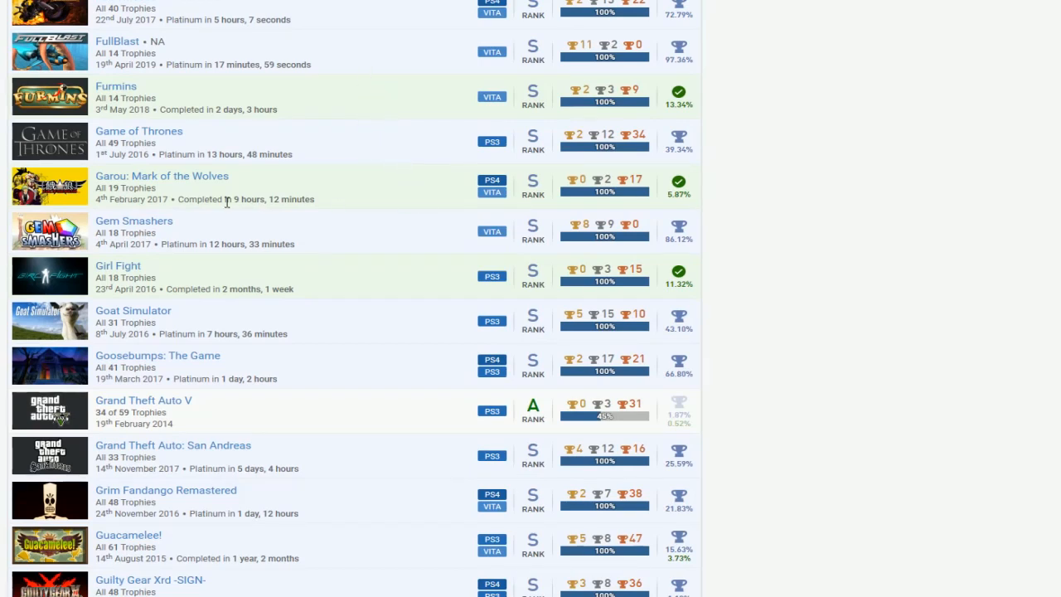
mouse_move(438, 194)
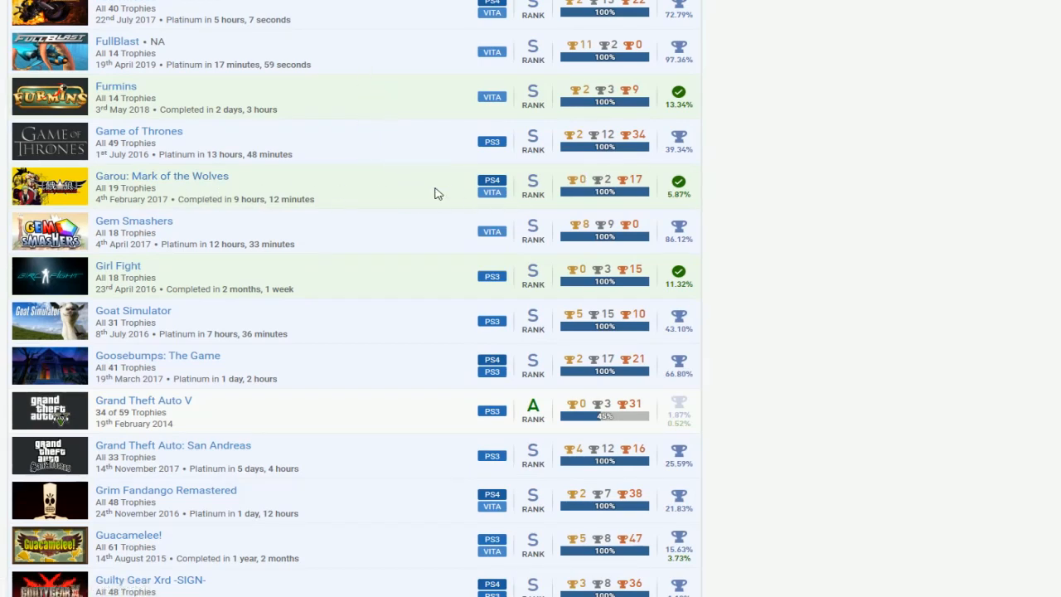
scroll(down, 3)
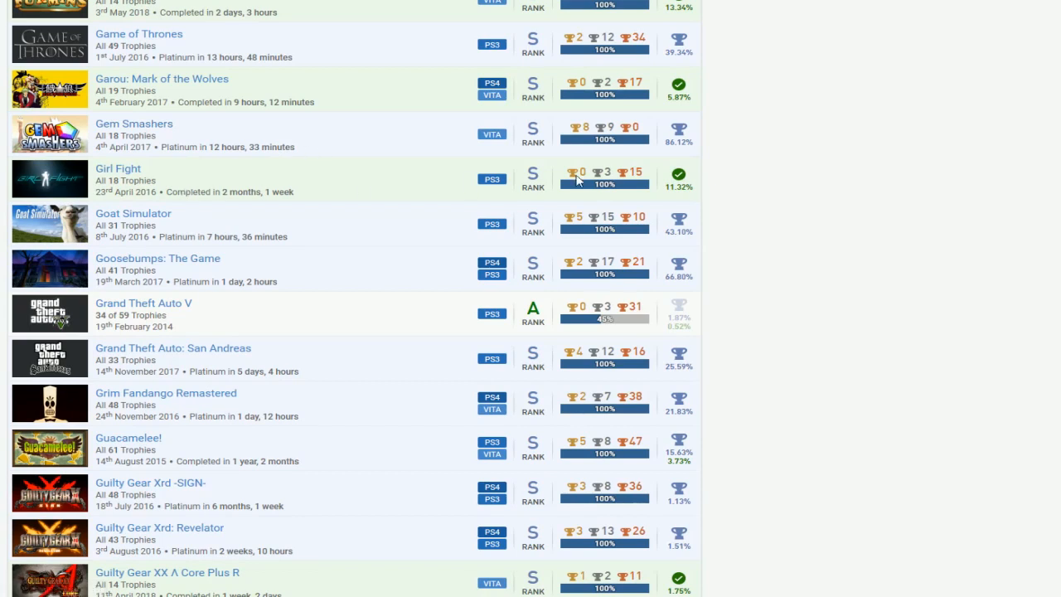
scroll(down, 3)
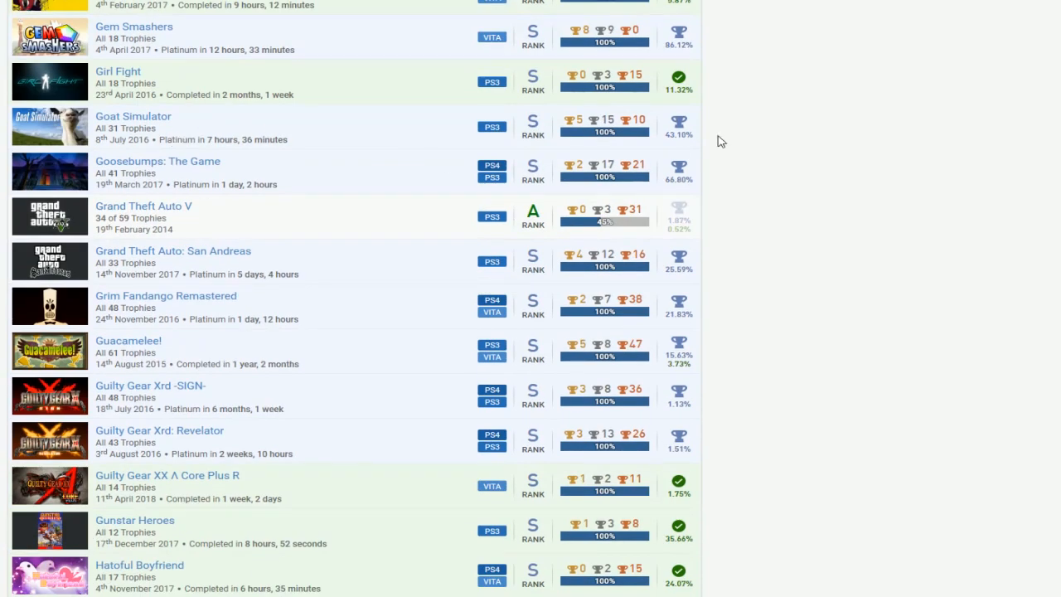
mouse_move(422, 164)
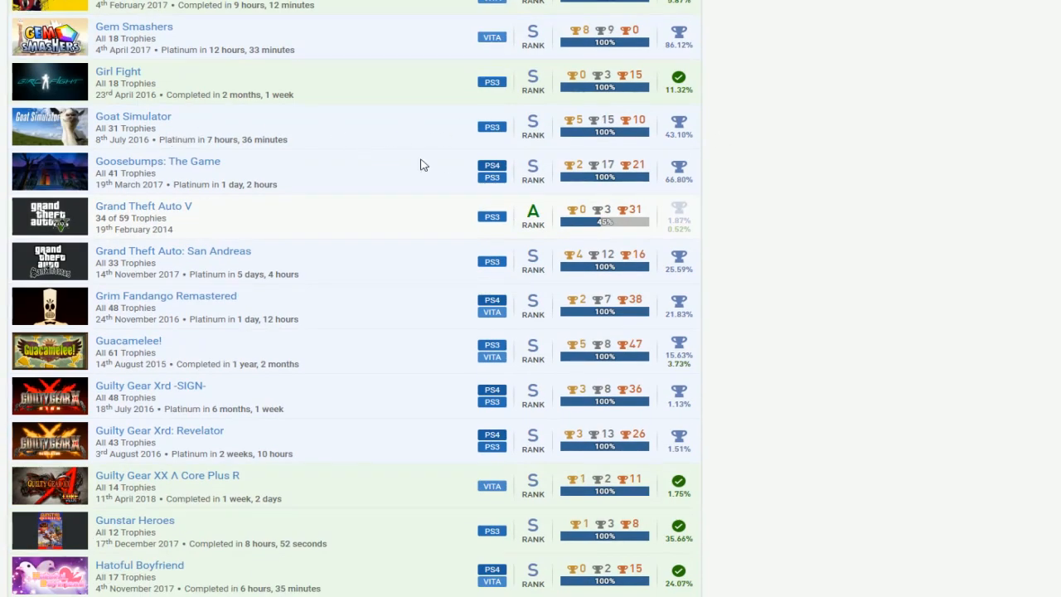
mouse_move(460, 164)
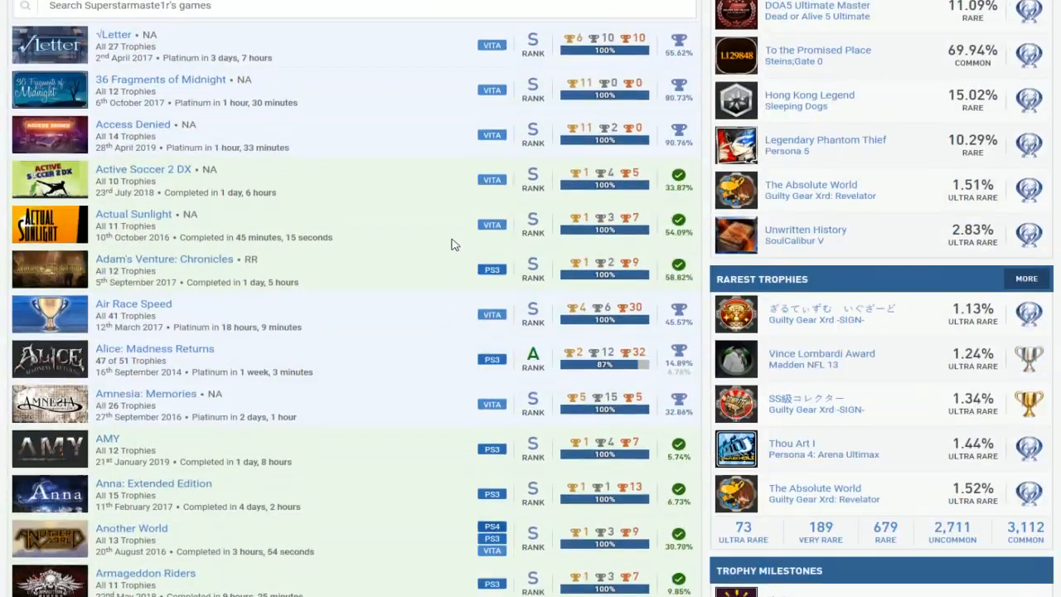
scroll(down, 3)
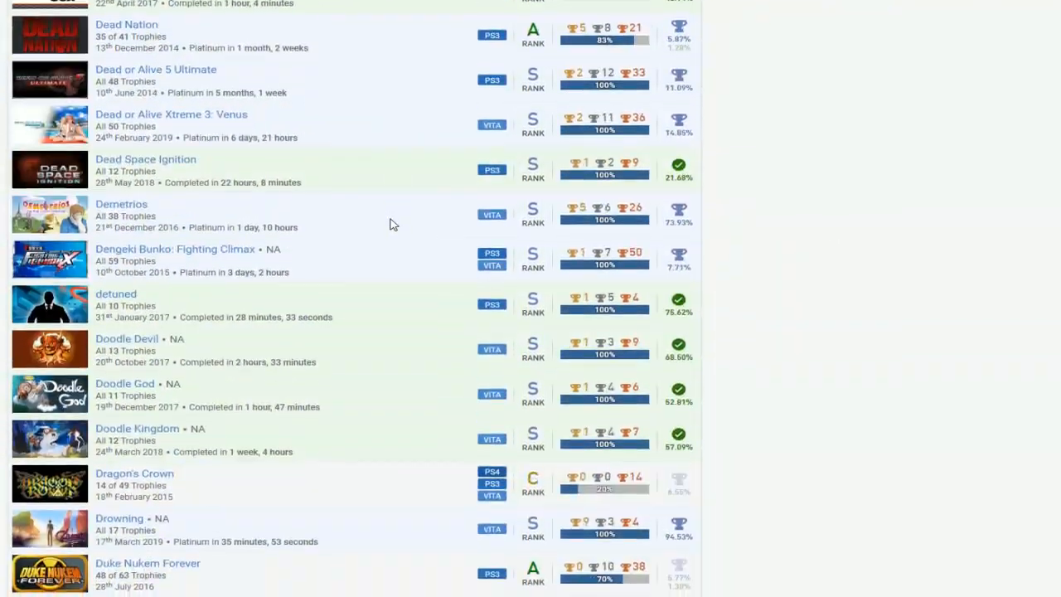
scroll(down, 3)
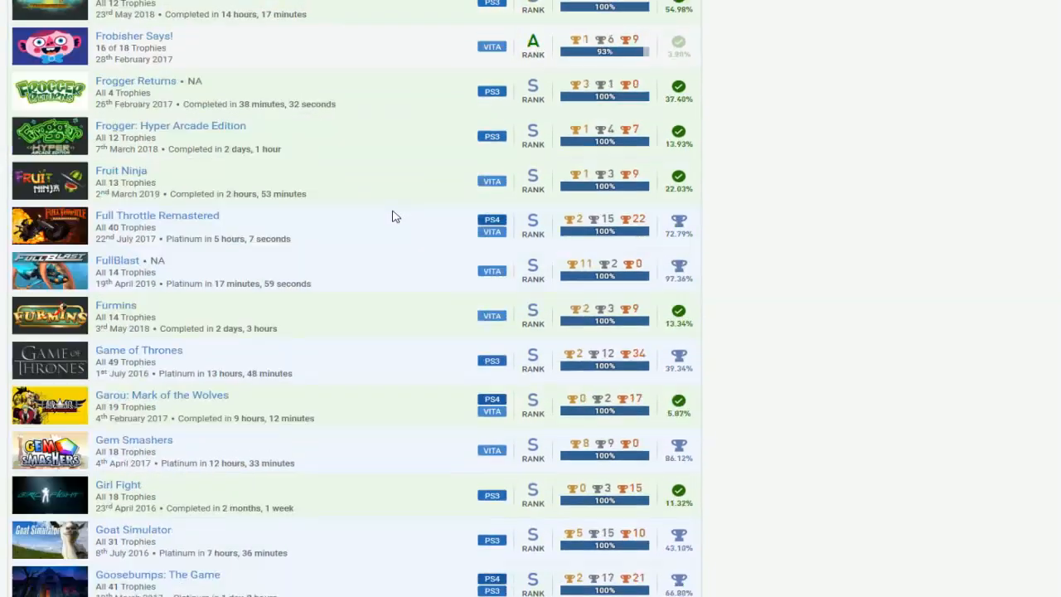
scroll(down, 3)
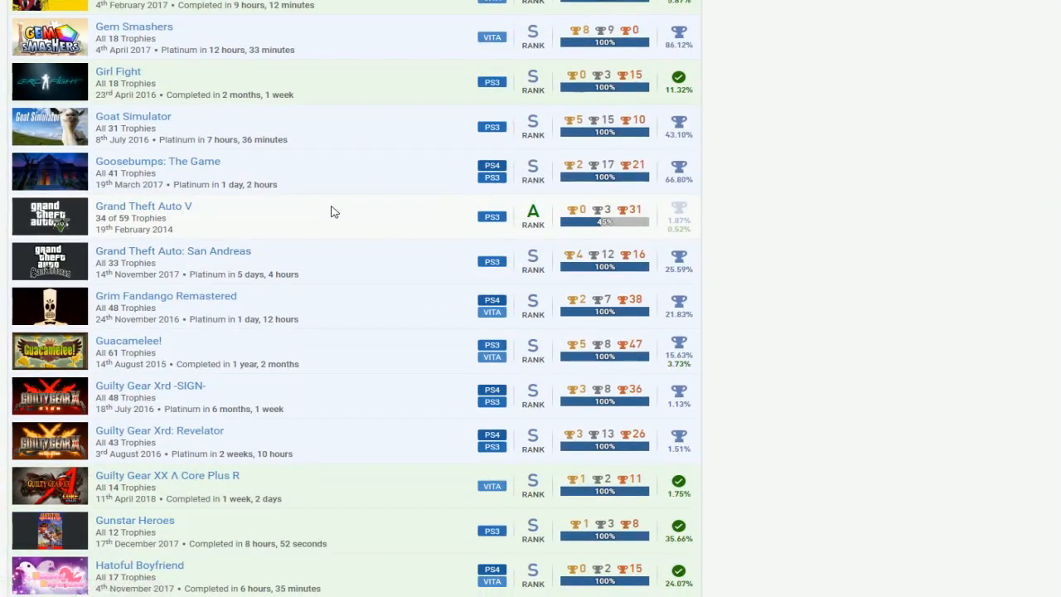
mouse_move(161, 205)
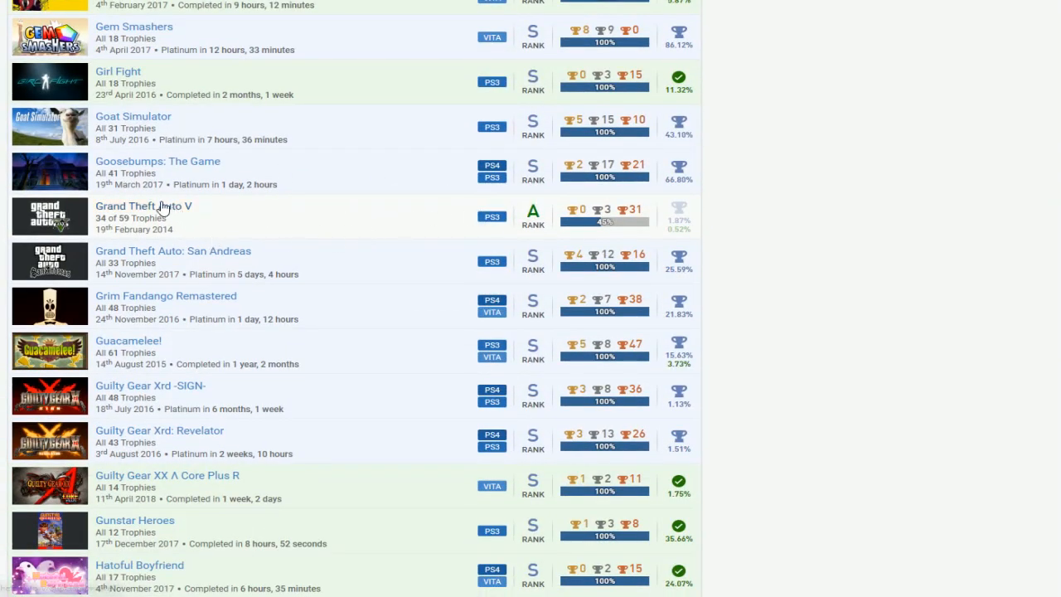
scroll(down, 3)
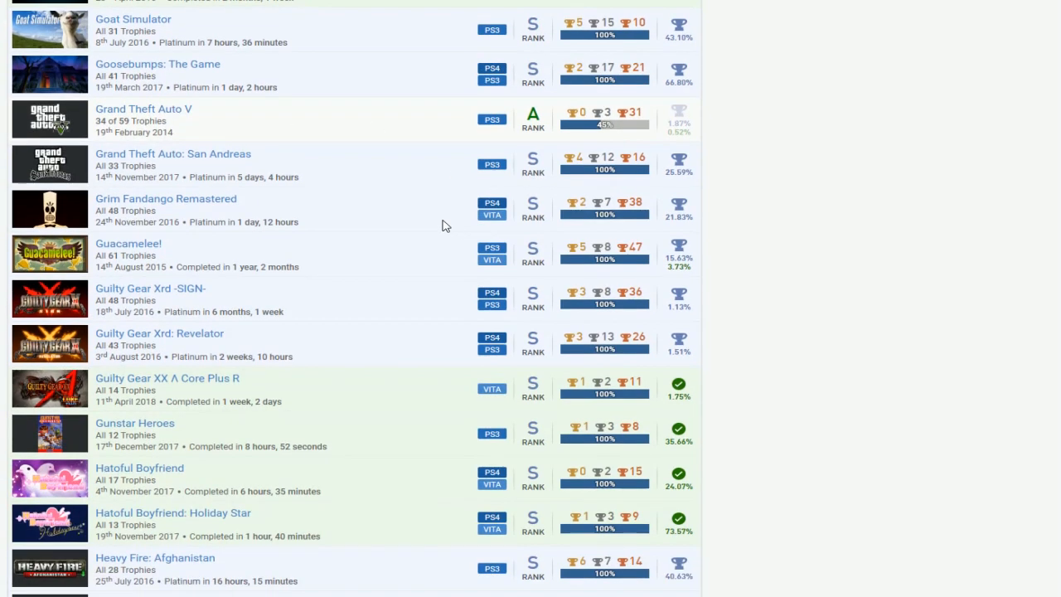
mouse_move(336, 212)
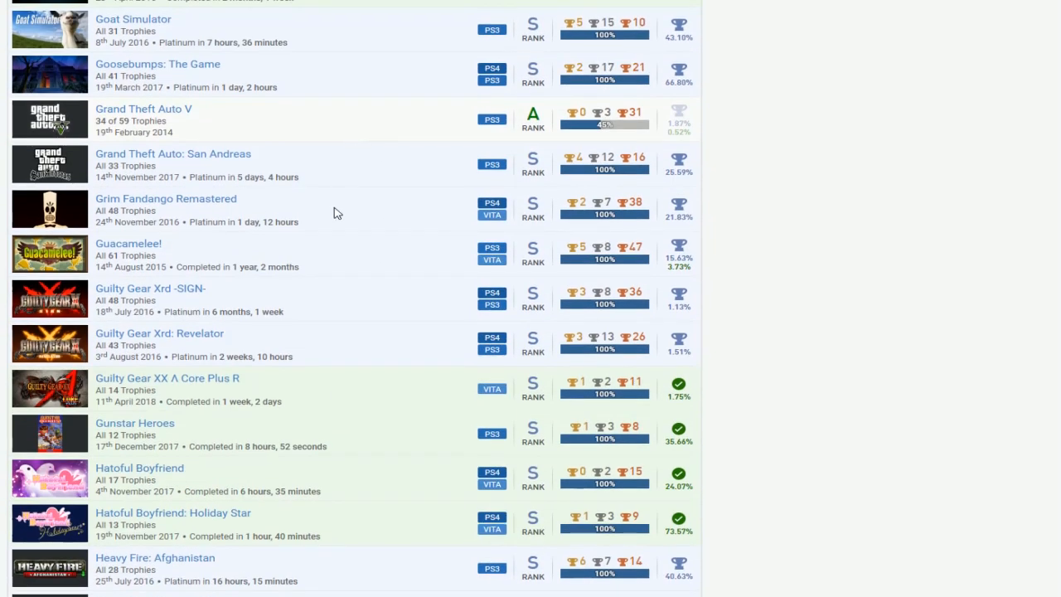
scroll(down, 3)
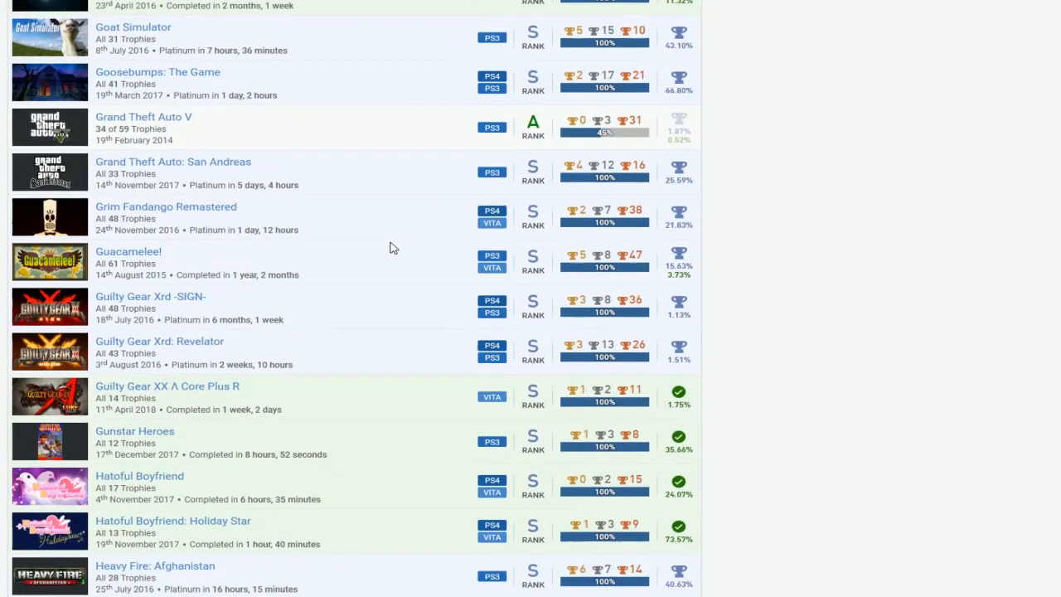
scroll(down, 3)
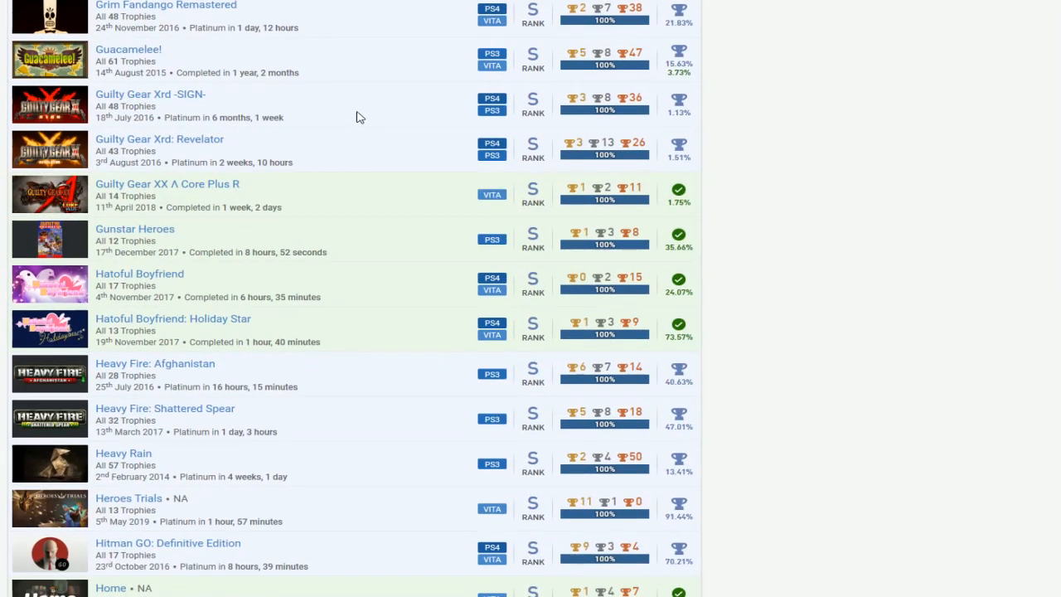
mouse_move(380, 146)
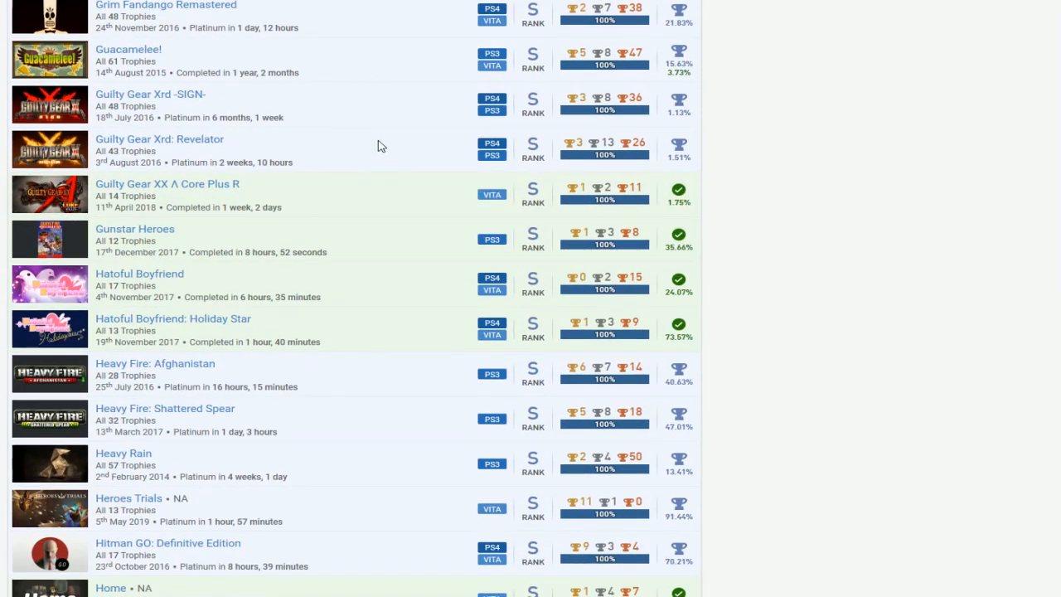
mouse_move(499, 143)
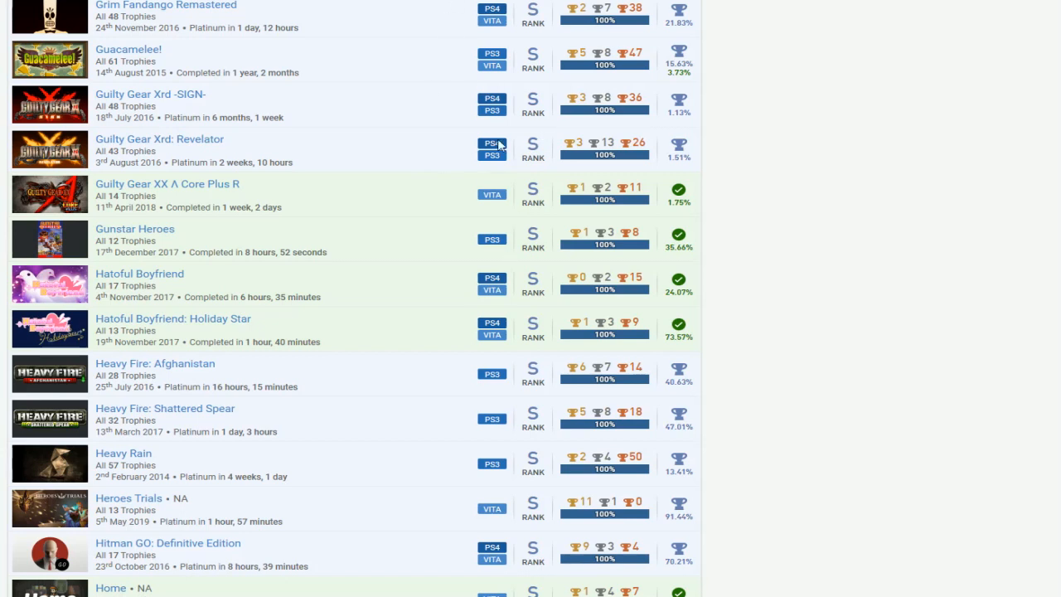
mouse_move(419, 139)
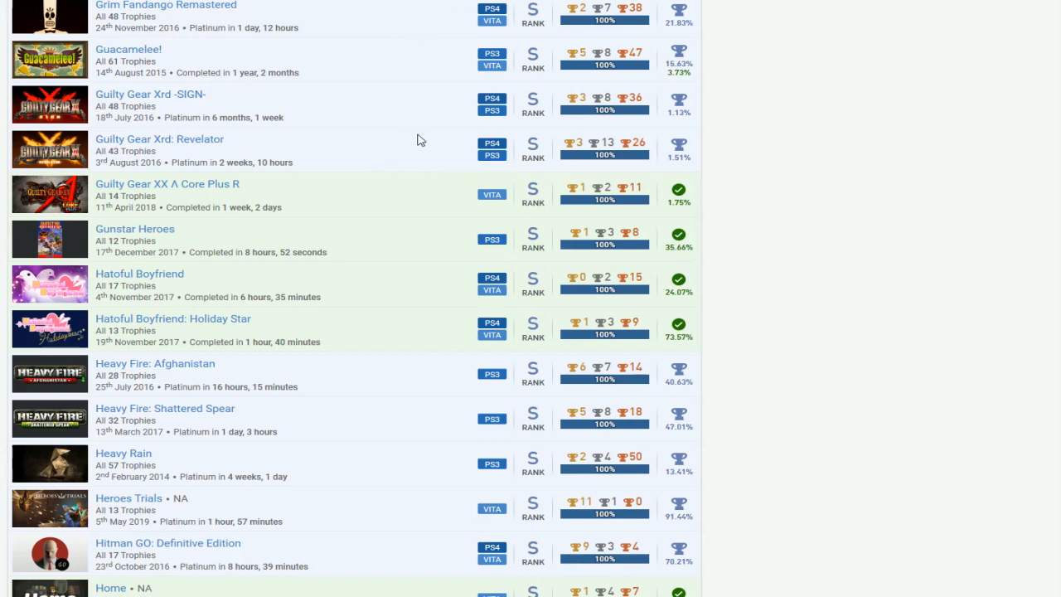
mouse_move(383, 191)
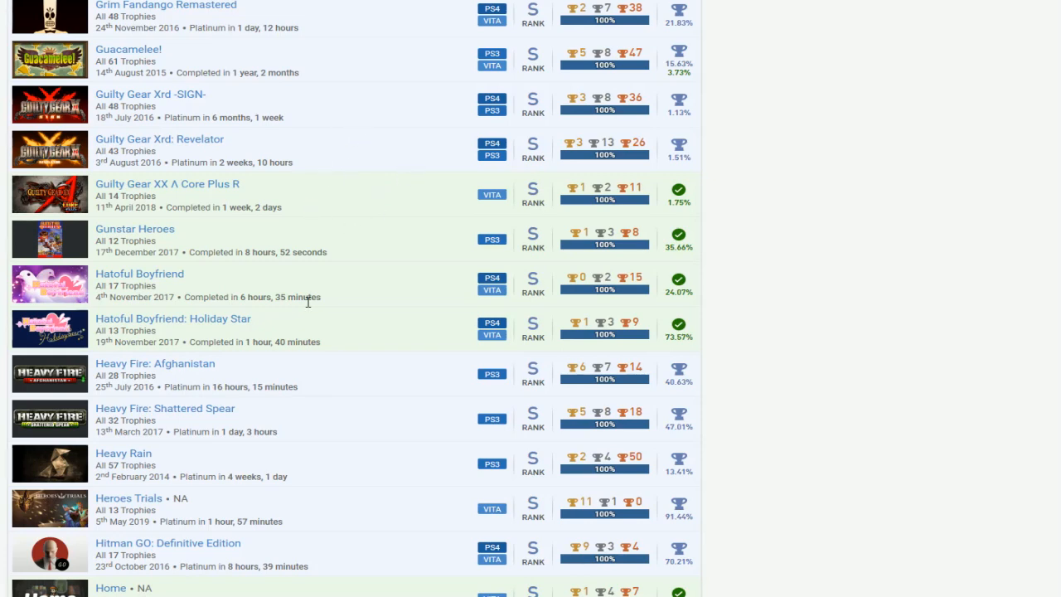
scroll(down, 3)
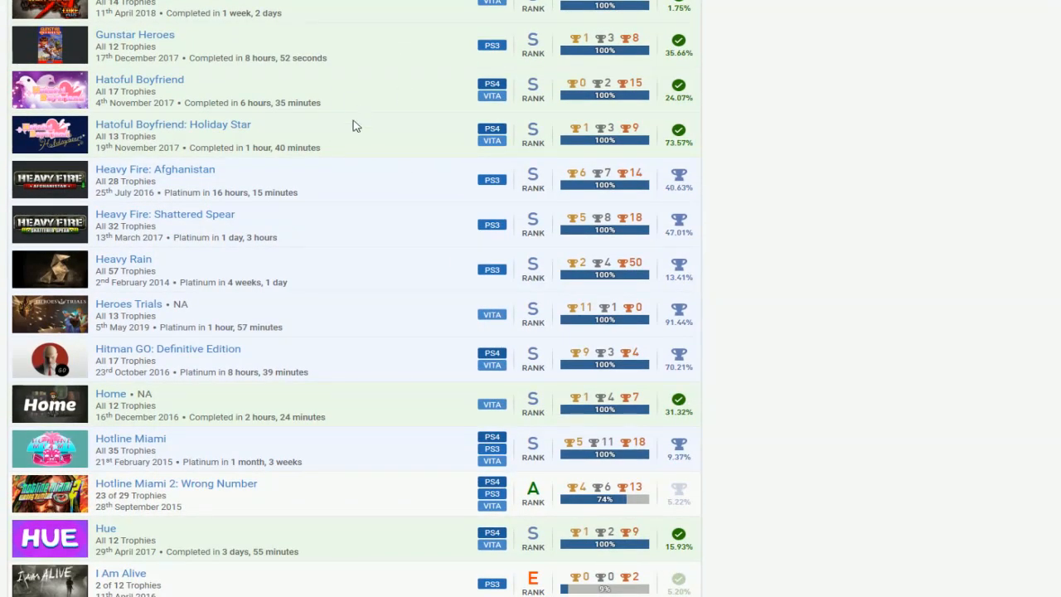
mouse_move(414, 220)
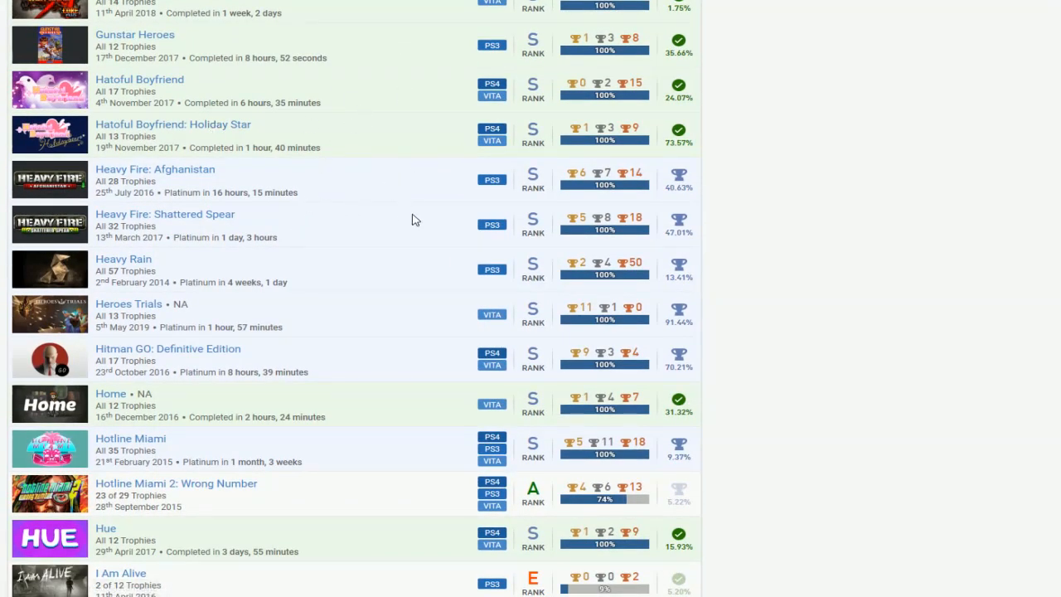
mouse_move(617, 186)
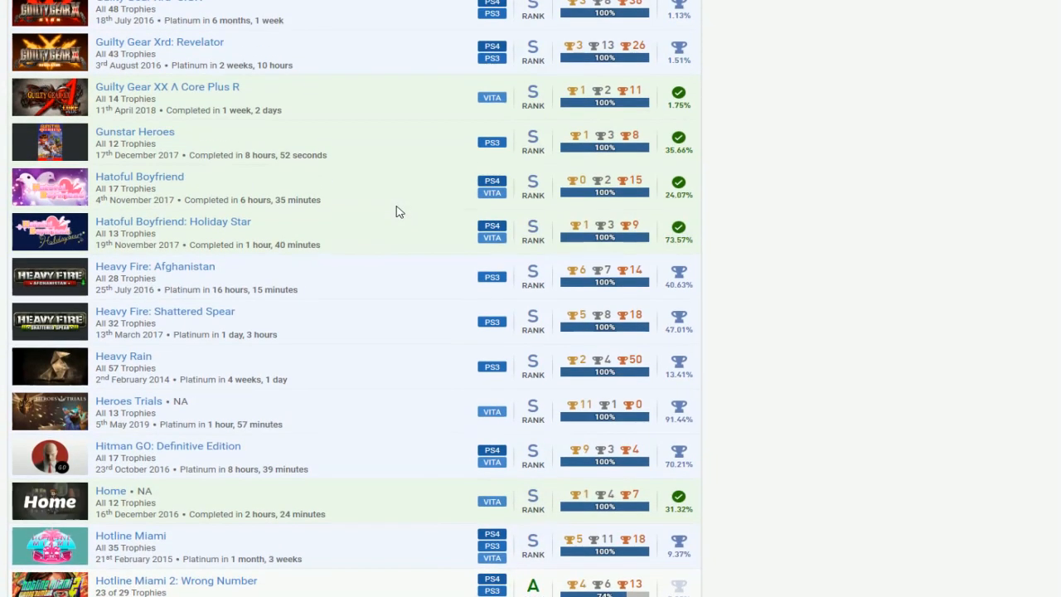
Scroll through the J, K and L titles to Machinarium, noting Knobswitch at 1 of 13 trophies
scroll(down, 3)
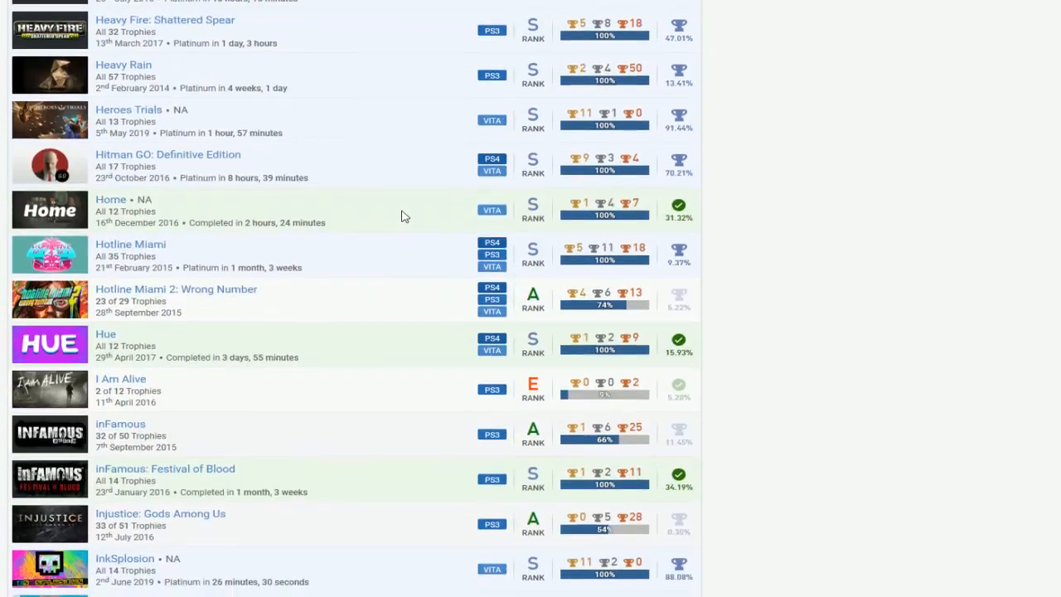
scroll(down, 3)
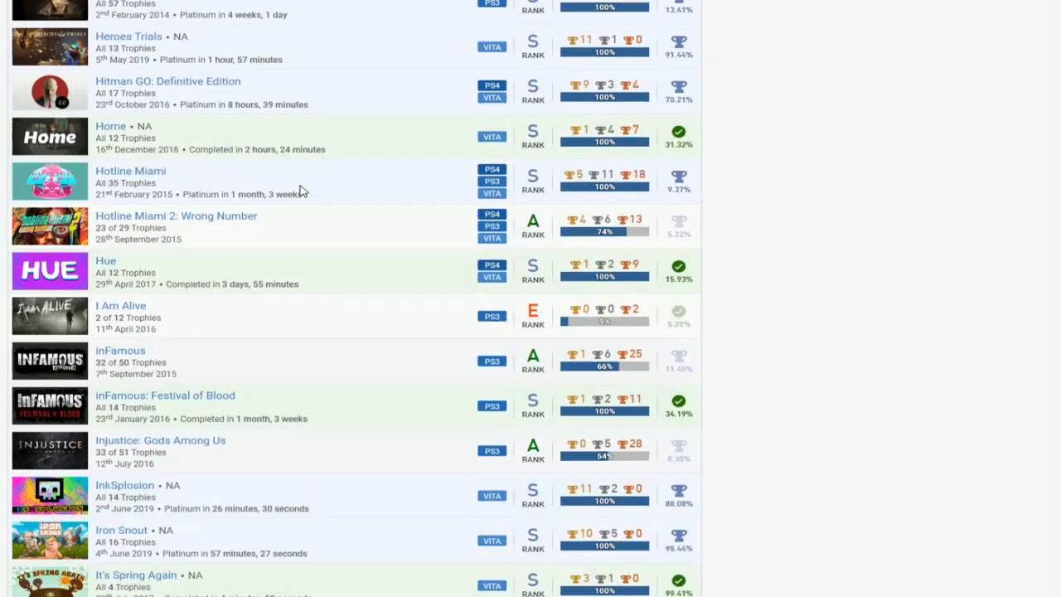
scroll(down, 3)
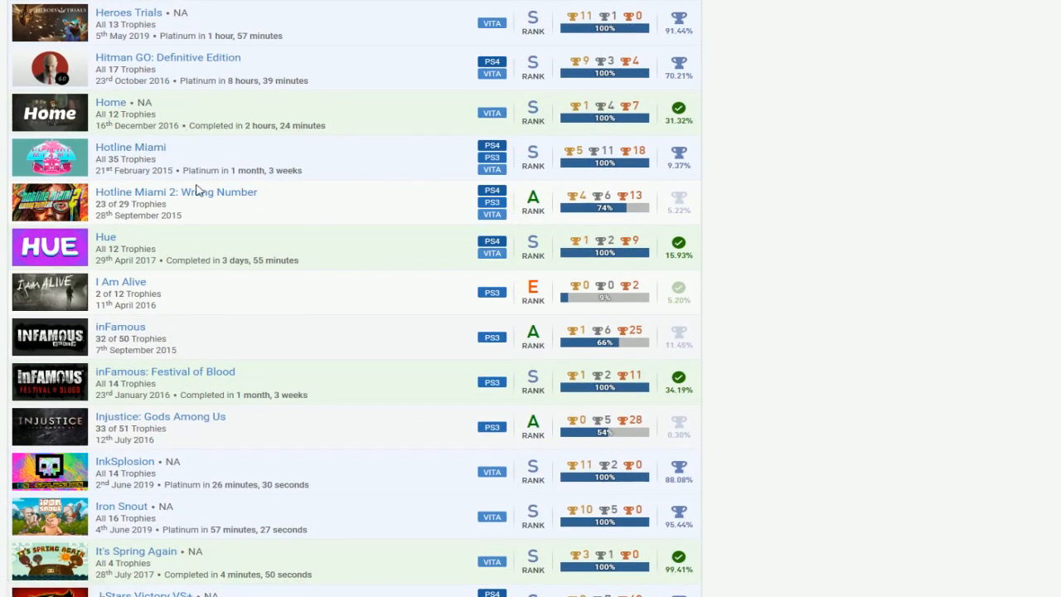
scroll(down, 3)
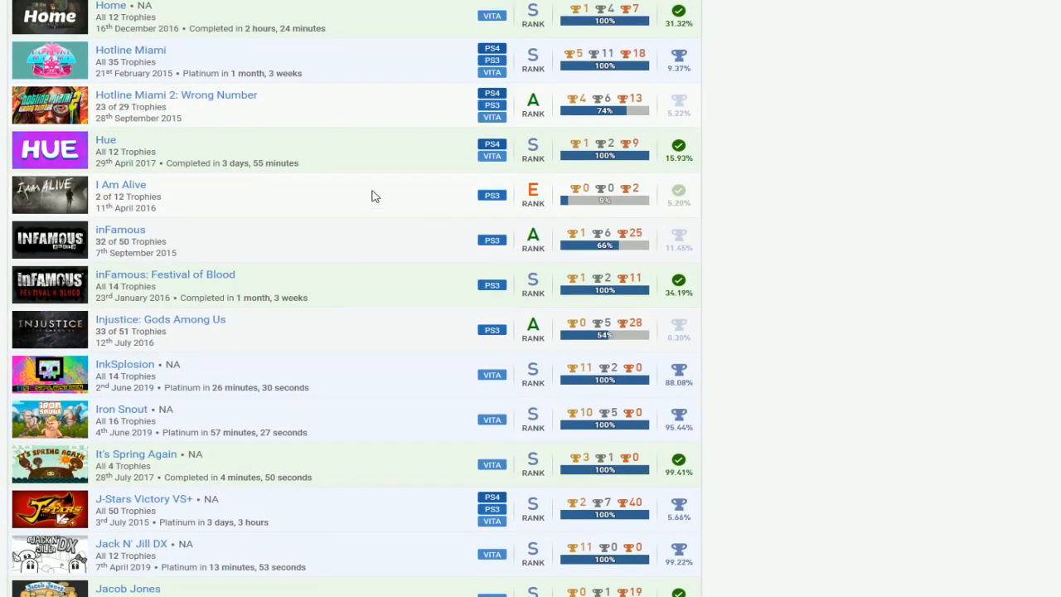
mouse_move(292, 274)
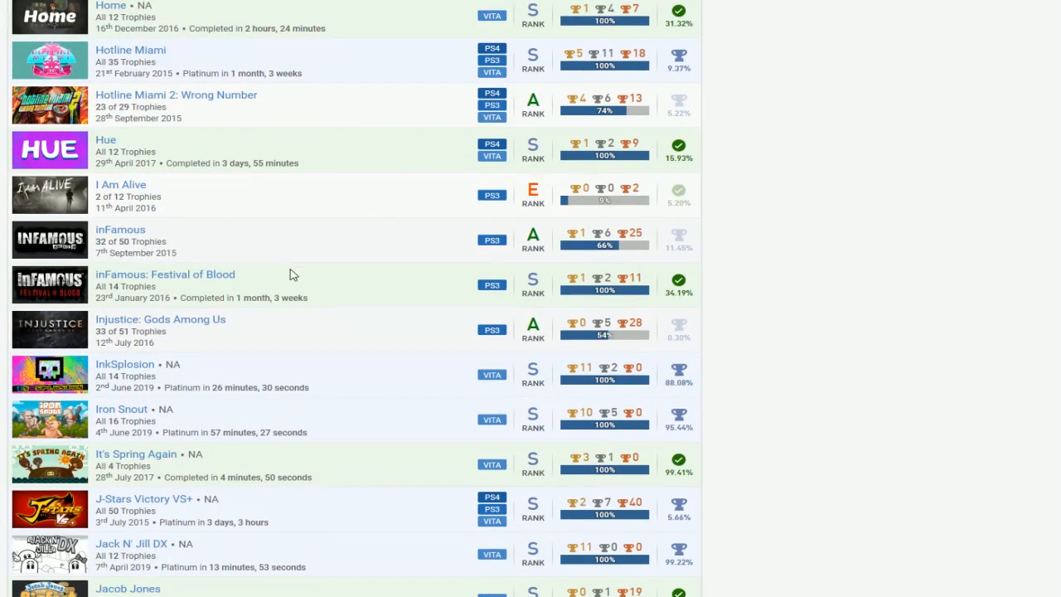
mouse_move(338, 229)
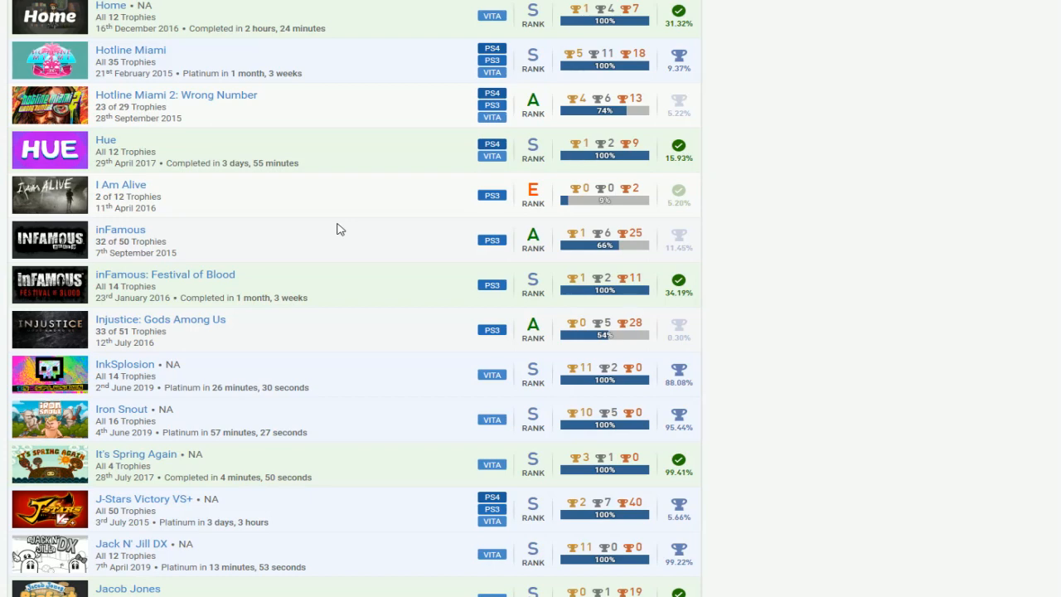
scroll(down, 3)
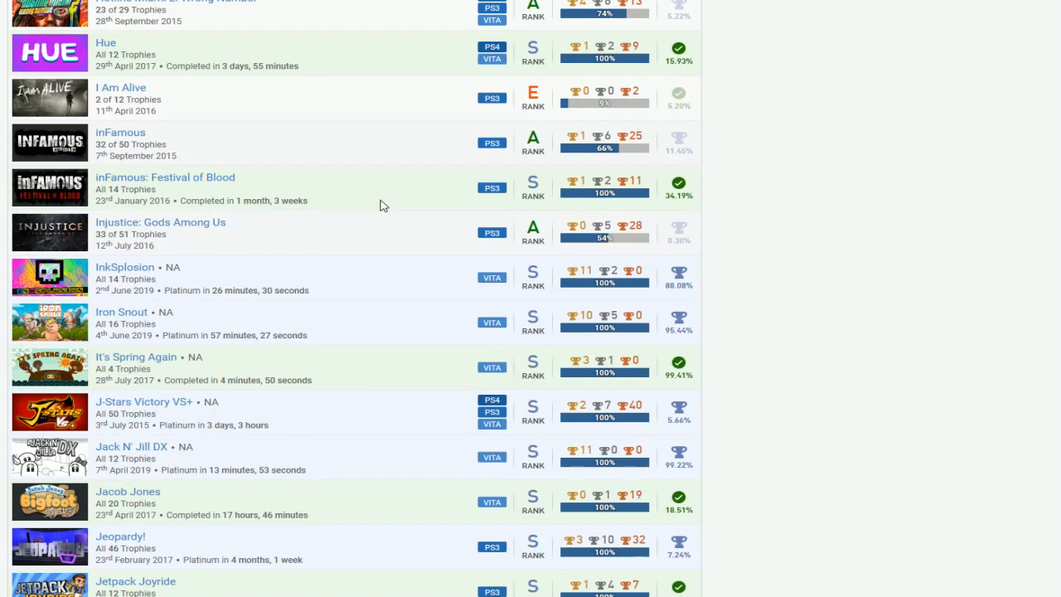
mouse_move(553, 243)
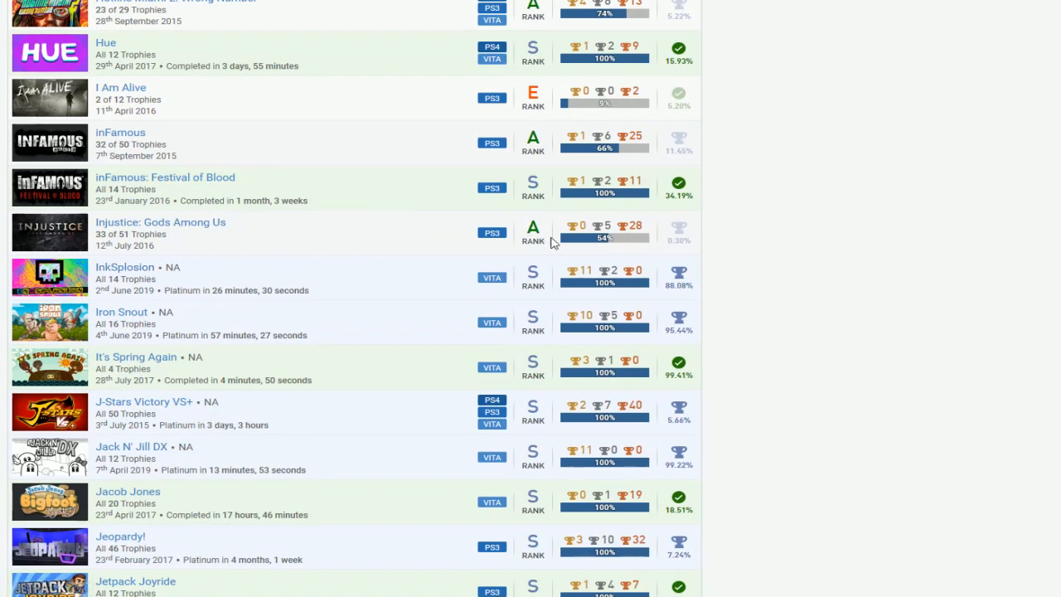
mouse_move(211, 263)
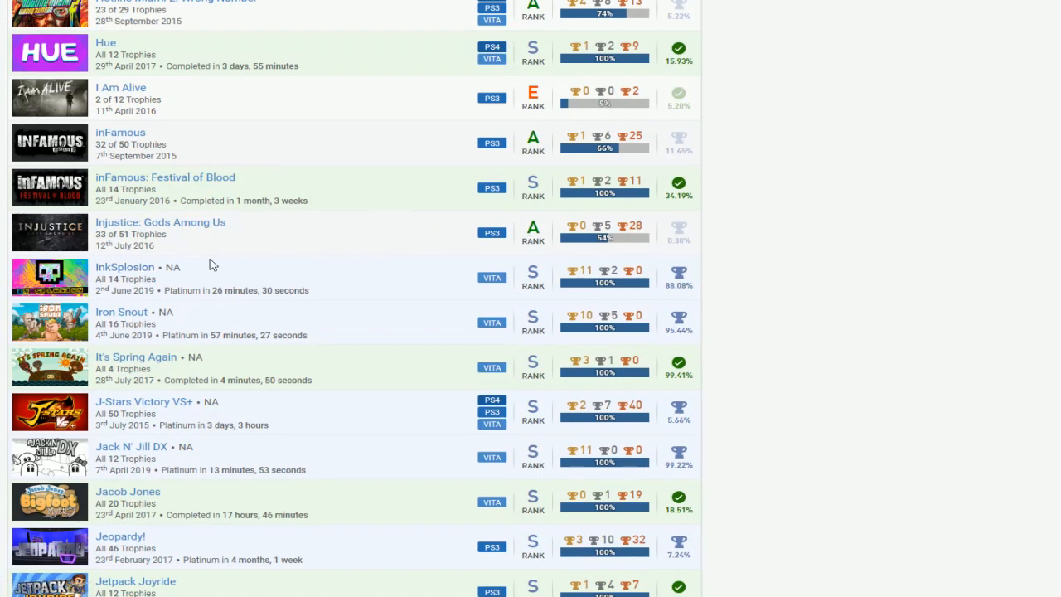
mouse_move(562, 203)
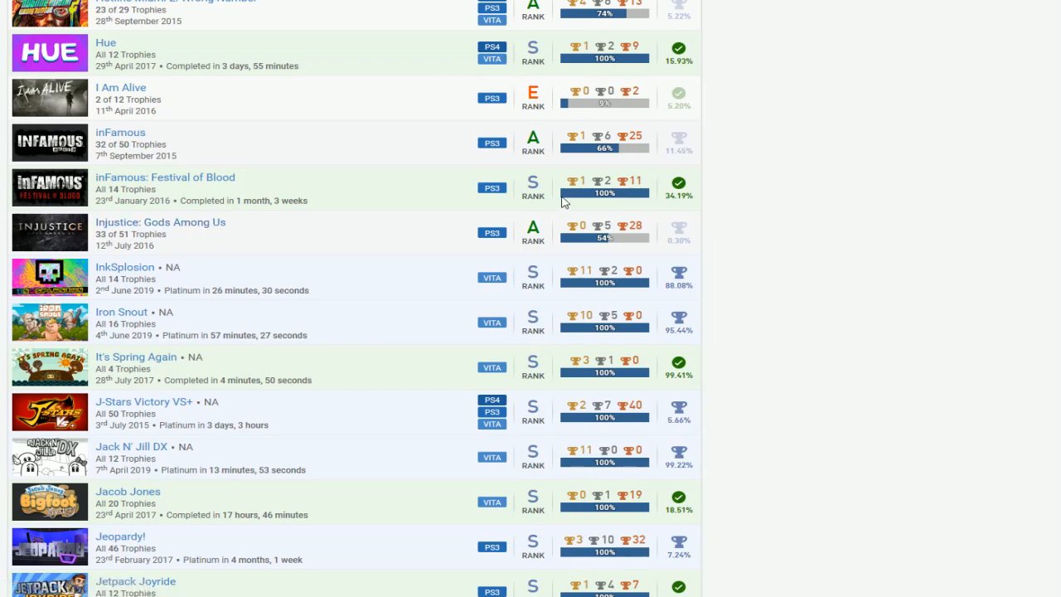
scroll(down, 3)
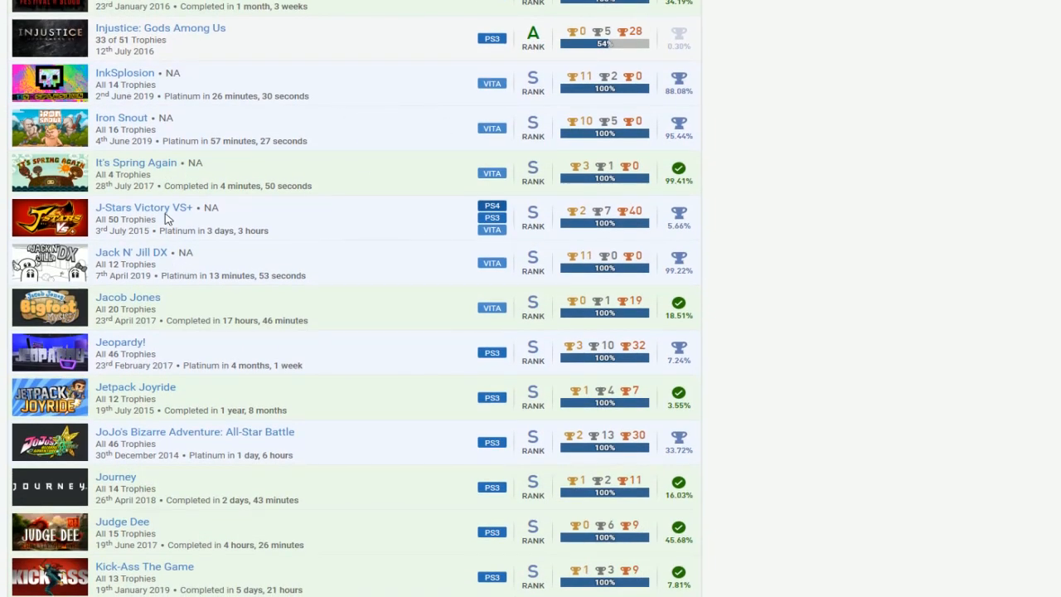
mouse_move(509, 218)
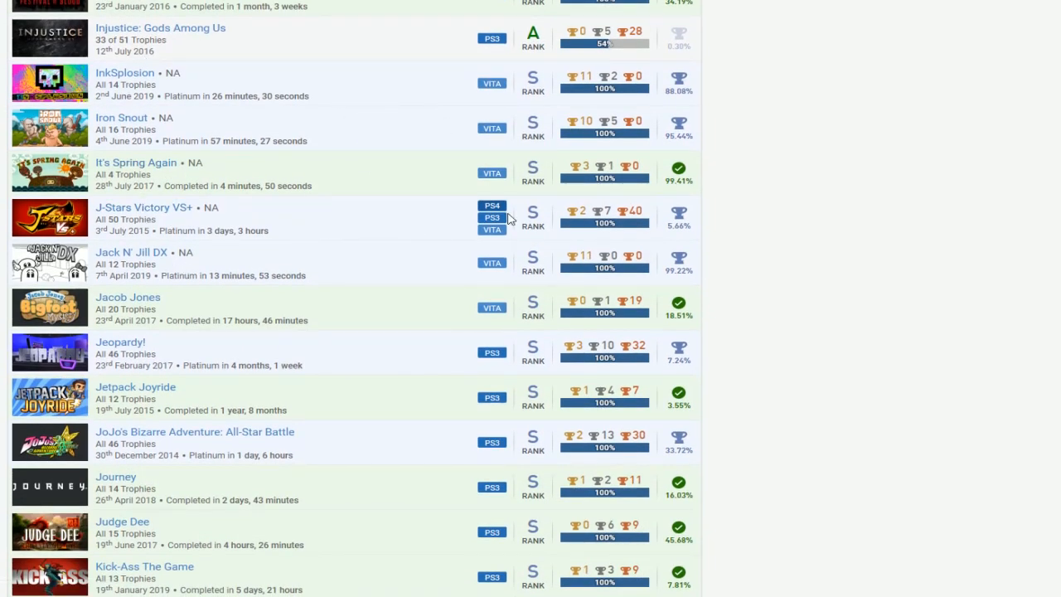
scroll(down, 3)
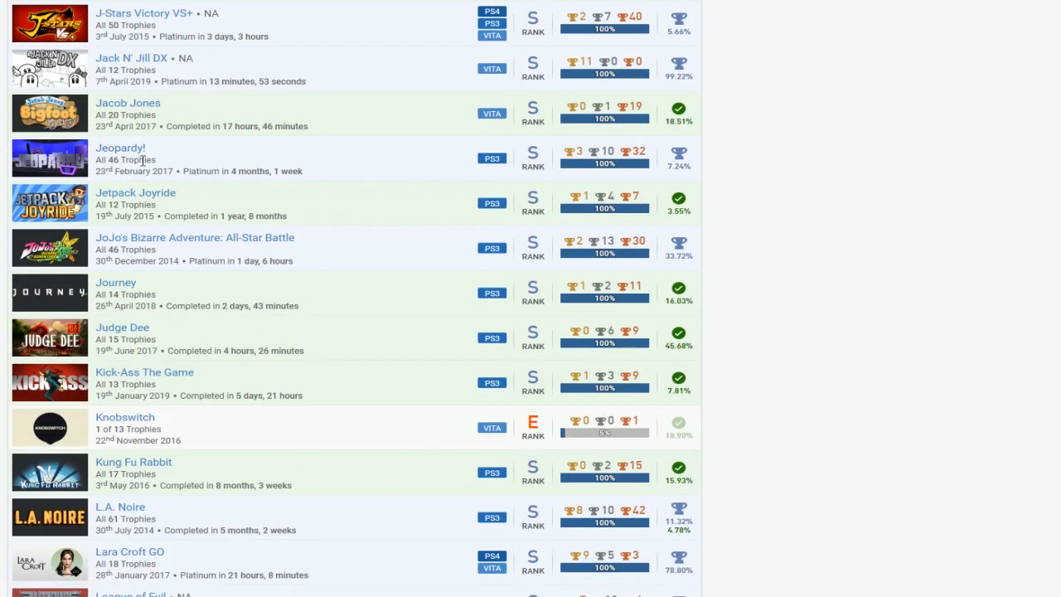
scroll(down, 3)
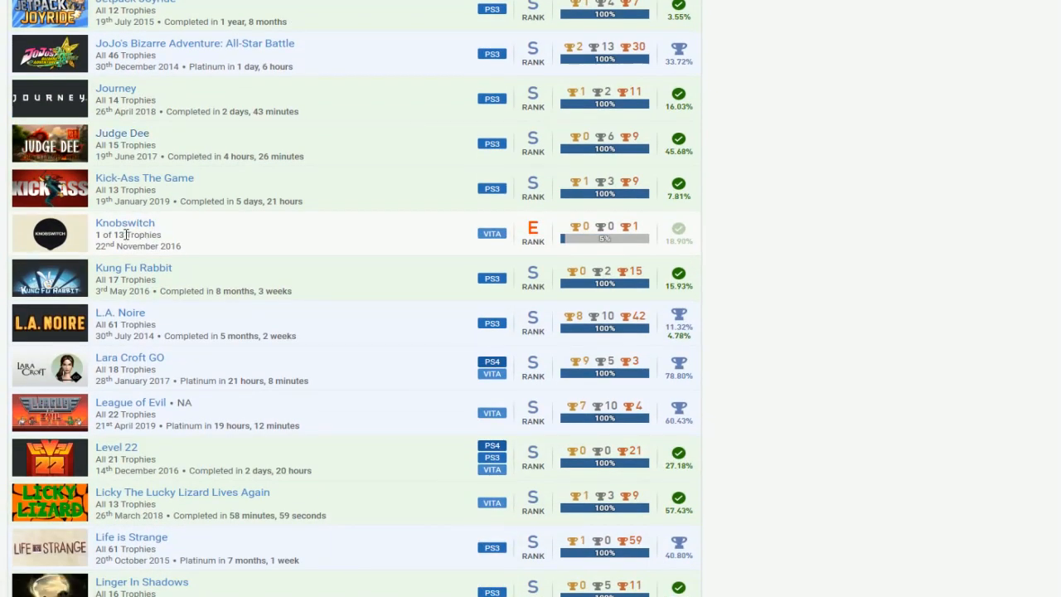
scroll(down, 3)
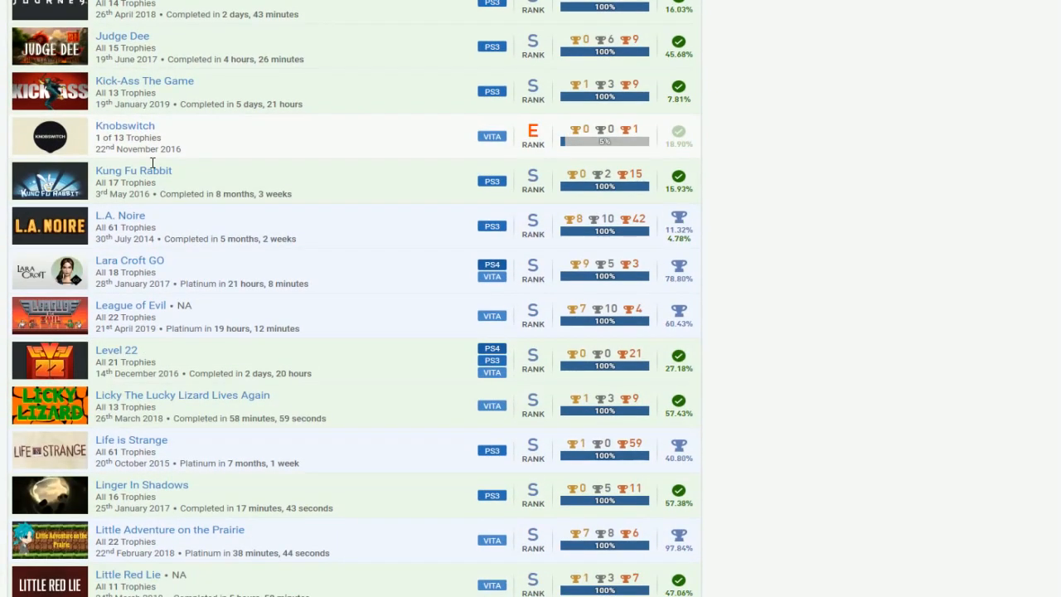
scroll(down, 3)
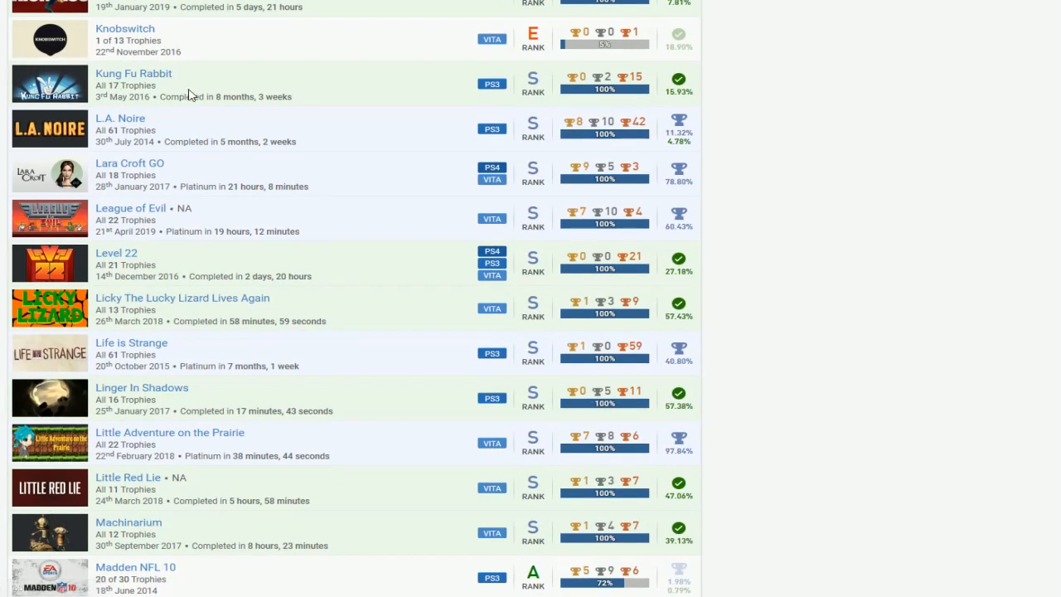
mouse_move(189, 206)
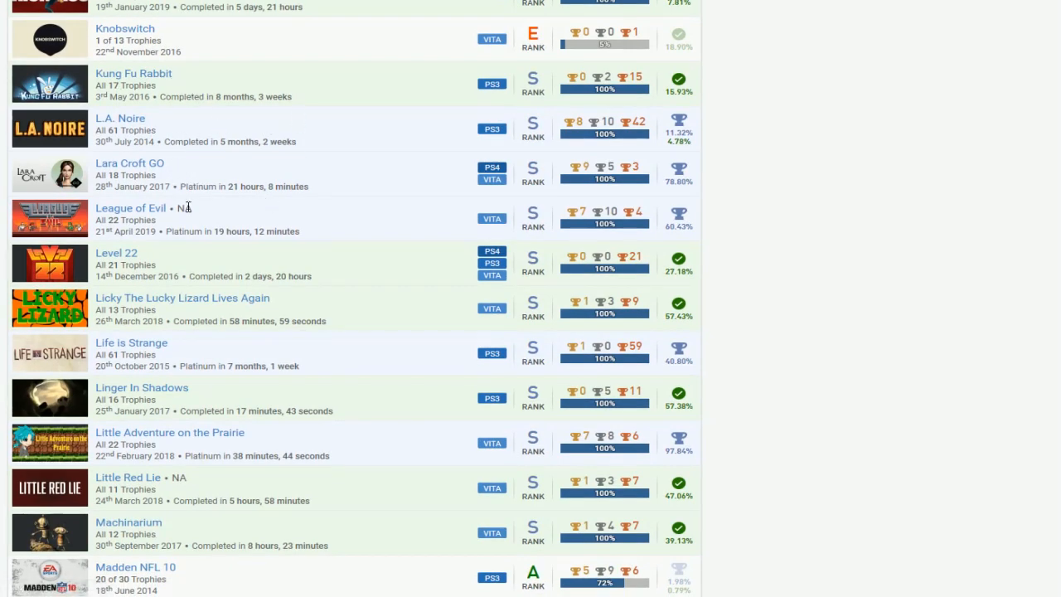
mouse_move(162, 251)
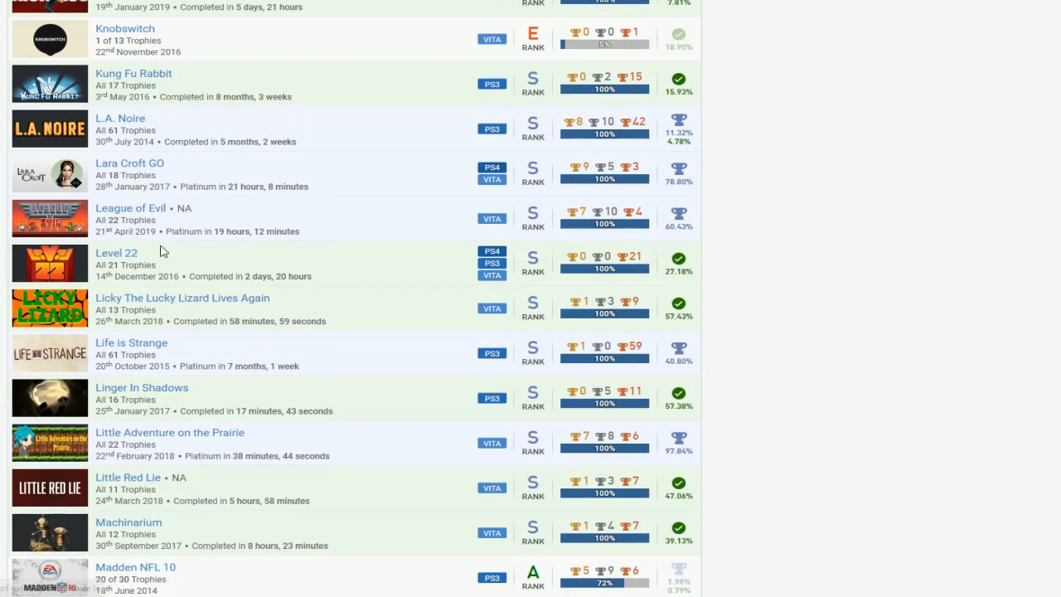
mouse_move(359, 229)
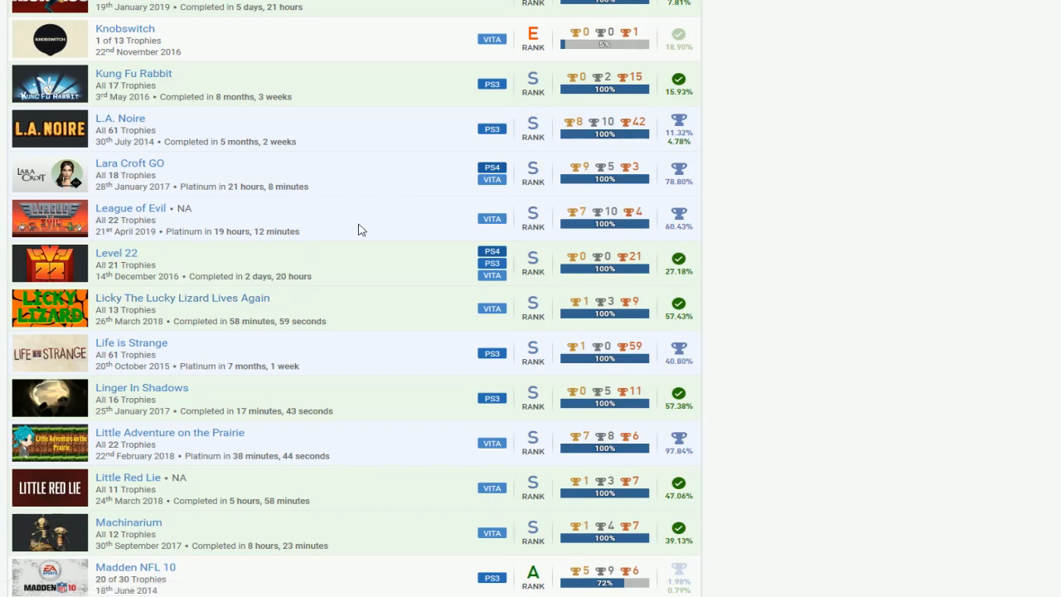
mouse_move(356, 272)
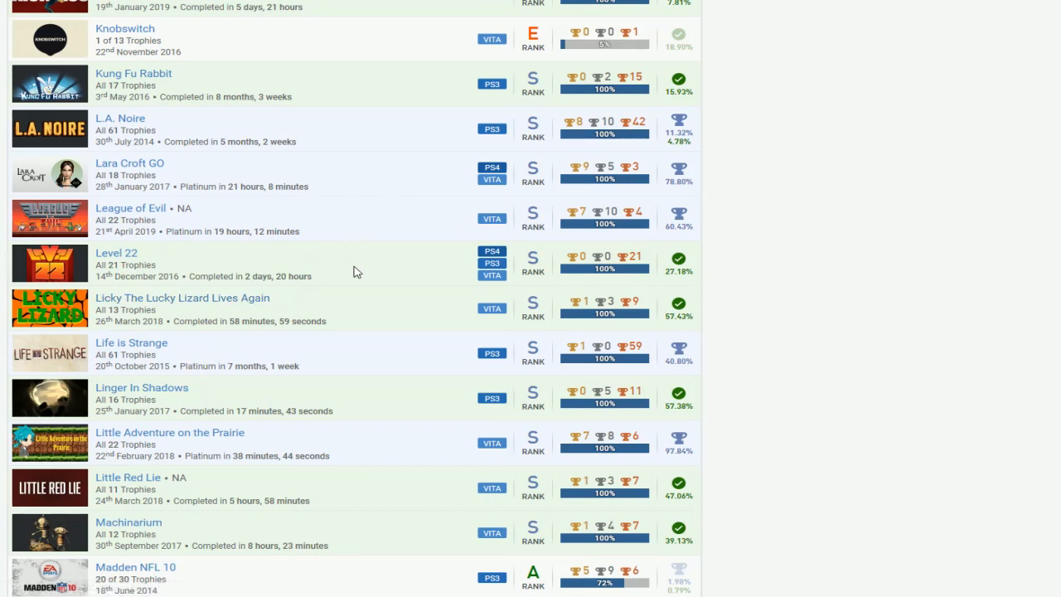
mouse_move(403, 151)
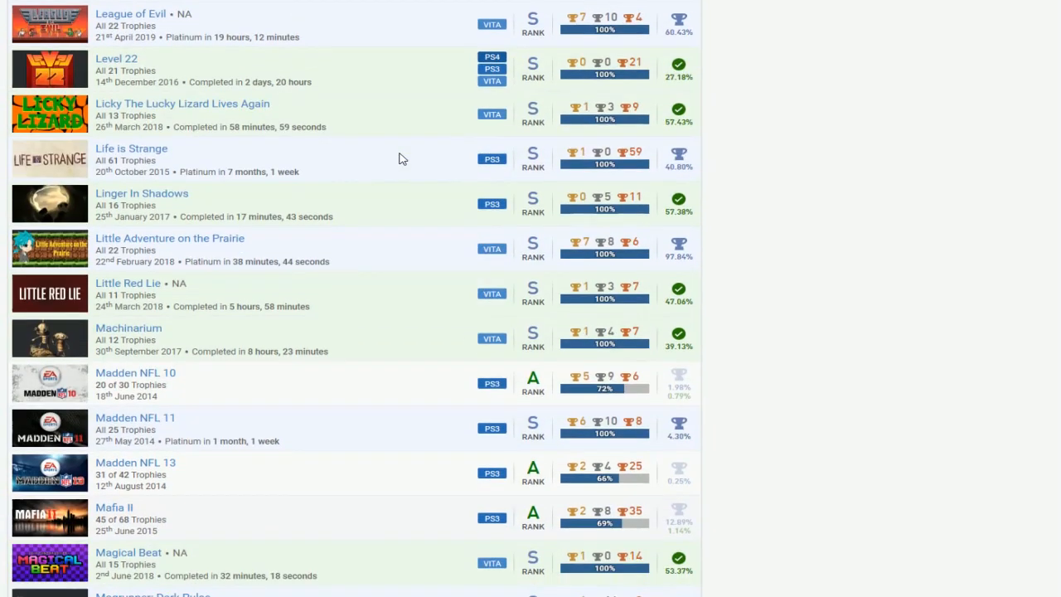
Scroll past Madden NFL 10/13, Mafia II and Mirror's Edge to Mortal Kombat: Arcade Kollection
scroll(down, 3)
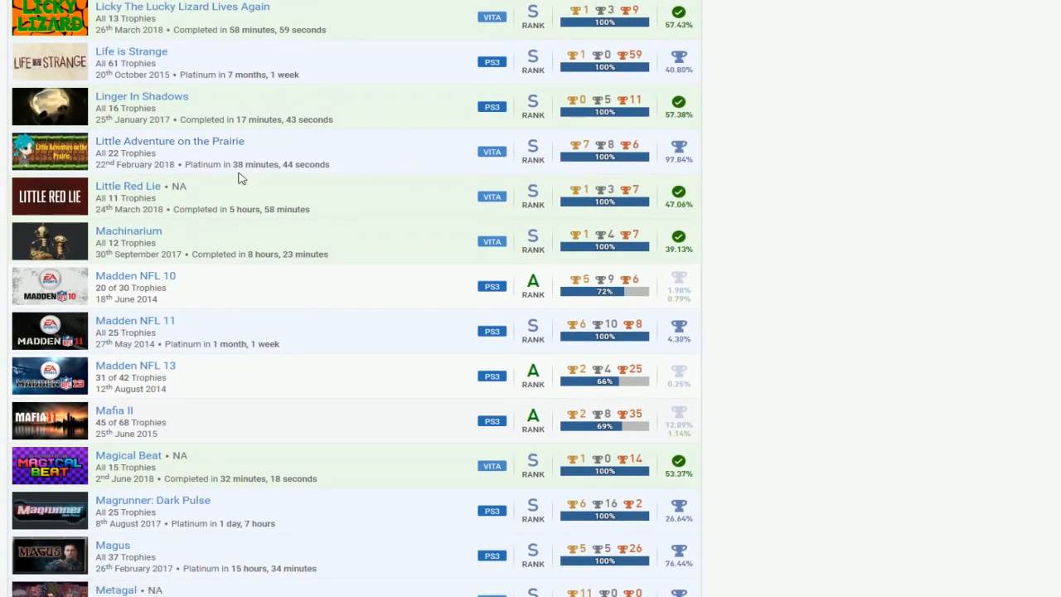
mouse_move(469, 202)
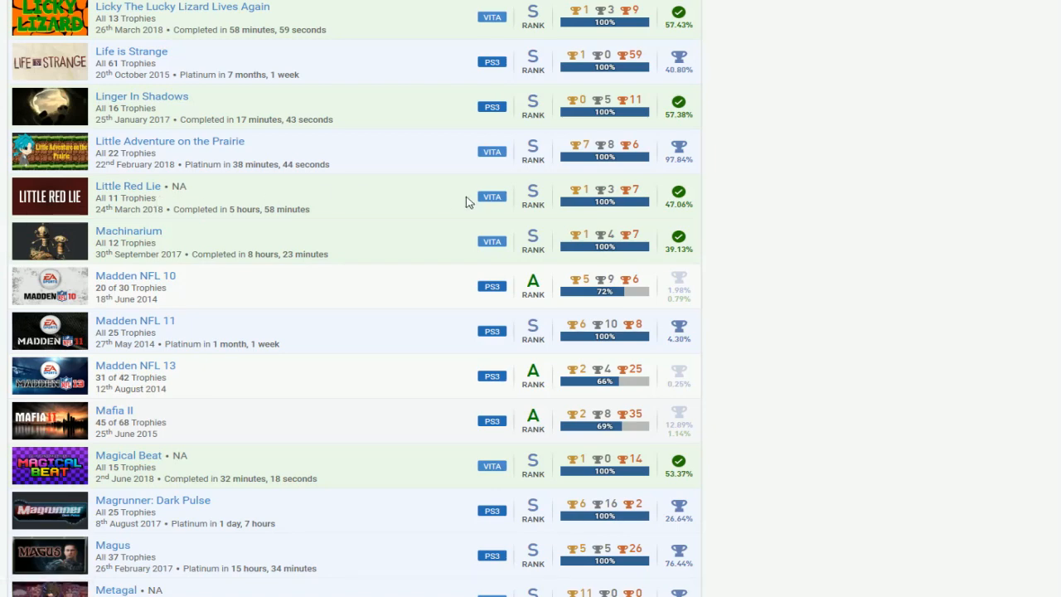
scroll(down, 3)
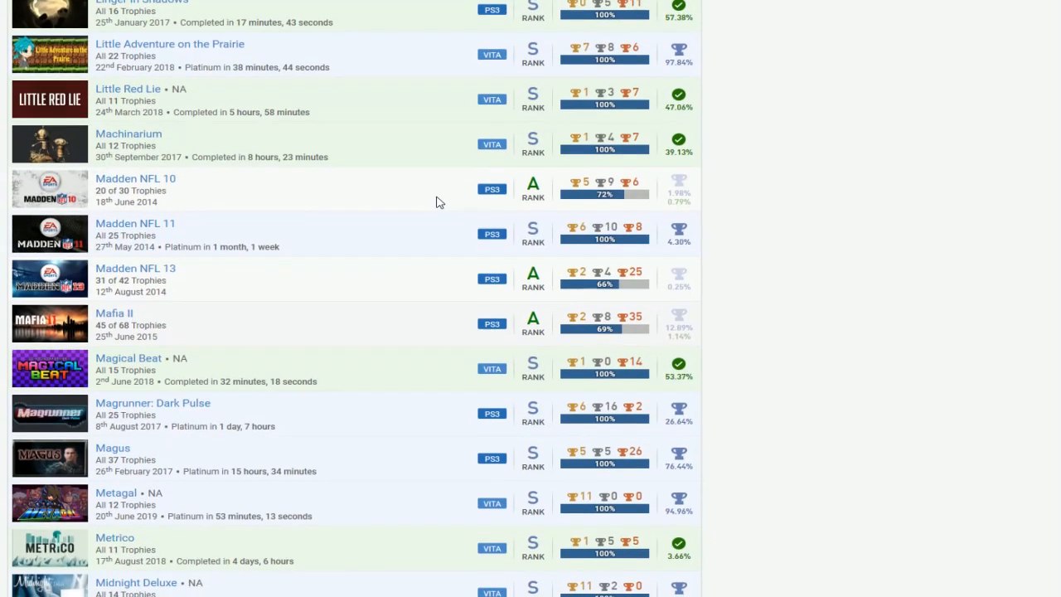
mouse_move(160, 190)
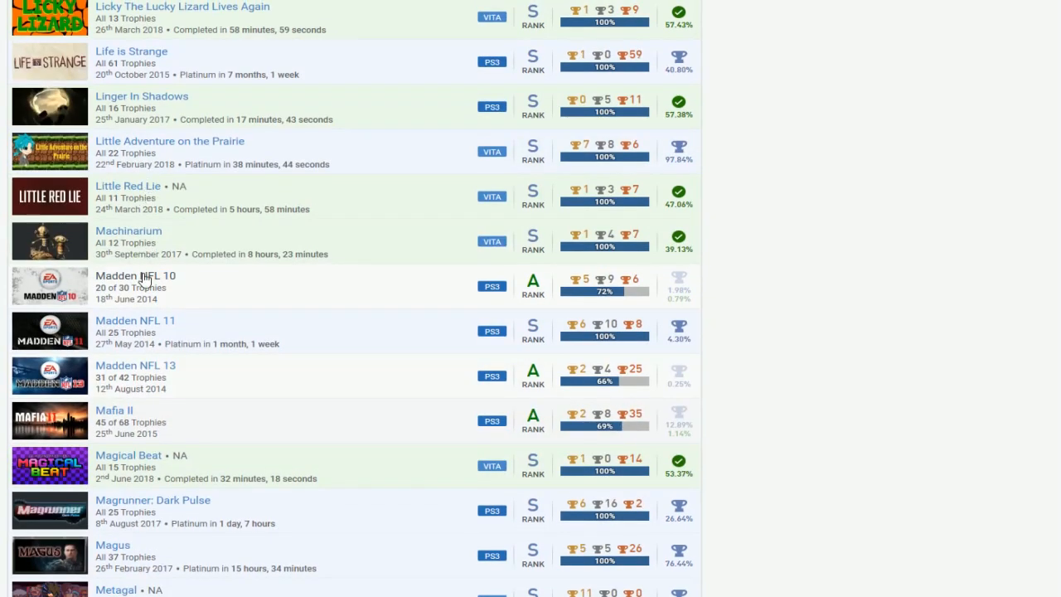
scroll(down, 3)
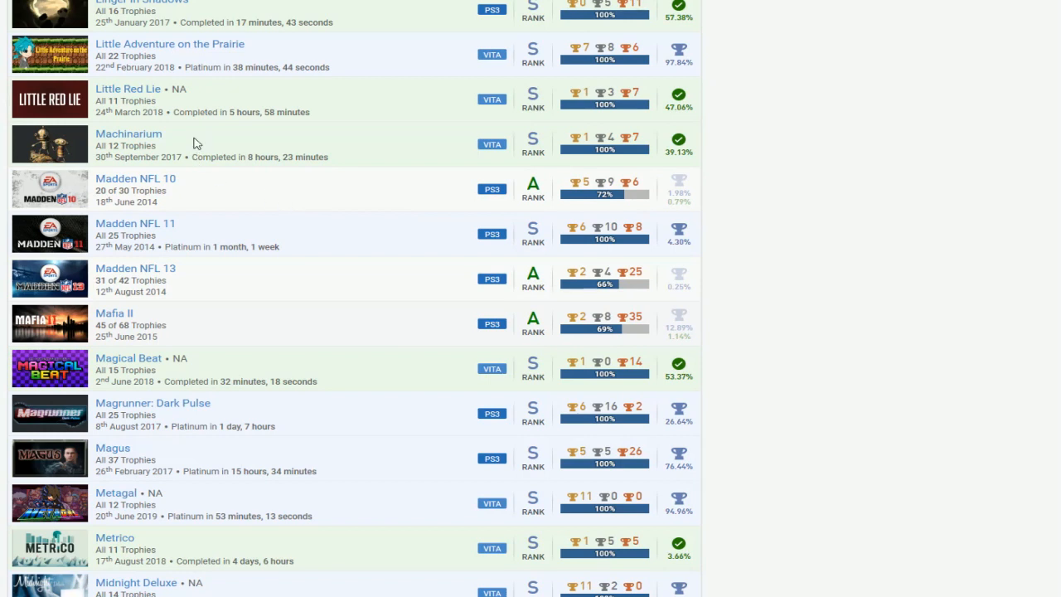
mouse_move(151, 189)
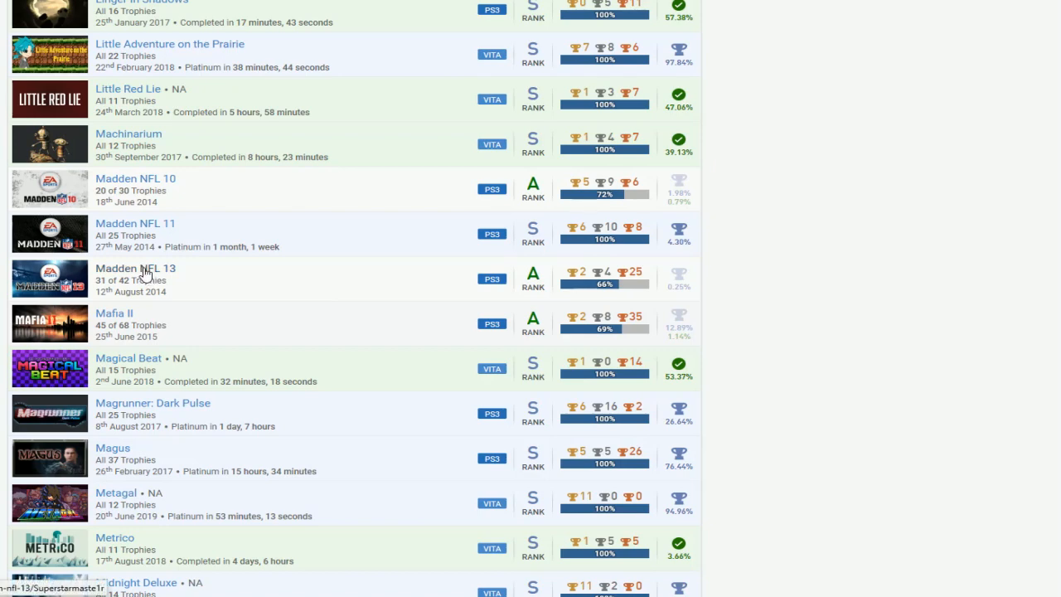
scroll(down, 3)
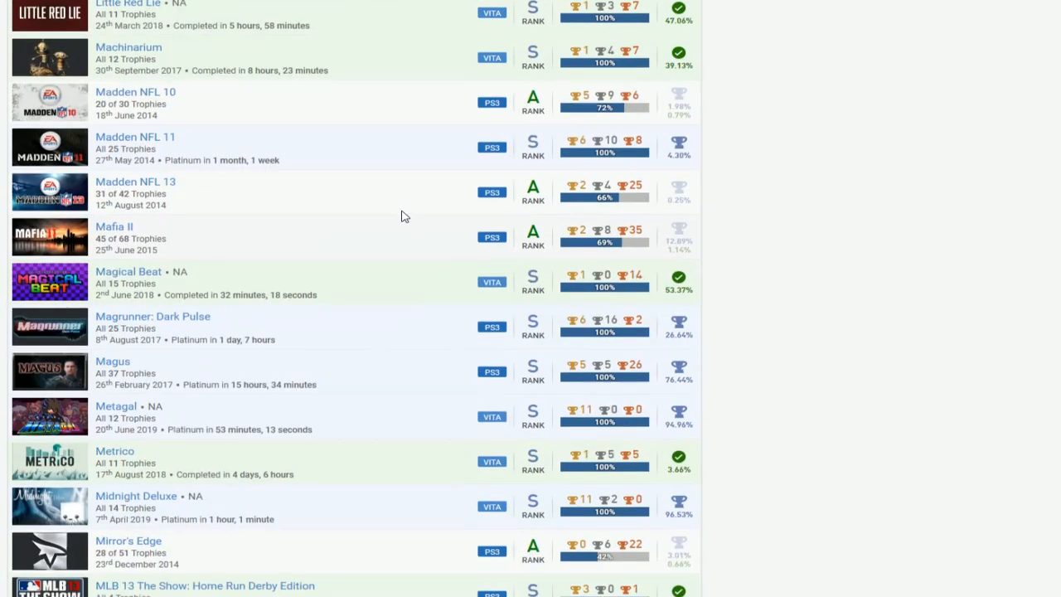
scroll(down, 3)
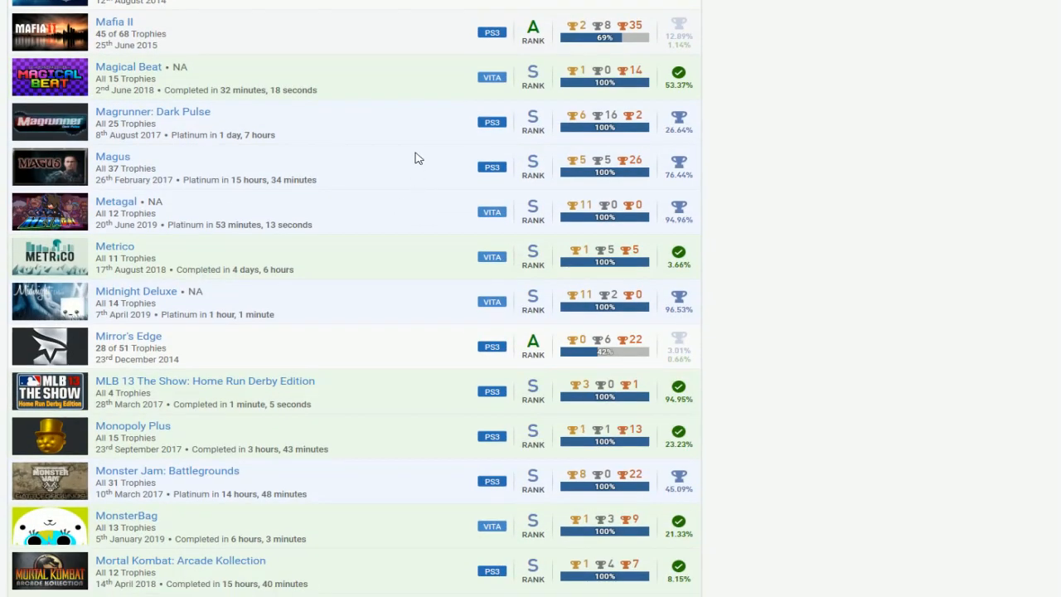
mouse_move(197, 39)
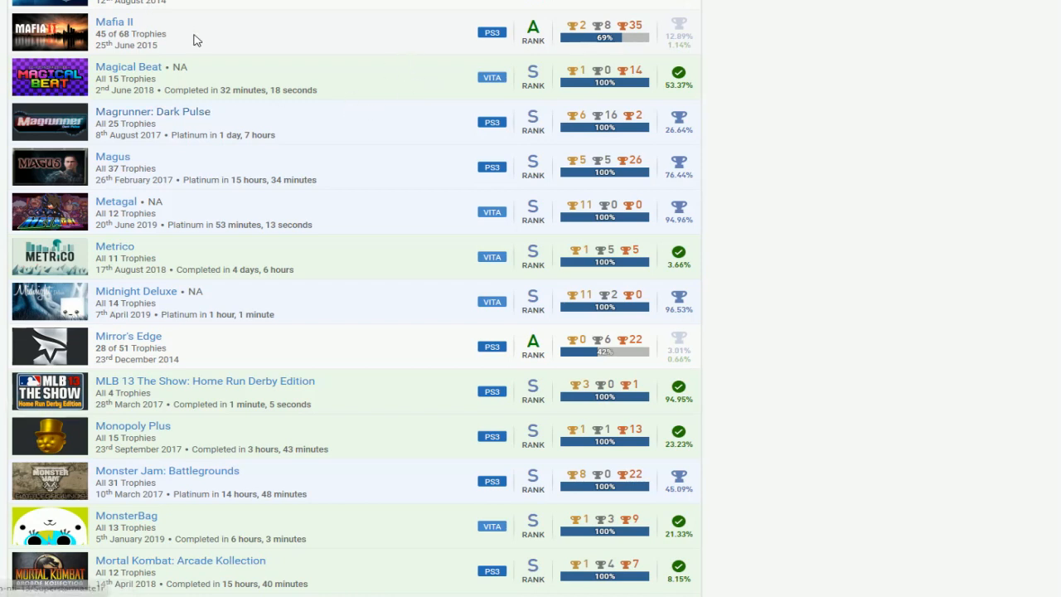
mouse_move(448, 58)
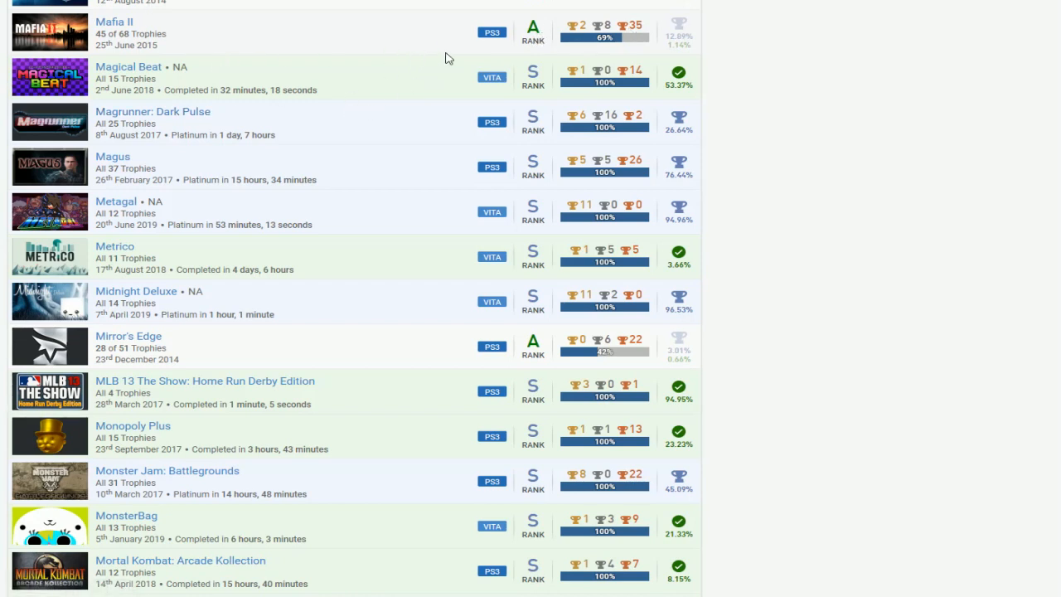
mouse_move(419, 94)
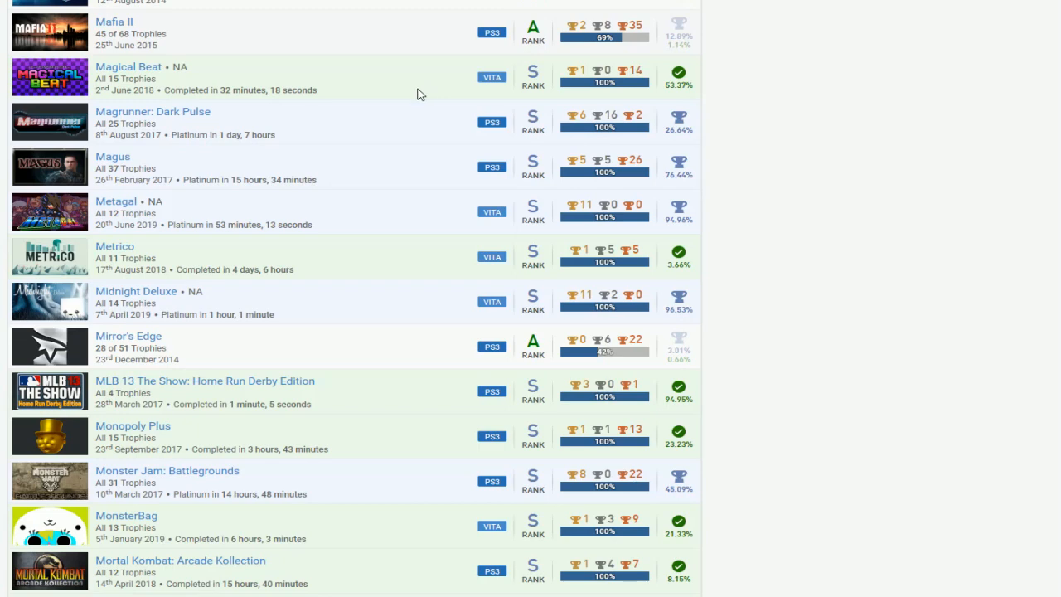
Scroll to Never Alone, noting NBA 2K13, NCAA Football 14 and Need for Speed: Hot Pursuit incomplete
scroll(down, 3)
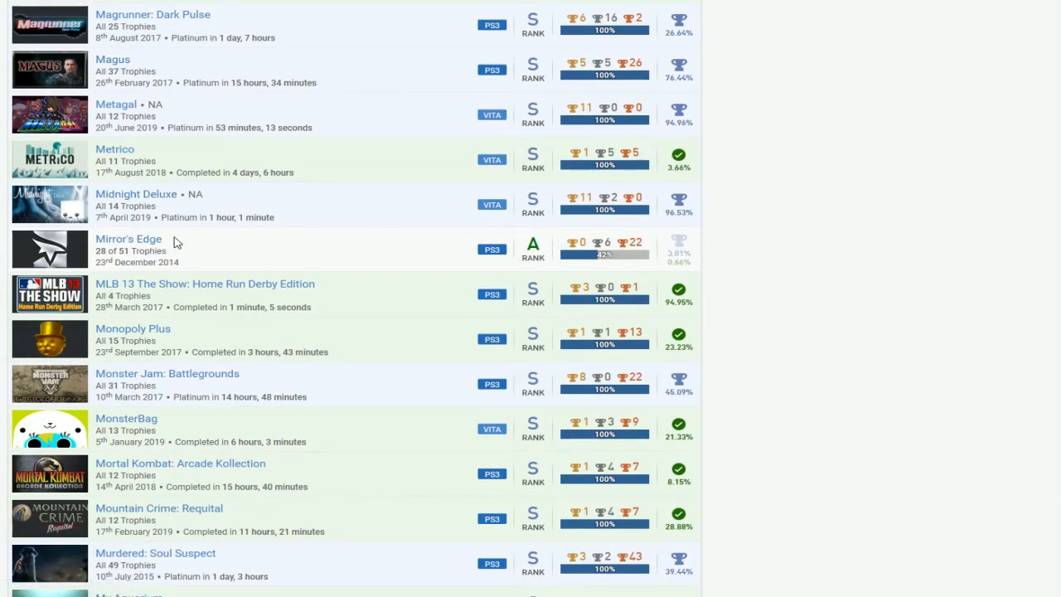
mouse_move(383, 290)
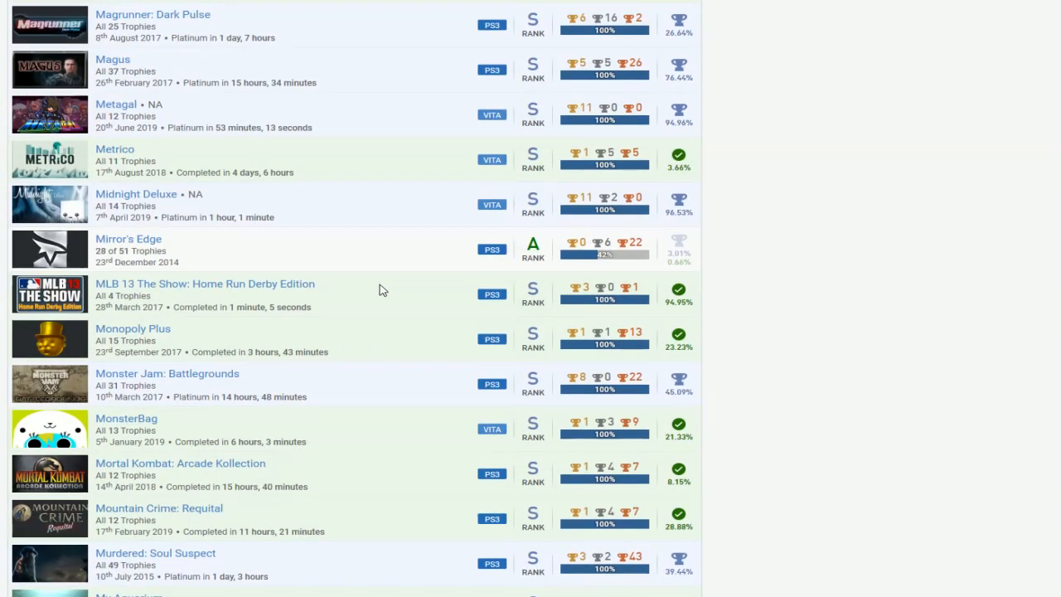
mouse_move(514, 242)
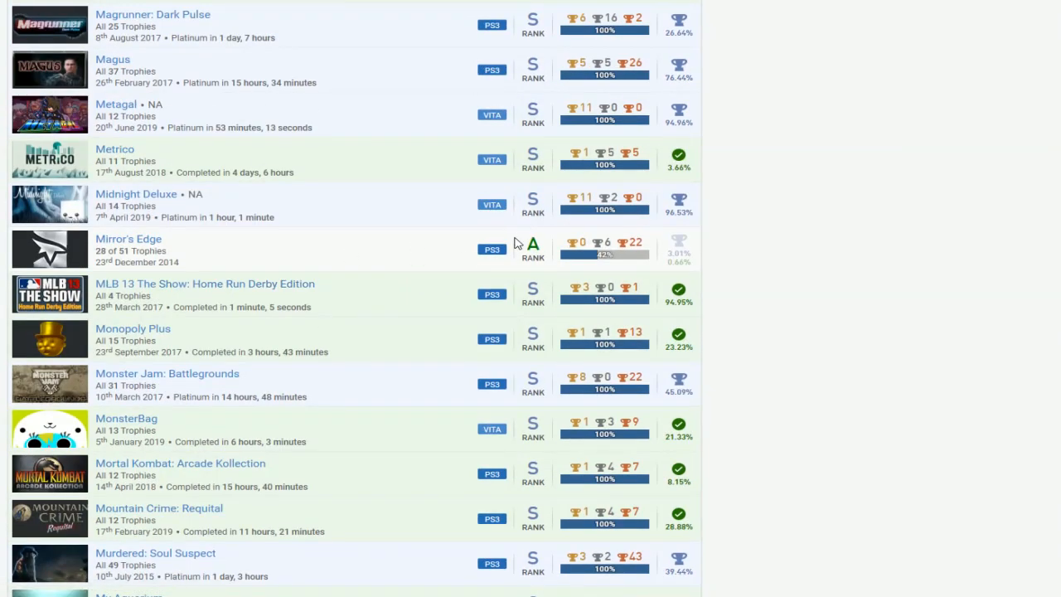
scroll(down, 3)
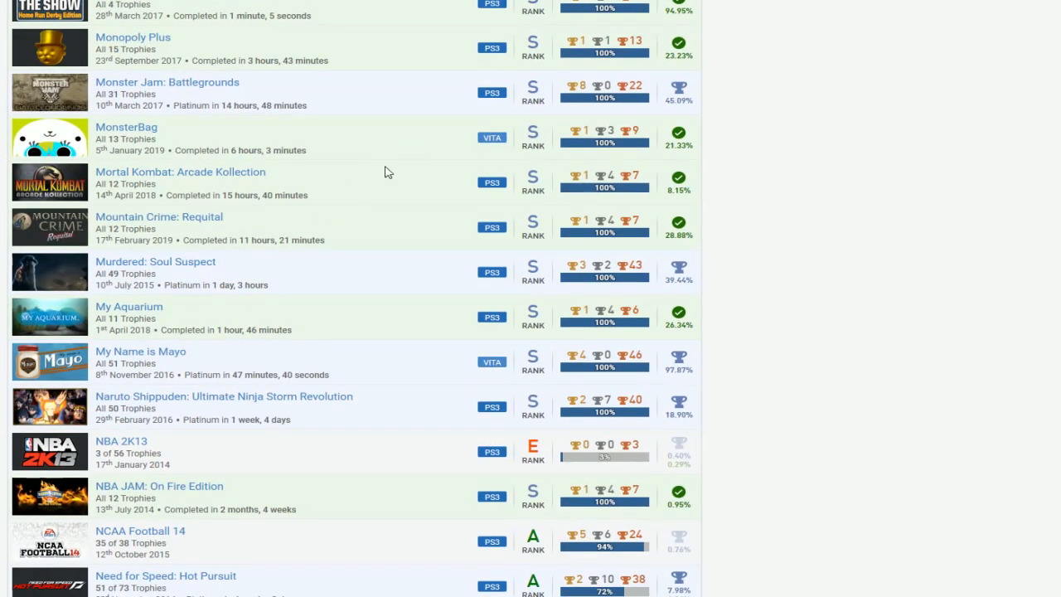
mouse_move(245, 137)
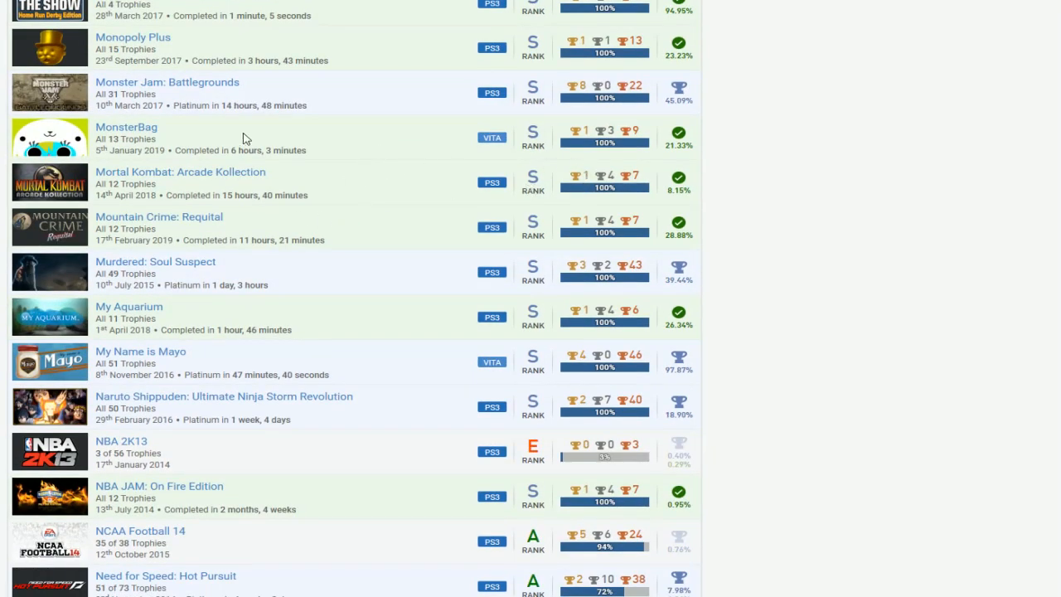
mouse_move(371, 191)
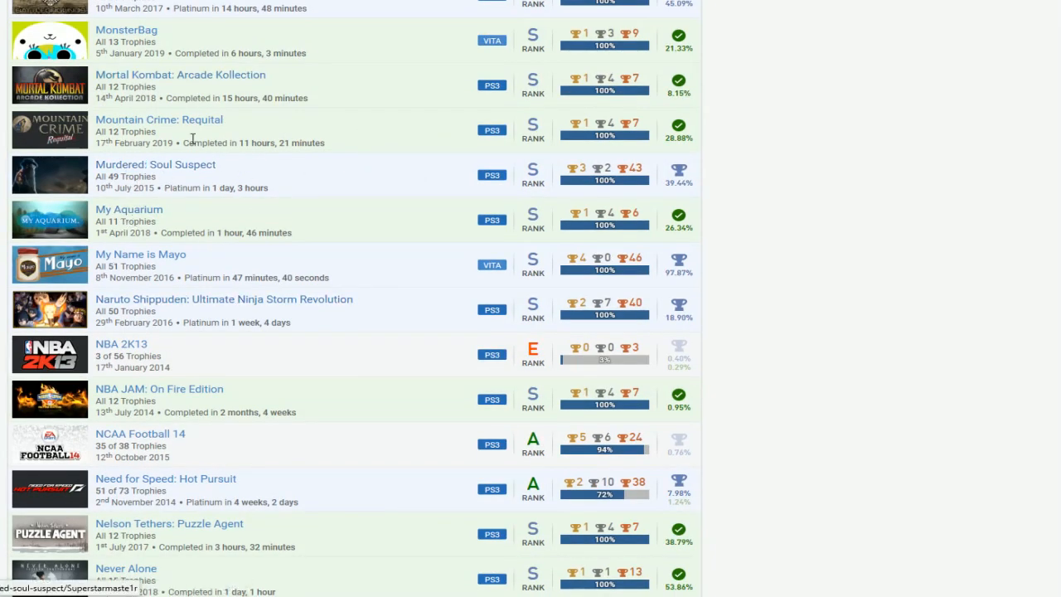
Scroll past Okami HD and Papo & Yo to Persona 4: Arena Ultimax at 58 of 61
scroll(down, 3)
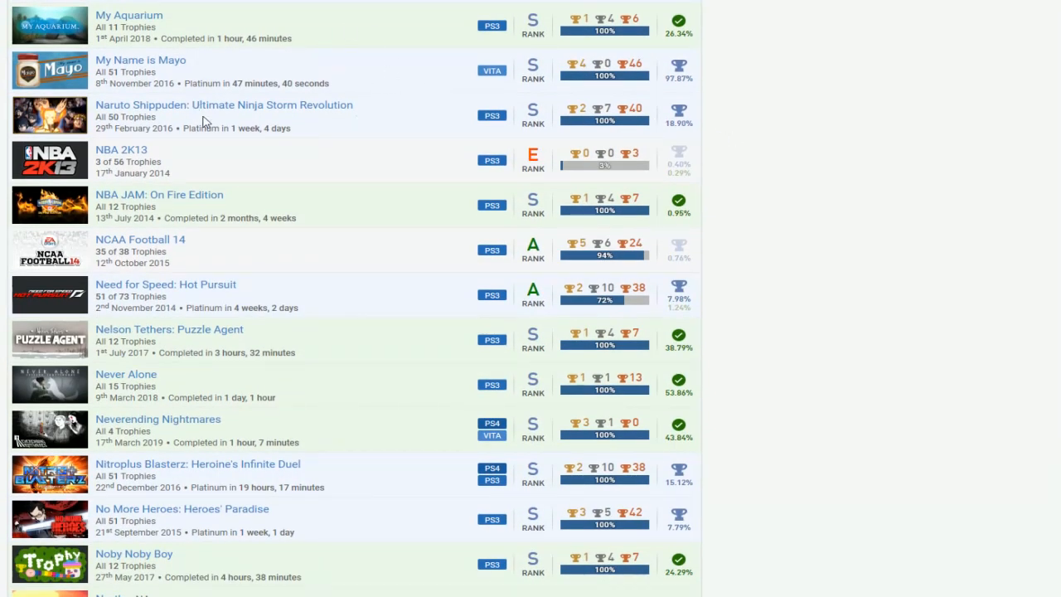
mouse_move(154, 165)
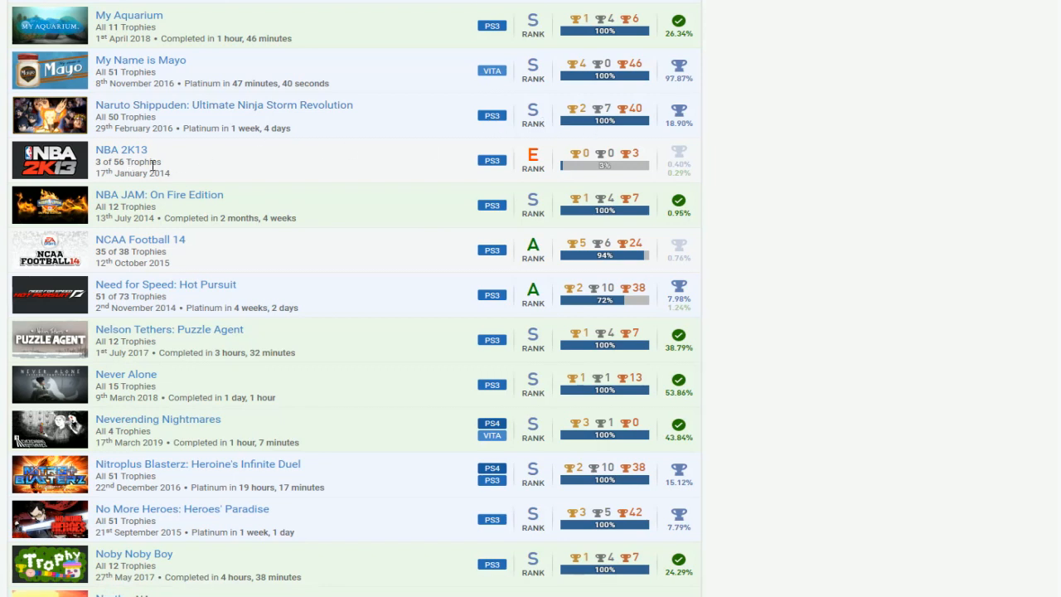
mouse_move(217, 240)
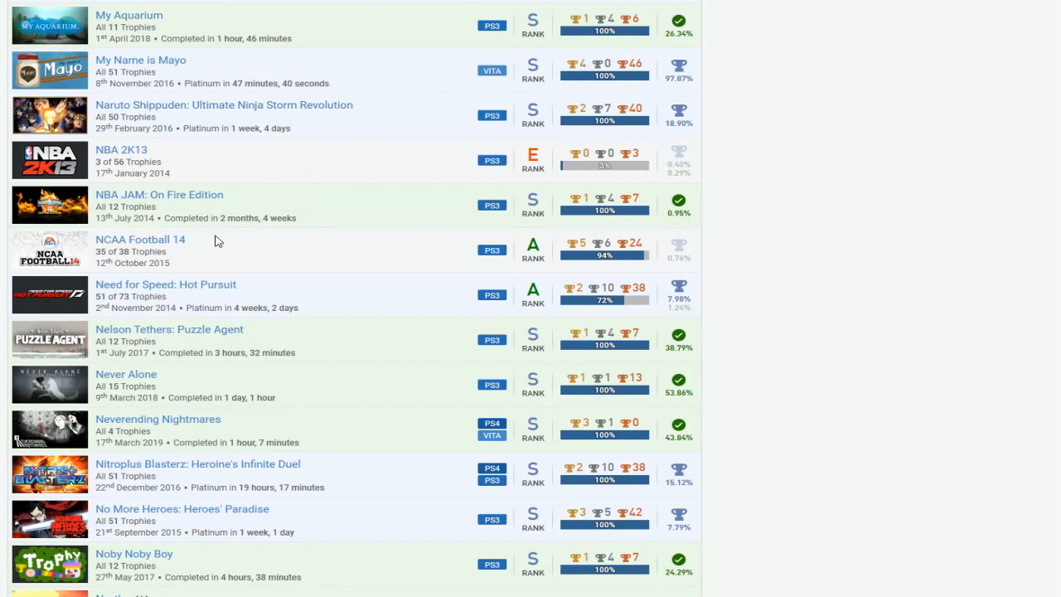
mouse_move(135, 248)
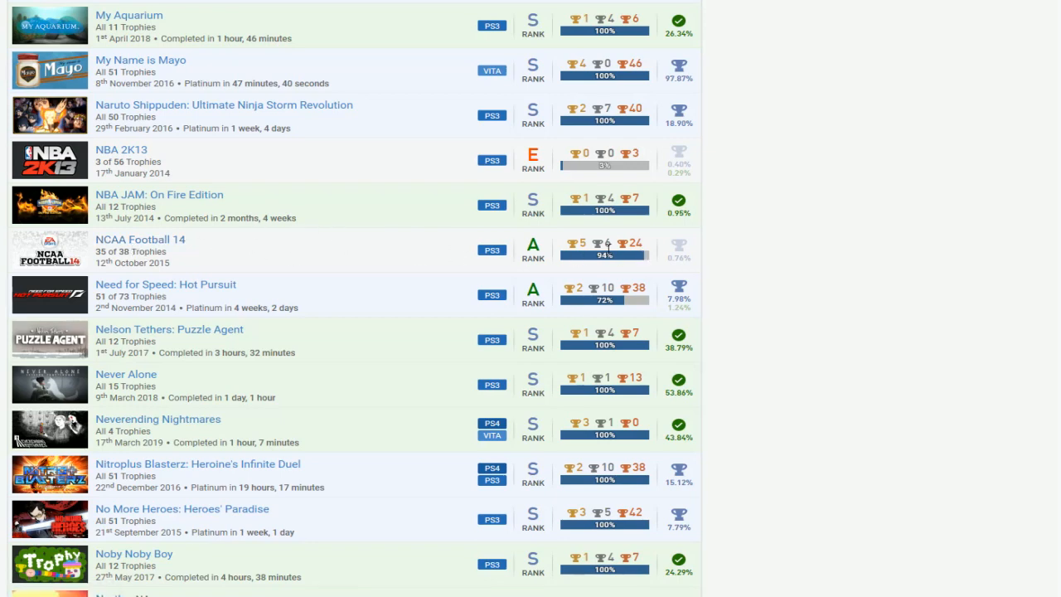
scroll(down, 3)
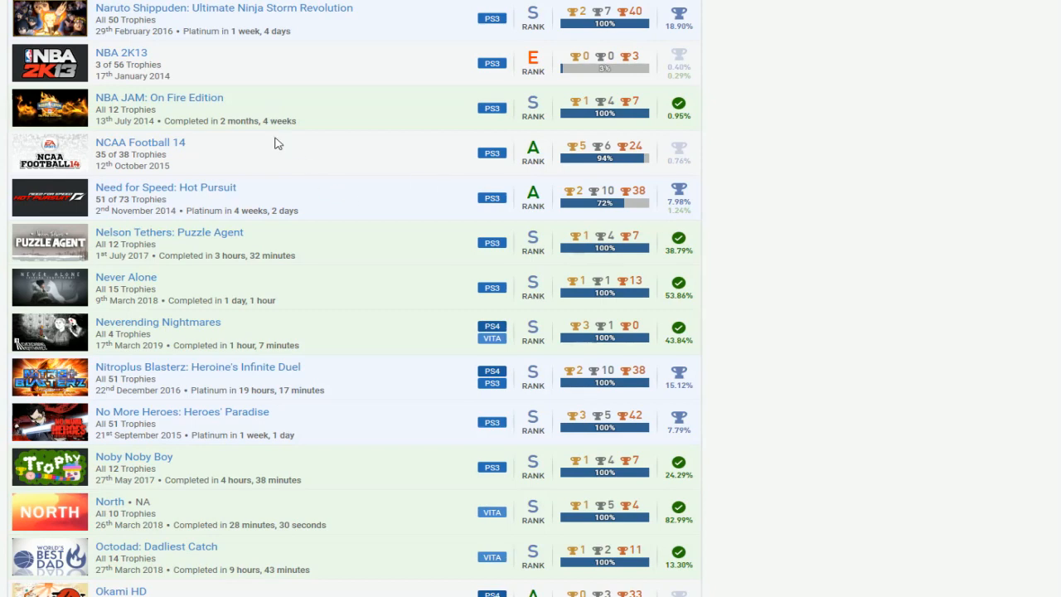
scroll(down, 3)
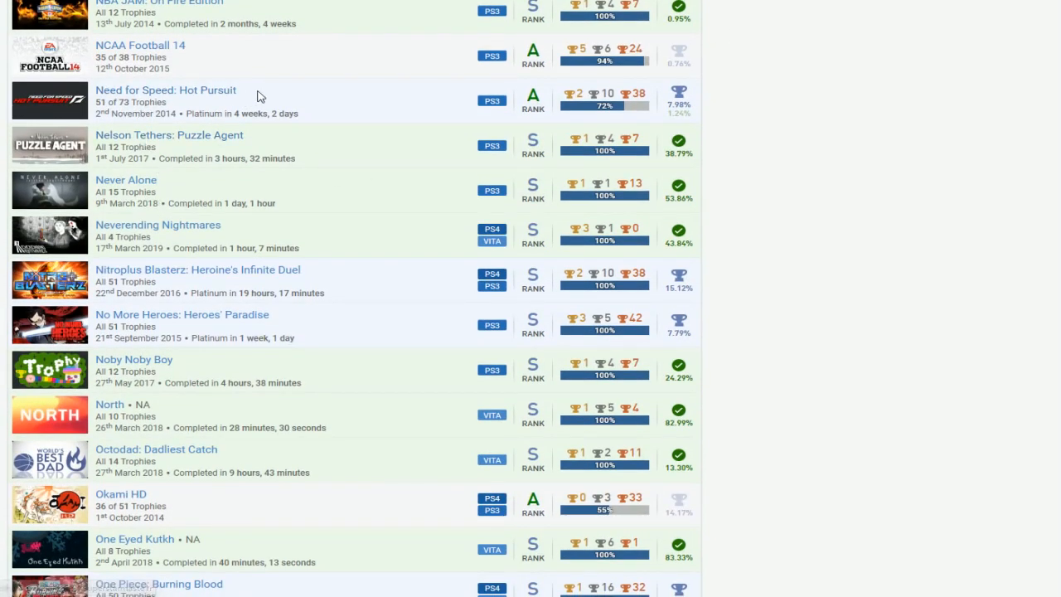
mouse_move(171, 162)
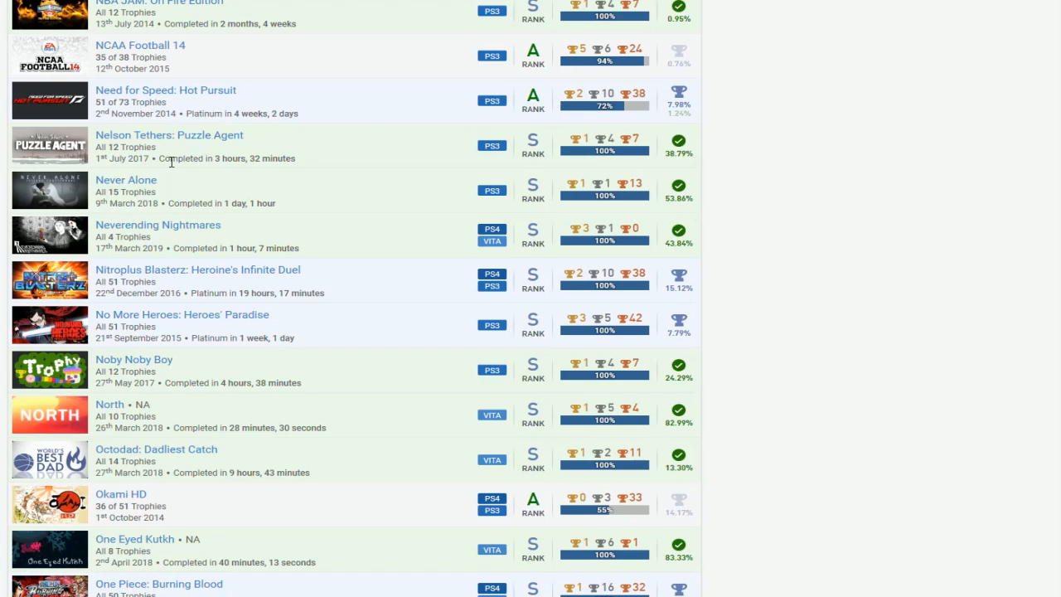
scroll(down, 3)
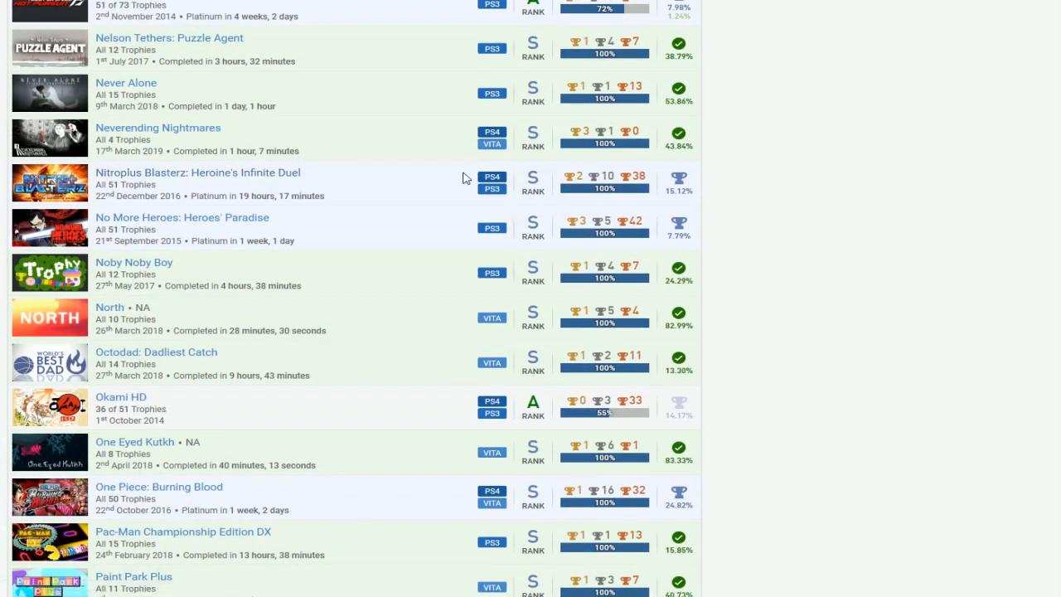
scroll(down, 3)
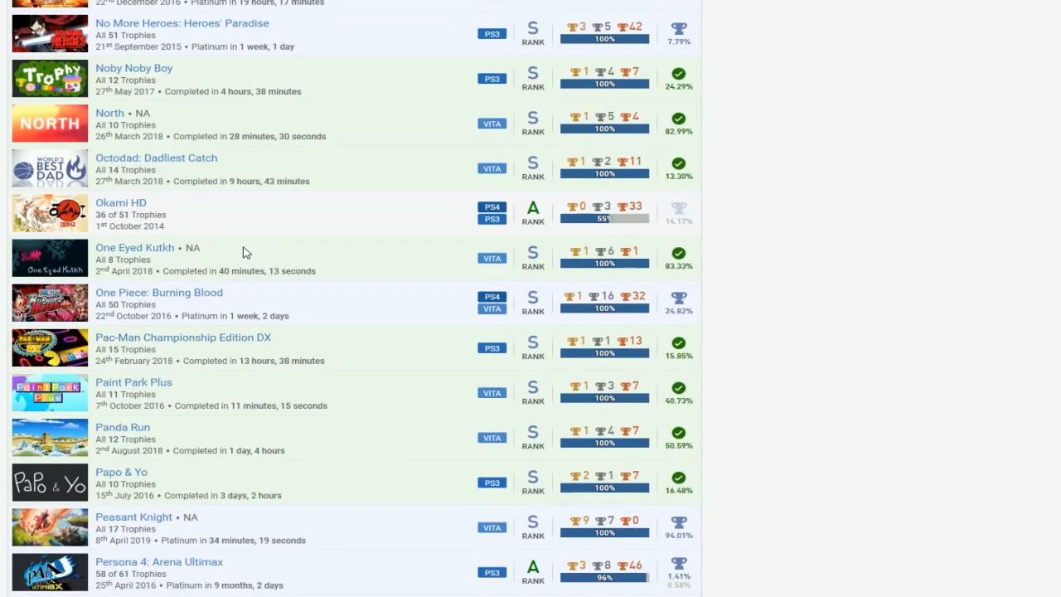
Scroll past Pinballistik, Portal 2 (22 of 51) and Rain to Red Dead Redemption
scroll(down, 3)
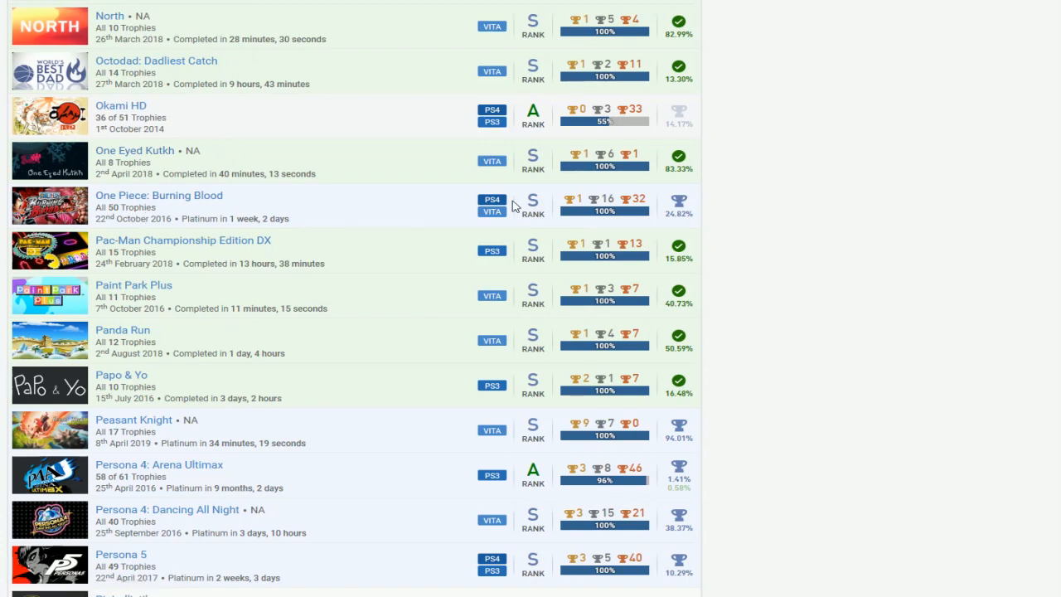
mouse_move(199, 162)
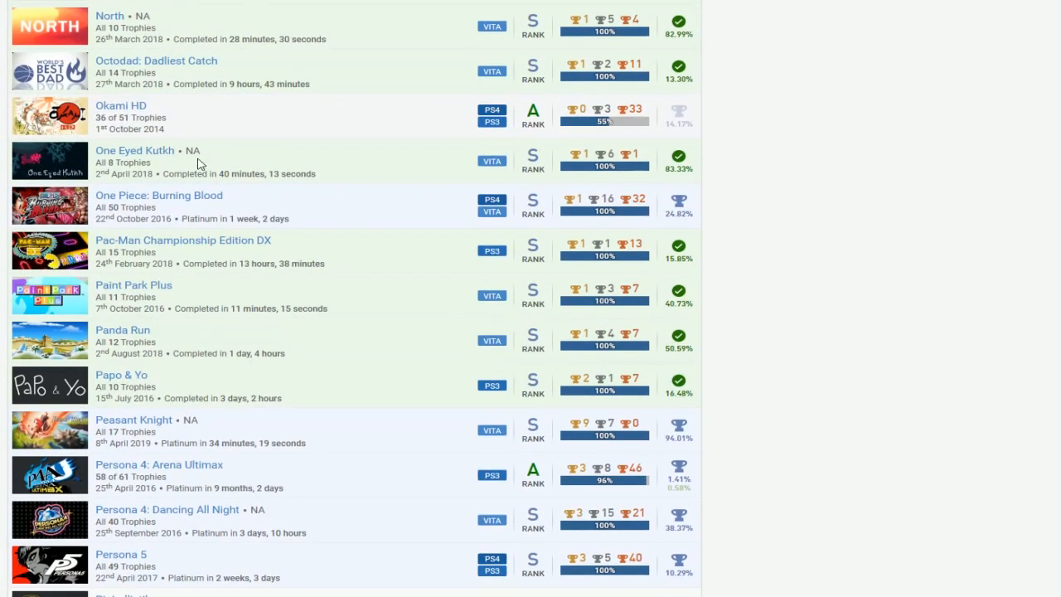
scroll(down, 3)
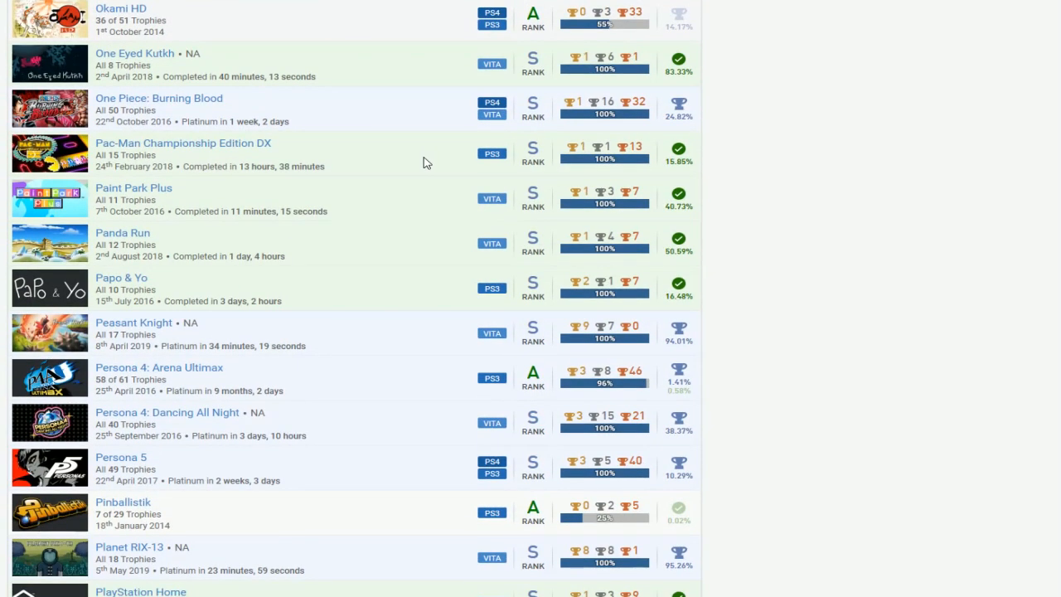
scroll(down, 3)
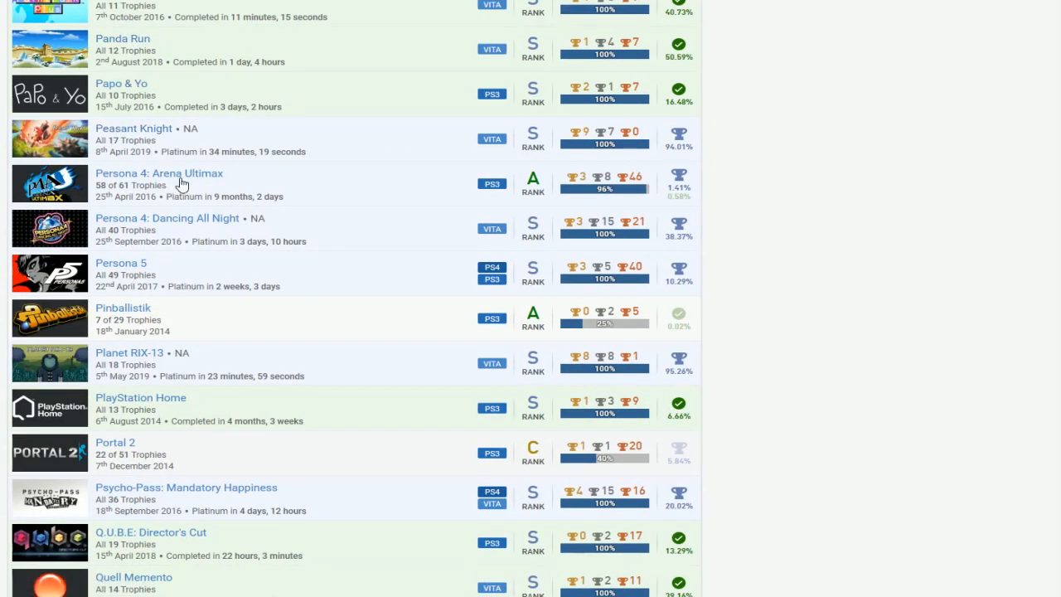
mouse_move(546, 190)
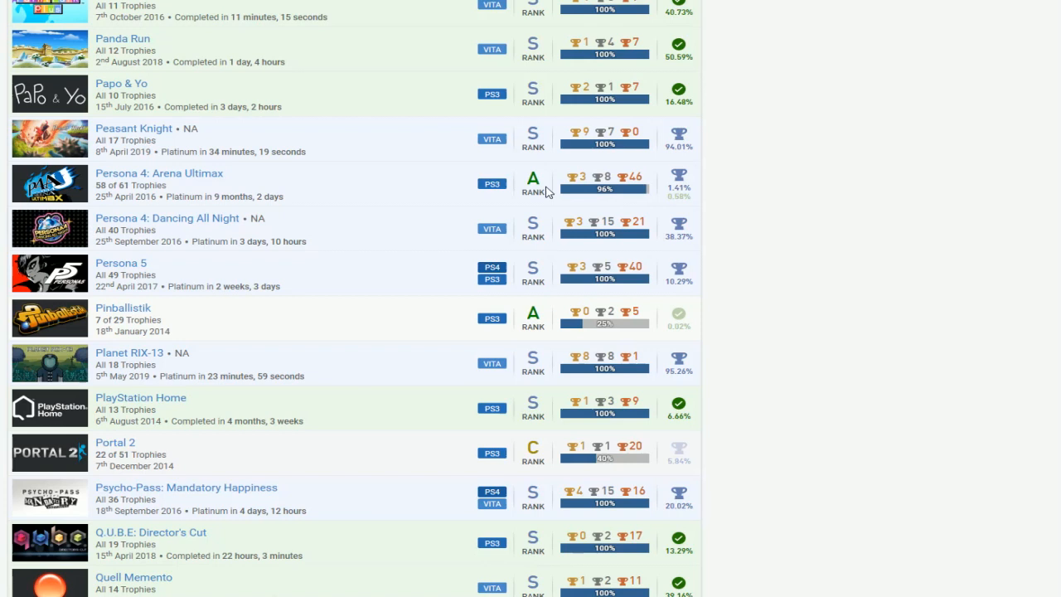
mouse_move(489, 187)
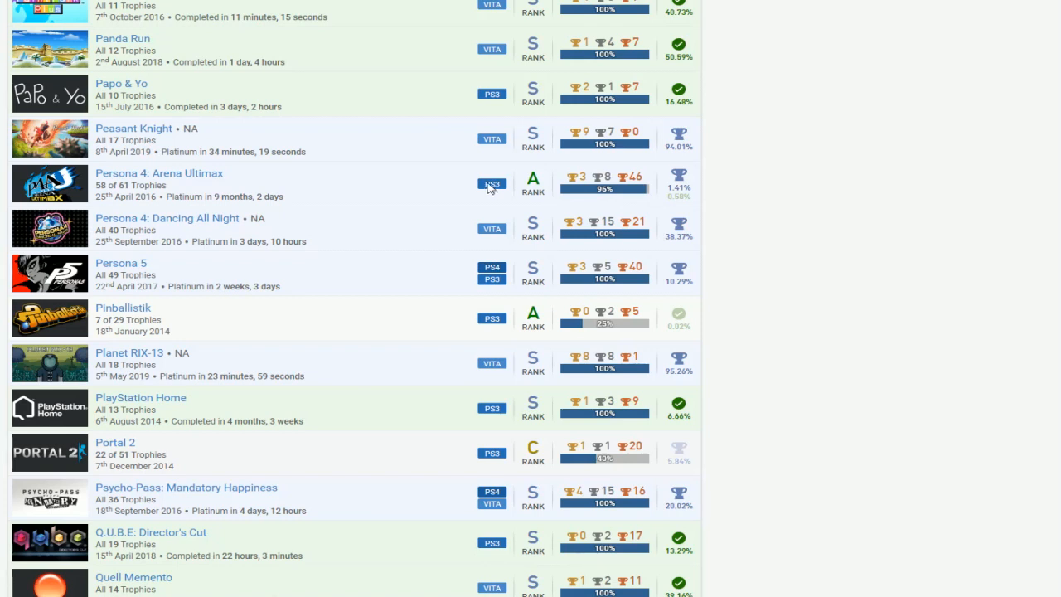
mouse_move(402, 170)
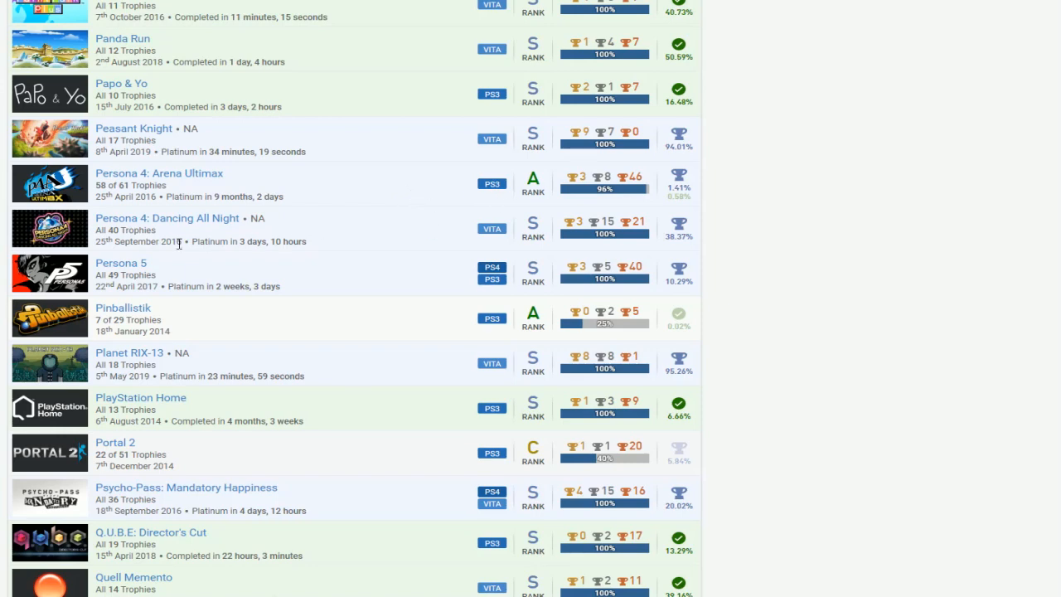
mouse_move(348, 272)
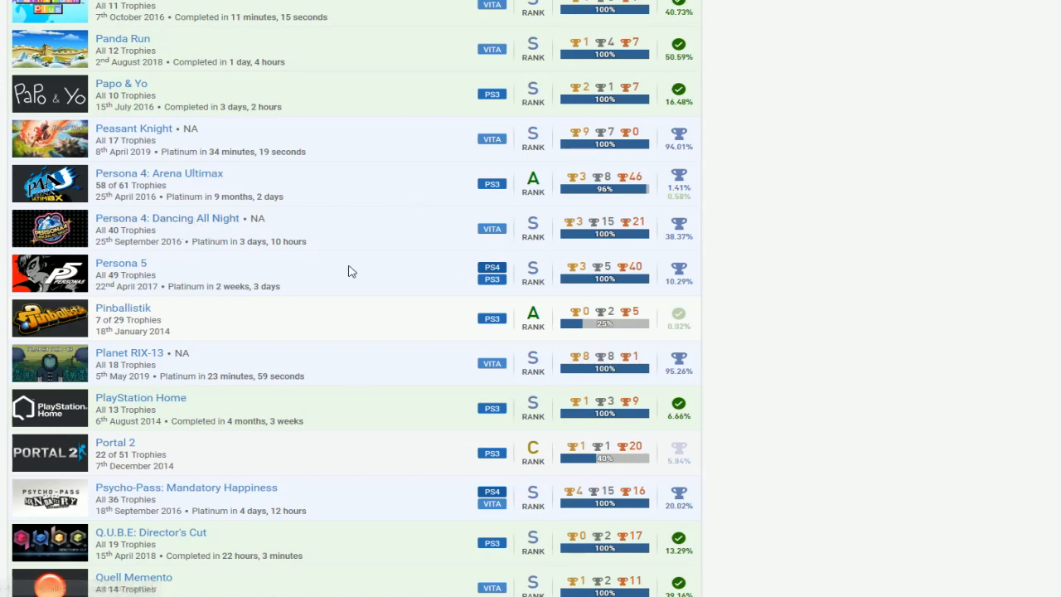
scroll(down, 3)
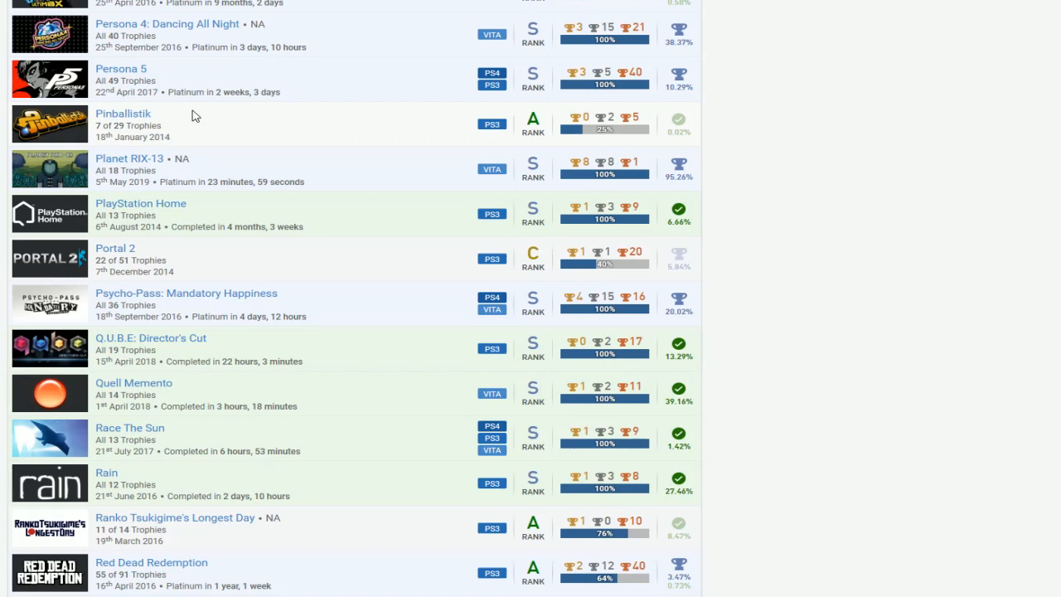
mouse_move(327, 114)
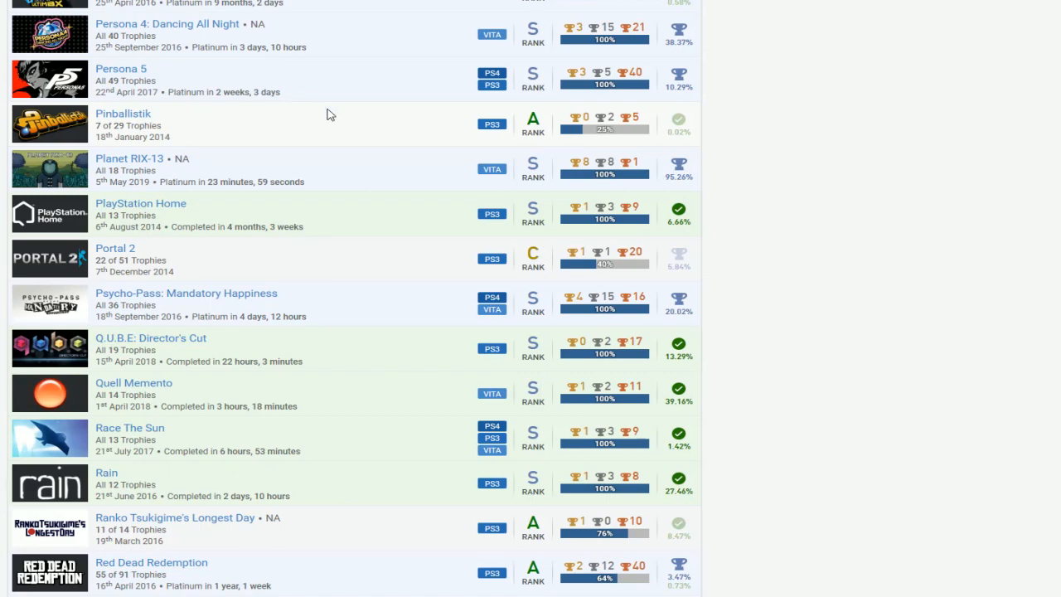
Scroll past Rock Band Blitz, Saints Row IV and Severed to Sigi: A Fart for Melusina
scroll(down, 3)
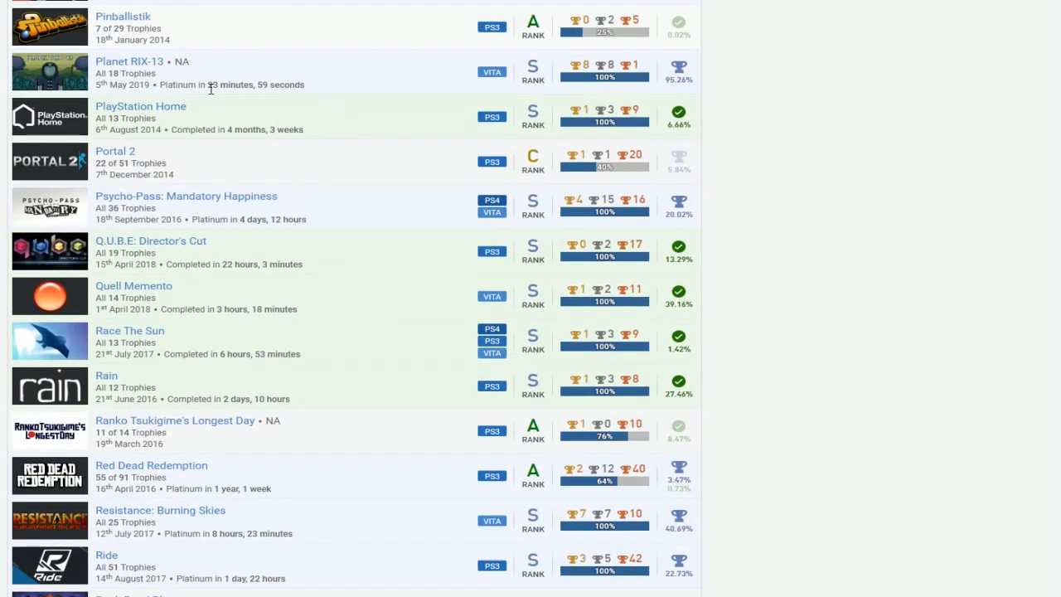
mouse_move(132, 128)
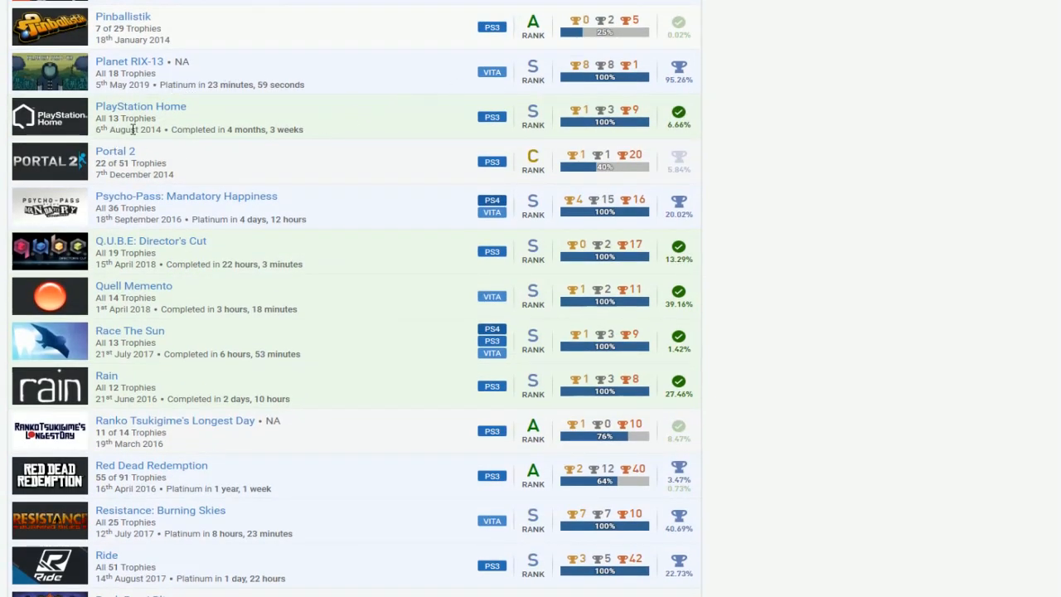
scroll(down, 3)
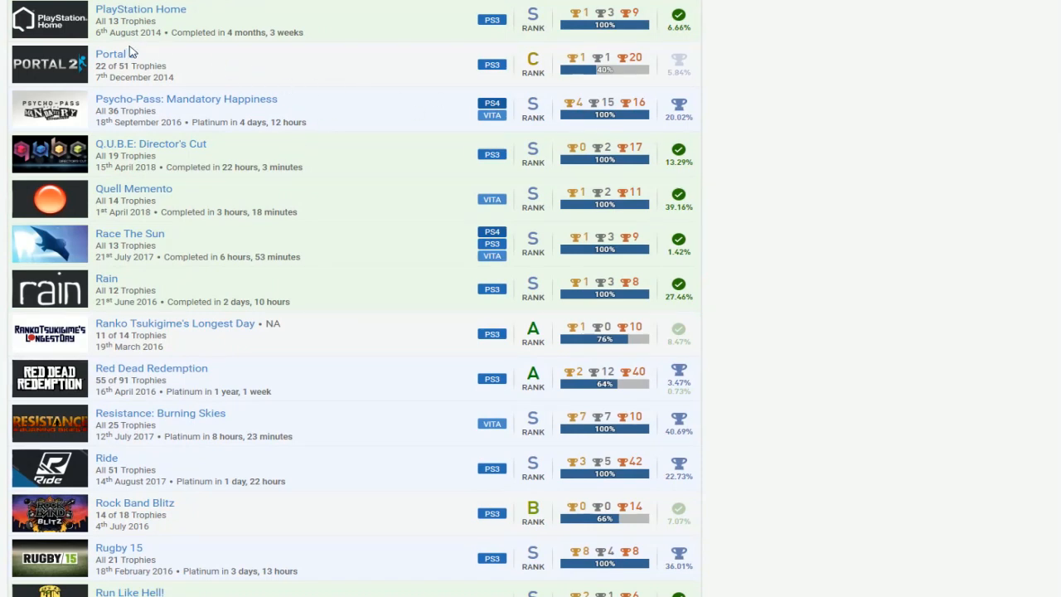
mouse_move(348, 109)
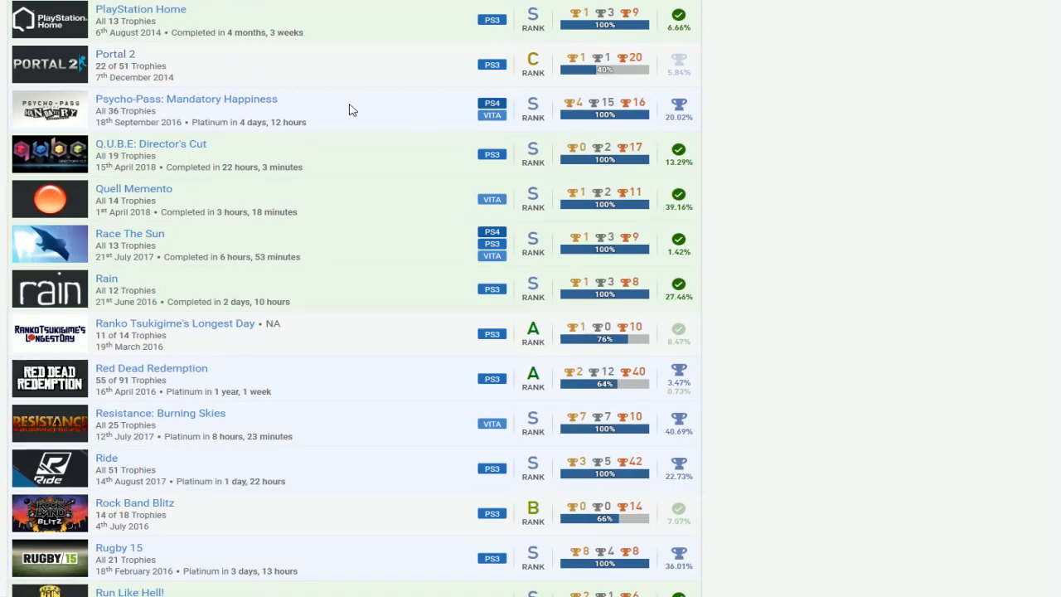
scroll(down, 3)
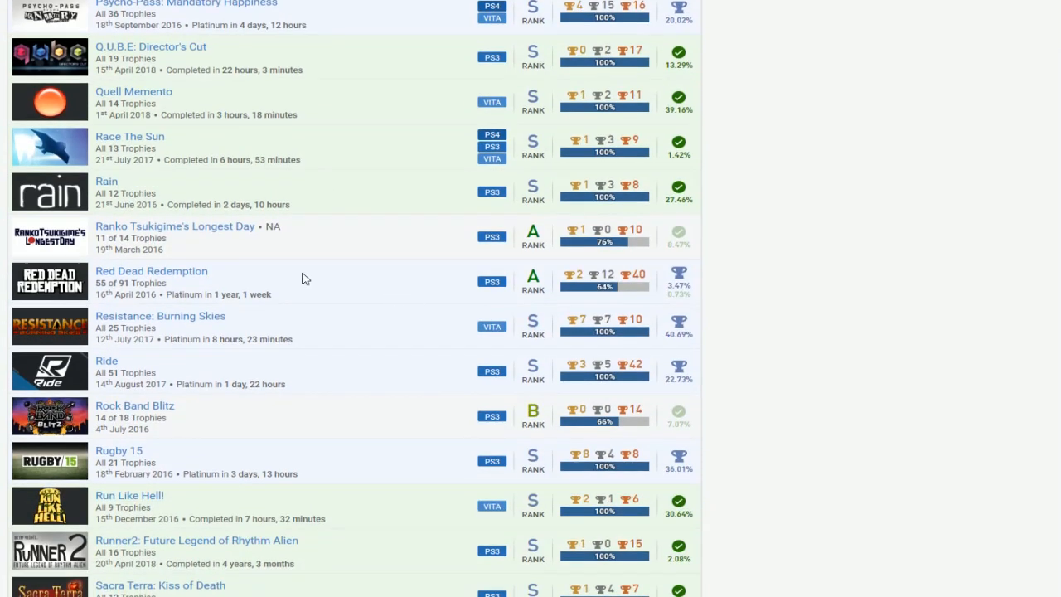
scroll(down, 3)
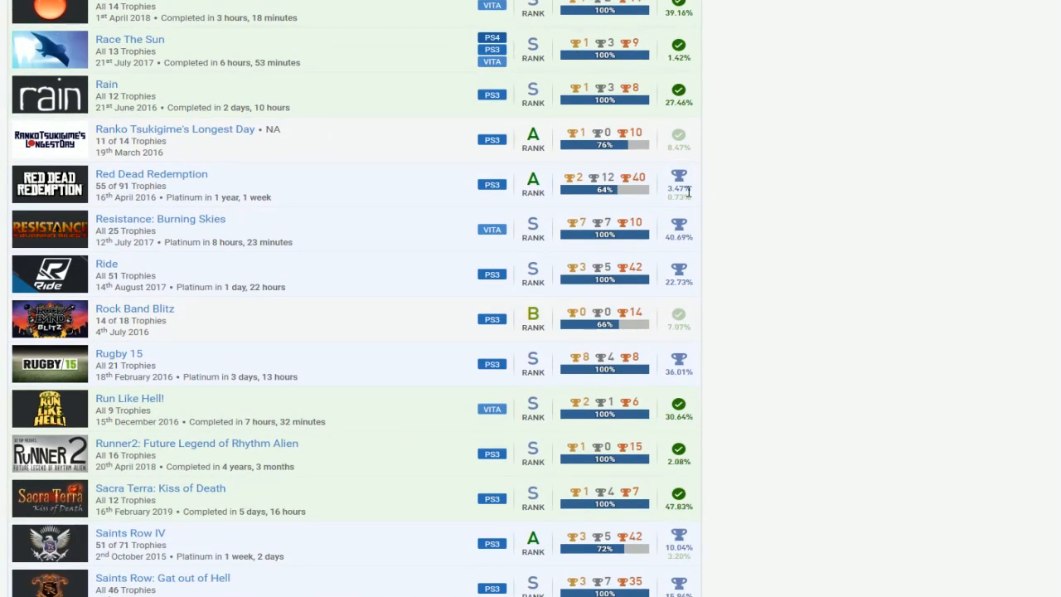
scroll(down, 3)
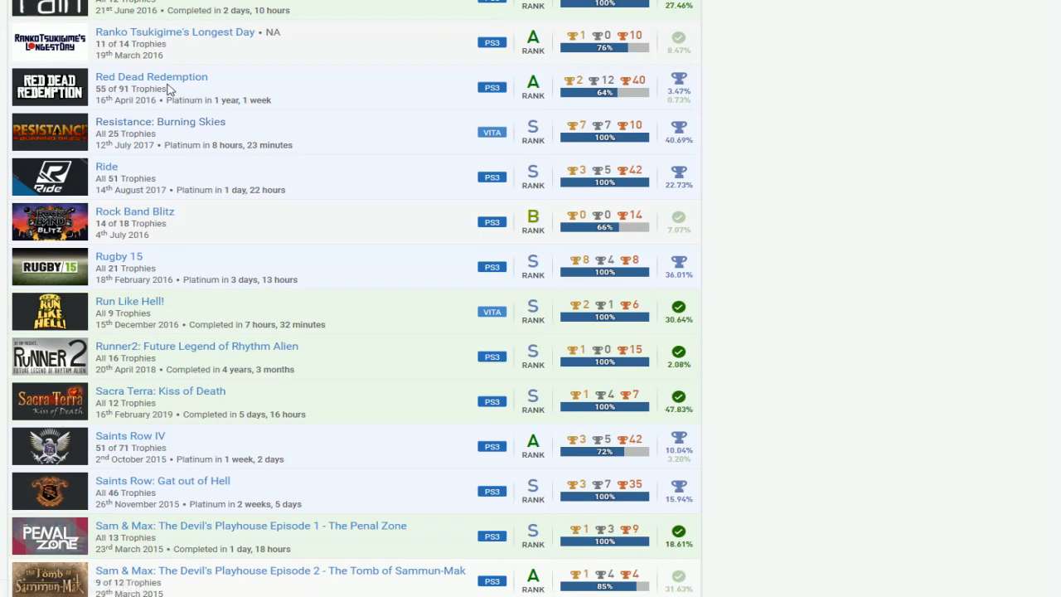
mouse_move(389, 137)
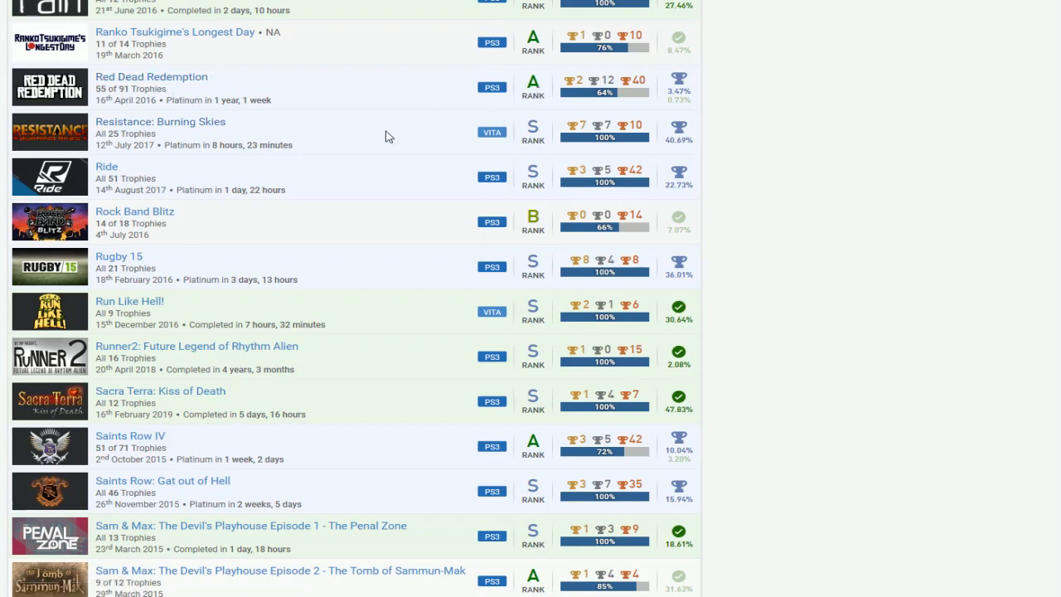
mouse_move(415, 207)
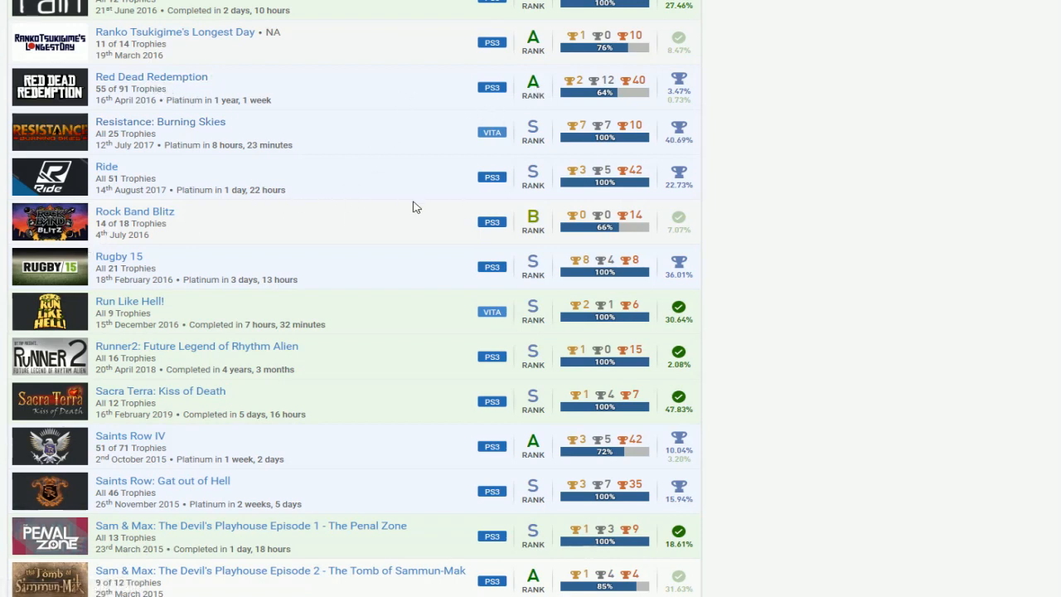
scroll(down, 3)
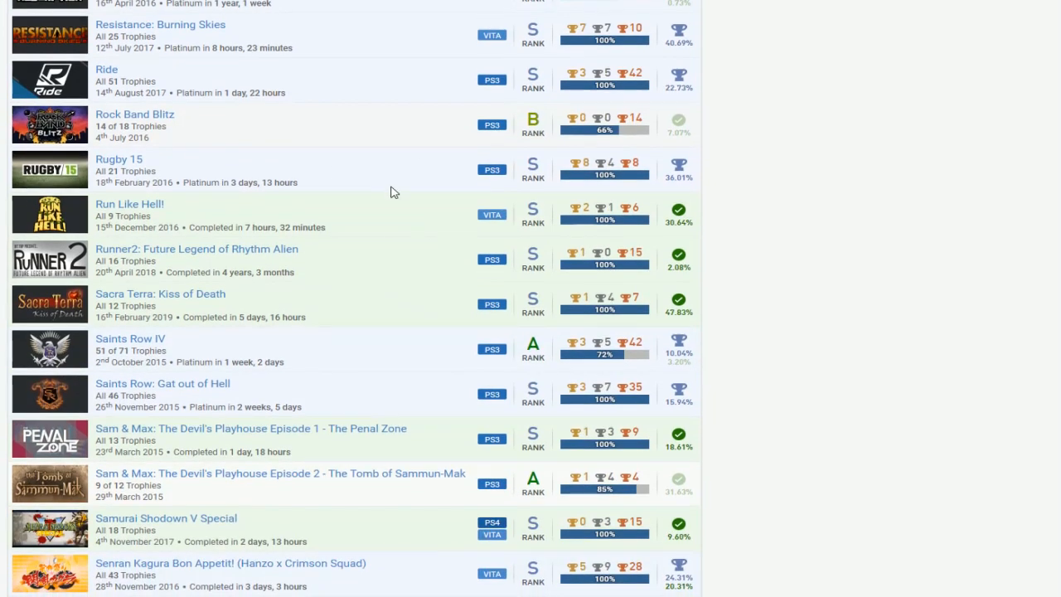
scroll(down, 3)
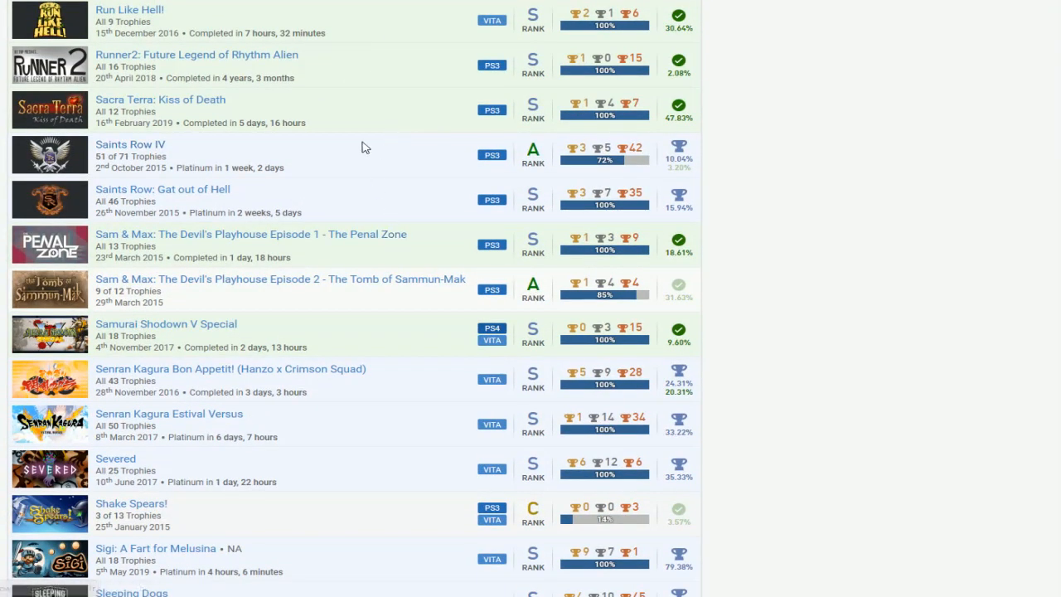
mouse_move(304, 215)
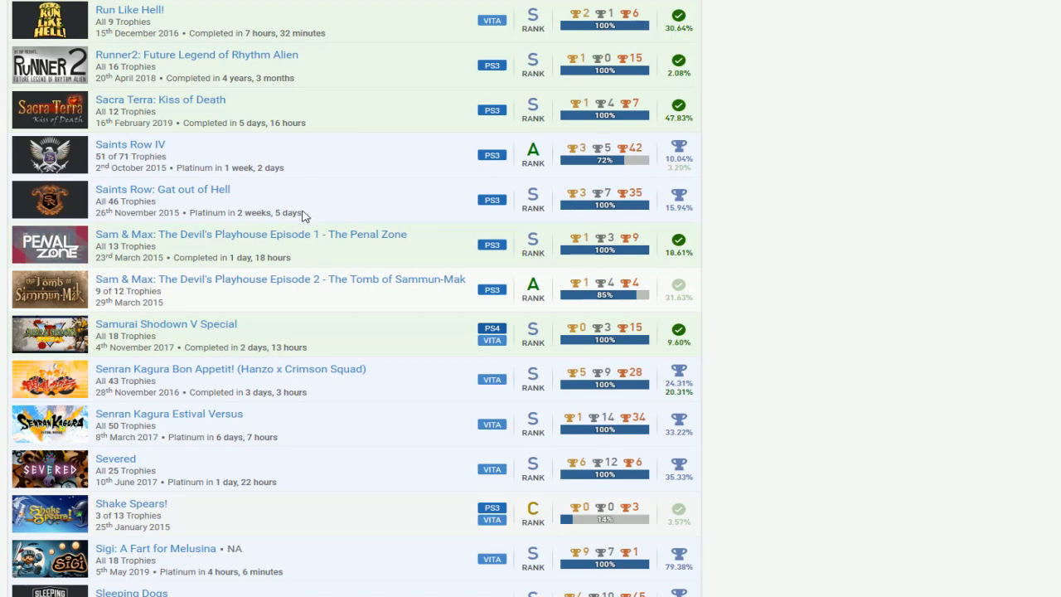
scroll(down, 3)
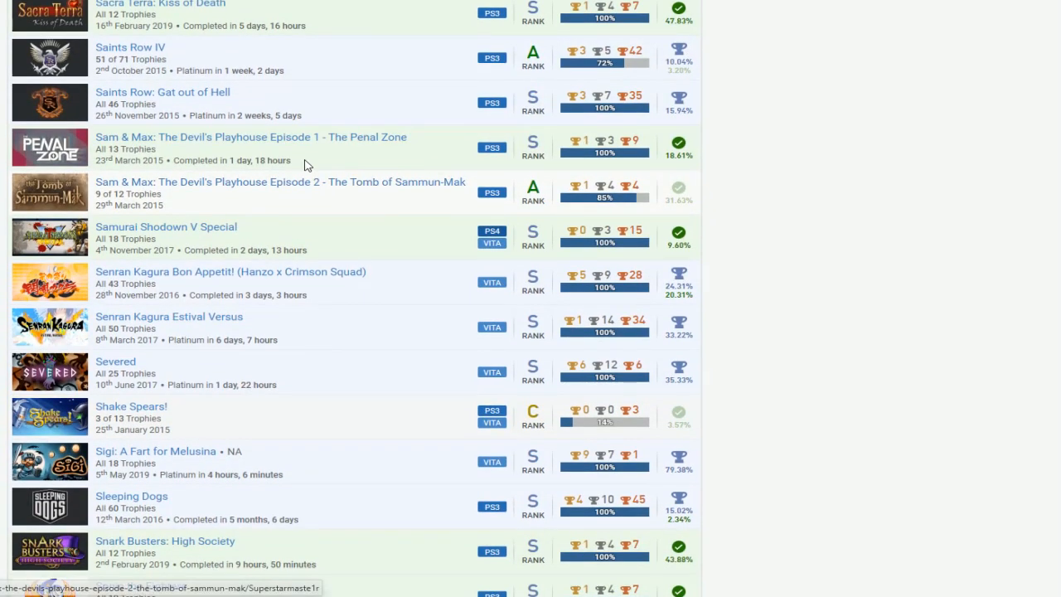
mouse_move(240, 144)
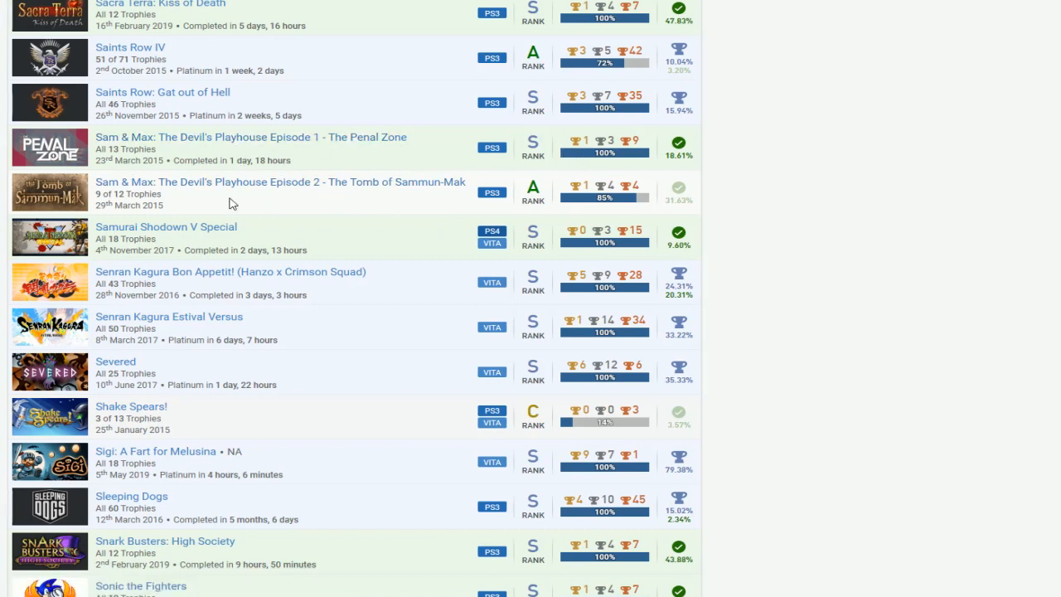
mouse_move(395, 171)
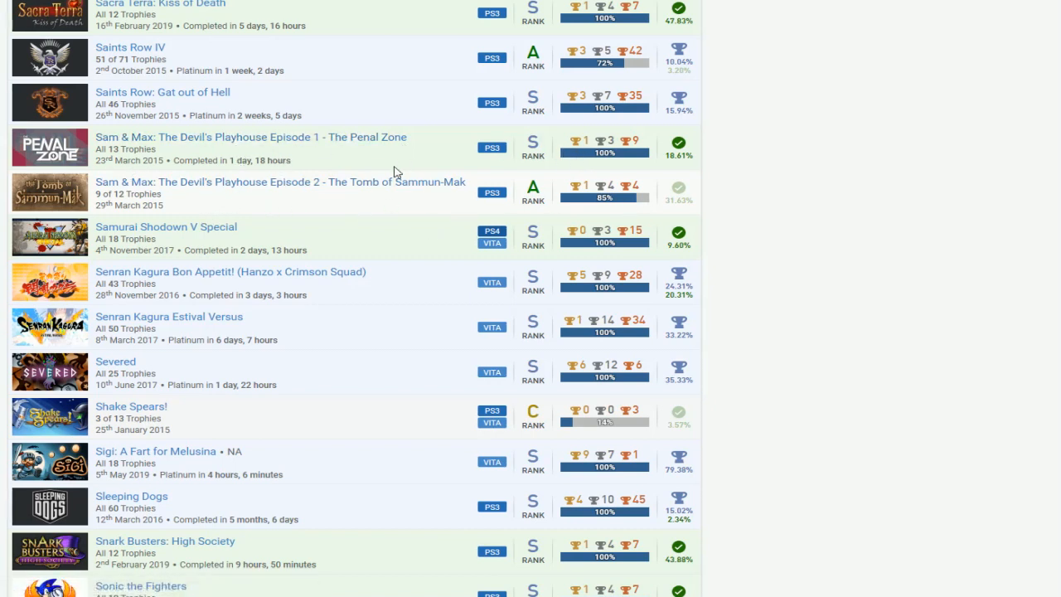
mouse_move(479, 277)
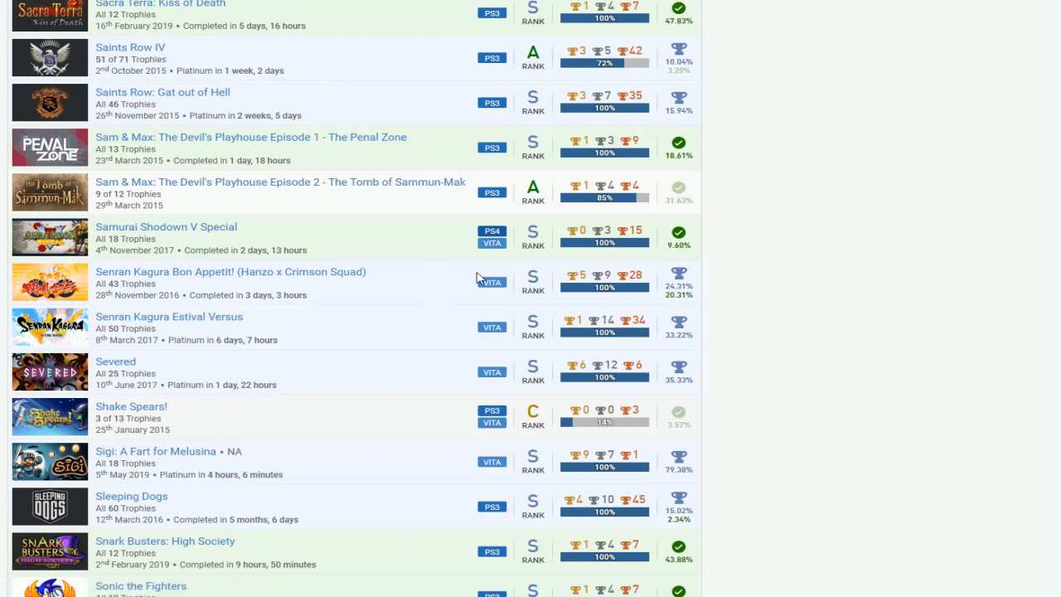
scroll(down, 3)
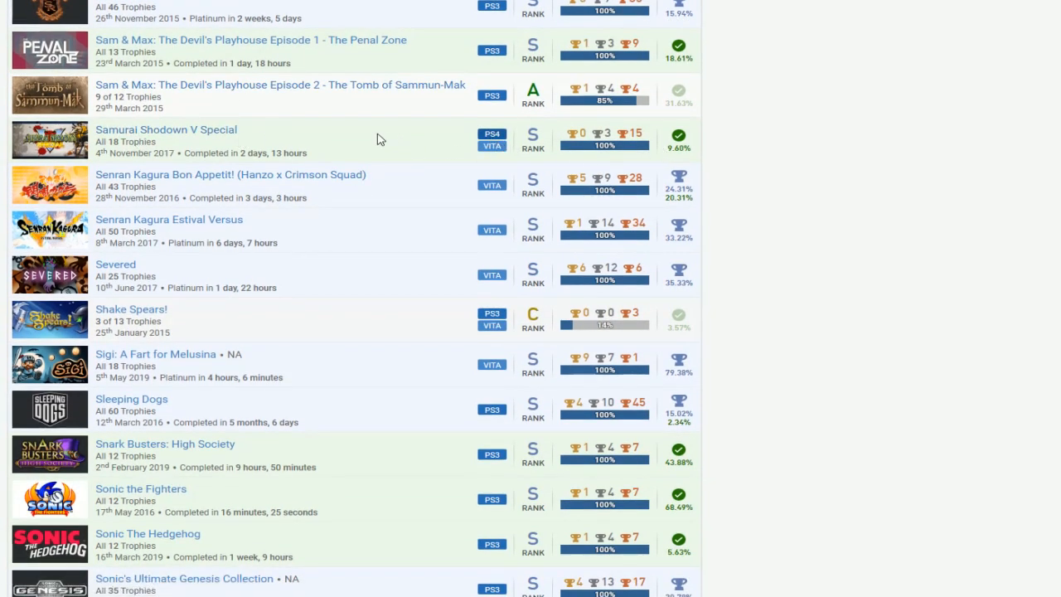
scroll(down, 3)
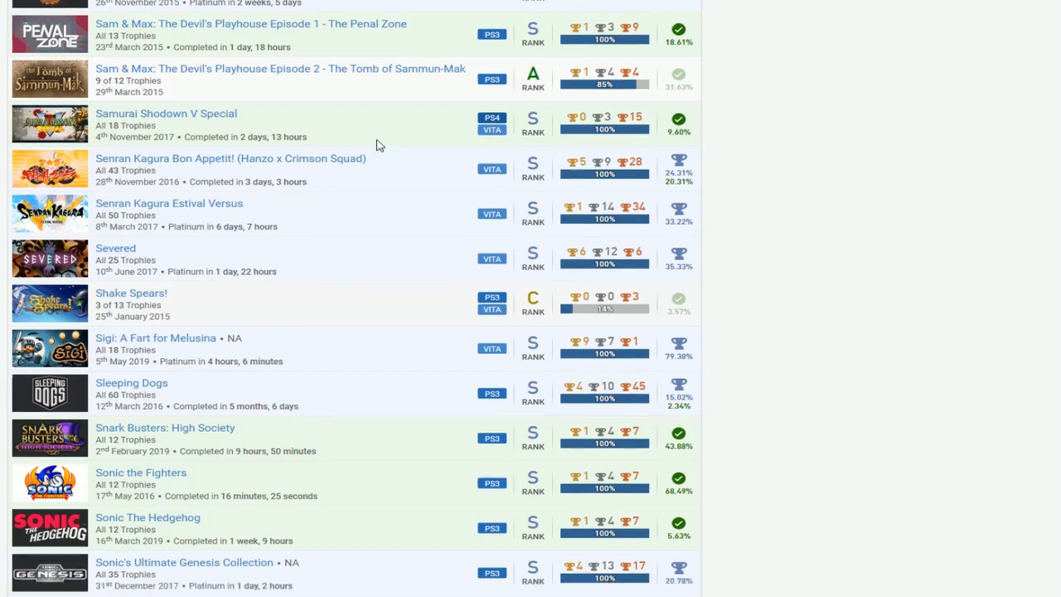
scroll(down, 3)
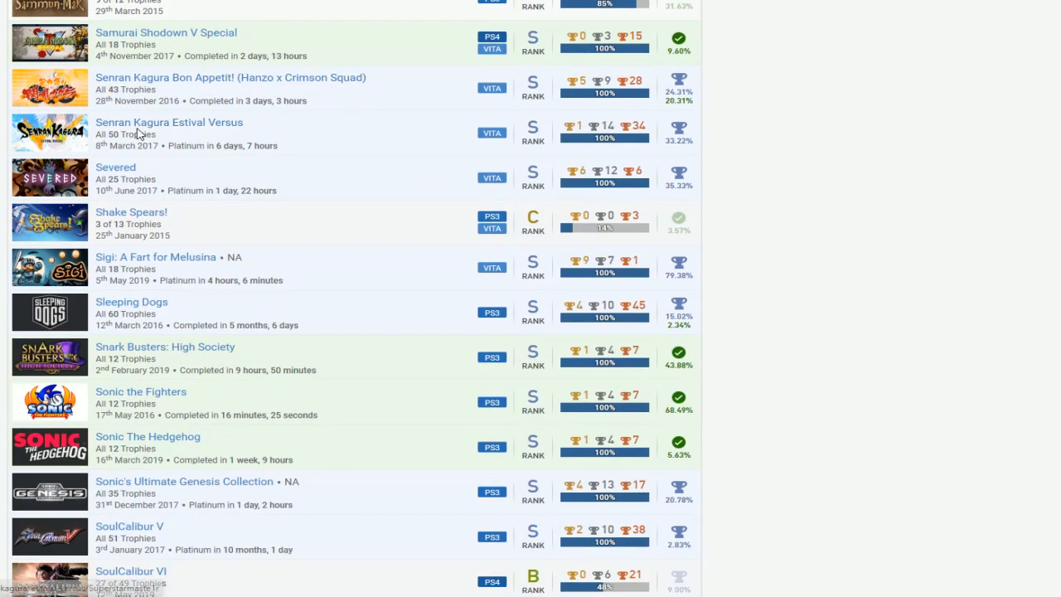
mouse_move(404, 126)
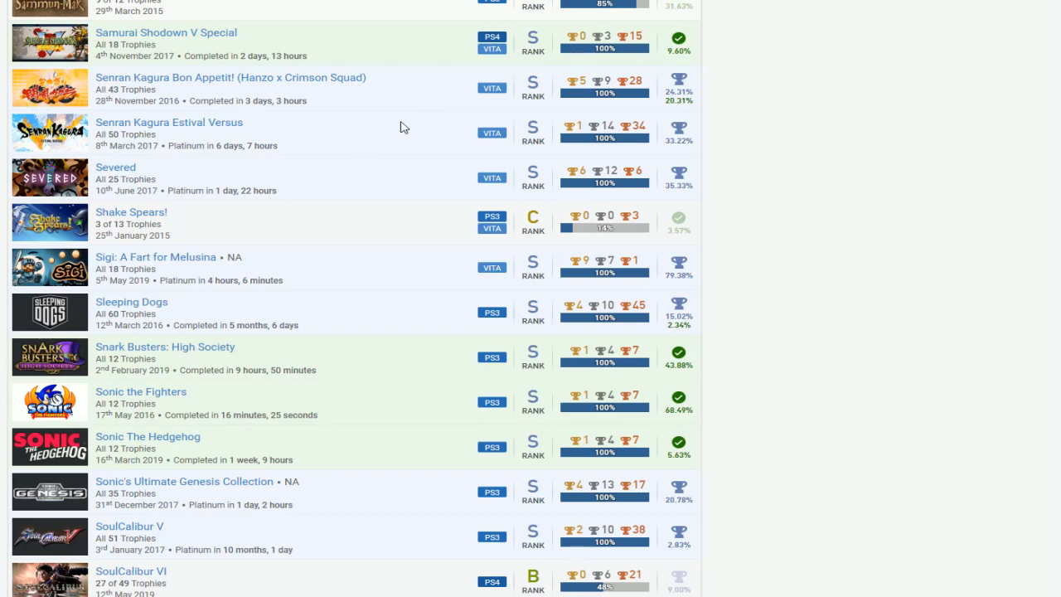
mouse_move(376, 96)
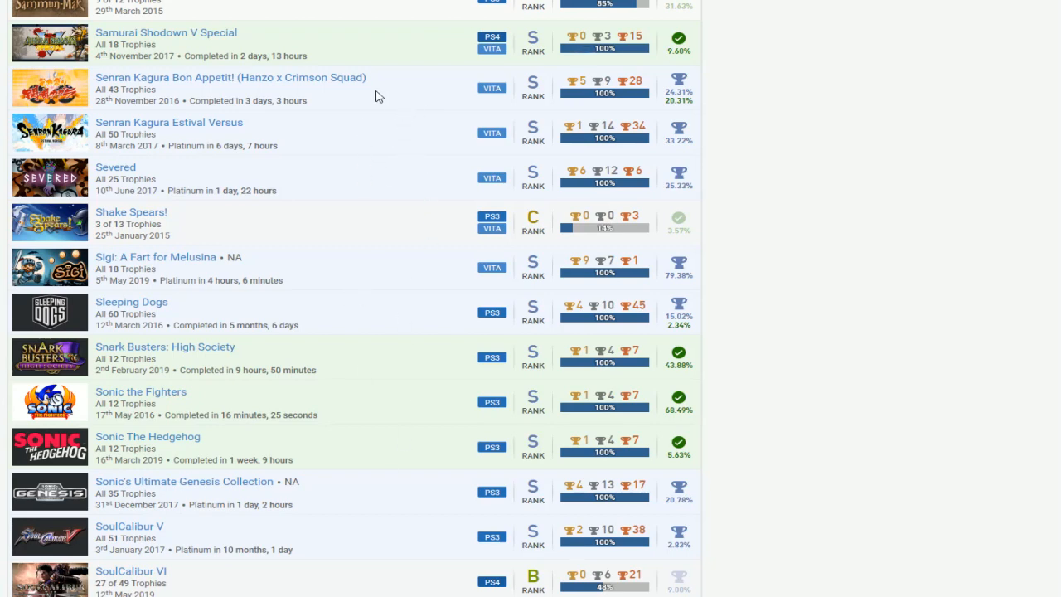
scroll(down, 3)
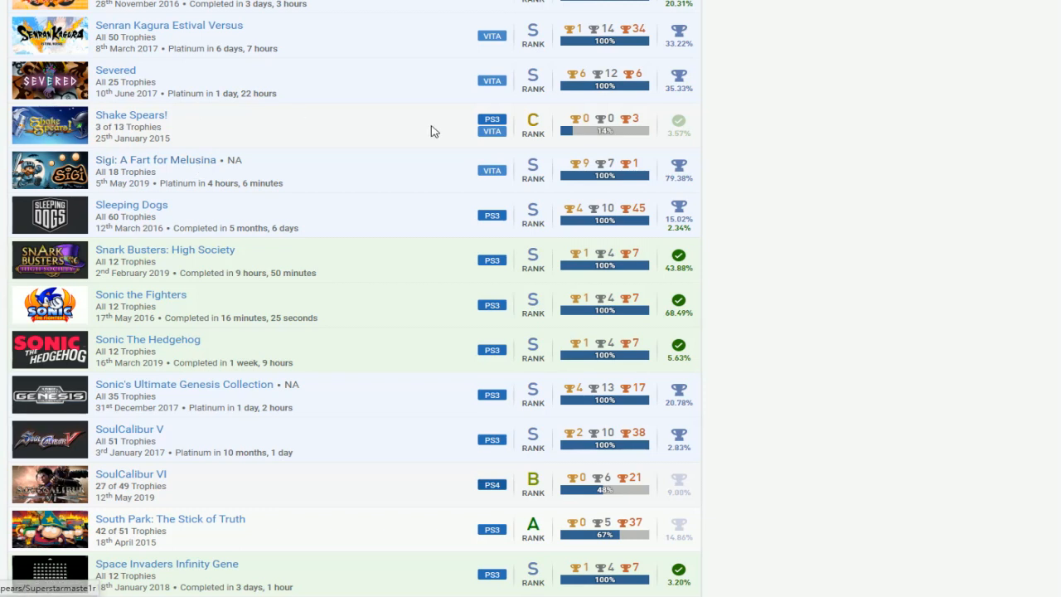
mouse_move(423, 114)
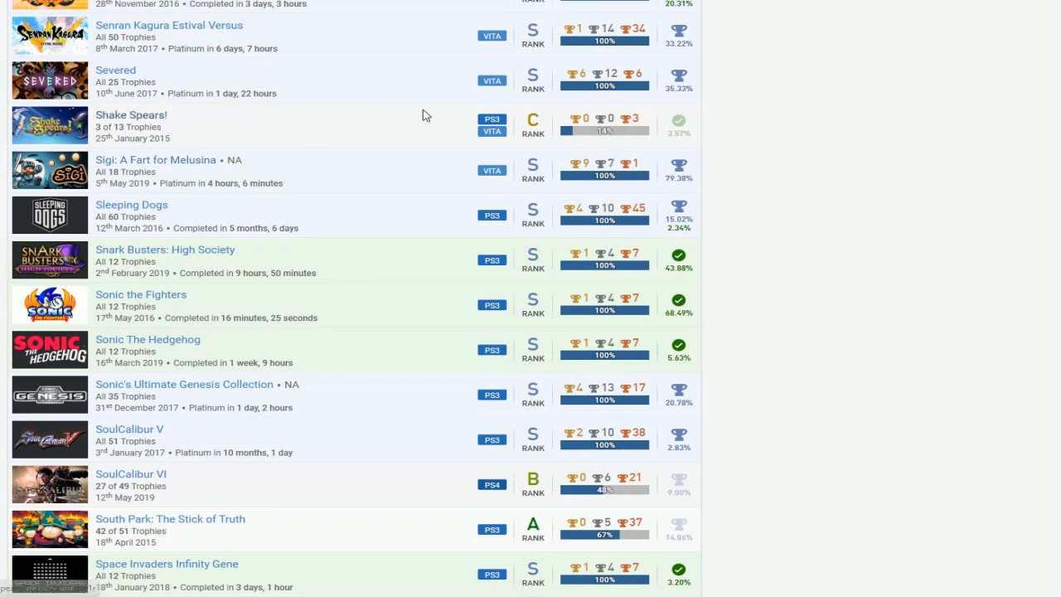
scroll(down, 3)
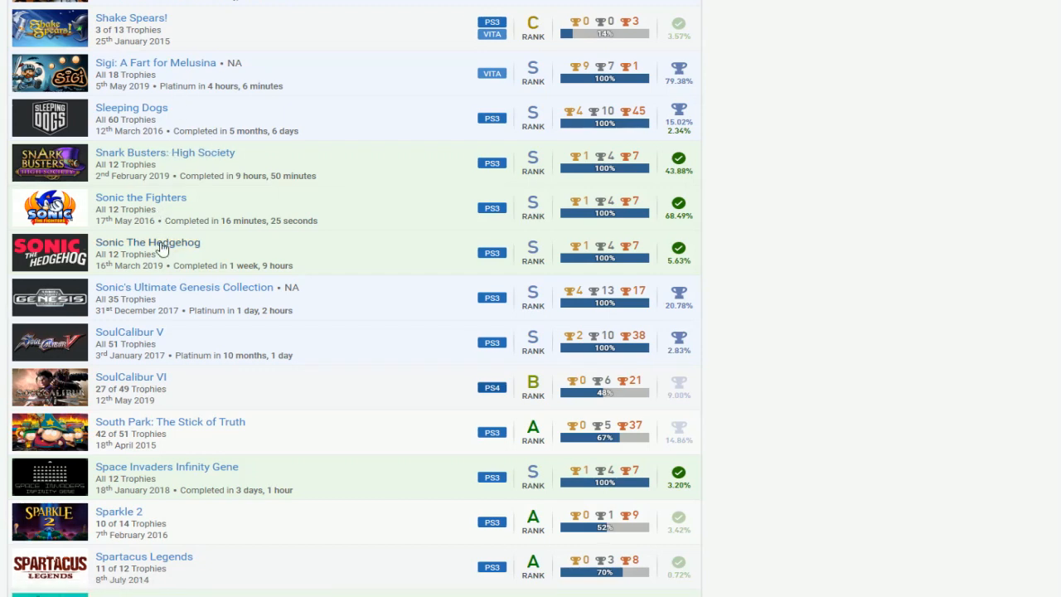
mouse_move(282, 264)
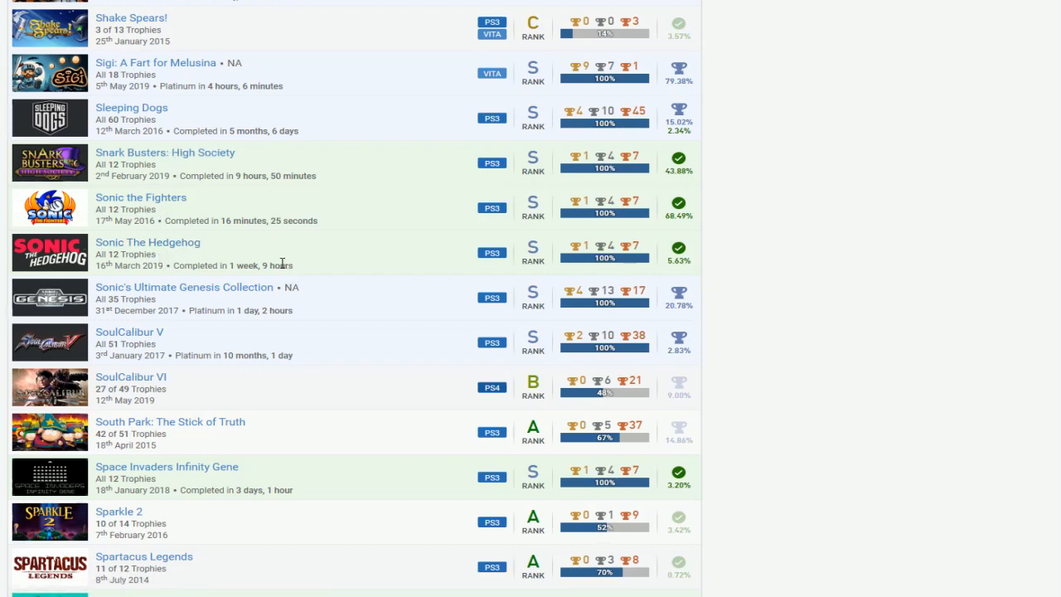
mouse_move(153, 215)
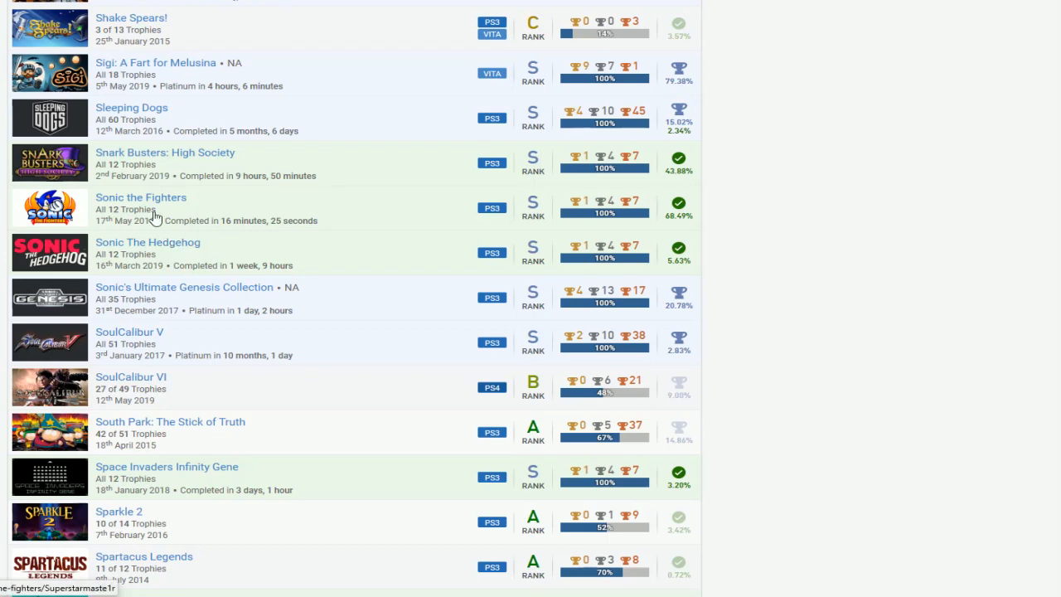
scroll(down, 3)
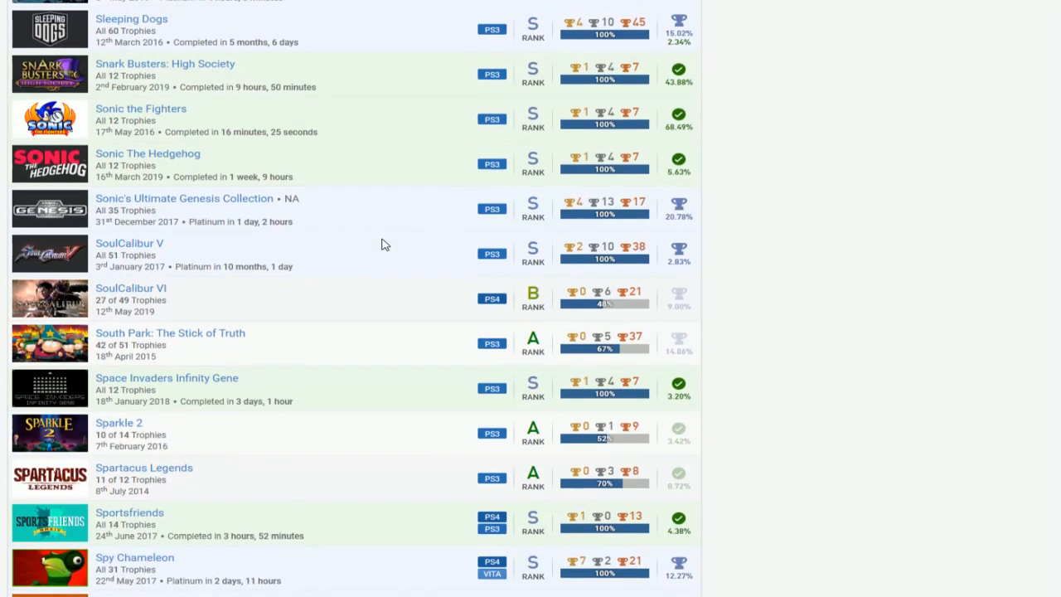
scroll(down, 3)
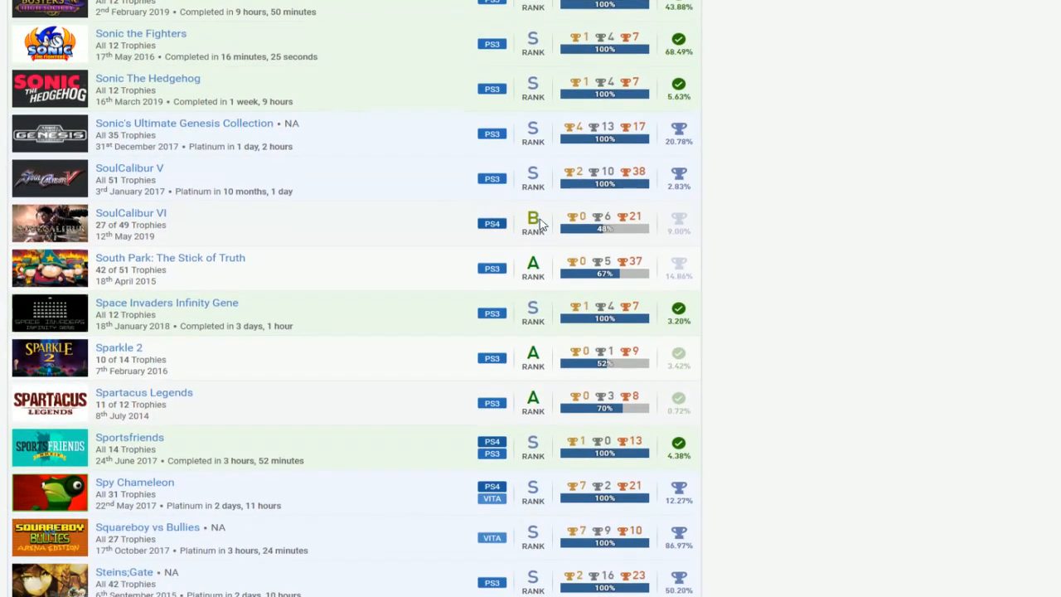
scroll(down, 3)
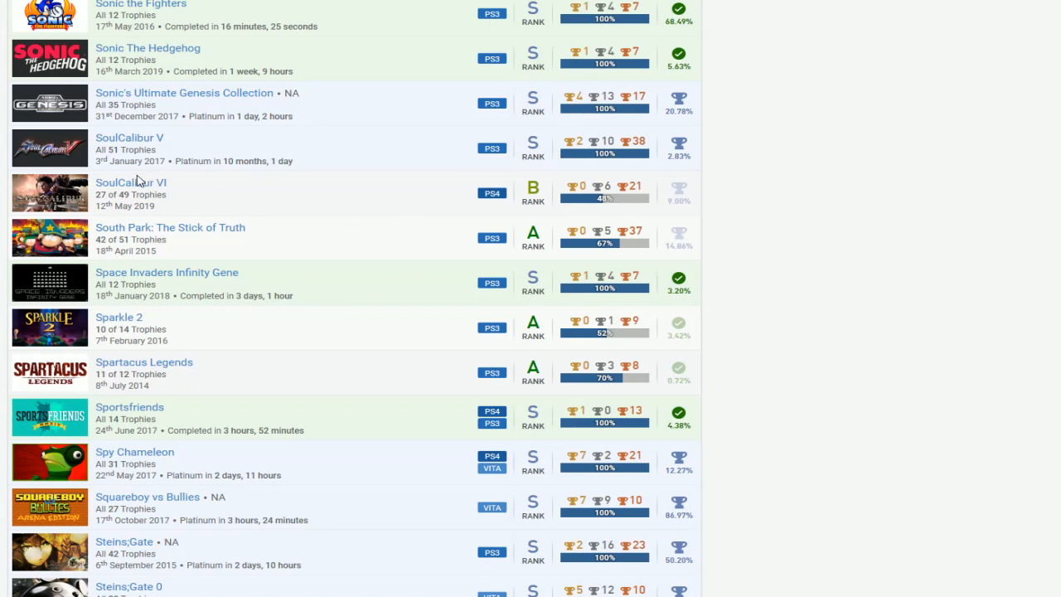
mouse_move(430, 181)
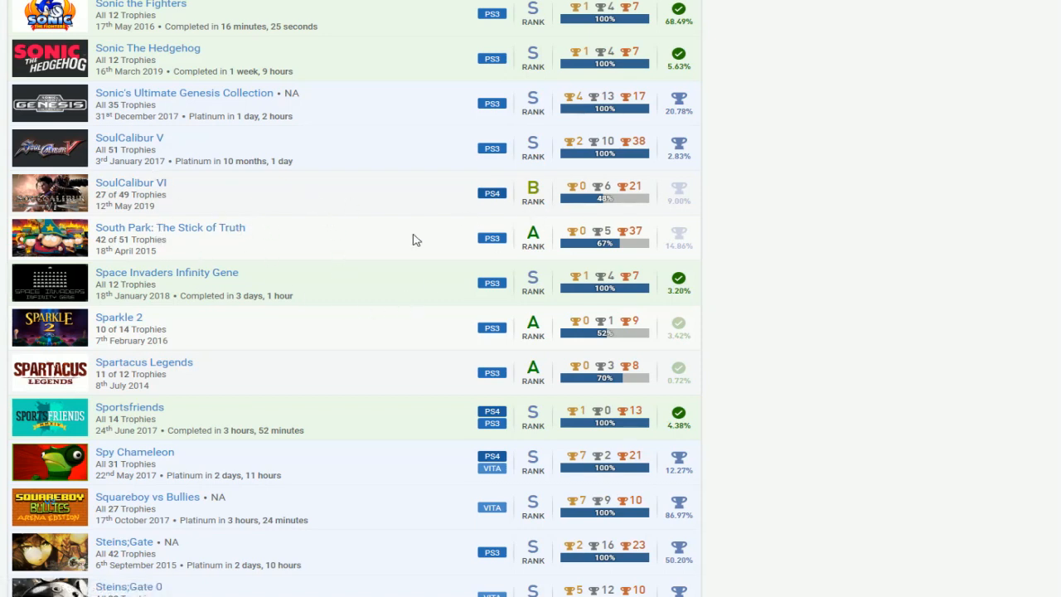
scroll(down, 3)
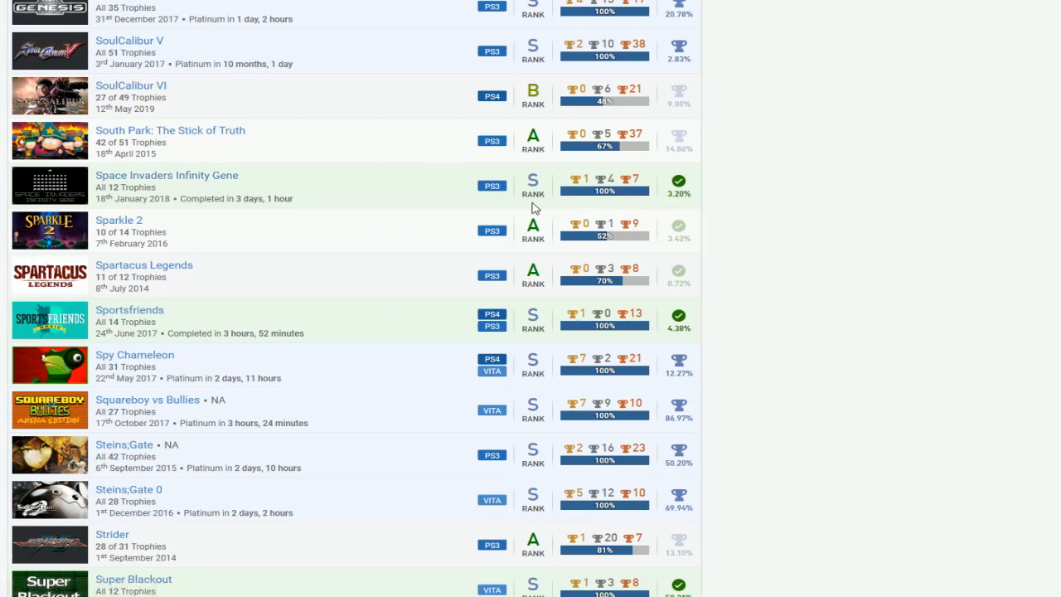
mouse_move(335, 189)
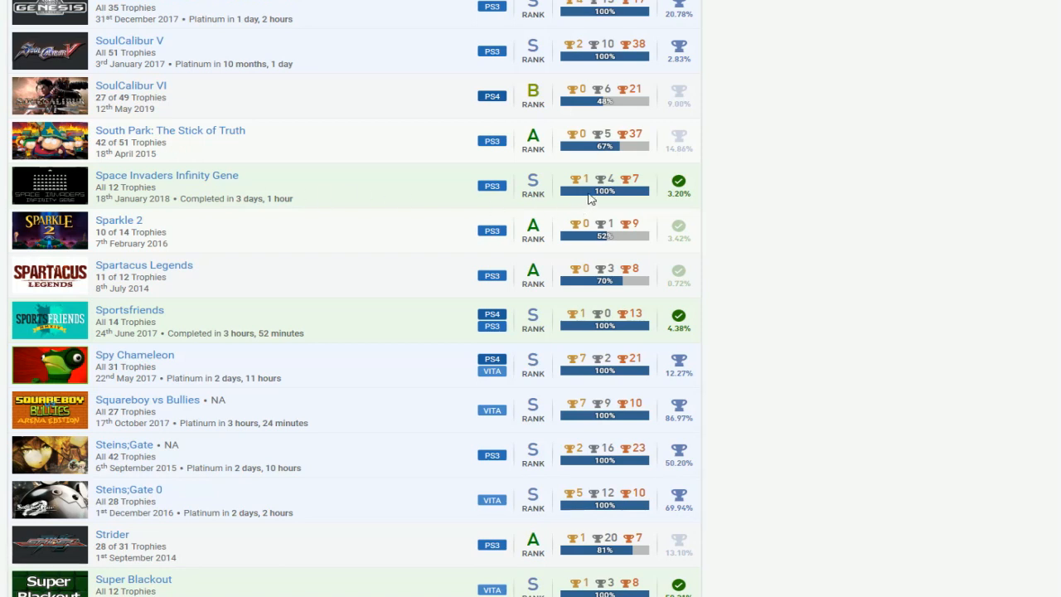
mouse_move(362, 183)
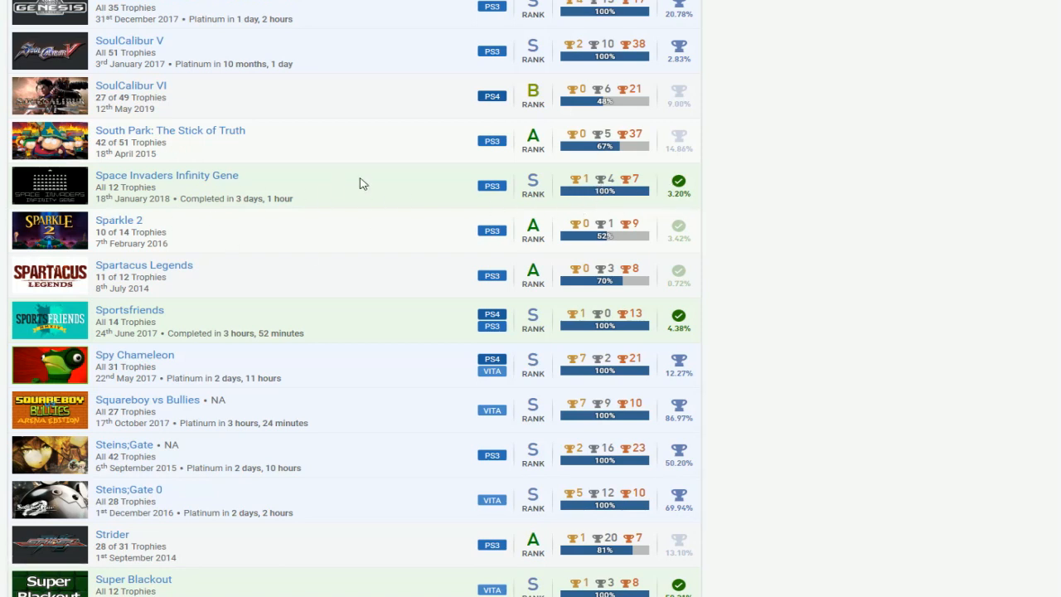
mouse_move(465, 189)
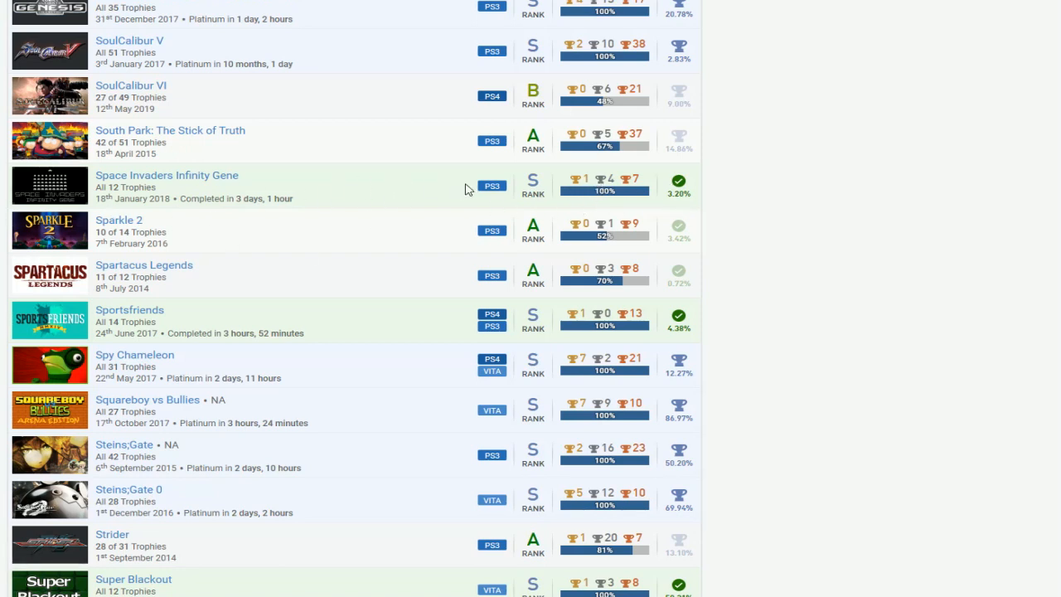
mouse_move(585, 195)
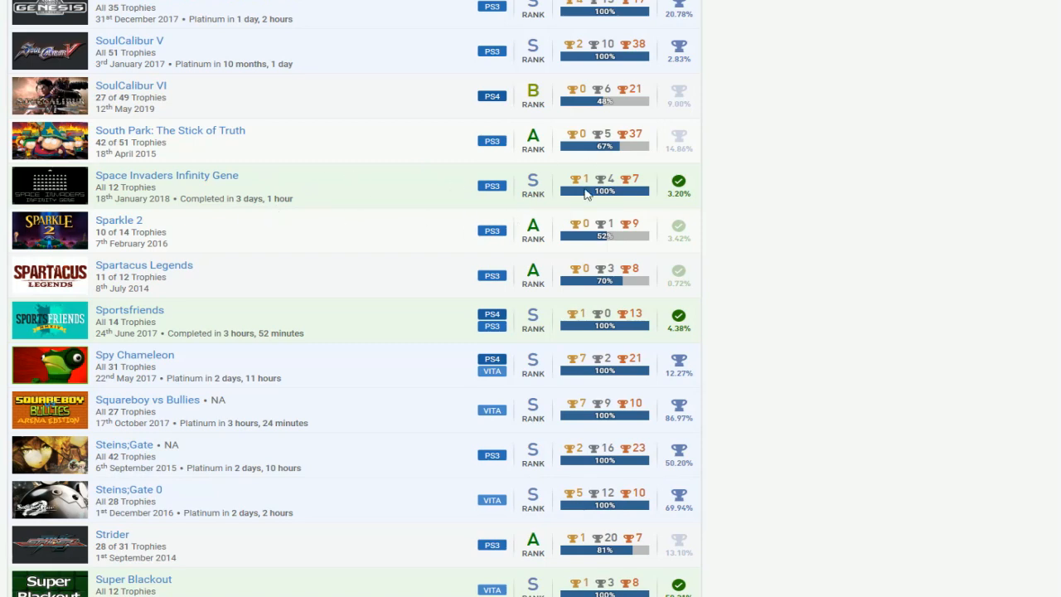
scroll(down, 3)
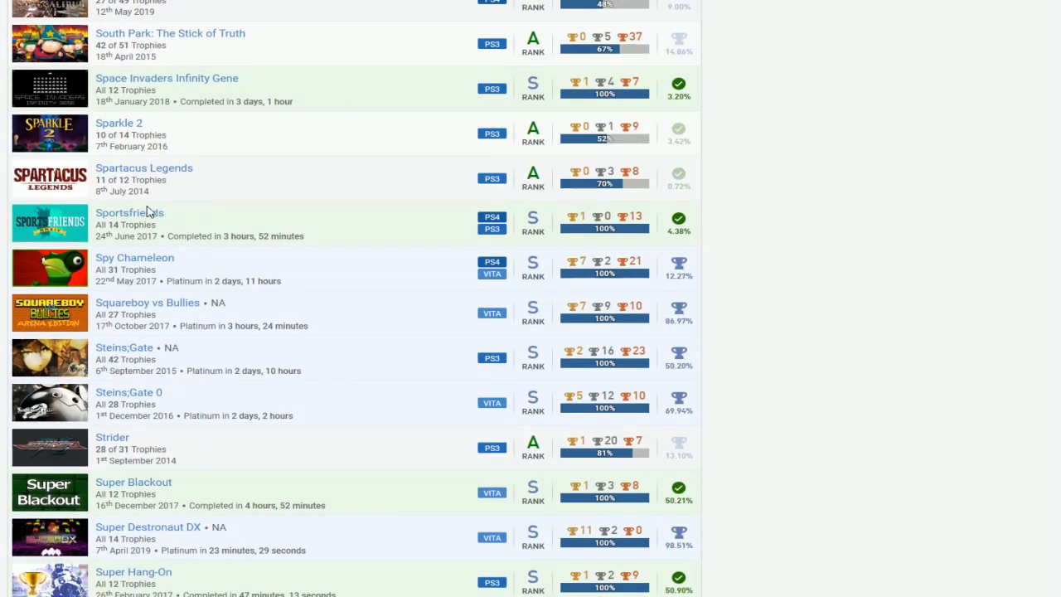
mouse_move(348, 101)
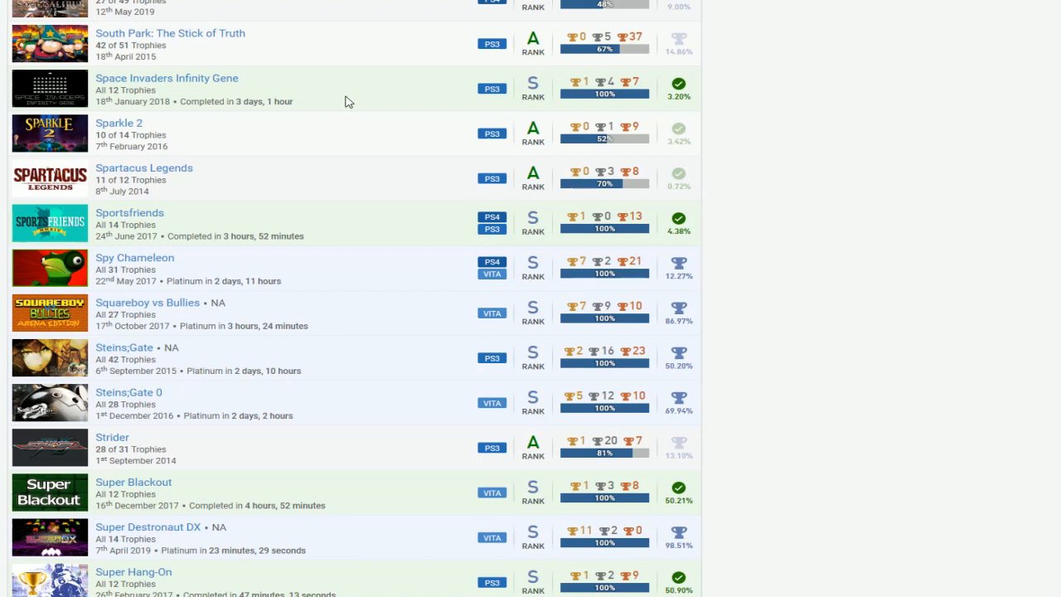
mouse_move(401, 99)
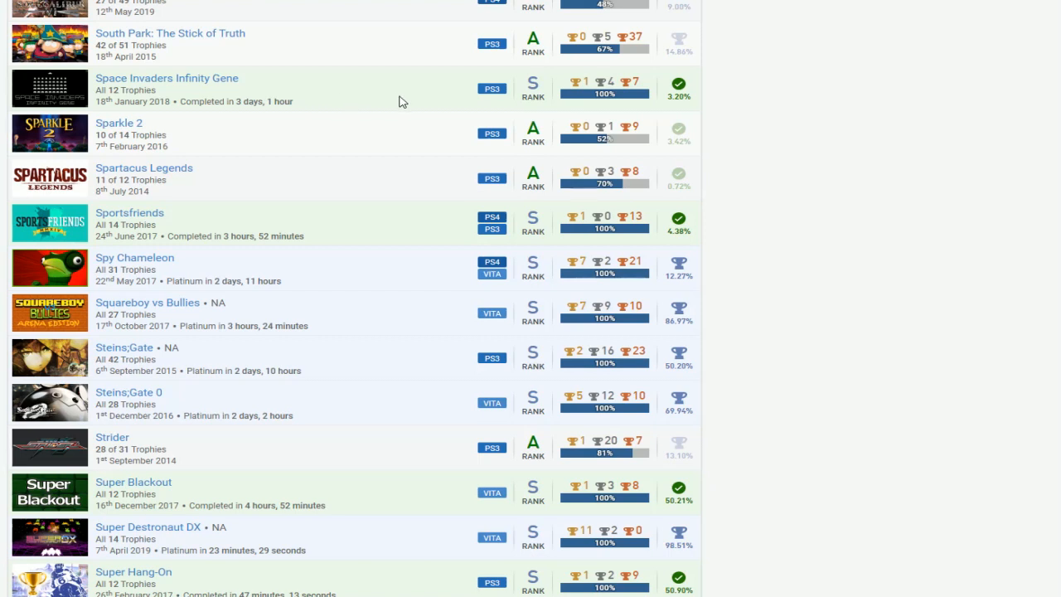
mouse_move(330, 145)
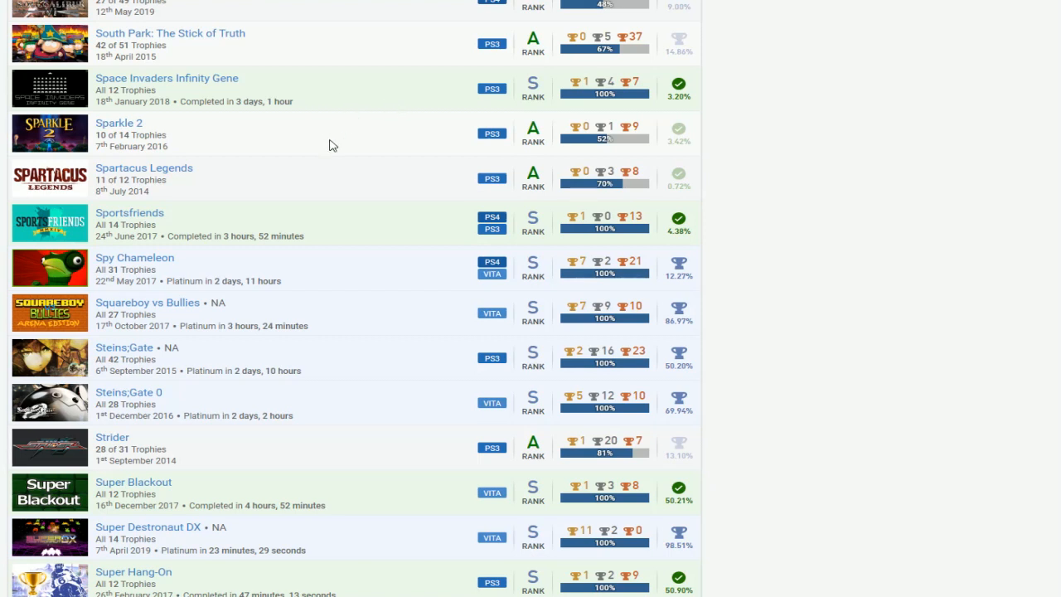
mouse_move(258, 144)
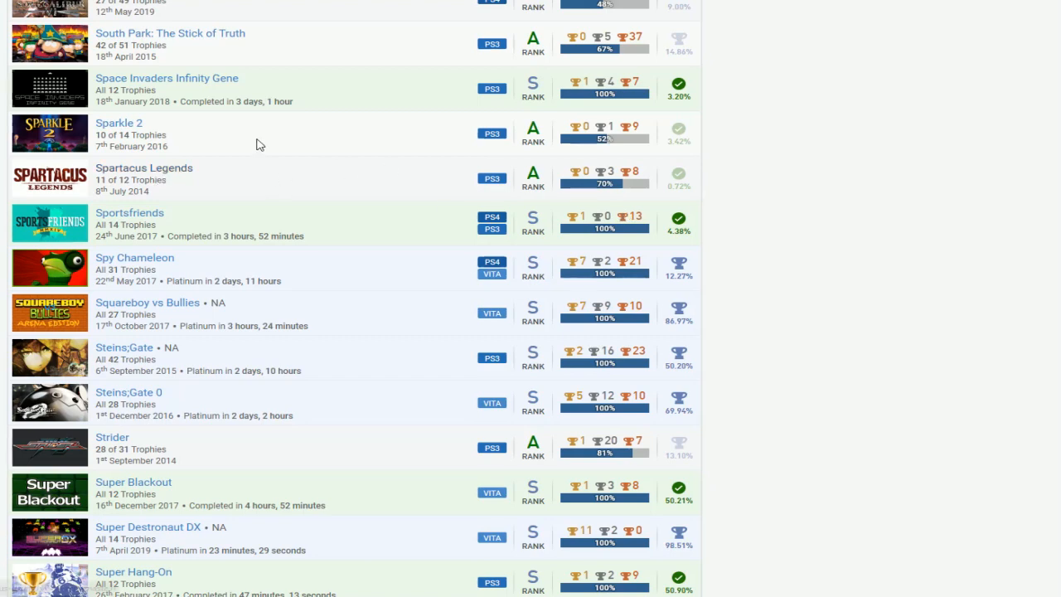
scroll(down, 3)
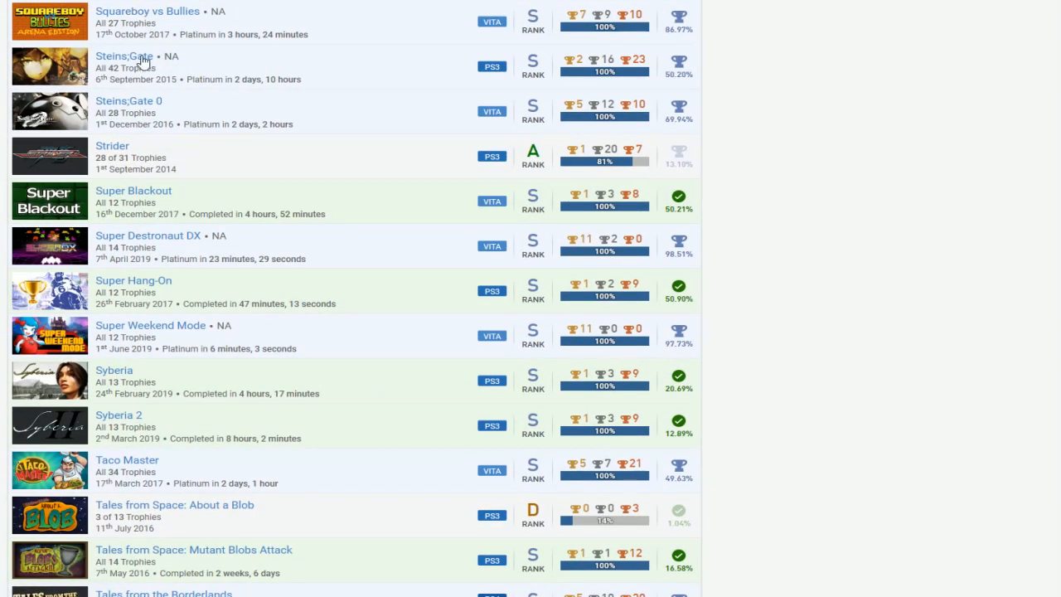
mouse_move(516, 151)
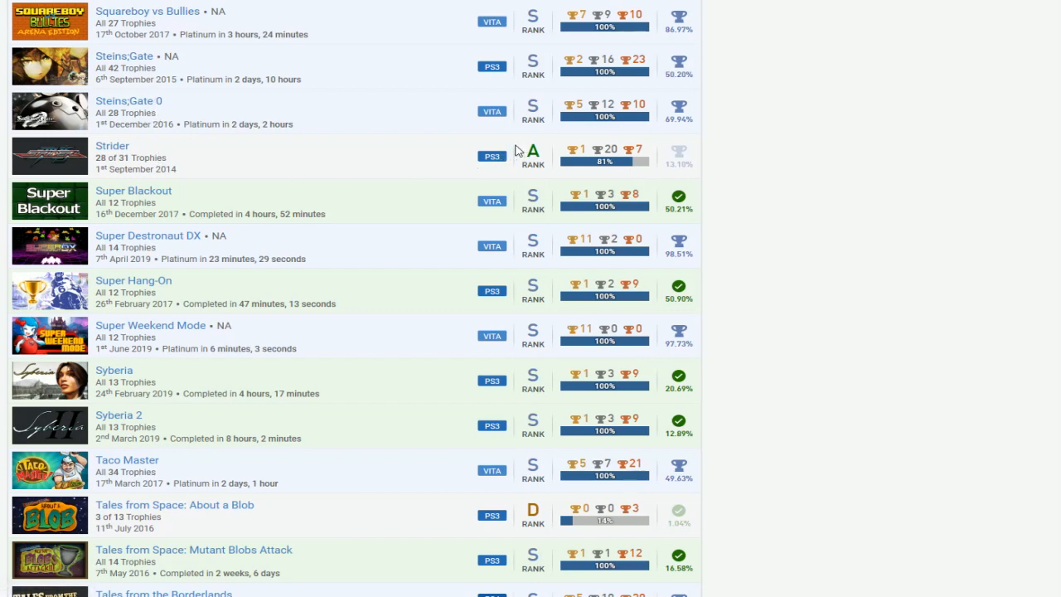
scroll(down, 3)
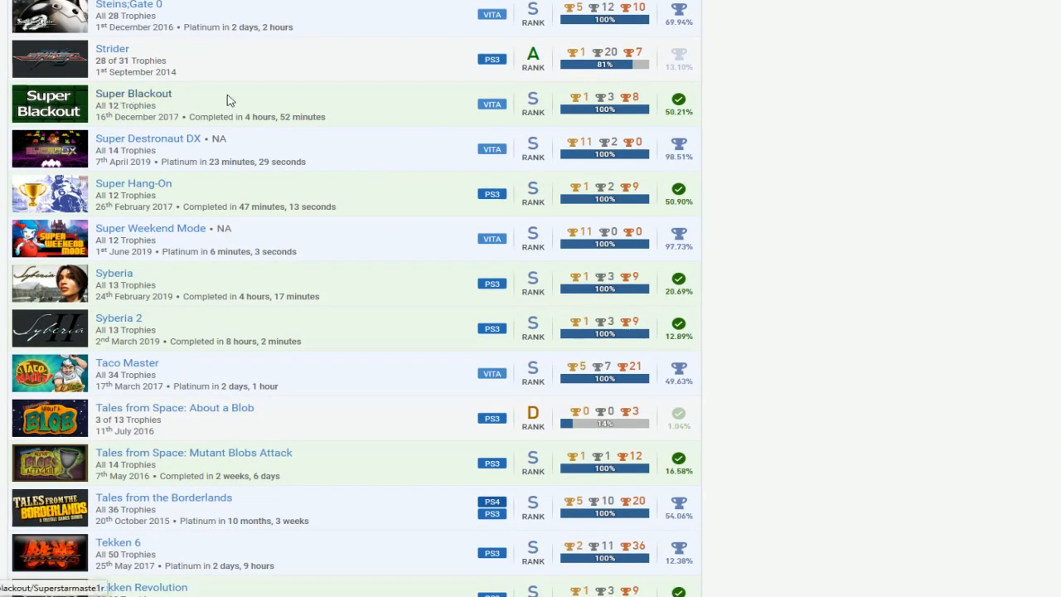
mouse_move(158, 261)
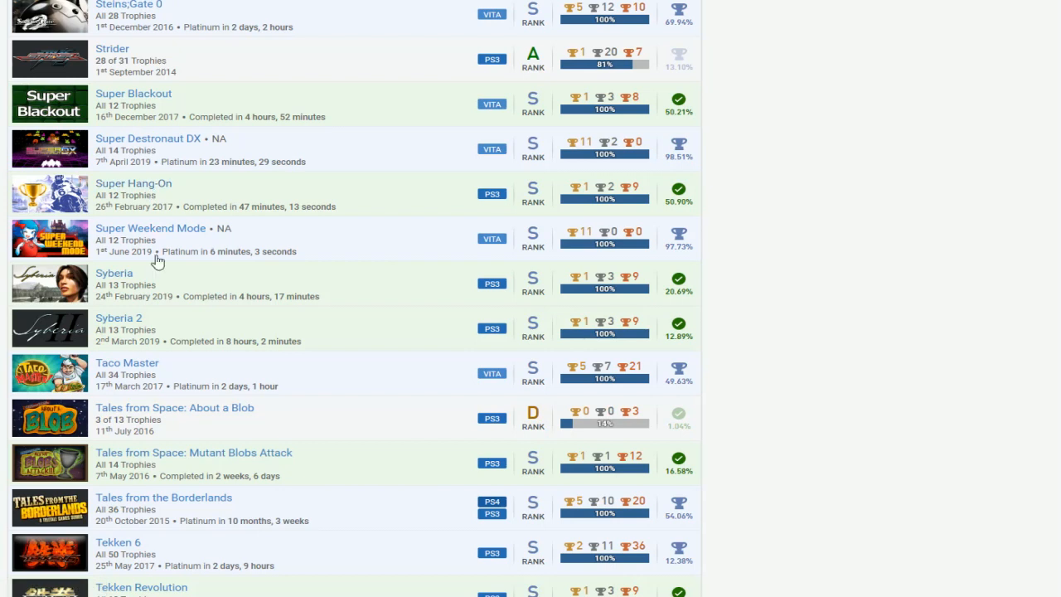
scroll(down, 3)
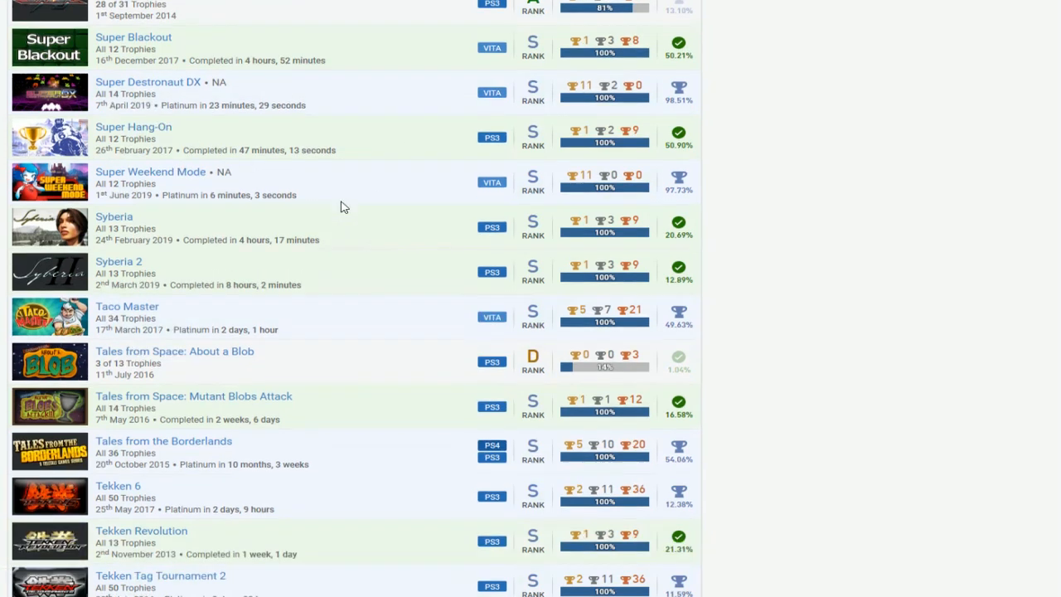
scroll(down, 3)
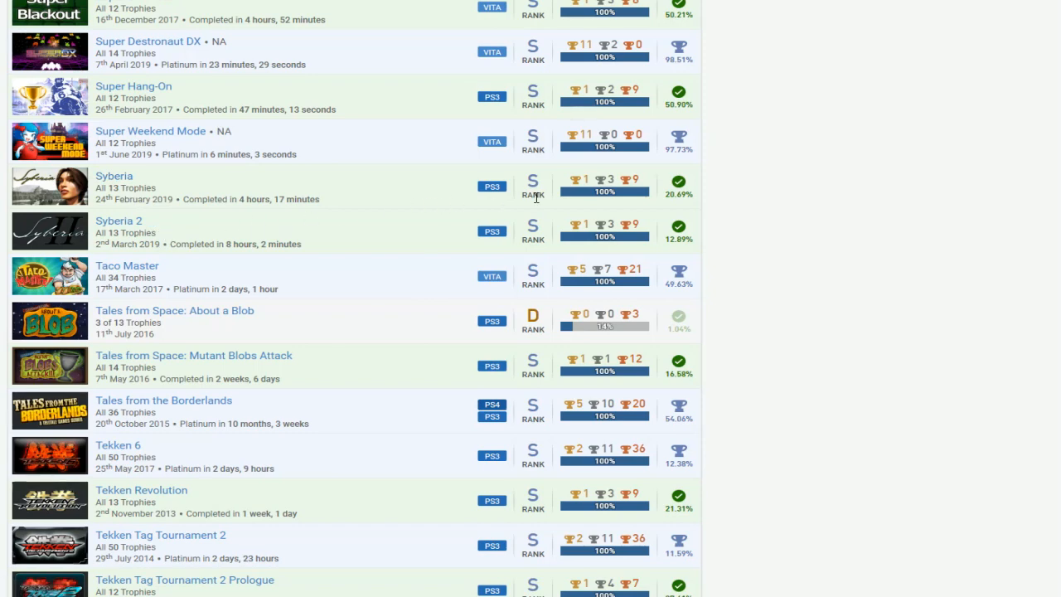
scroll(down, 3)
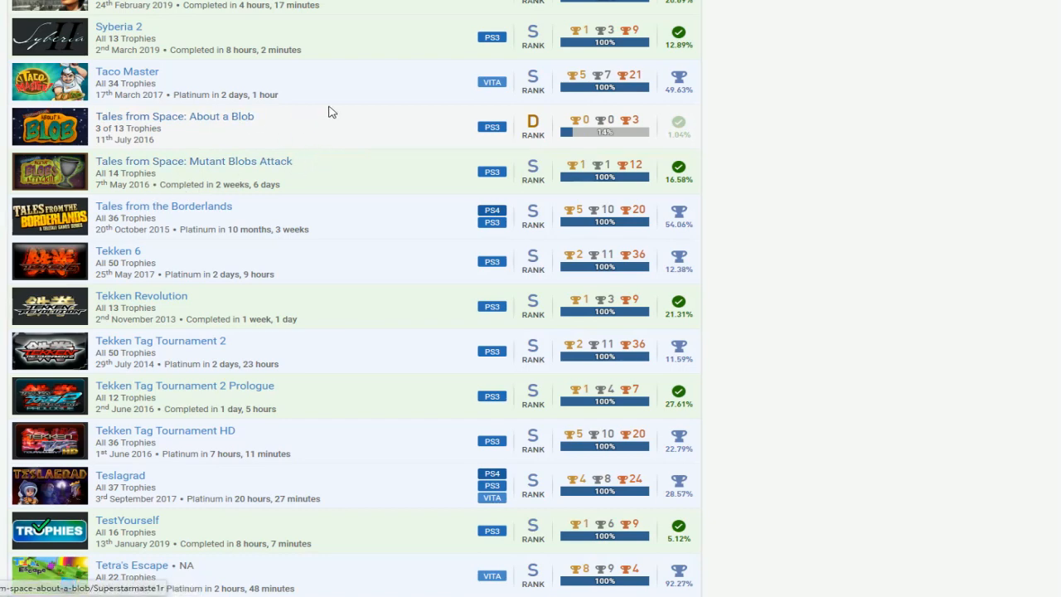
scroll(down, 3)
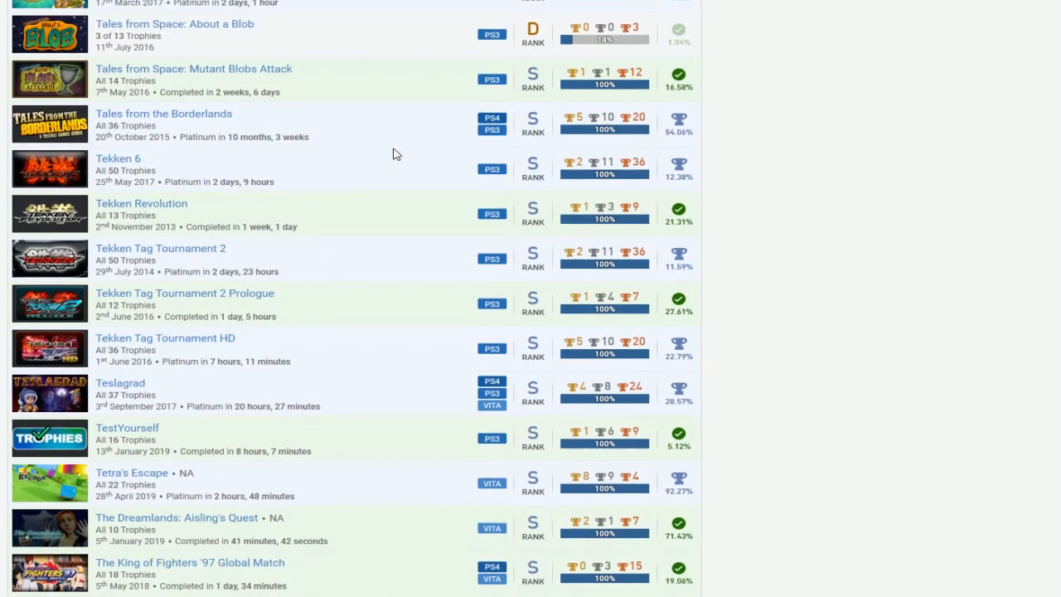
scroll(down, 3)
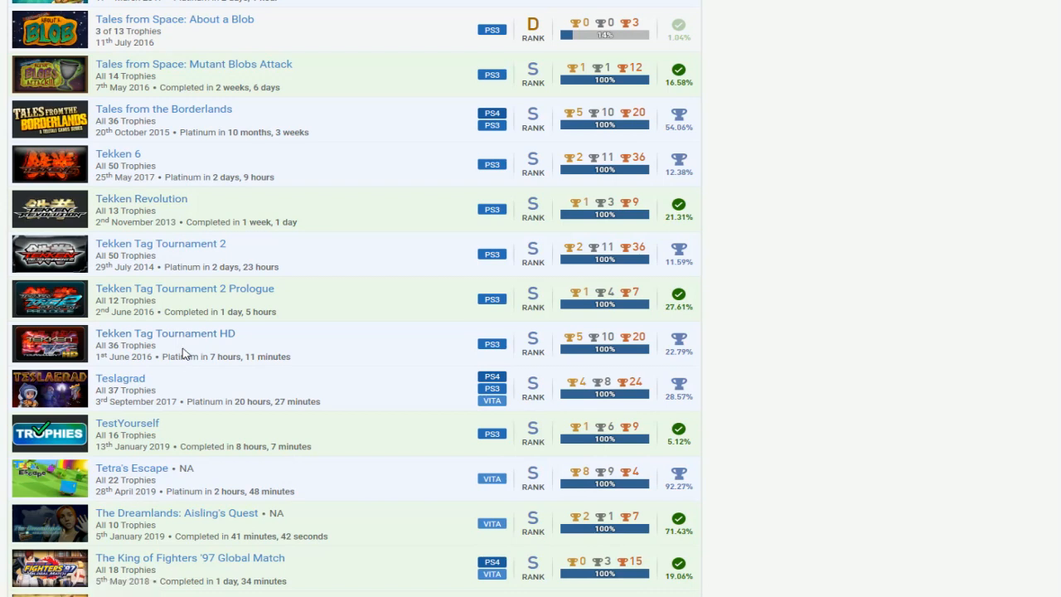
mouse_move(141, 174)
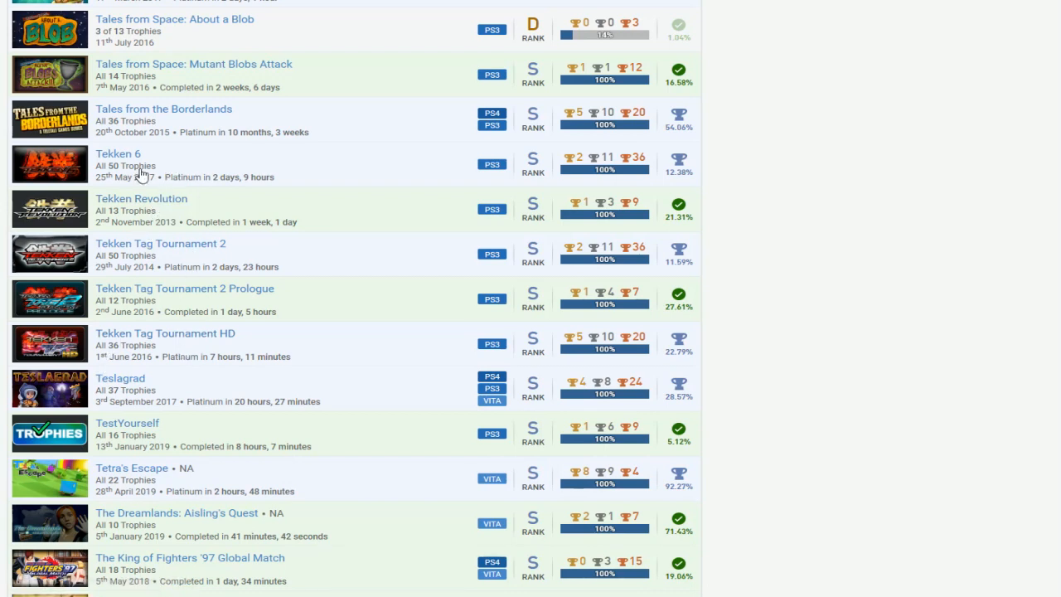
mouse_move(218, 313)
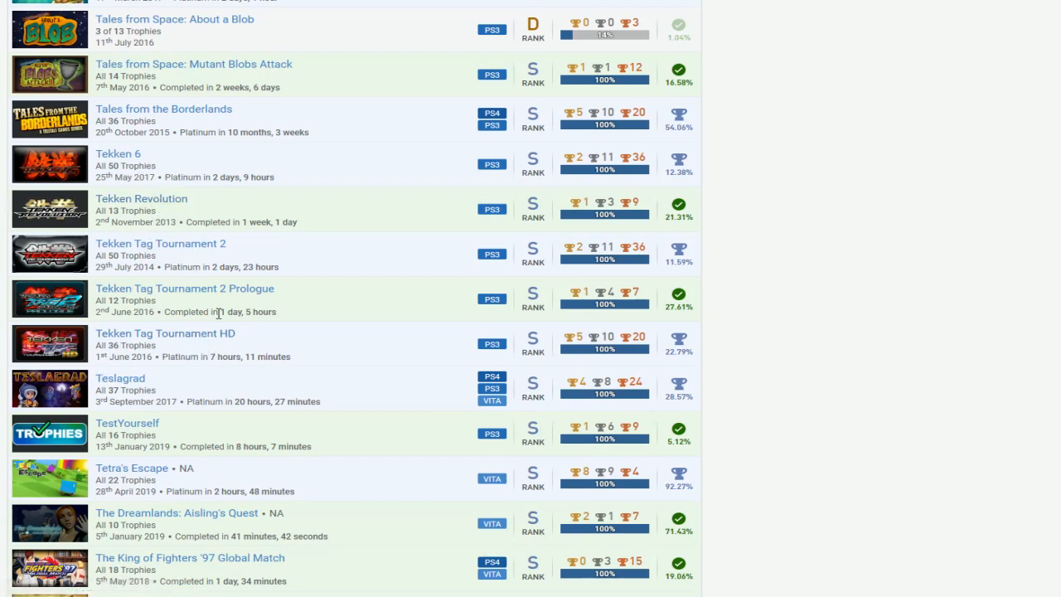
mouse_move(236, 223)
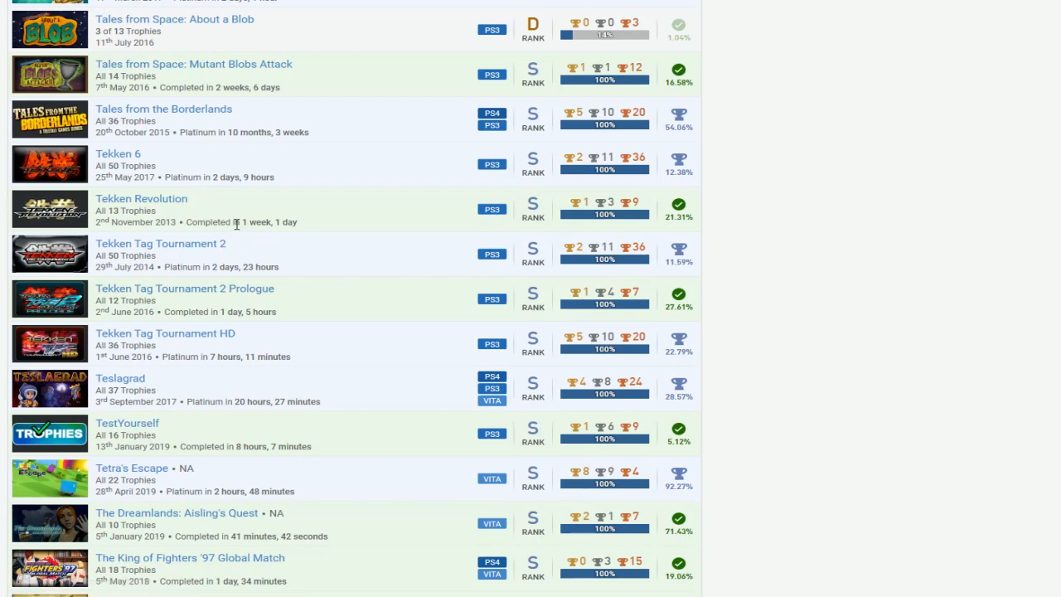
scroll(down, 3)
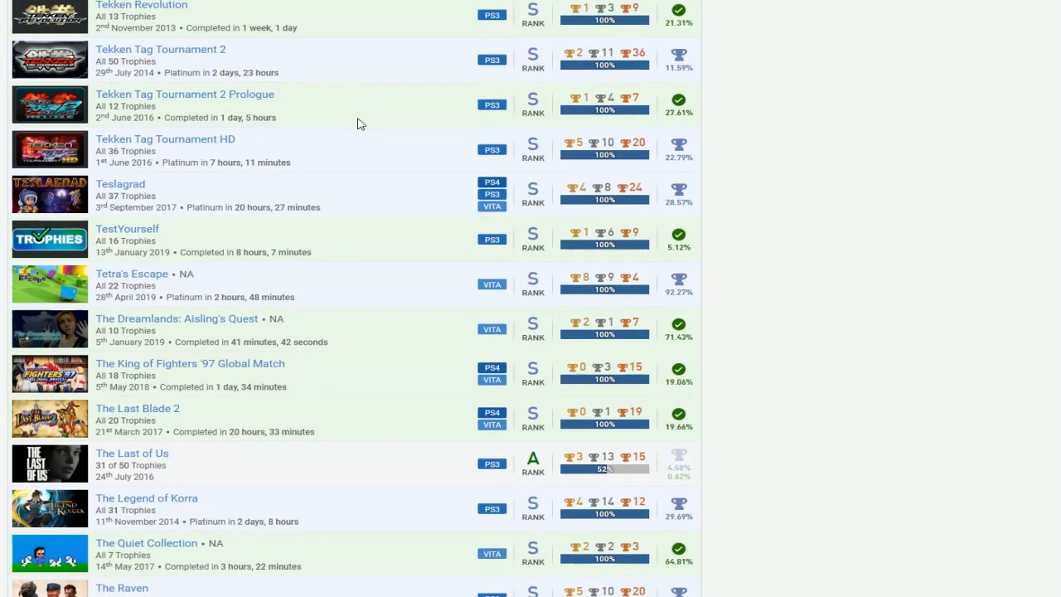
scroll(down, 3)
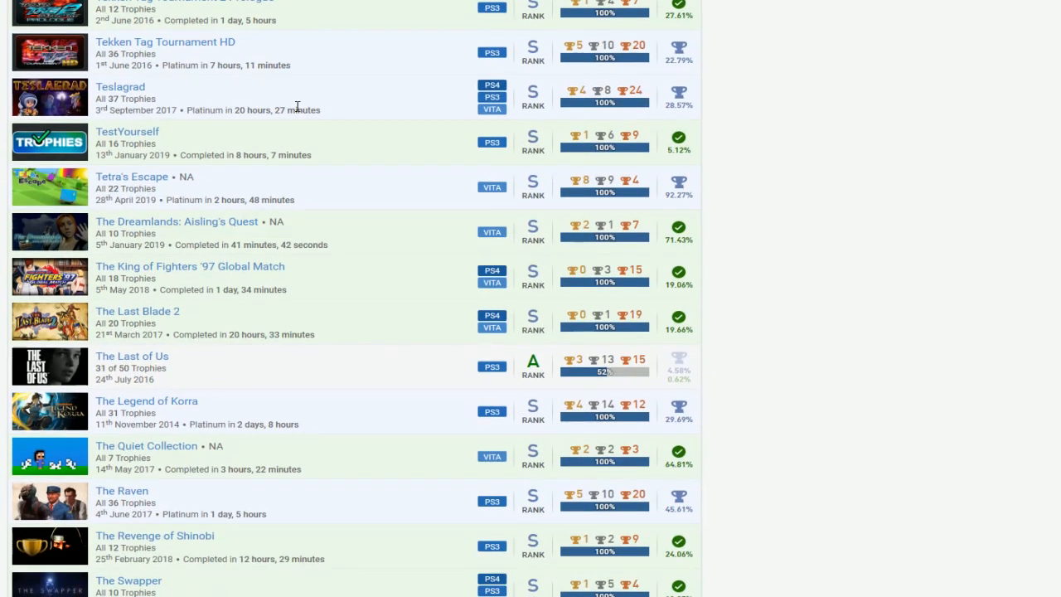
scroll(down, 3)
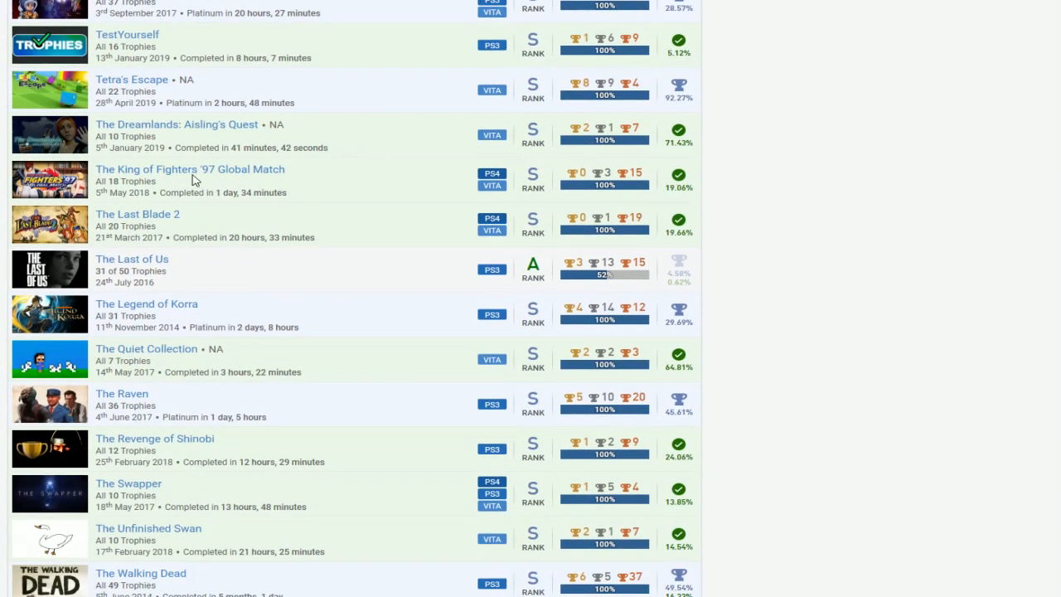
mouse_move(667, 193)
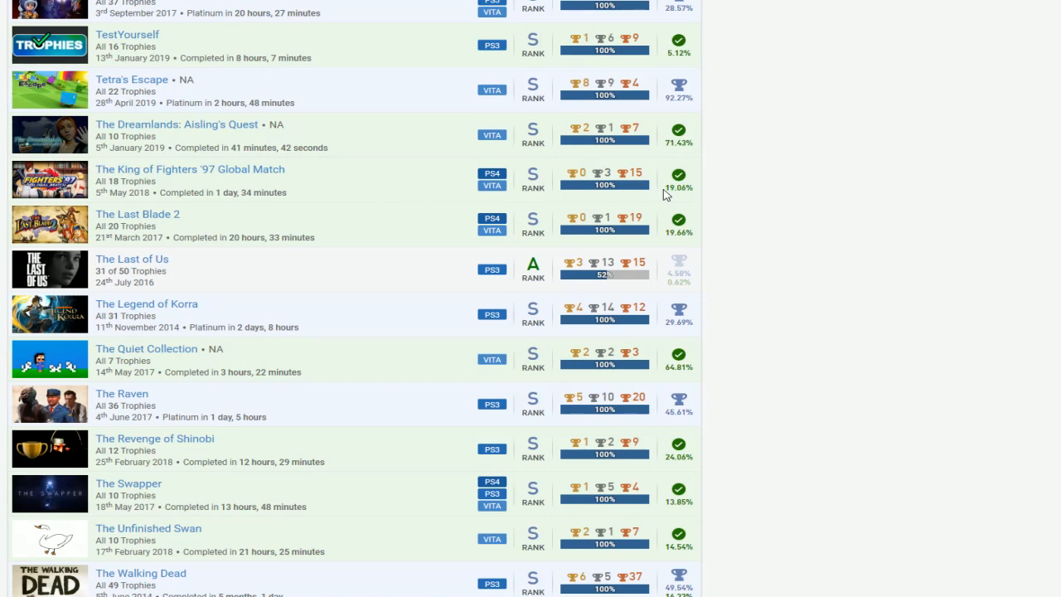
mouse_move(167, 210)
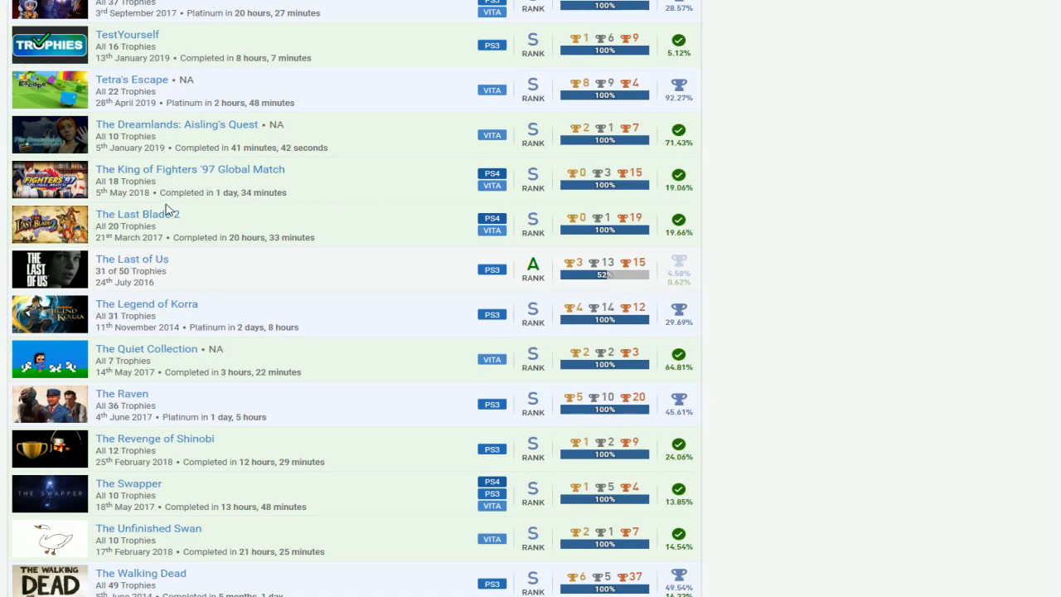
mouse_move(392, 187)
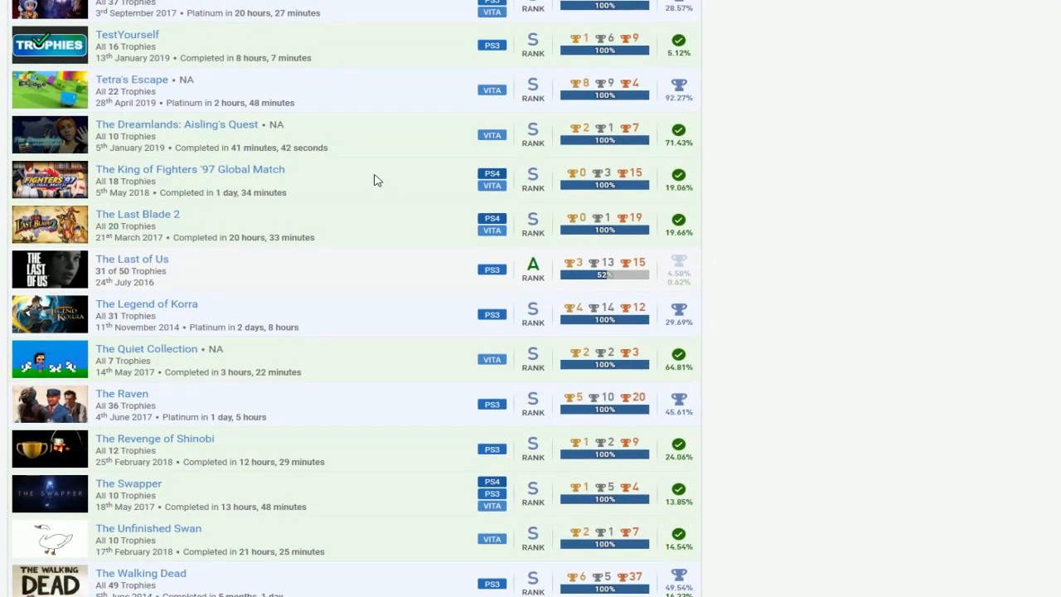
mouse_move(384, 171)
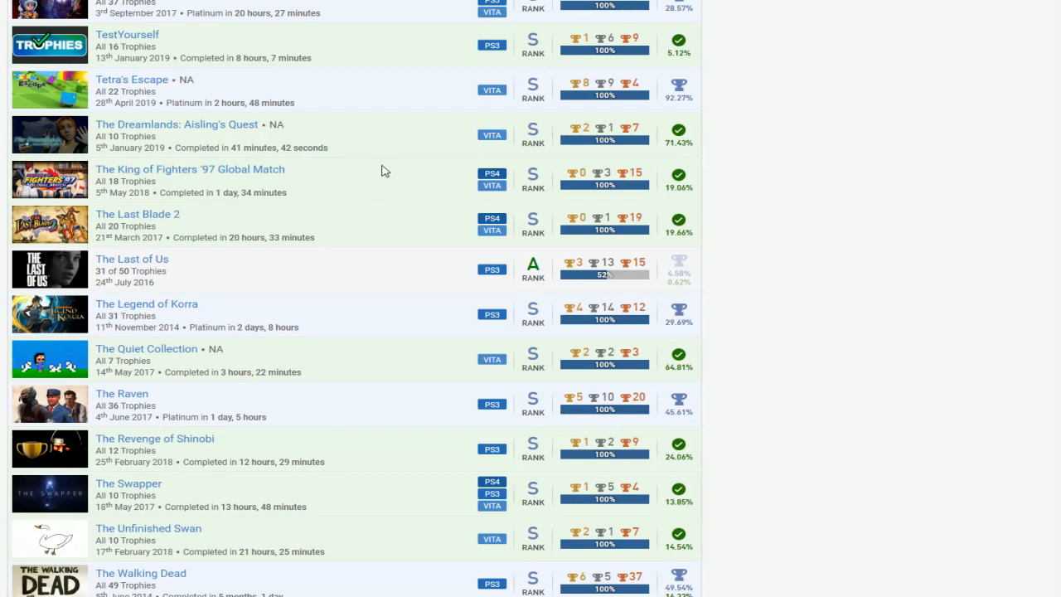
scroll(down, 3)
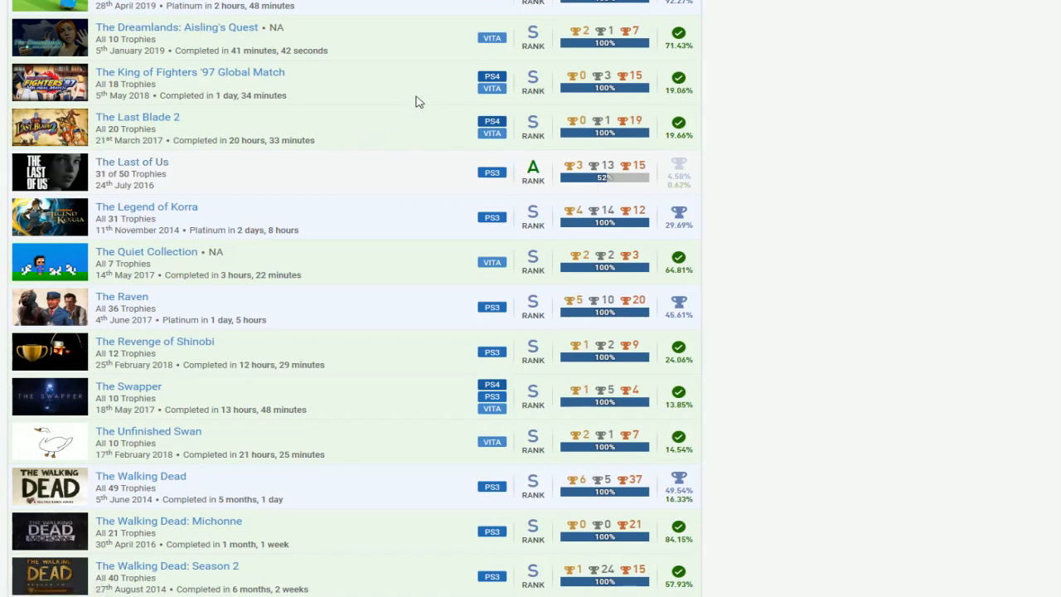
scroll(down, 3)
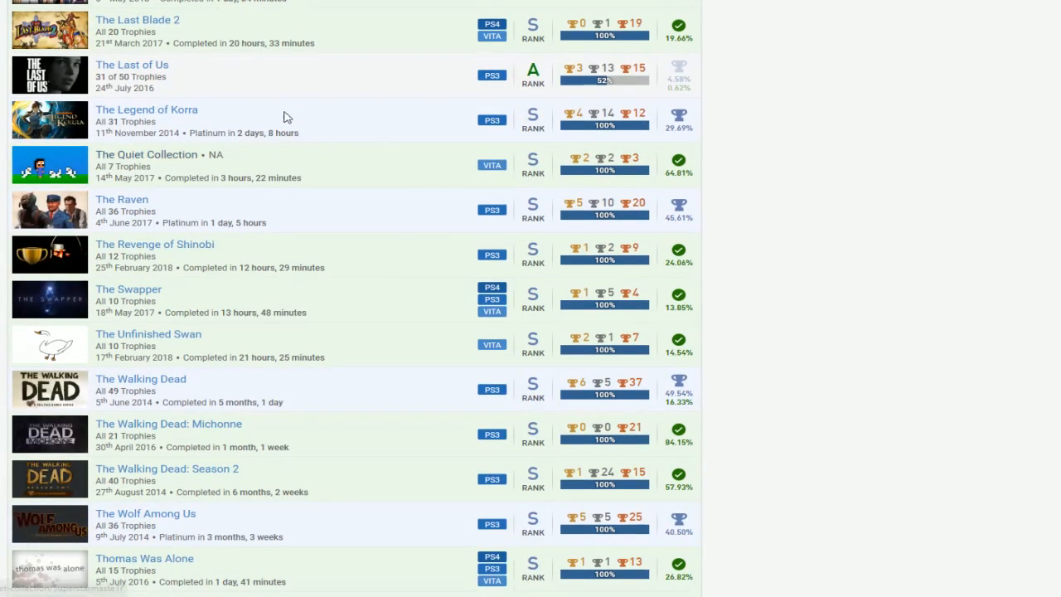
scroll(down, 3)
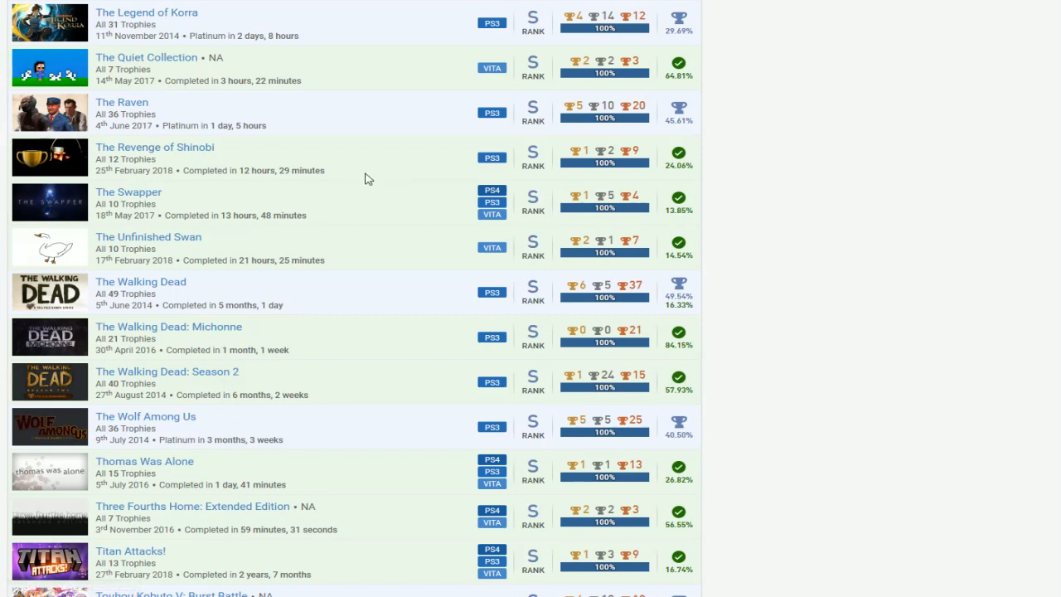
scroll(down, 3)
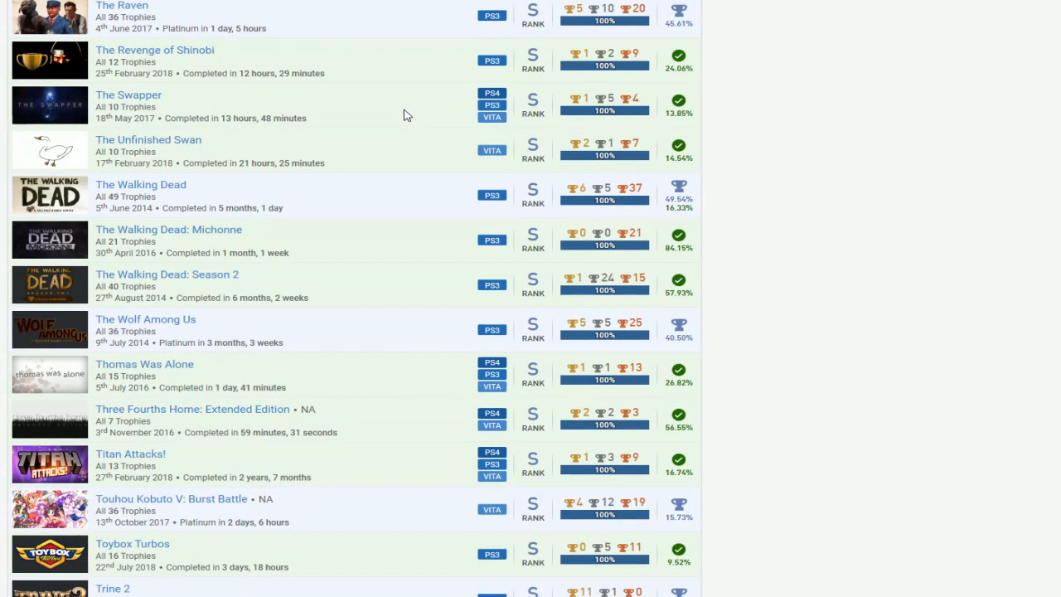
scroll(down, 3)
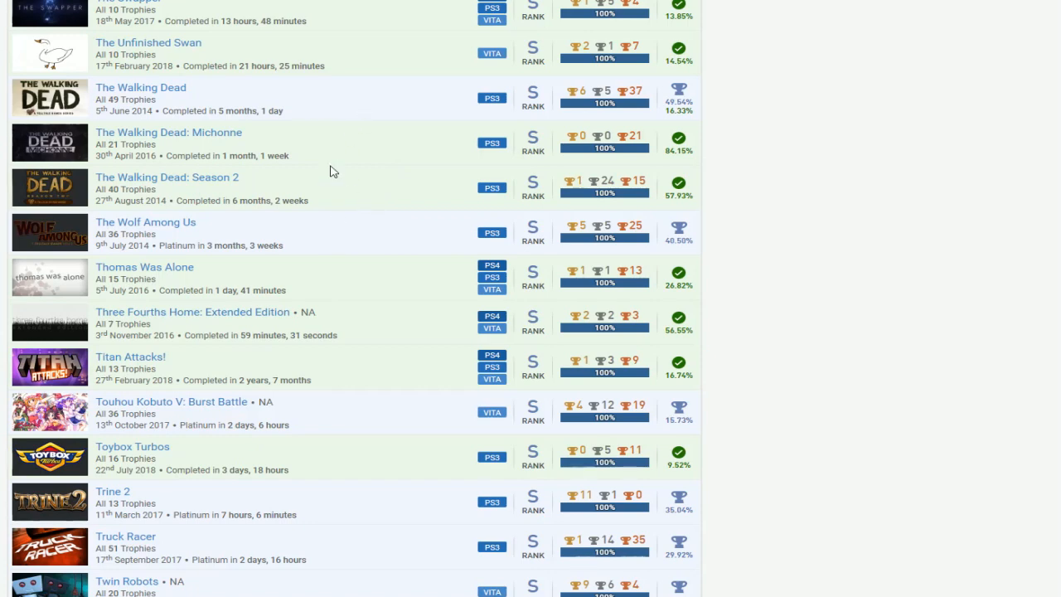
scroll(down, 3)
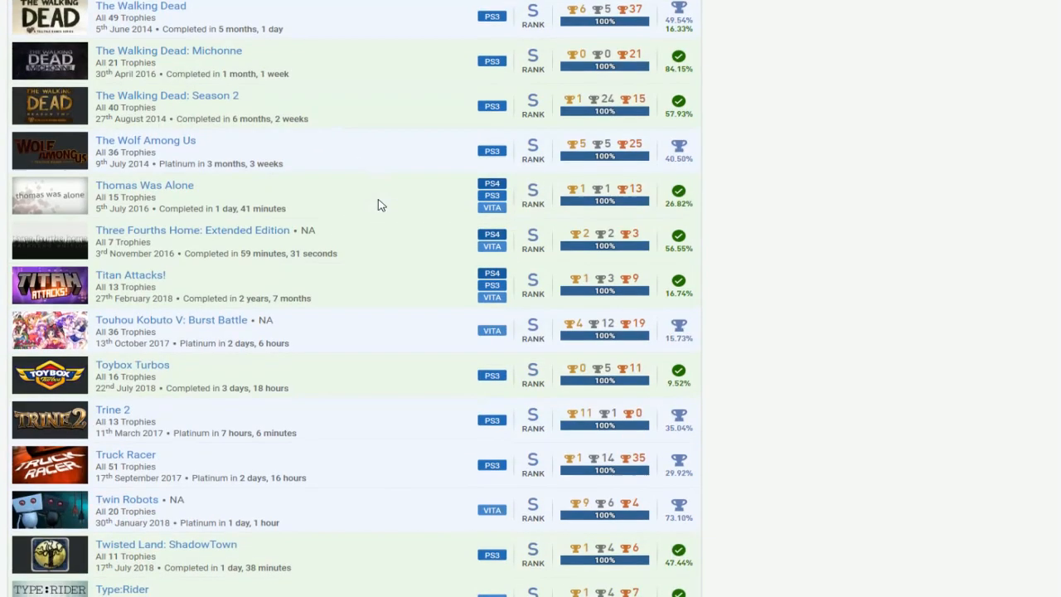
scroll(down, 3)
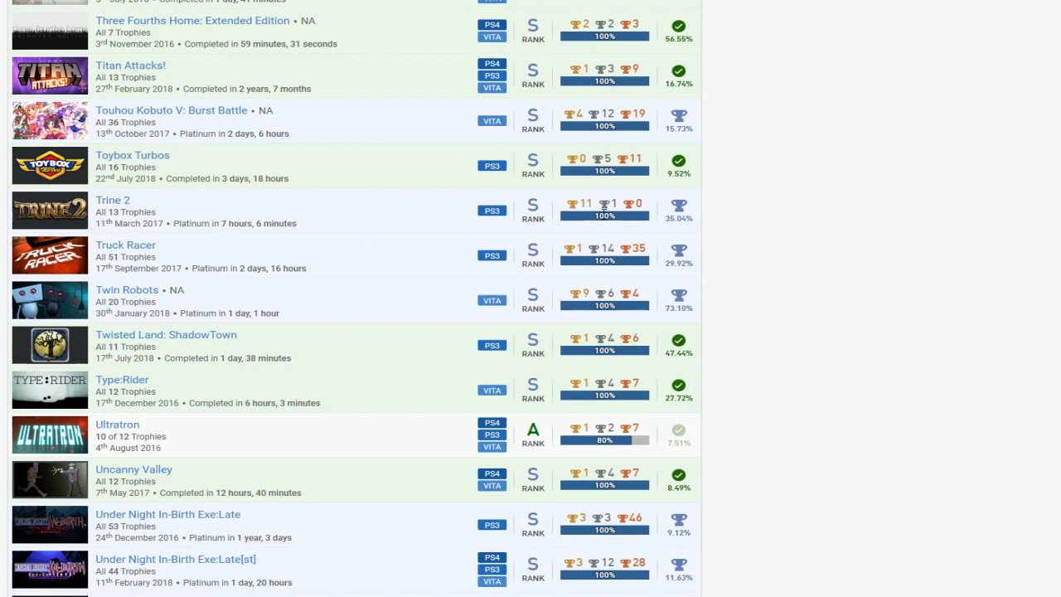
mouse_move(416, 133)
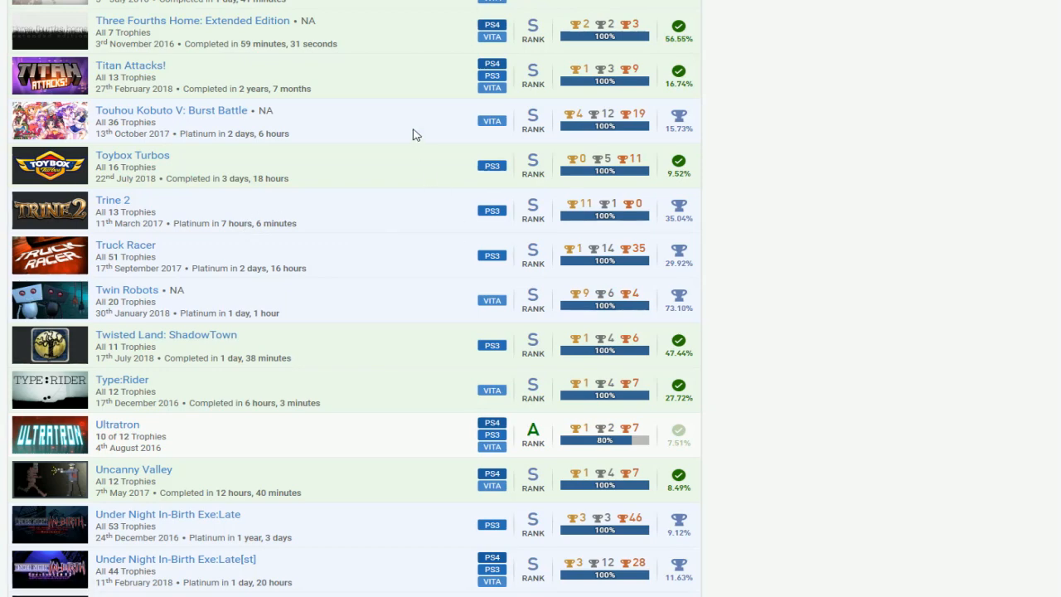
scroll(down, 3)
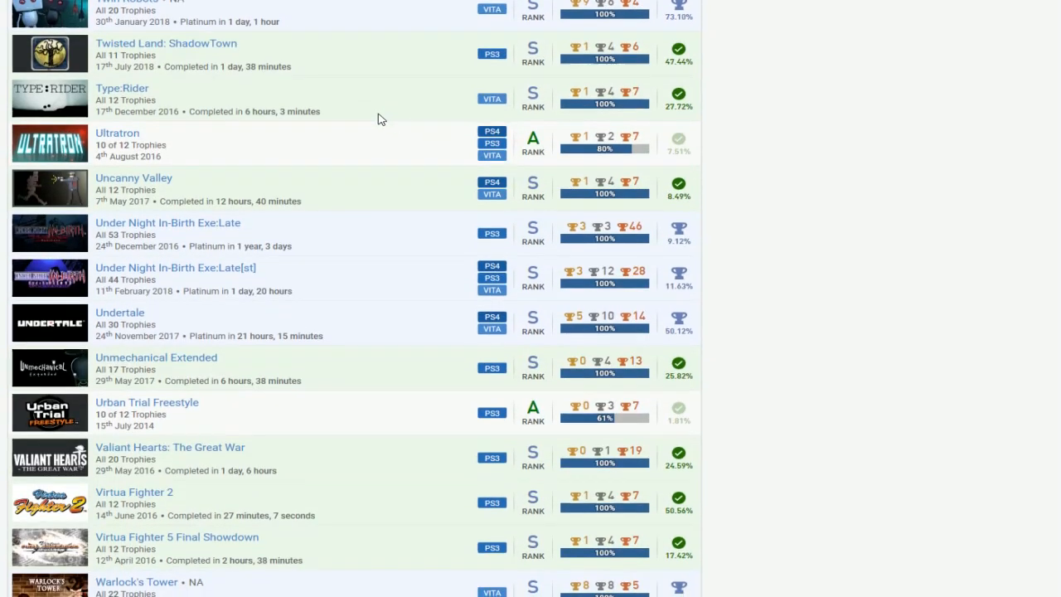
scroll(down, 3)
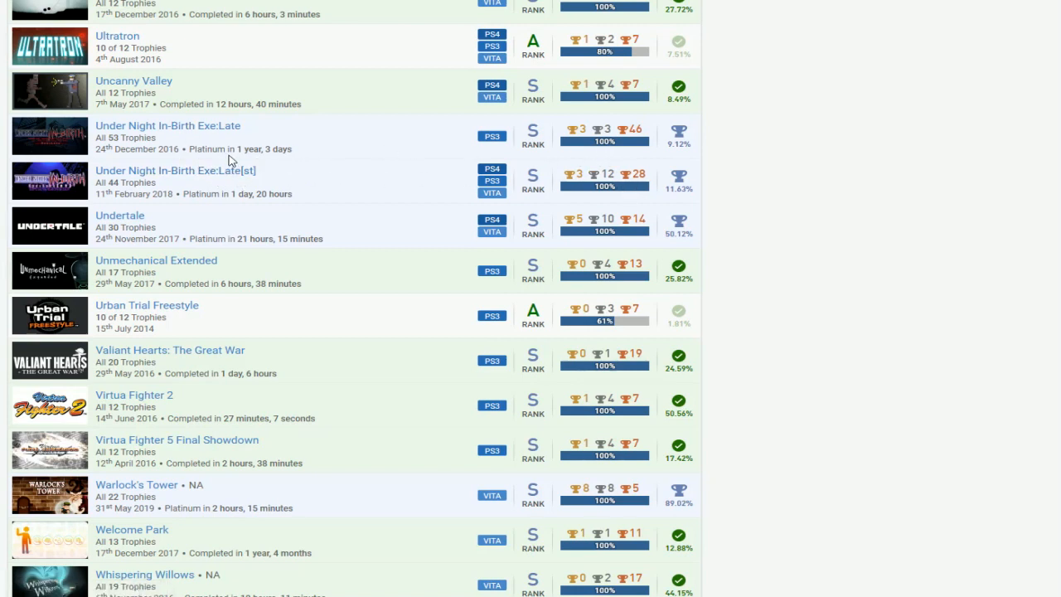
mouse_move(361, 308)
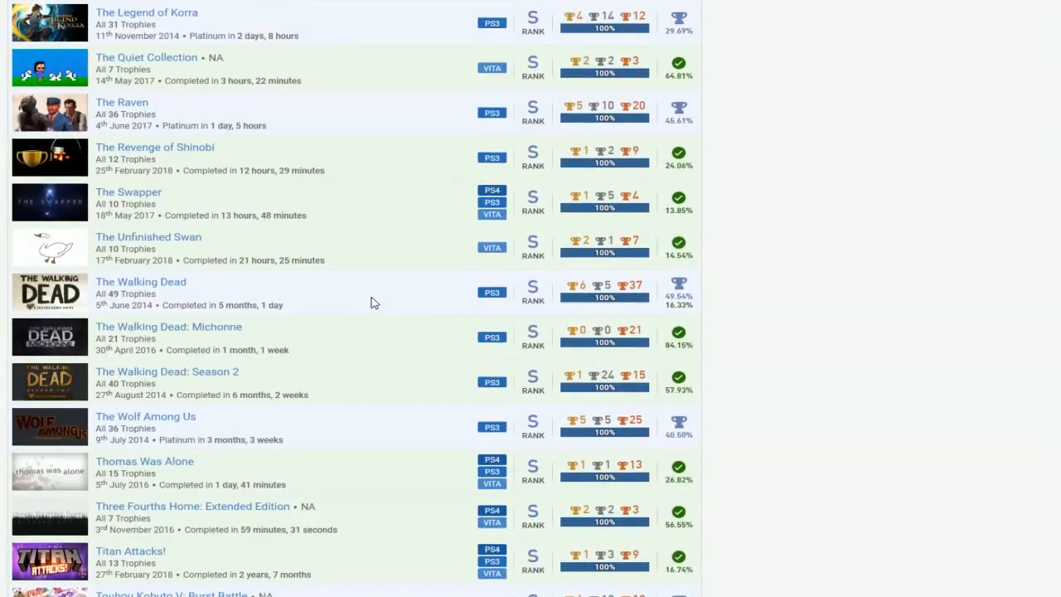
scroll(down, 3)
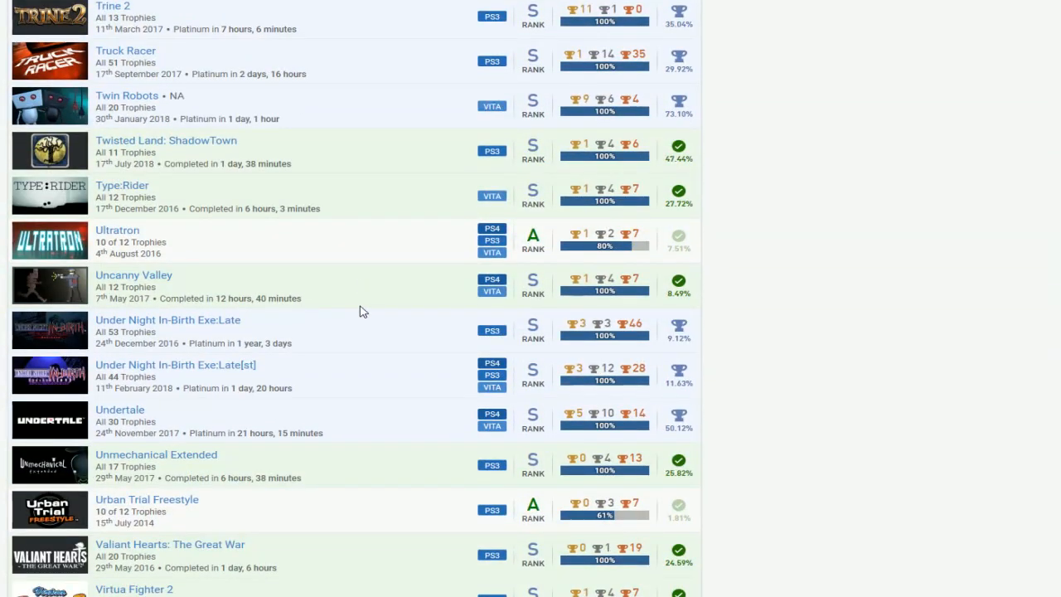
scroll(down, 3)
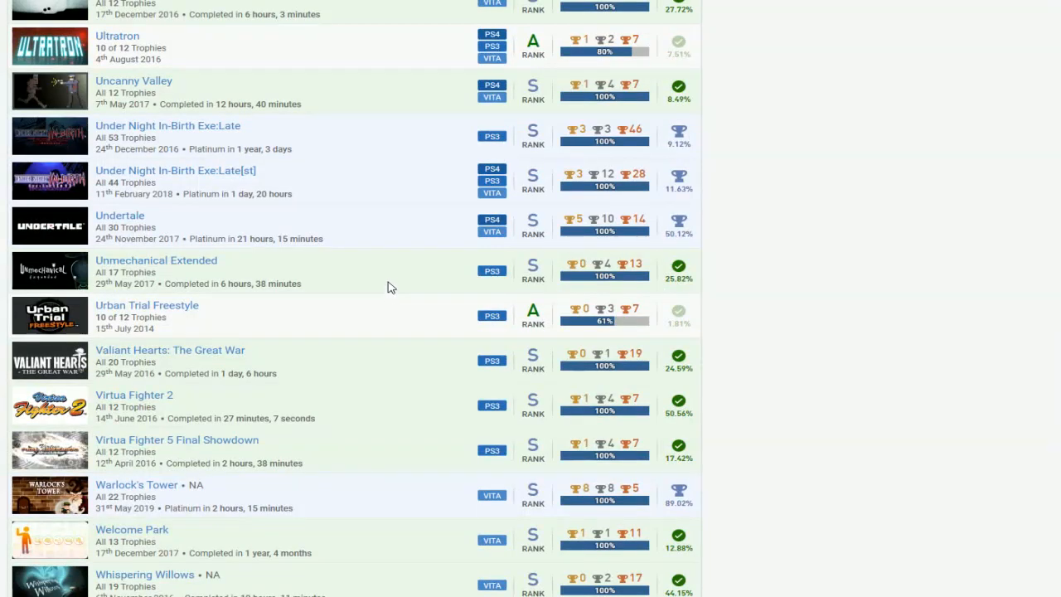
scroll(down, 3)
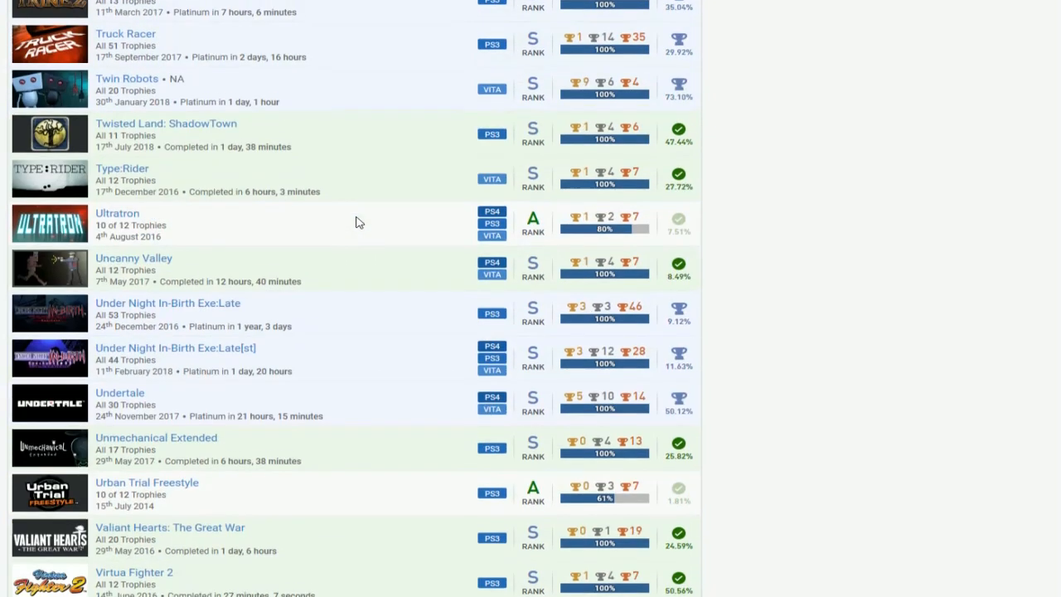
scroll(down, 3)
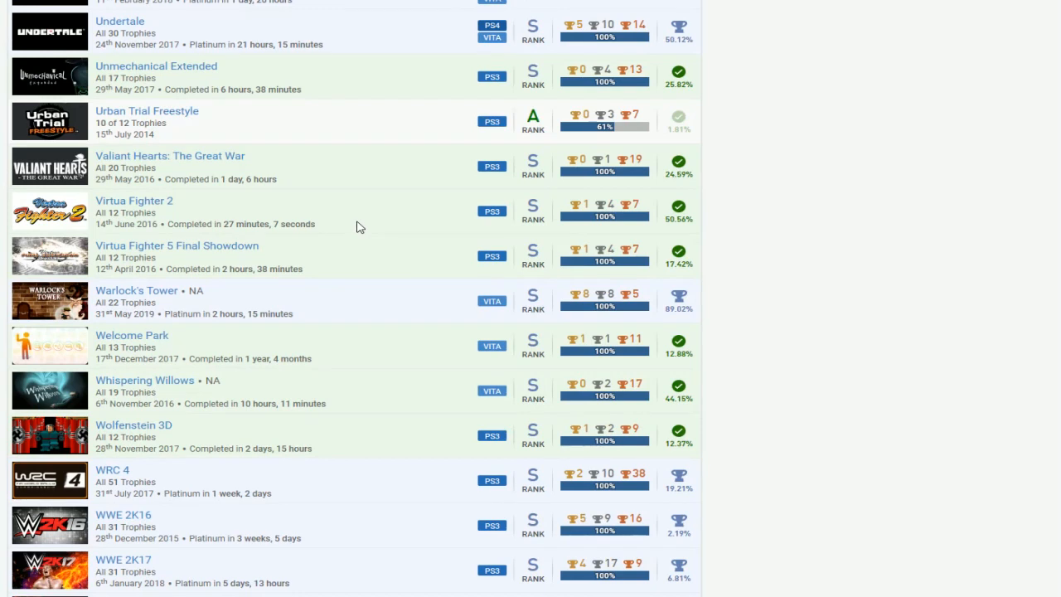
scroll(down, 3)
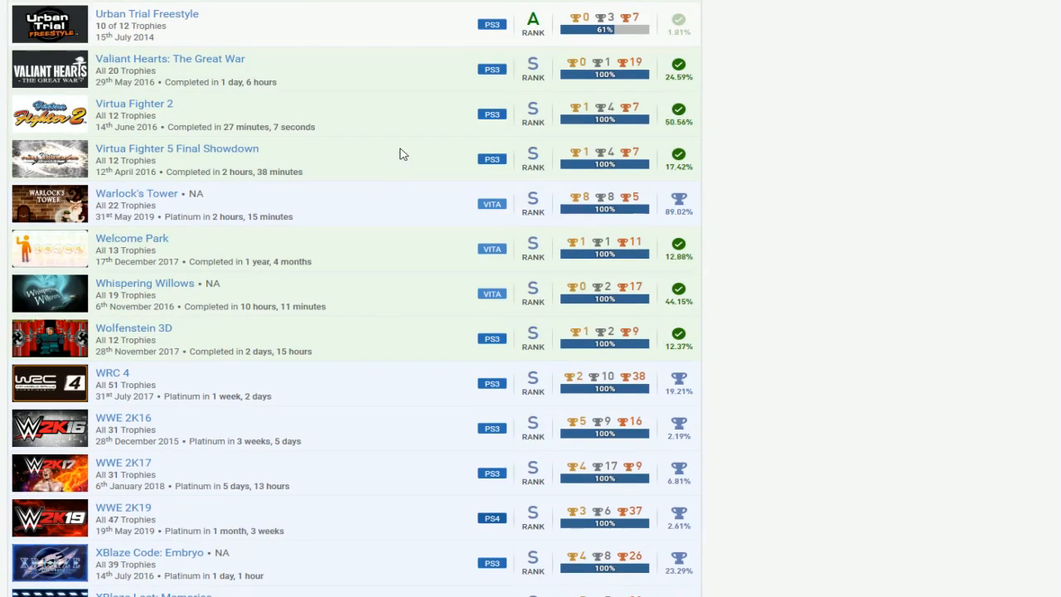
scroll(down, 3)
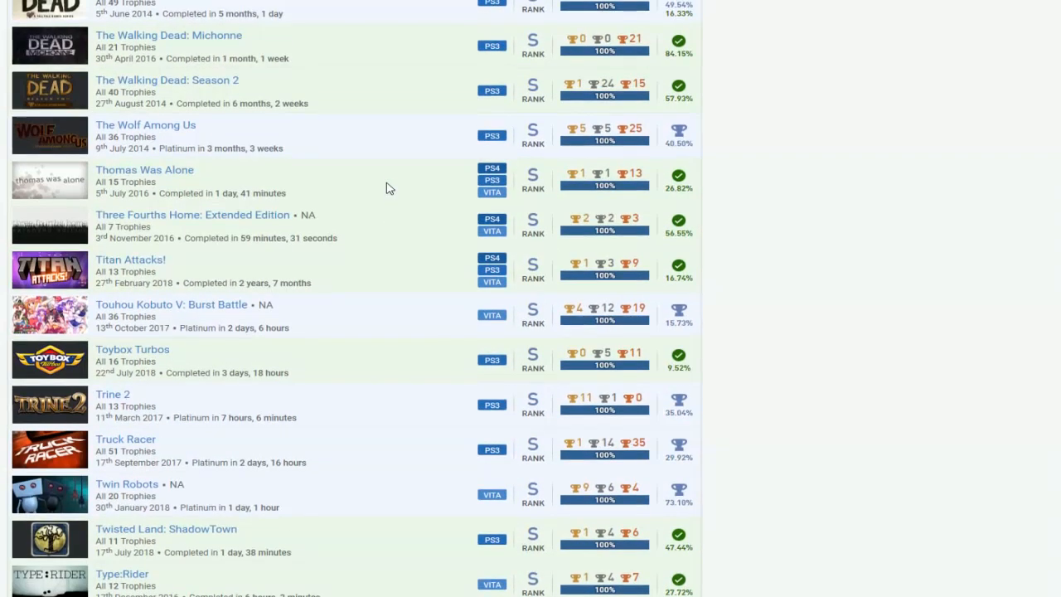
scroll(down, 3)
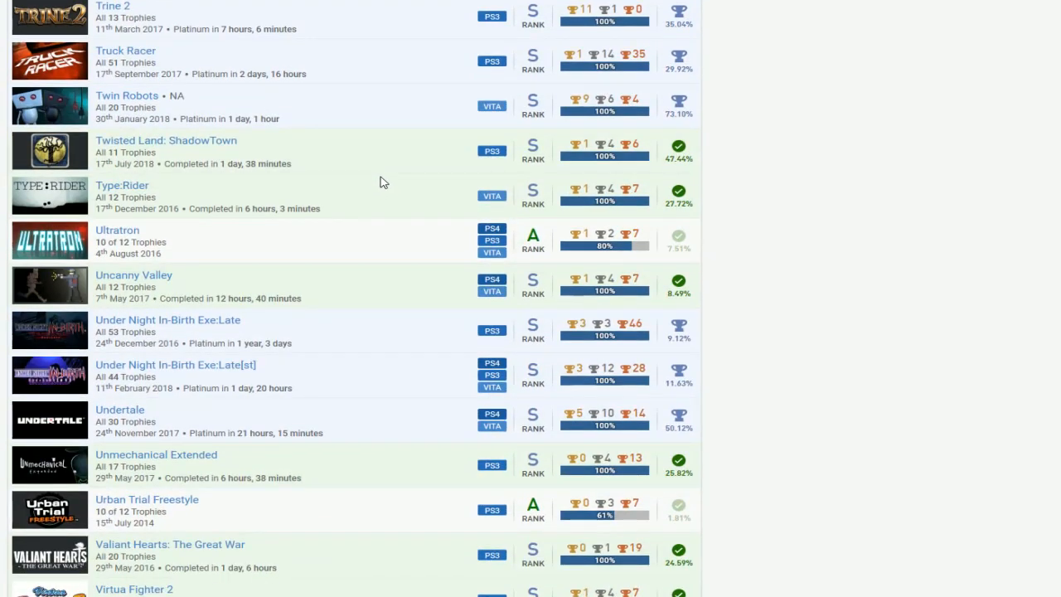
mouse_move(386, 175)
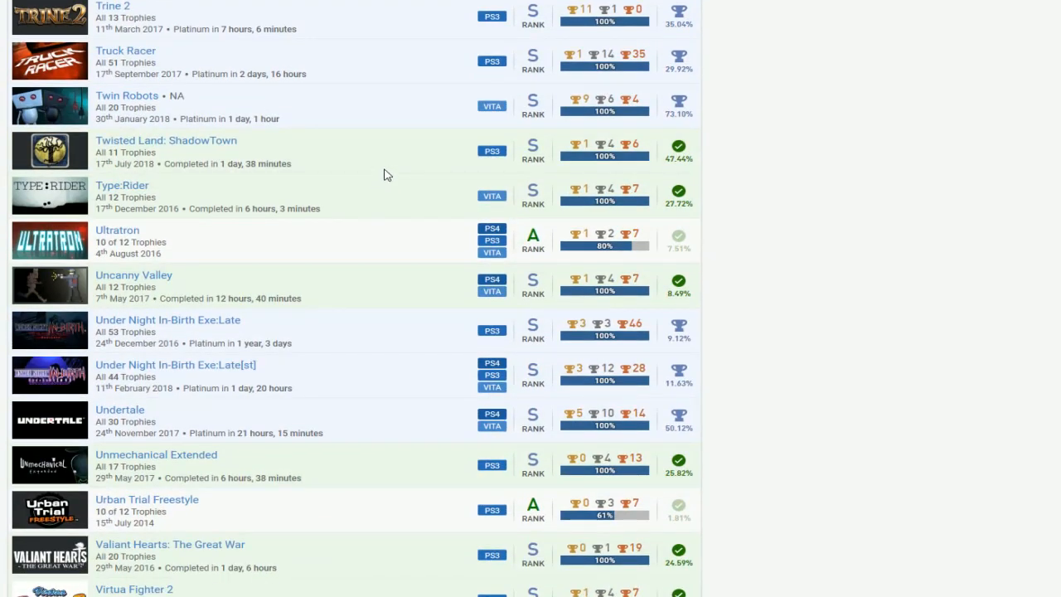
mouse_move(373, 177)
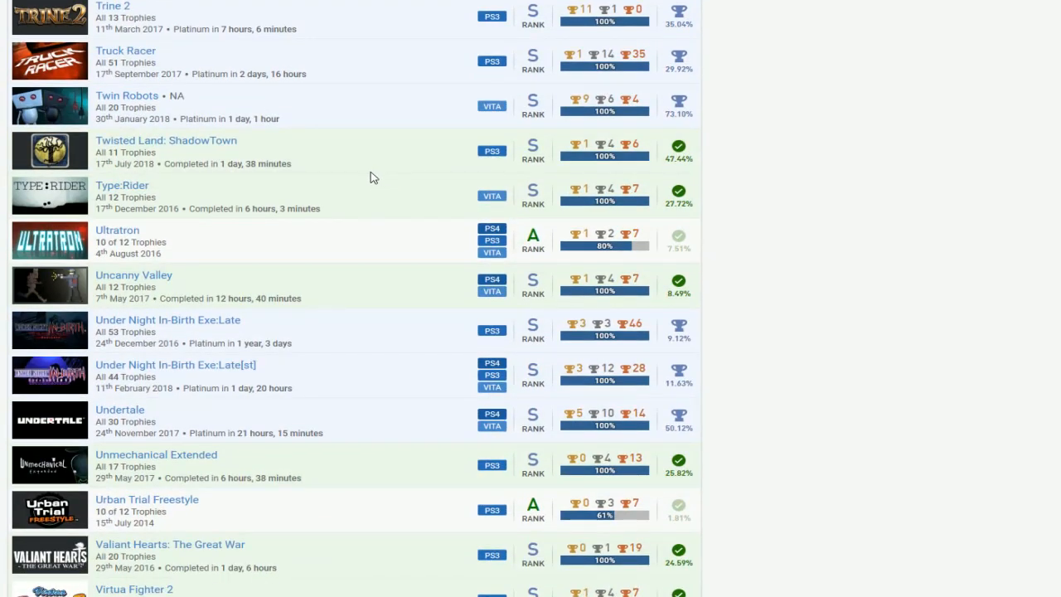
scroll(down, 3)
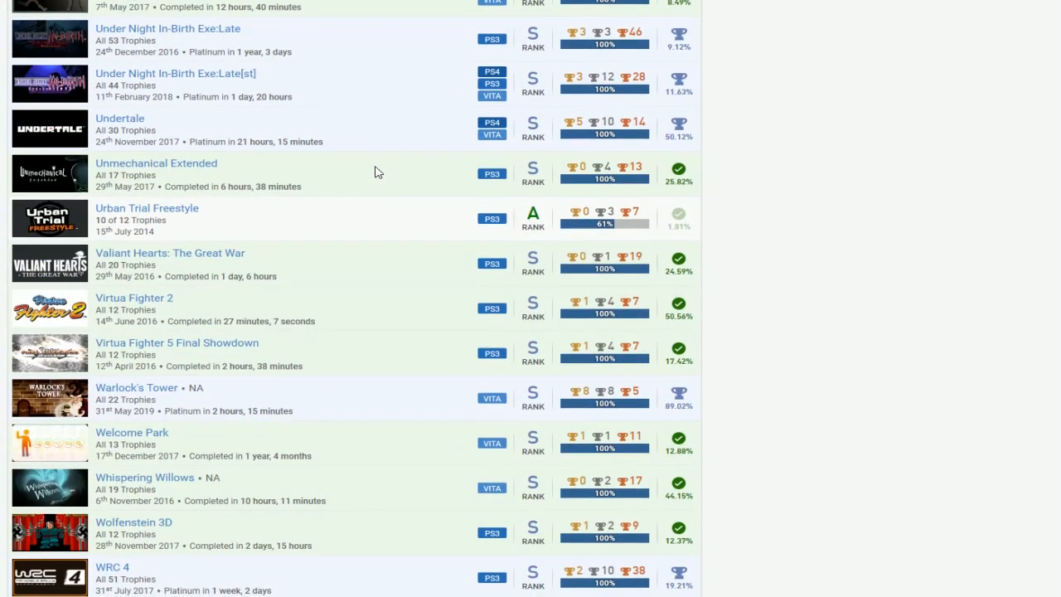
scroll(down, 3)
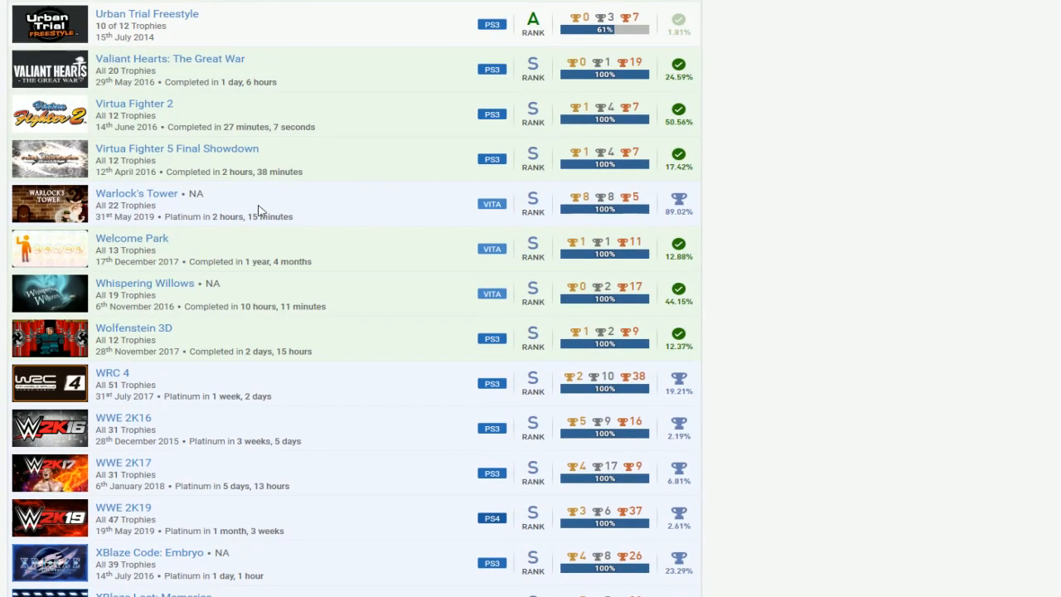
scroll(down, 3)
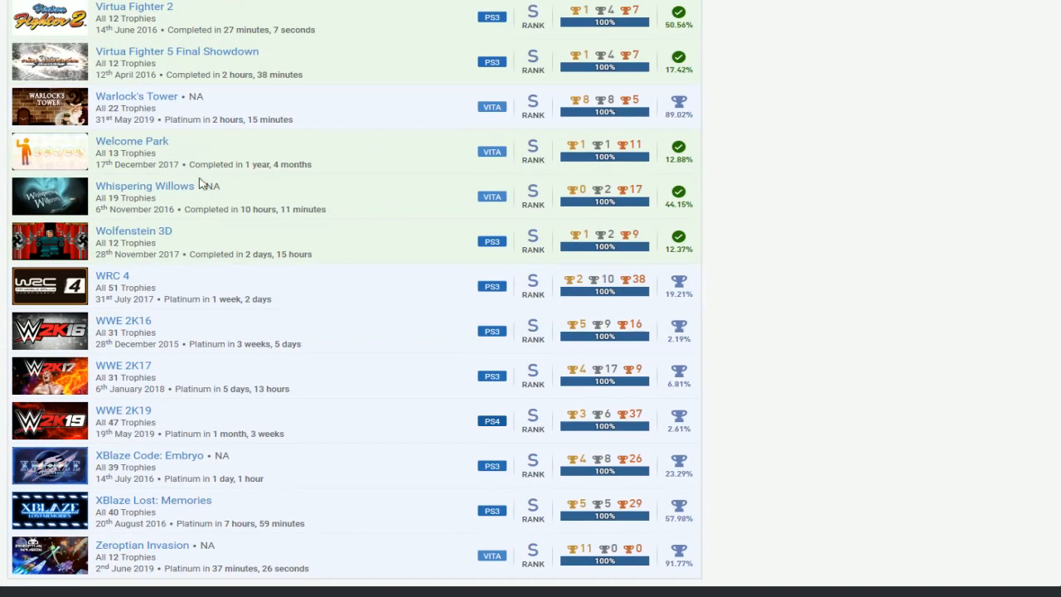
scroll(down, 3)
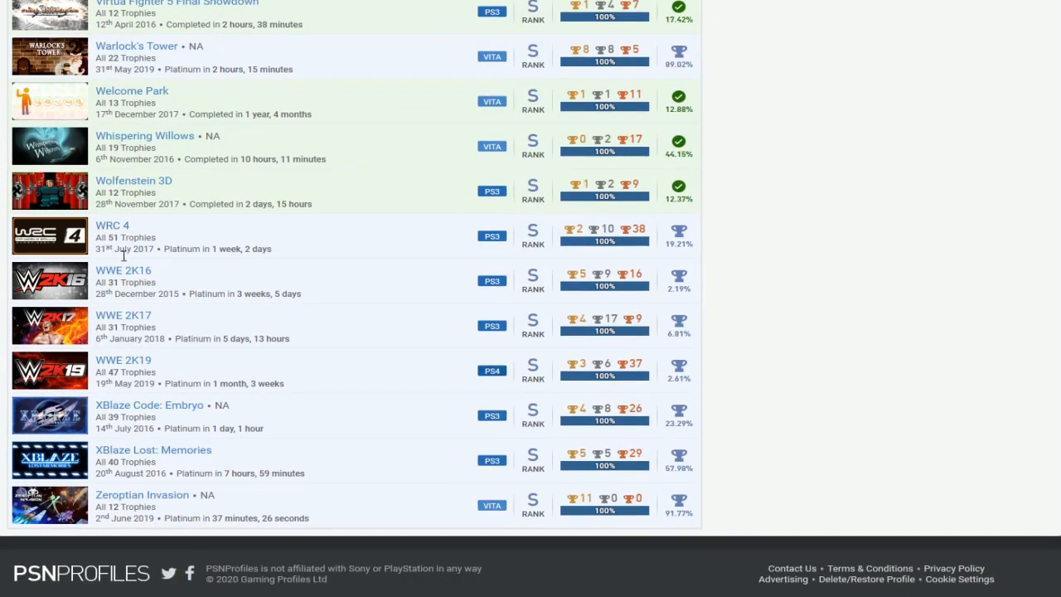
mouse_move(371, 272)
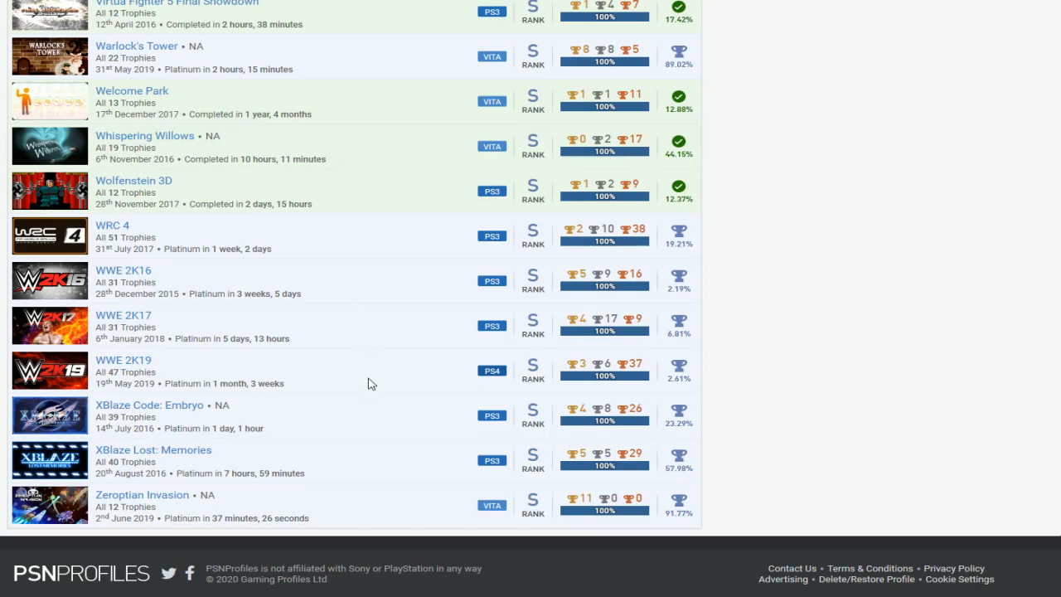
mouse_move(453, 336)
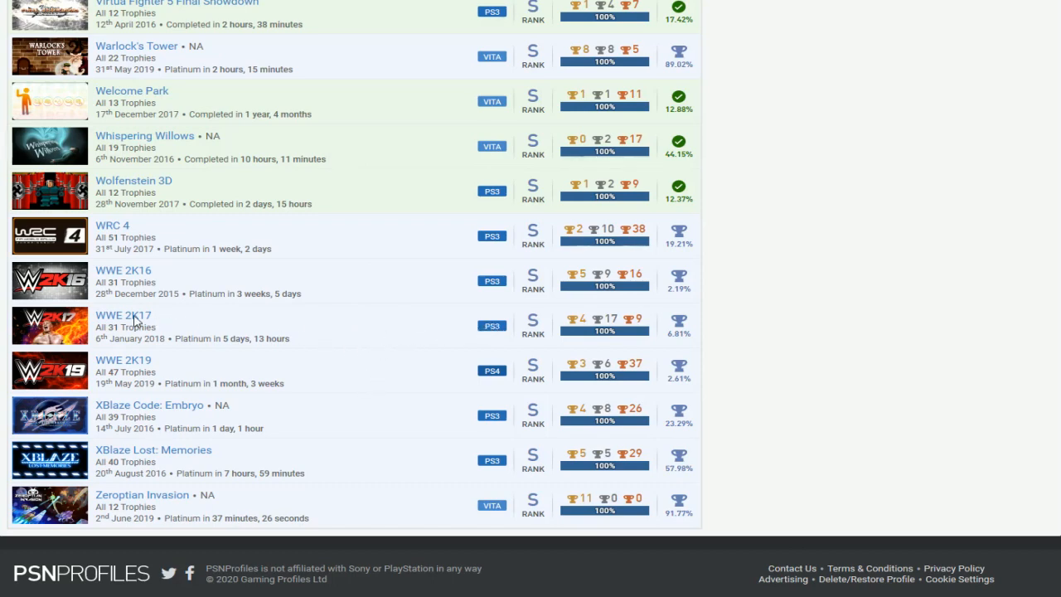
mouse_move(337, 339)
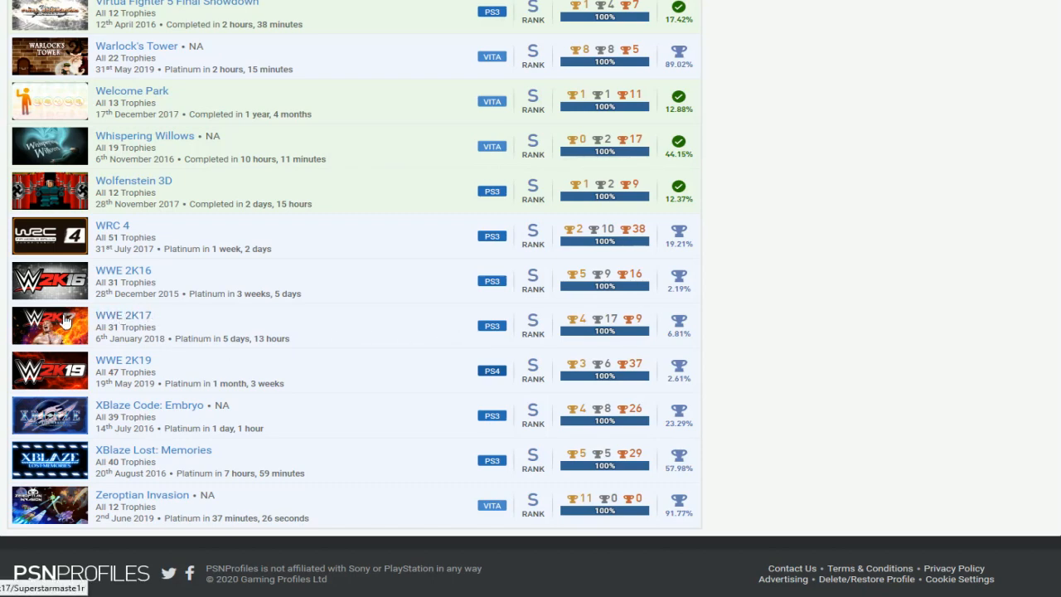
mouse_move(106, 407)
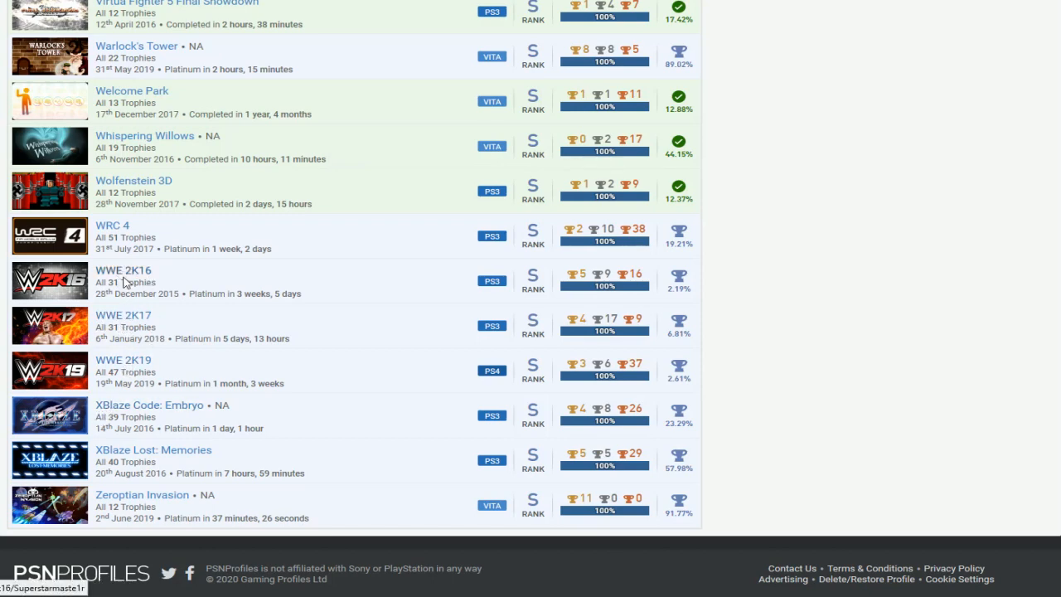
mouse_move(124, 277)
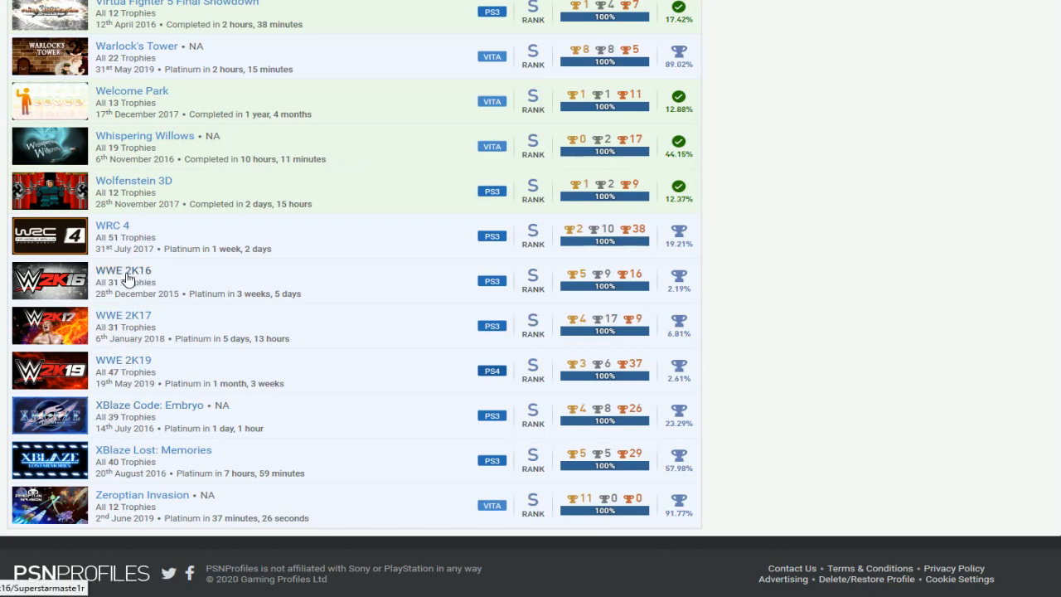
mouse_move(164, 339)
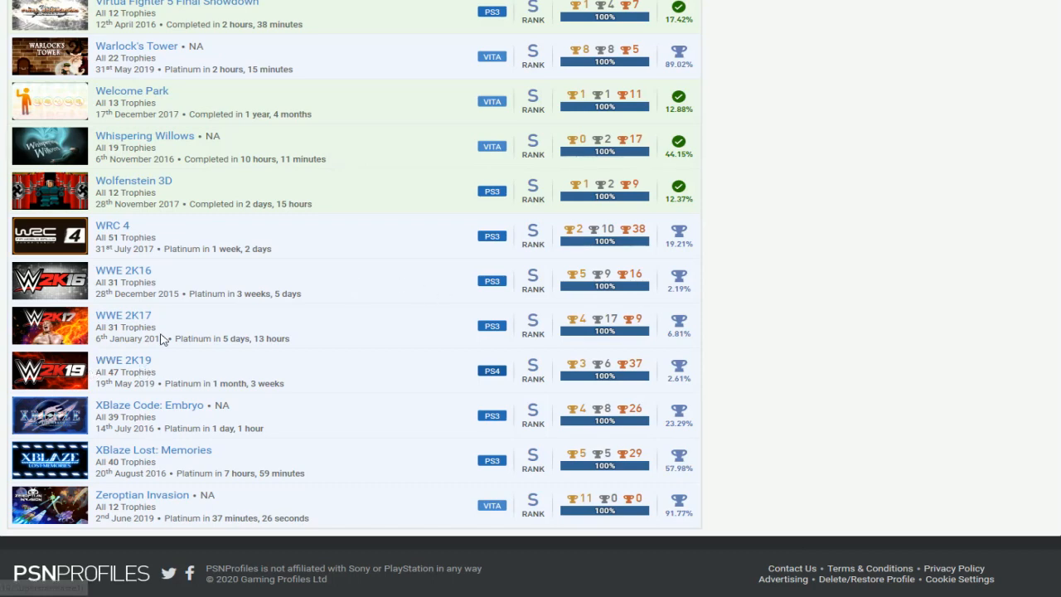
mouse_move(190, 331)
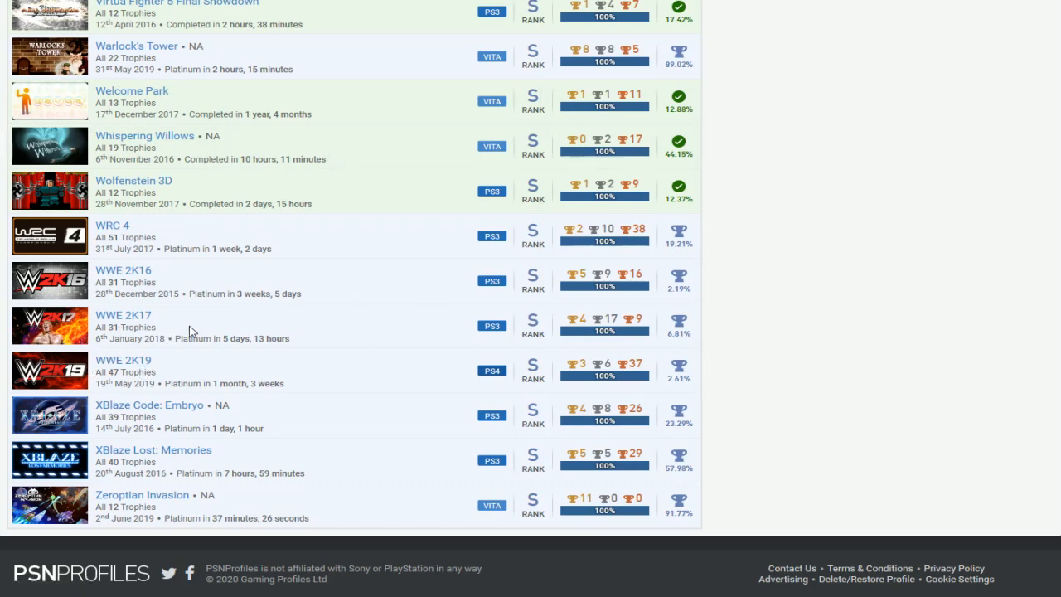
mouse_move(183, 354)
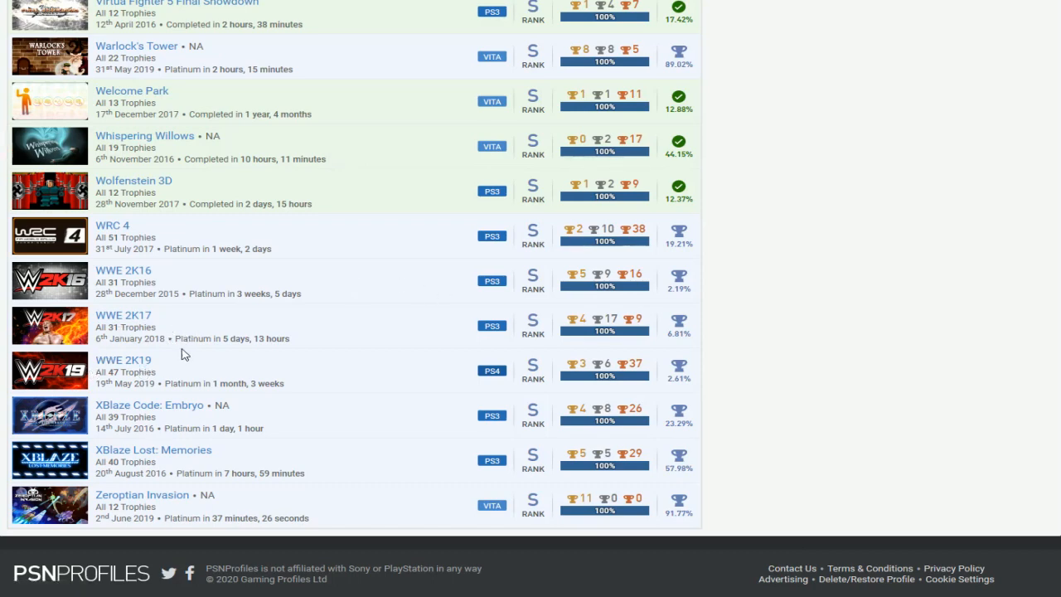
mouse_move(194, 373)
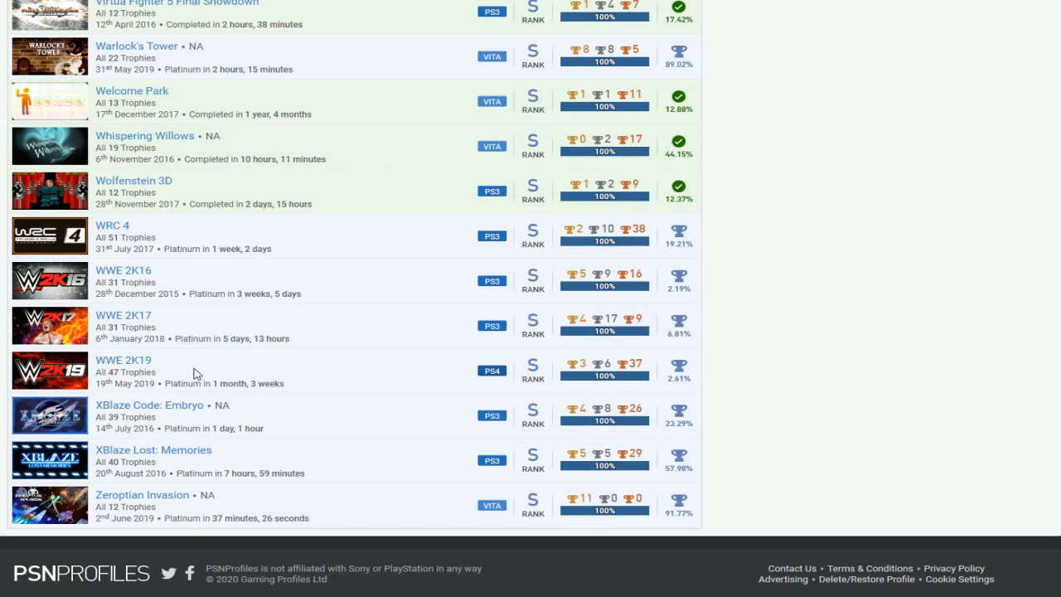
mouse_move(238, 349)
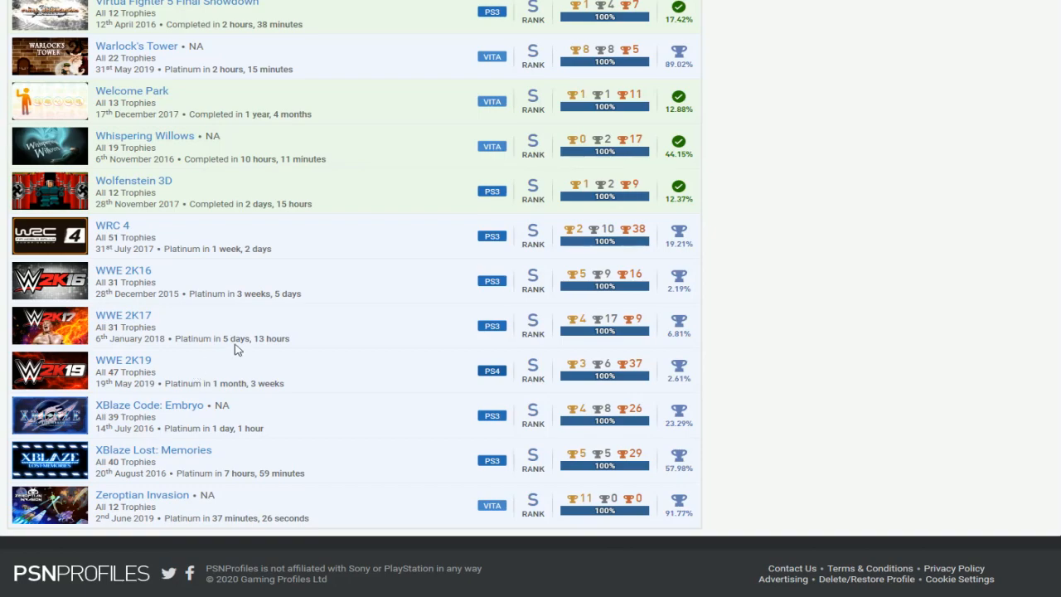
mouse_move(404, 276)
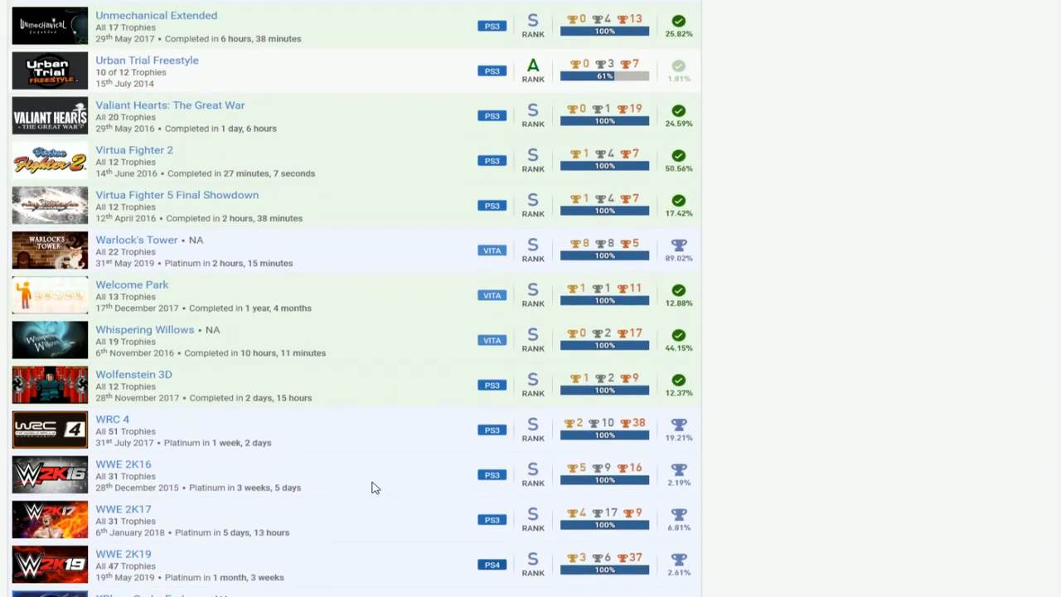
Scroll through Bayonetta's trophies (36 of 51), reviewing August 2014 chapter trophies and rarity percentages
scroll(down, 3)
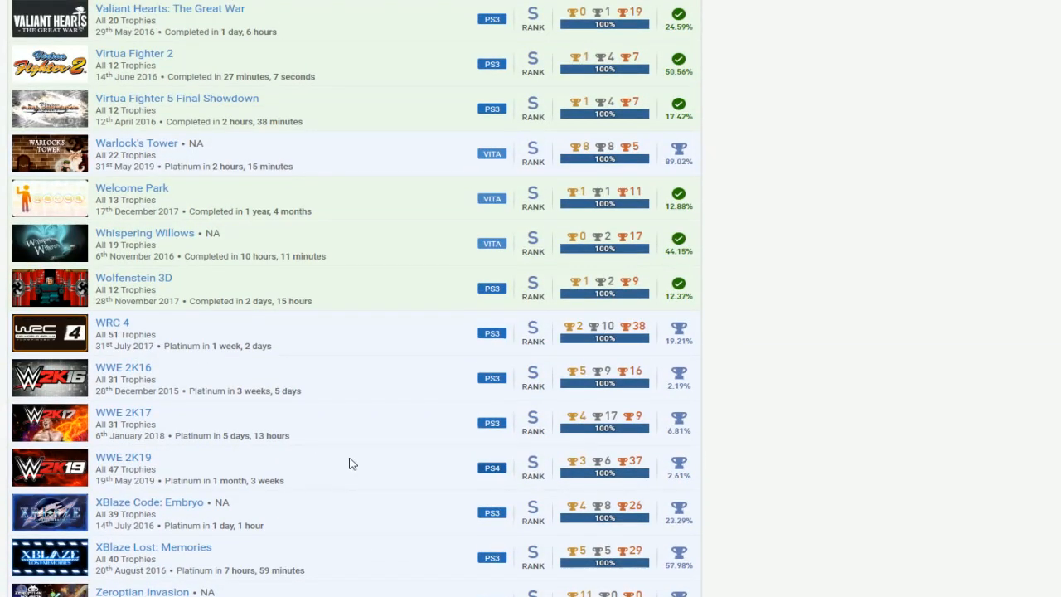
scroll(down, 3)
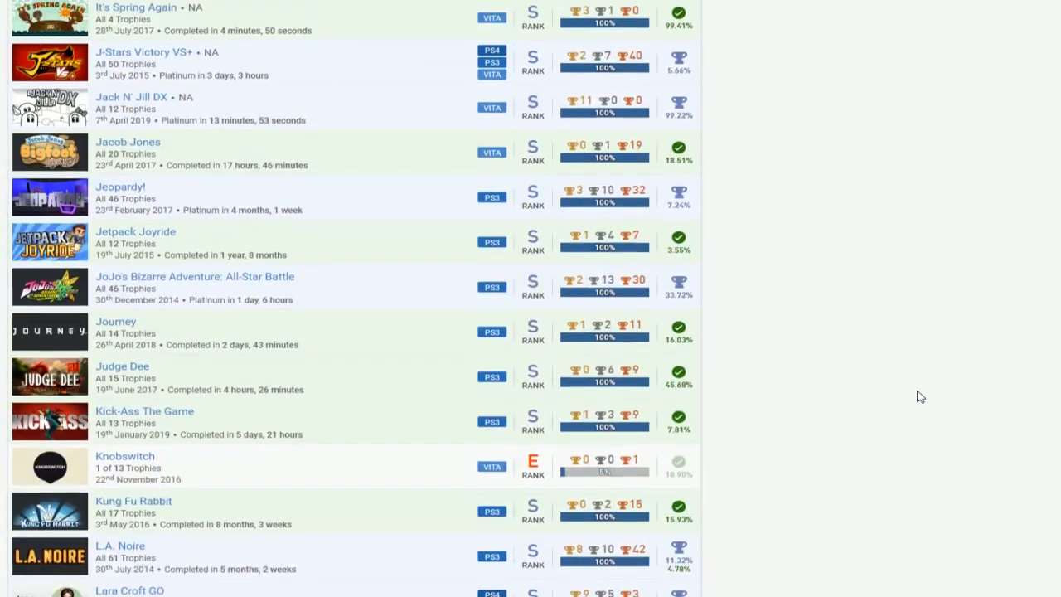
scroll(down, 3)
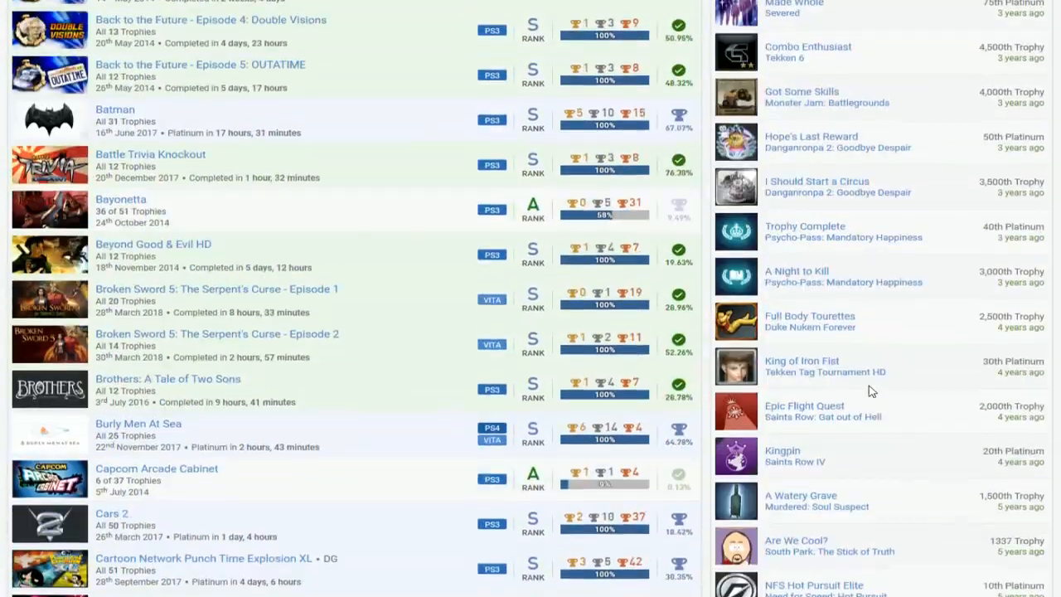
scroll(down, 3)
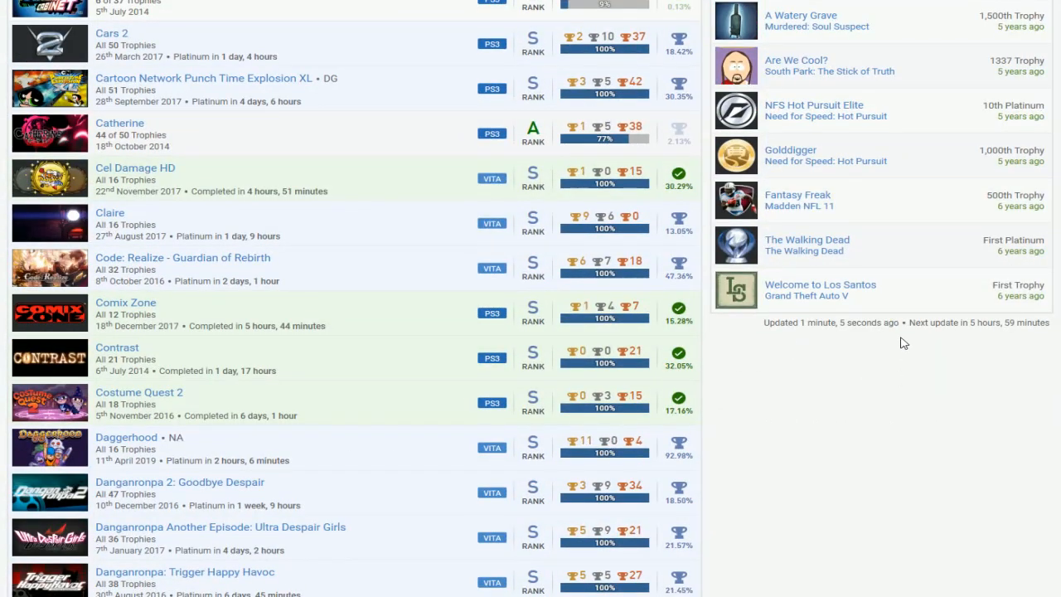
scroll(down, 3)
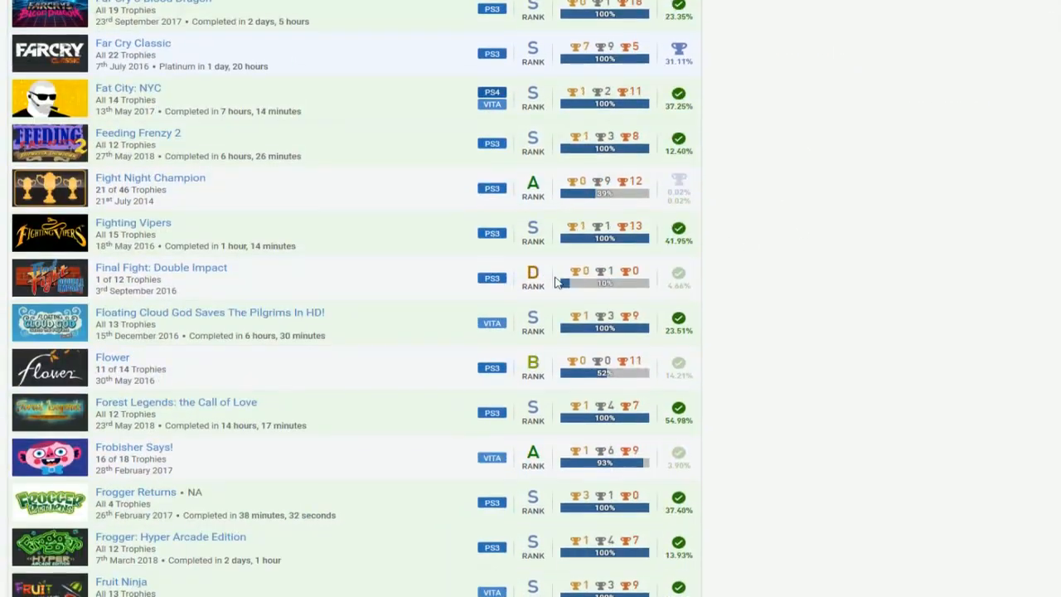
scroll(down, 3)
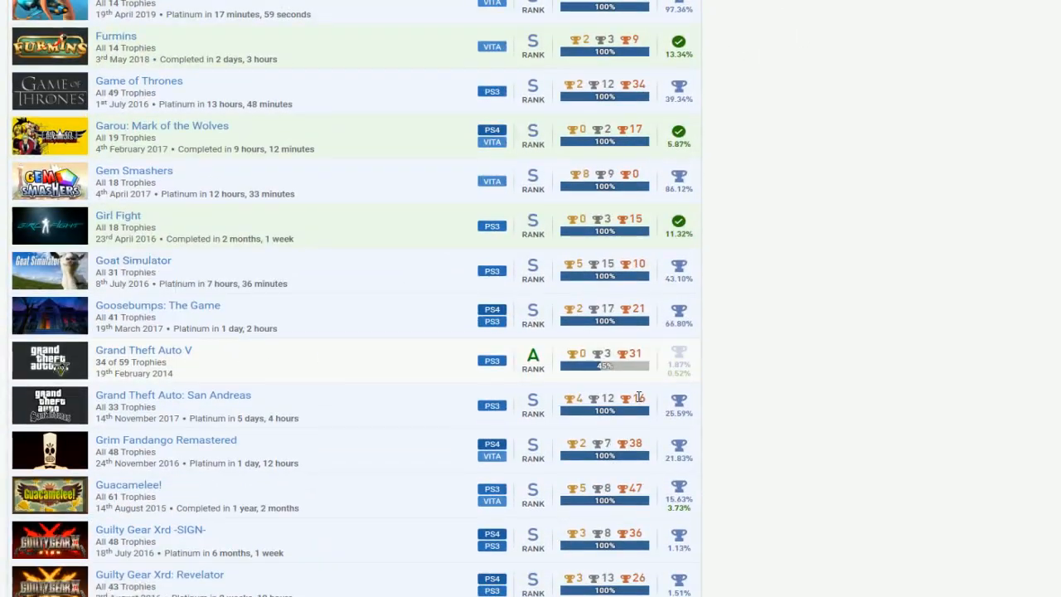
scroll(down, 3)
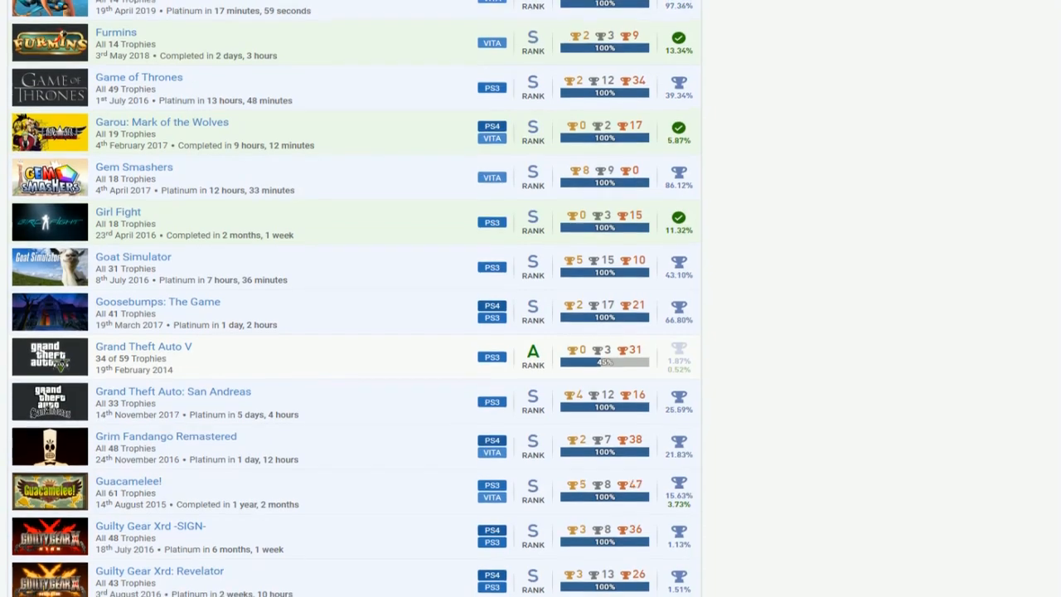
scroll(down, 3)
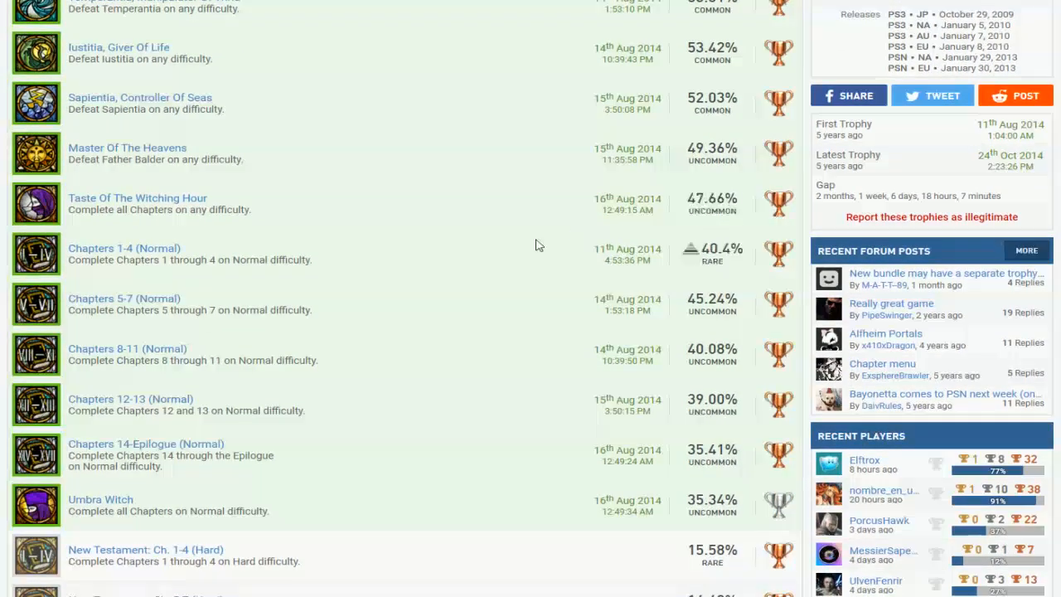
scroll(down, 3)
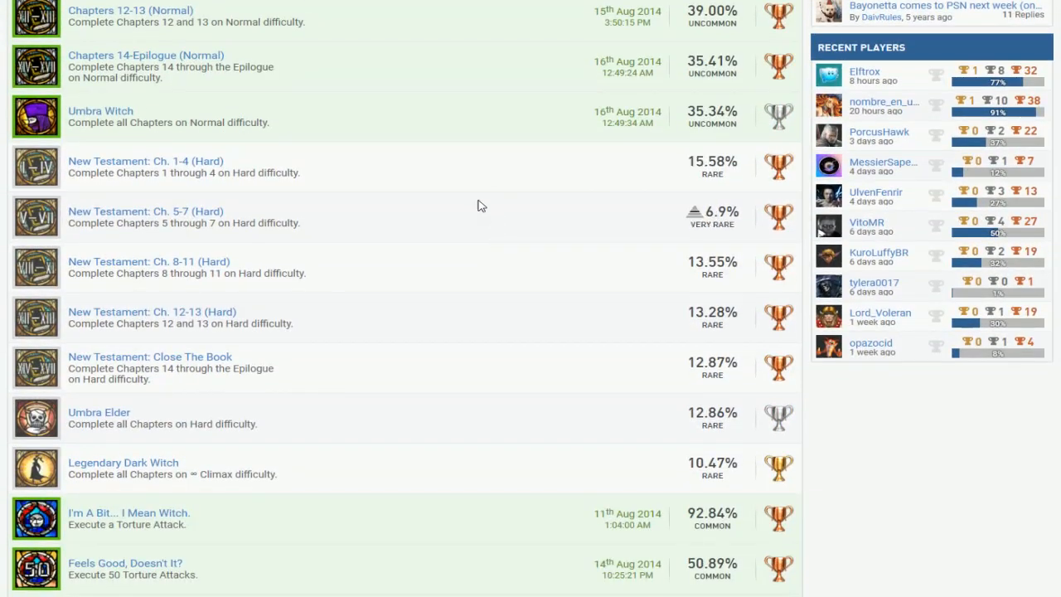
scroll(down, 3)
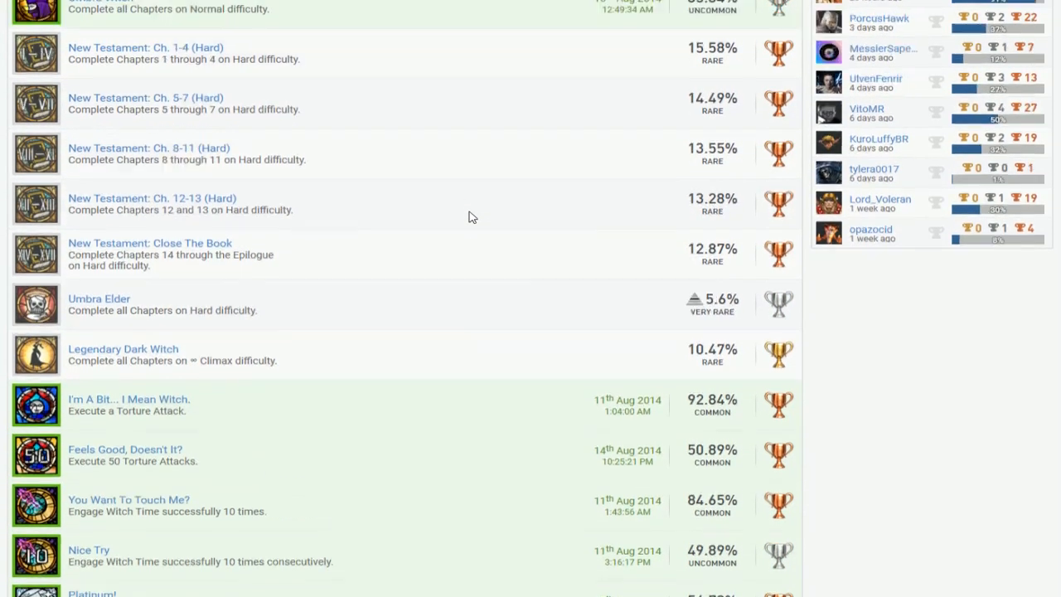
scroll(down, 3)
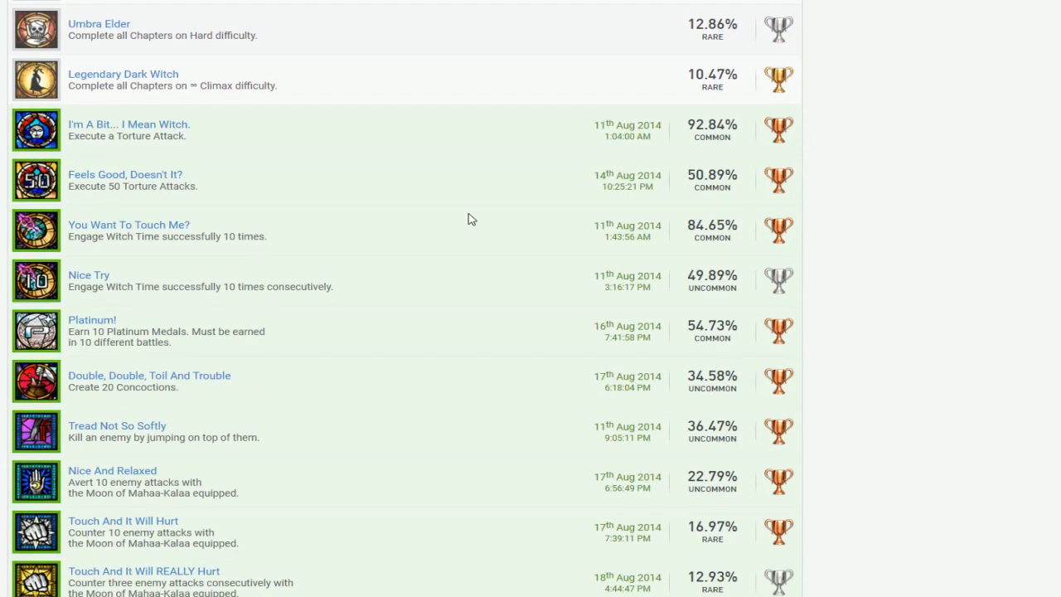
scroll(down, 3)
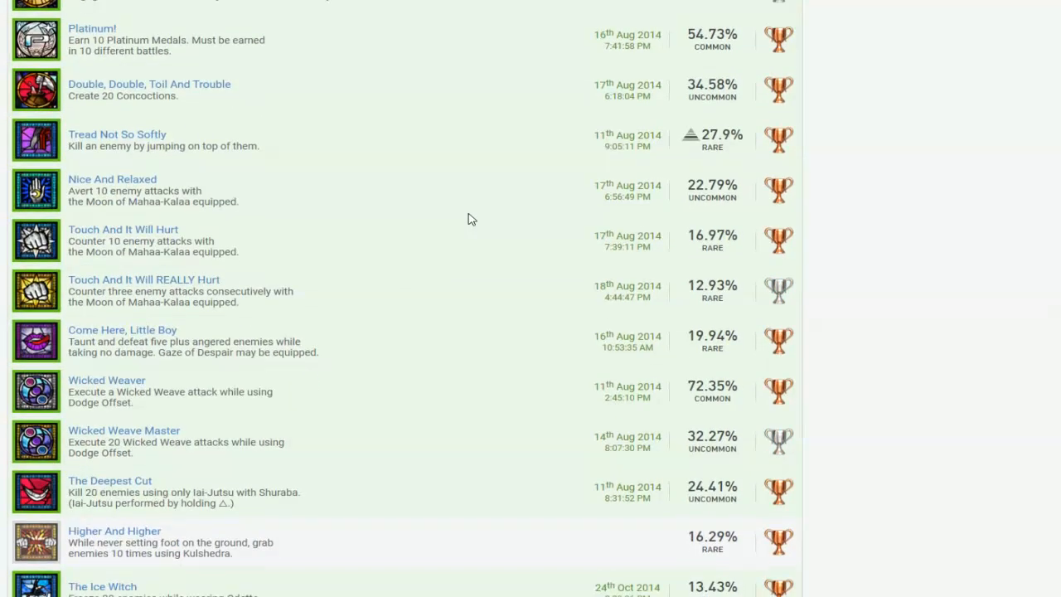
scroll(down, 3)
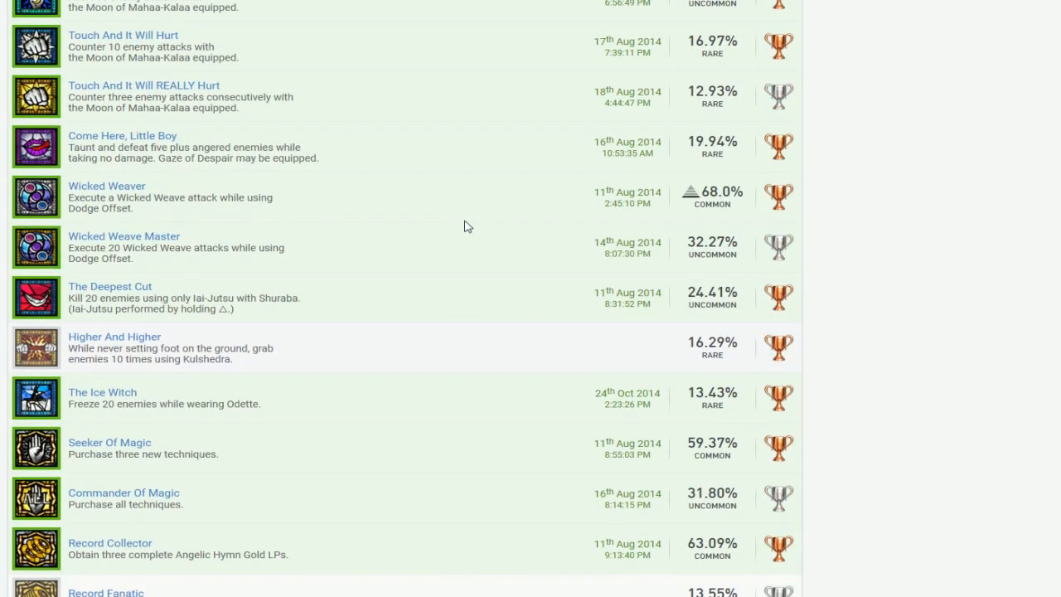
scroll(down, 3)
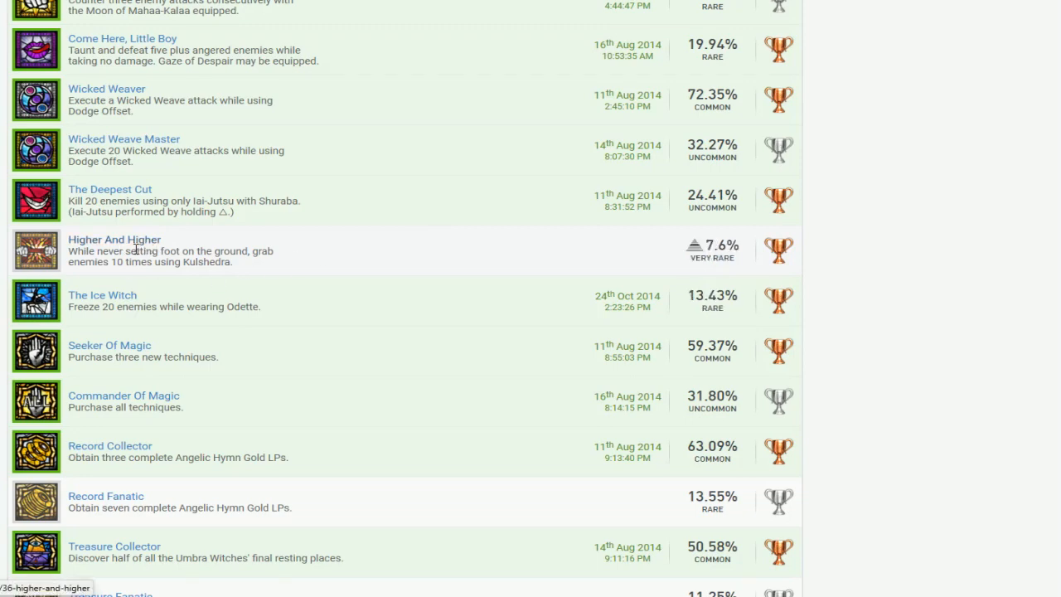
mouse_move(301, 263)
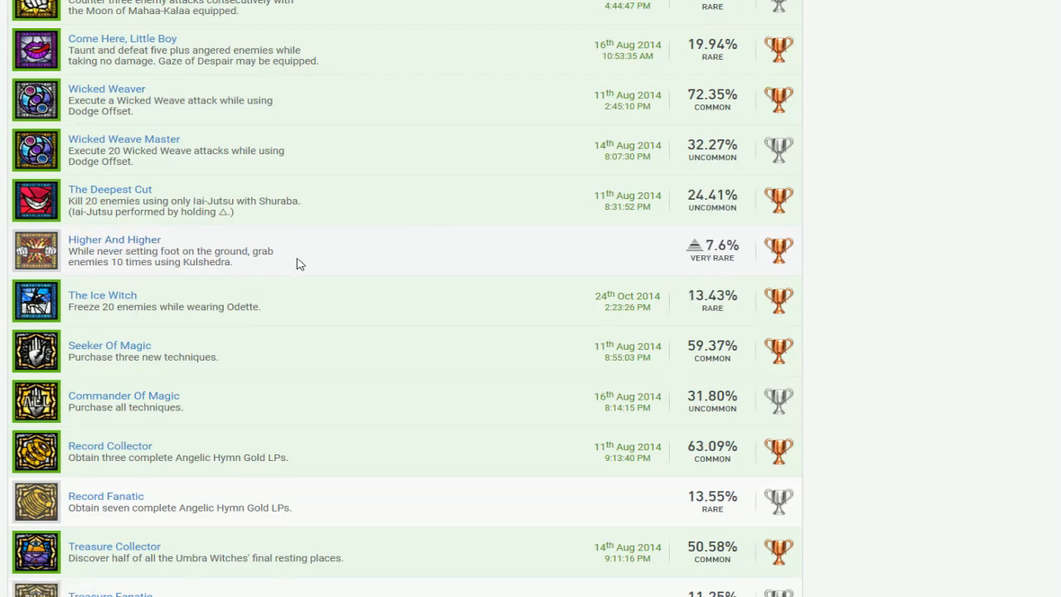
scroll(down, 3)
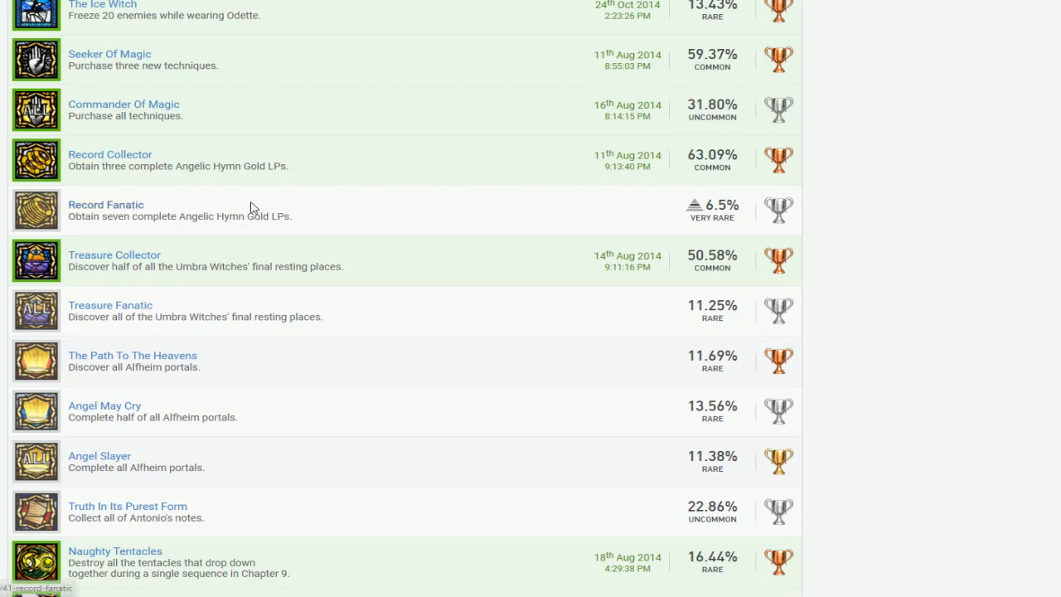
scroll(down, 3)
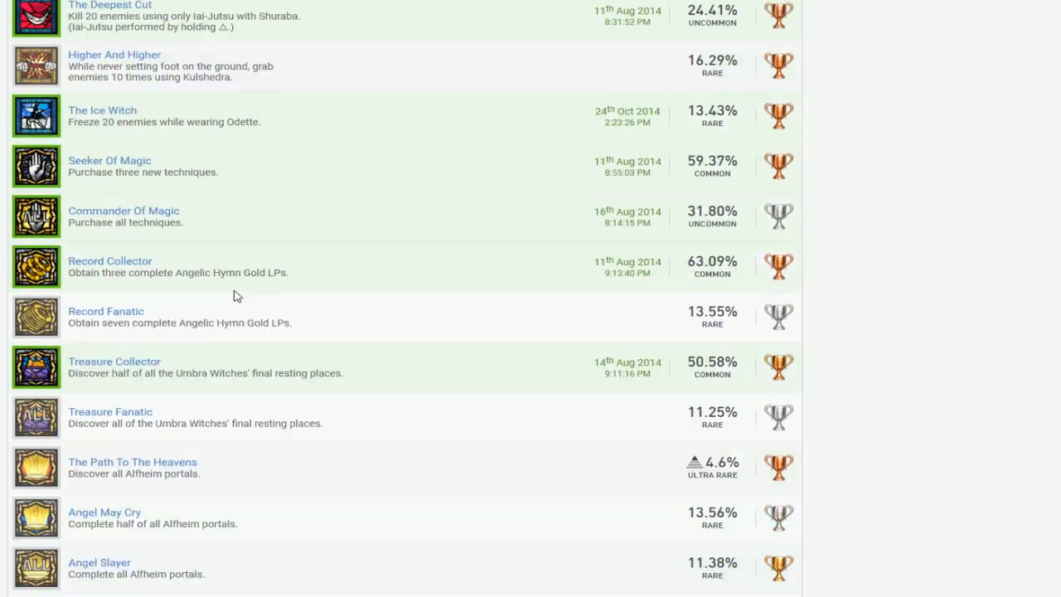
scroll(down, 3)
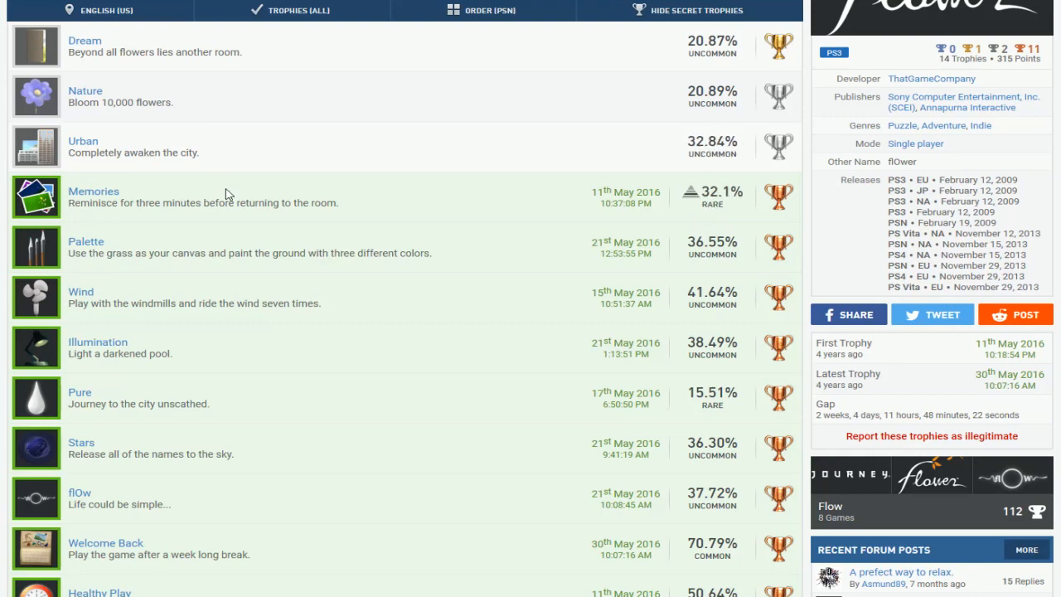
Open Madden NFL 10's trophy page (20 of 30 earned) and scroll through its trophies
double_click(83, 102)
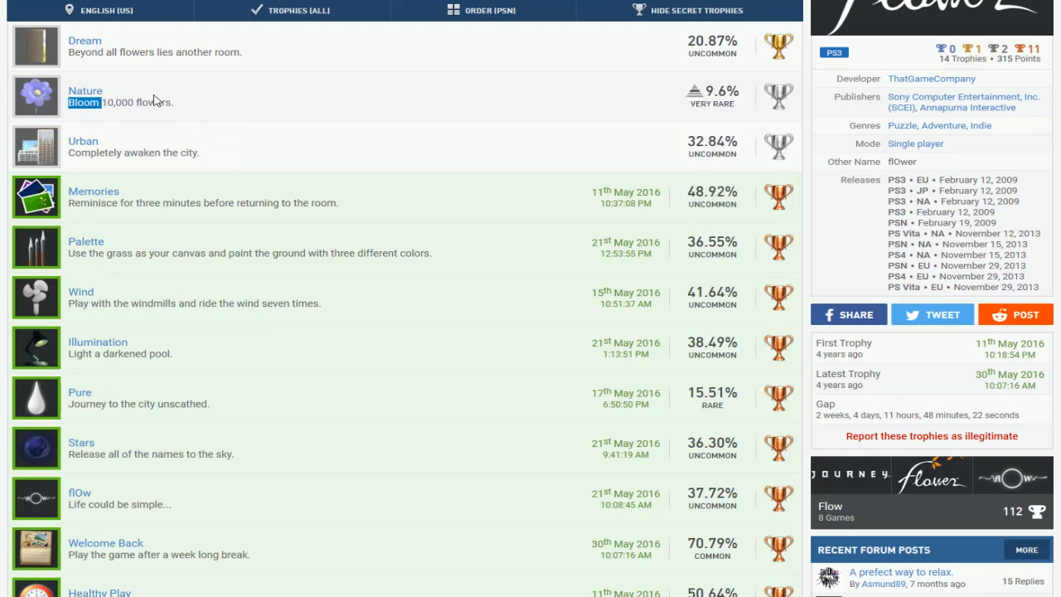
scroll(down, 3)
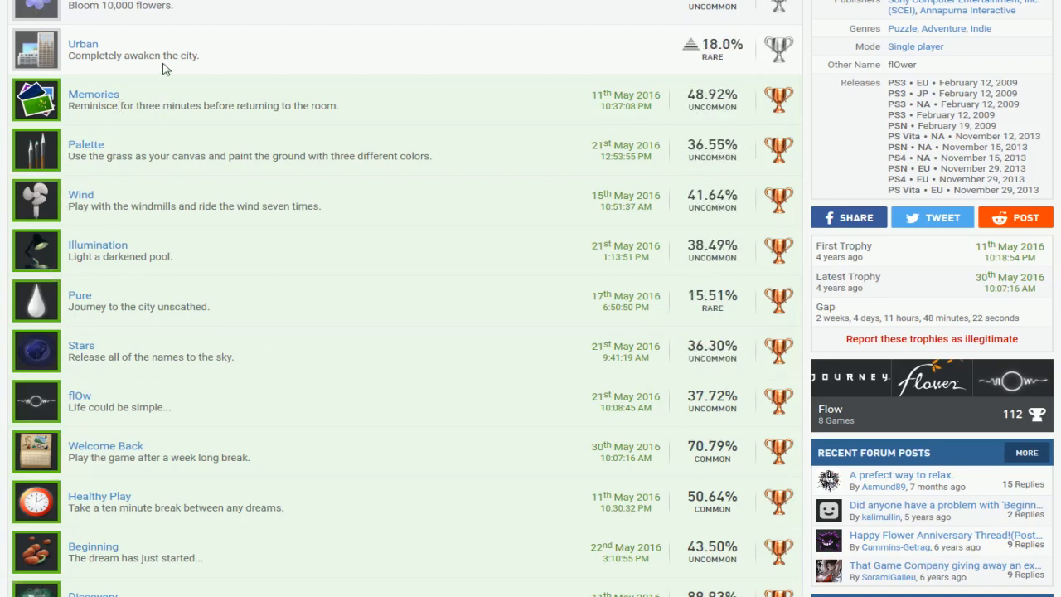
scroll(up, 3)
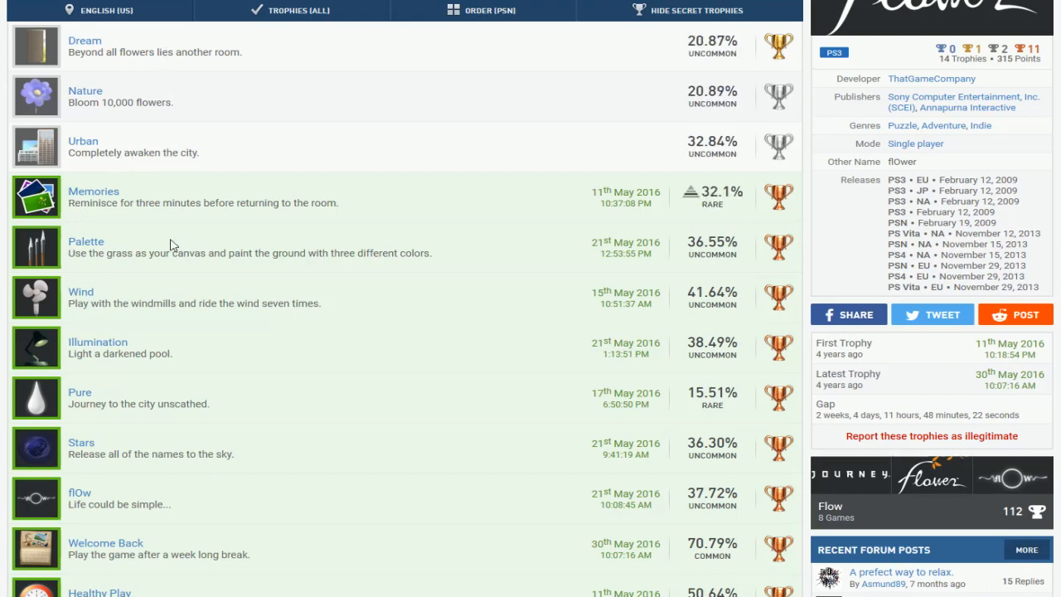
scroll(down, 3)
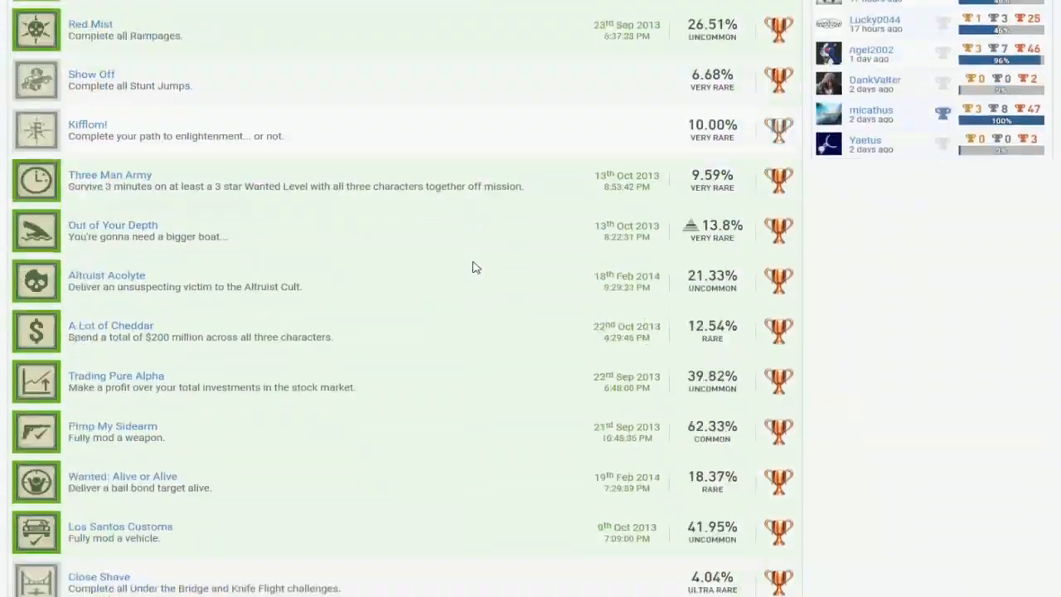
scroll(down, 3)
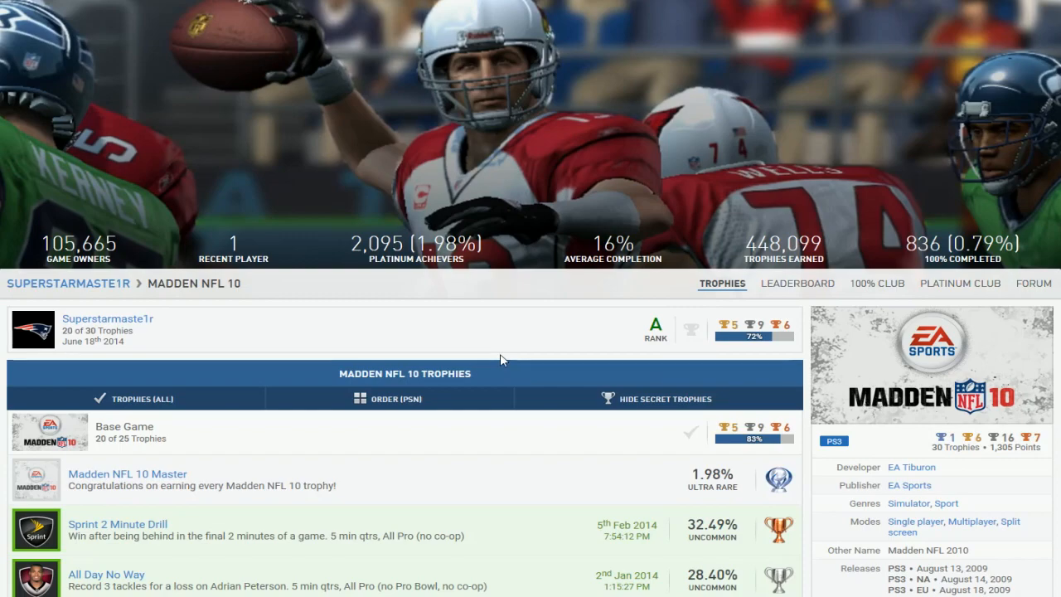
Scroll through the Madden NFL 10 (20 of 30) and Madden NFL 13 trophy lists
scroll(down, 3)
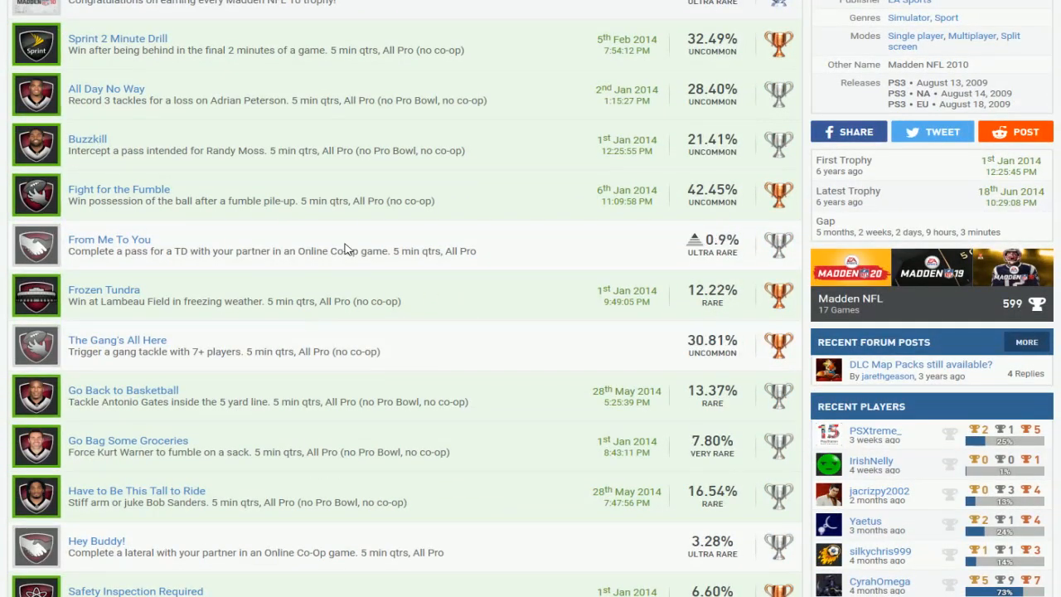
scroll(down, 3)
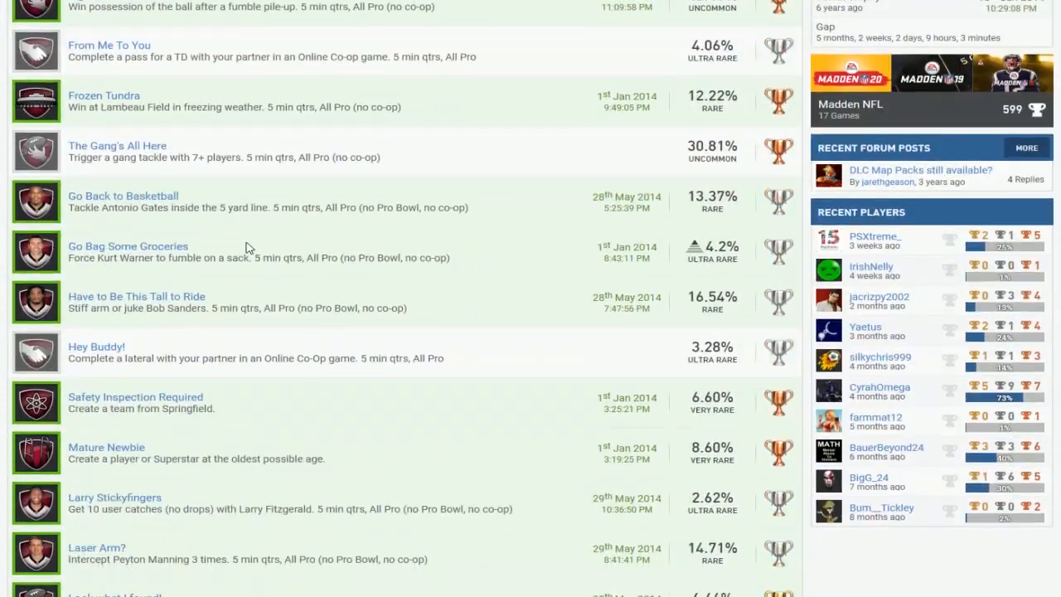
scroll(down, 3)
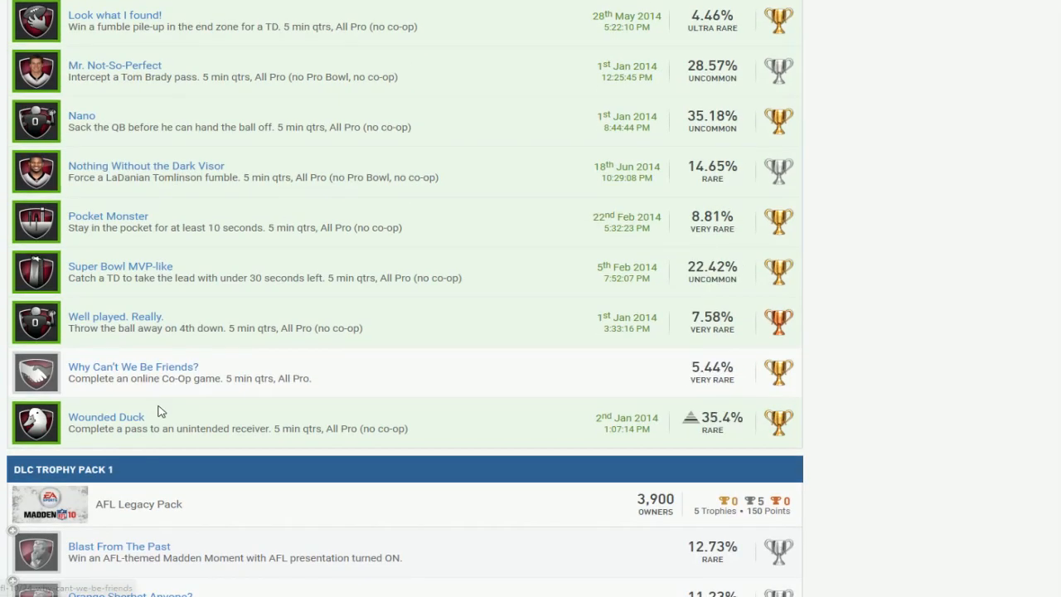
scroll(down, 3)
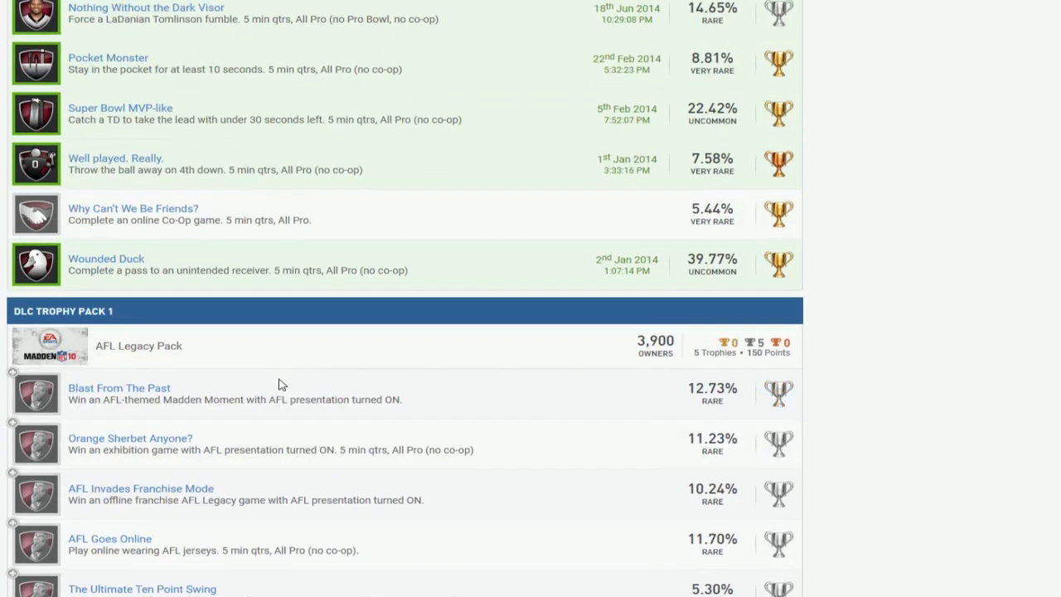
scroll(down, 3)
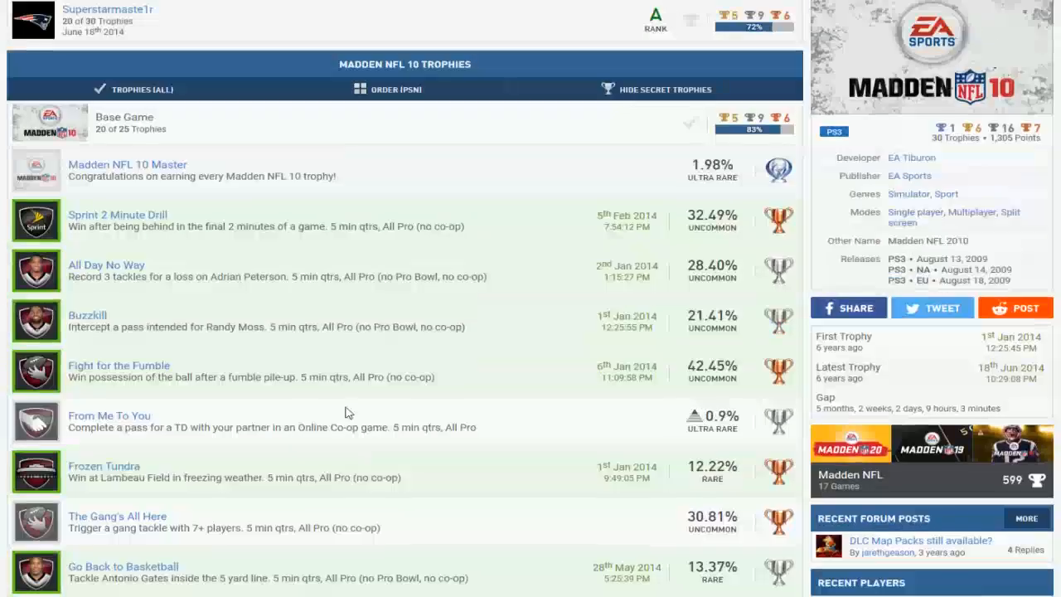
scroll(down, 3)
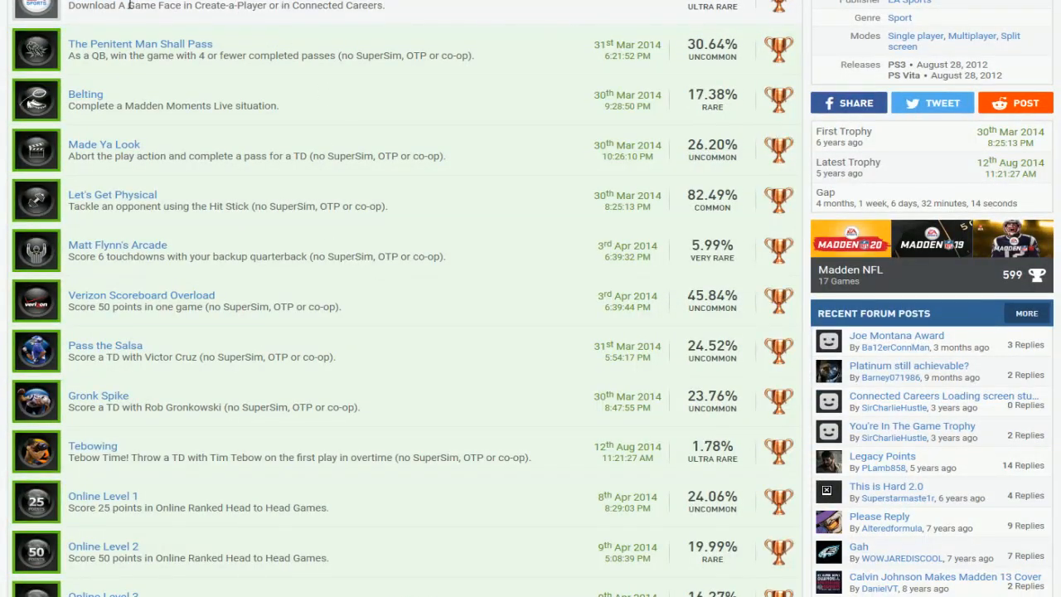
scroll(down, 3)
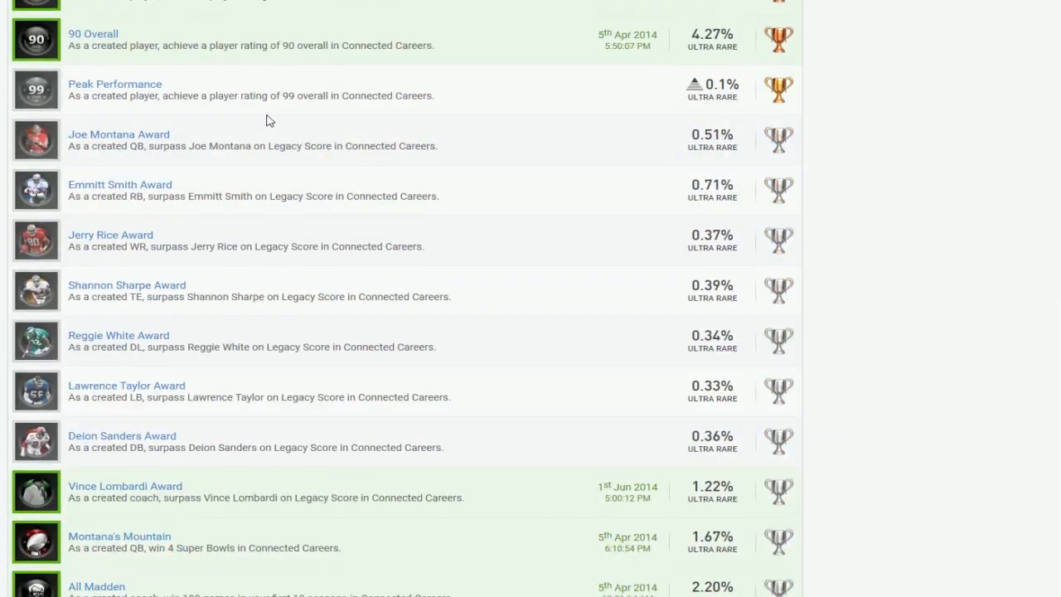
scroll(down, 3)
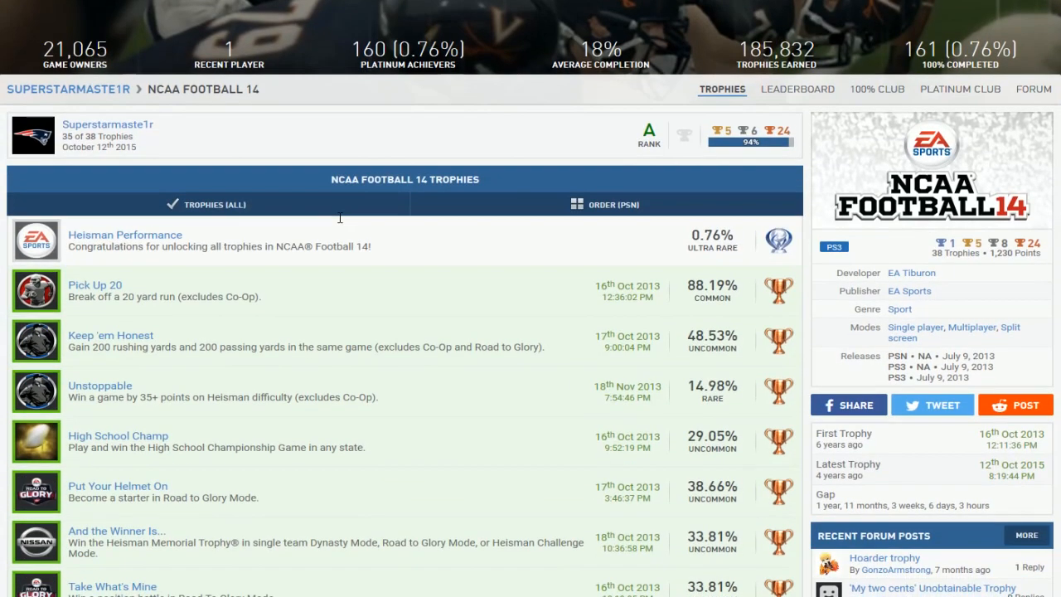
Scroll through NCAA Football 14's trophy list (35 of 38), then the Portal 2 page
scroll(down, 3)
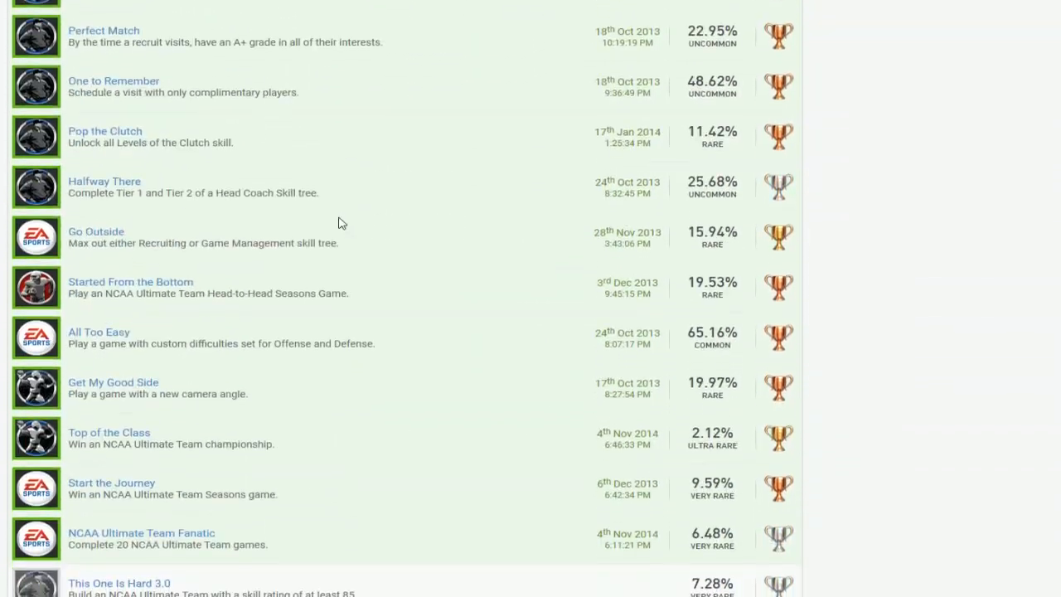
scroll(down, 3)
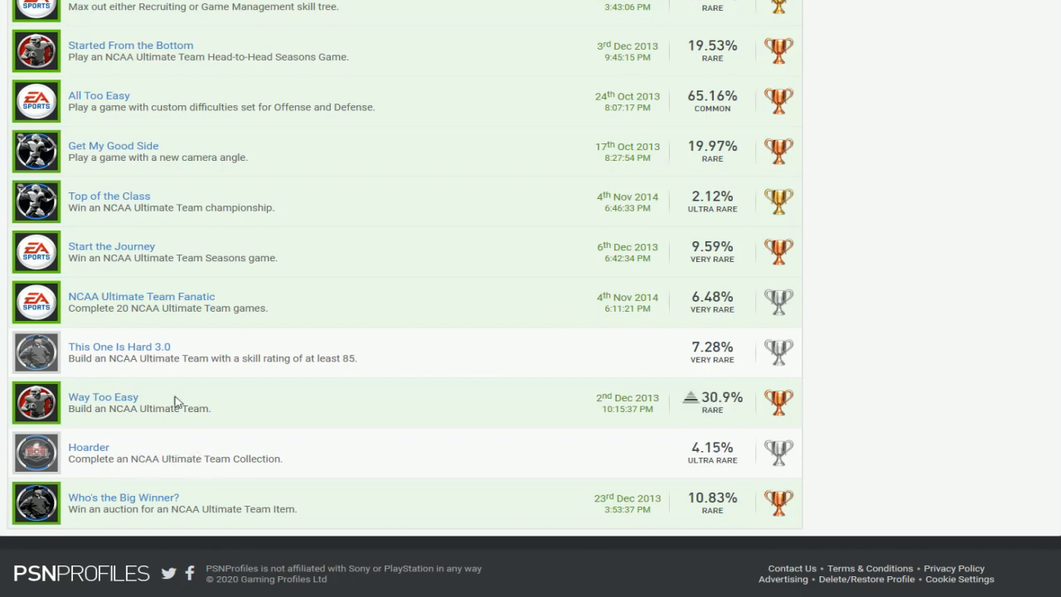
mouse_move(243, 412)
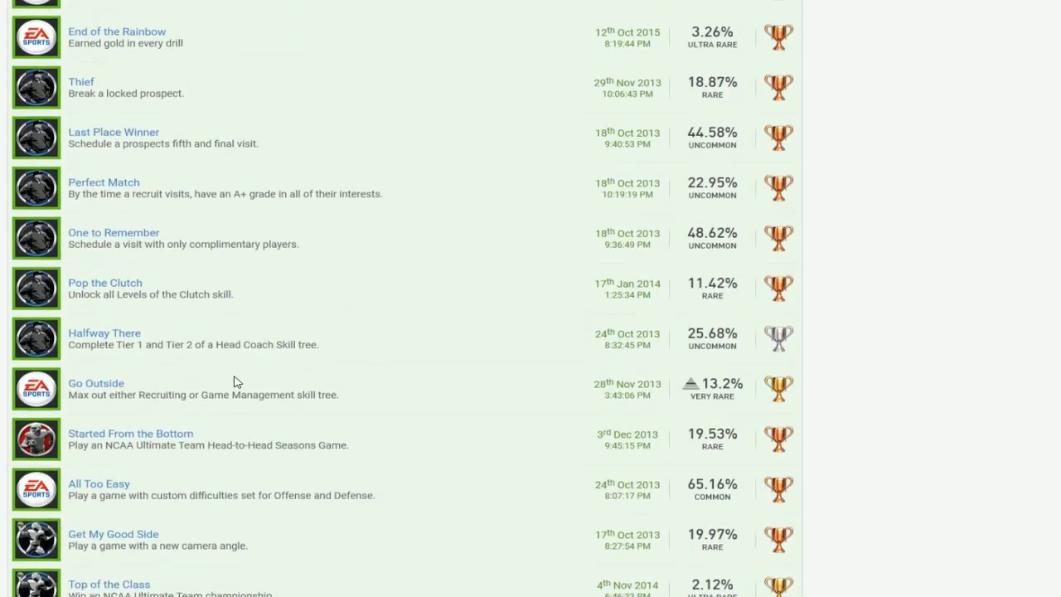
scroll(down, 3)
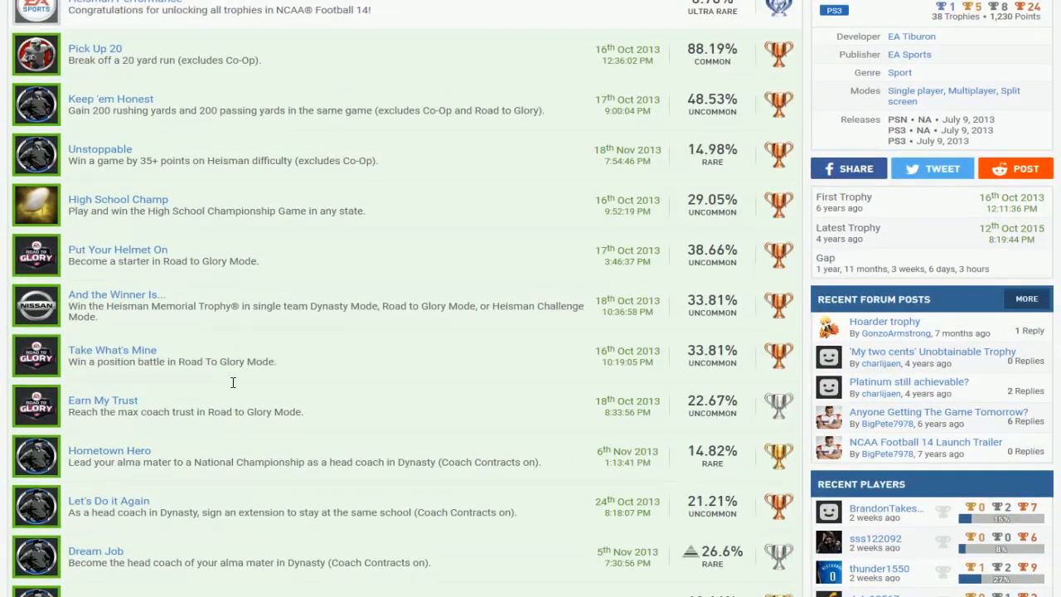
scroll(down, 3)
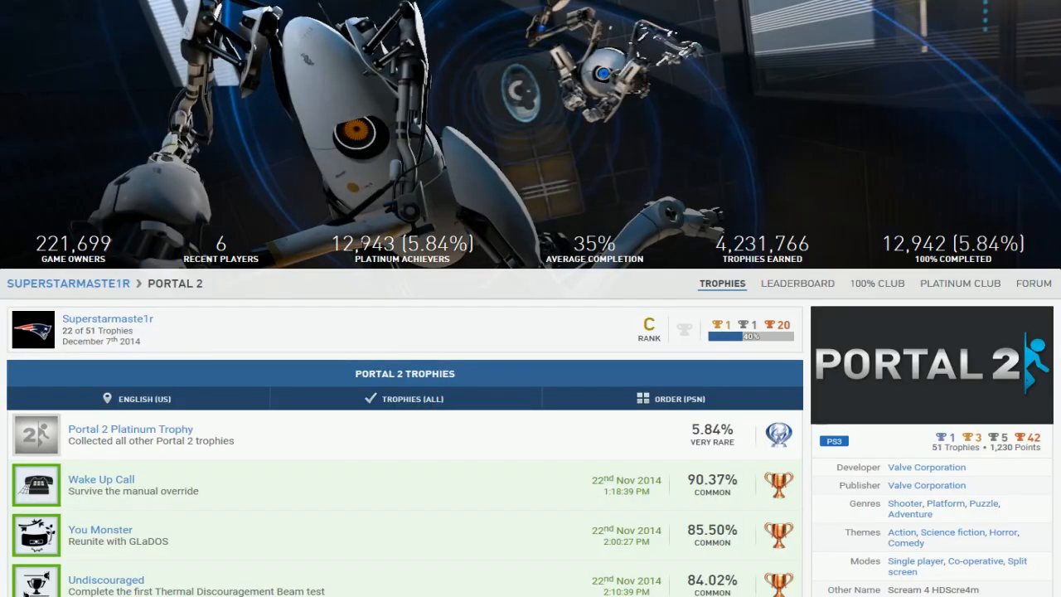
scroll(down, 3)
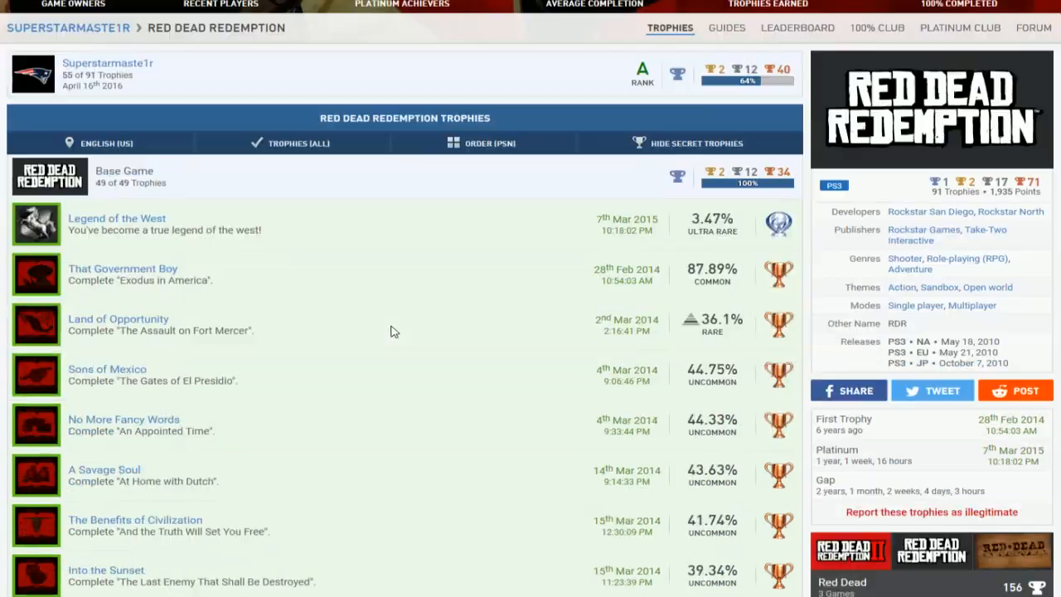
Scroll through Red Dead Redemption's base trophies and DLC packs, including Undead Nightmare (6 of 12)
scroll(down, 3)
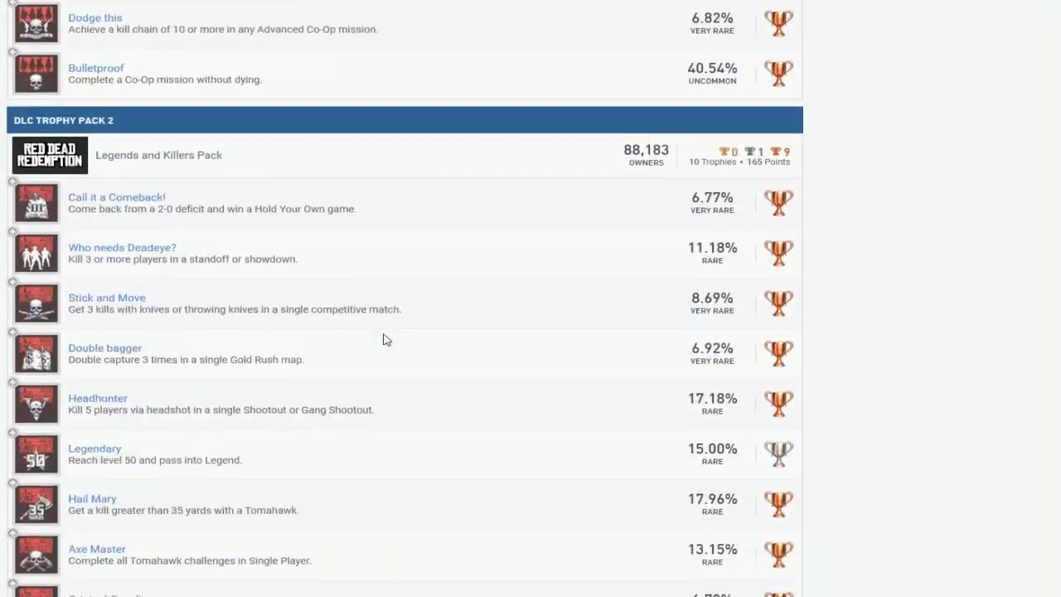
scroll(down, 3)
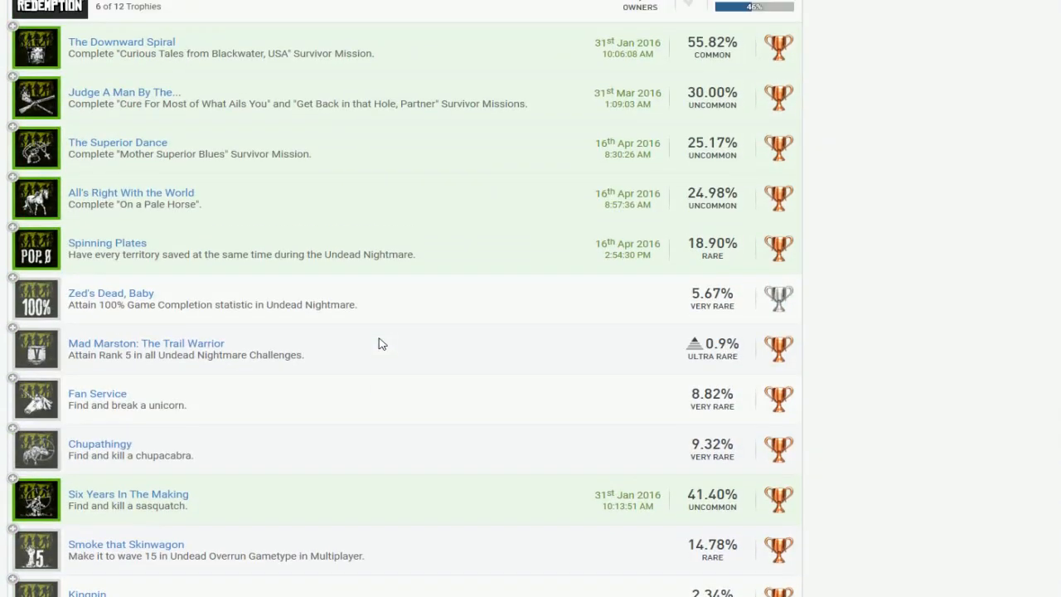
scroll(down, 3)
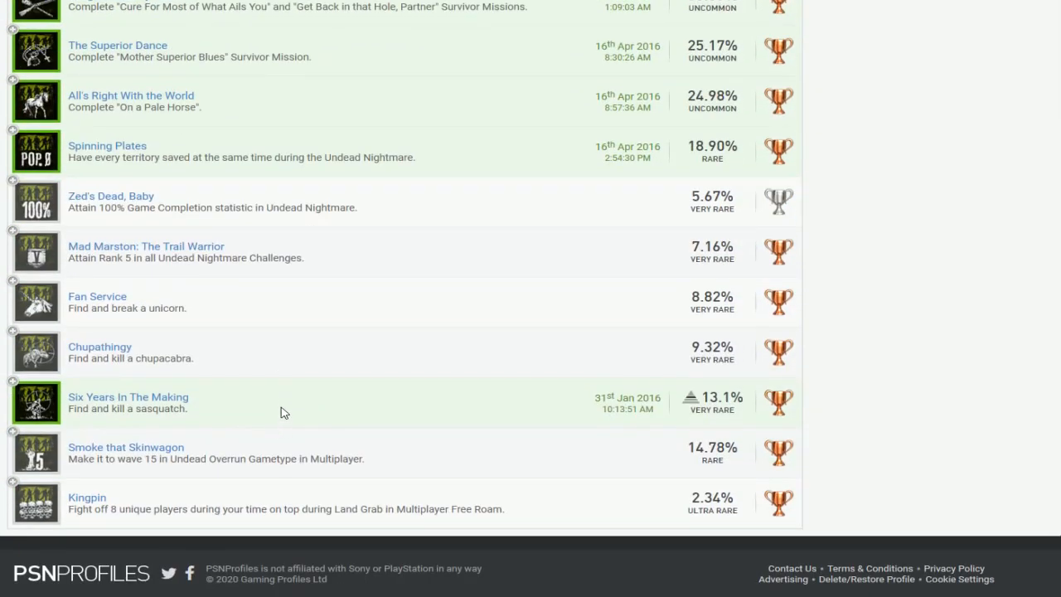
scroll(up, 3)
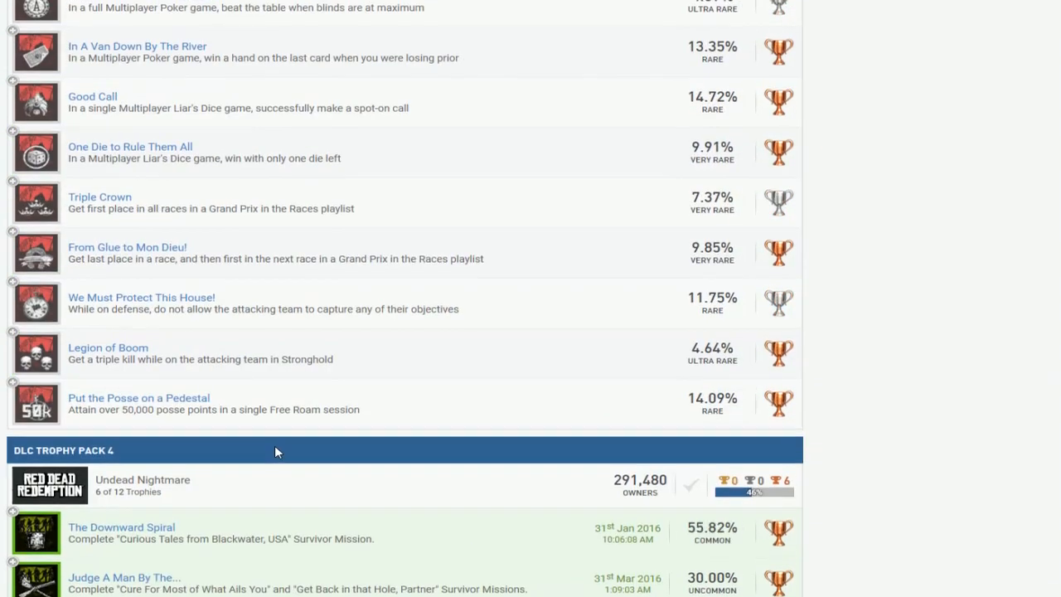
scroll(down, 3)
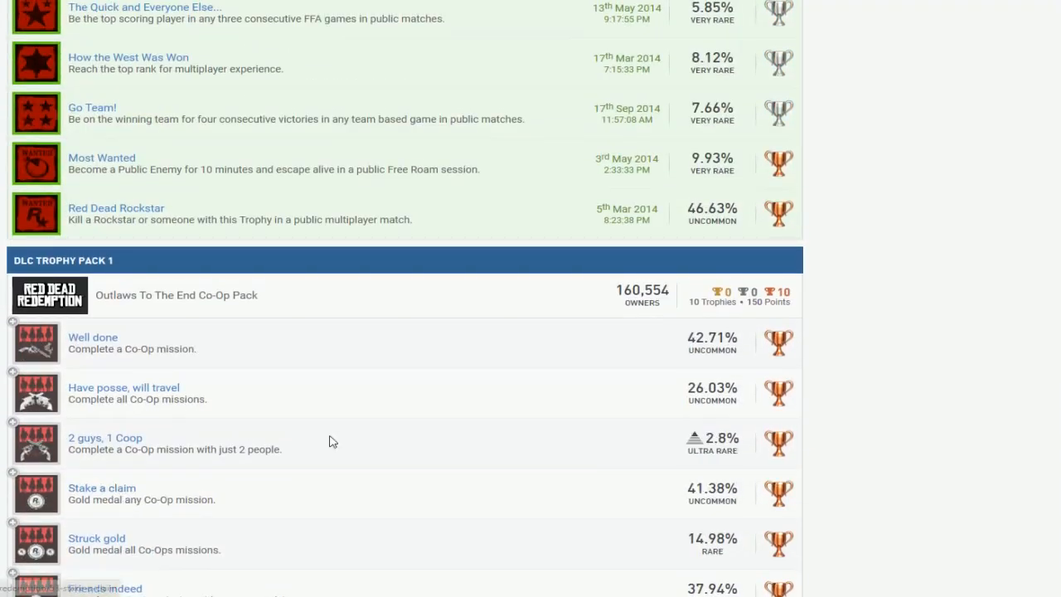
scroll(down, 3)
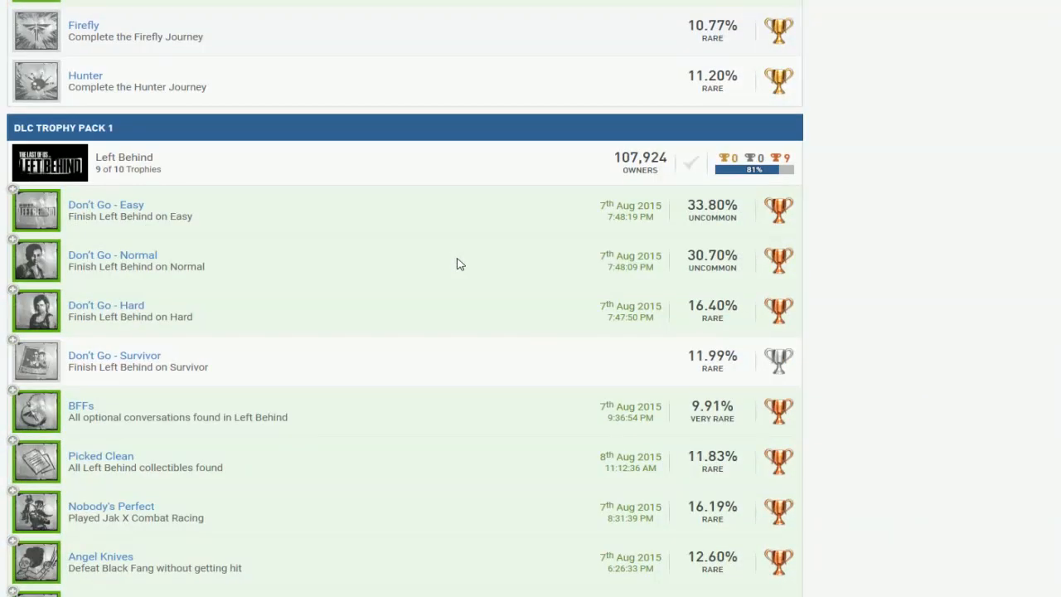
Scroll The Last of Us trophies, including Left Behind (9 of 10) and Reclaimed Territories (5 of 7)
scroll(up, 3)
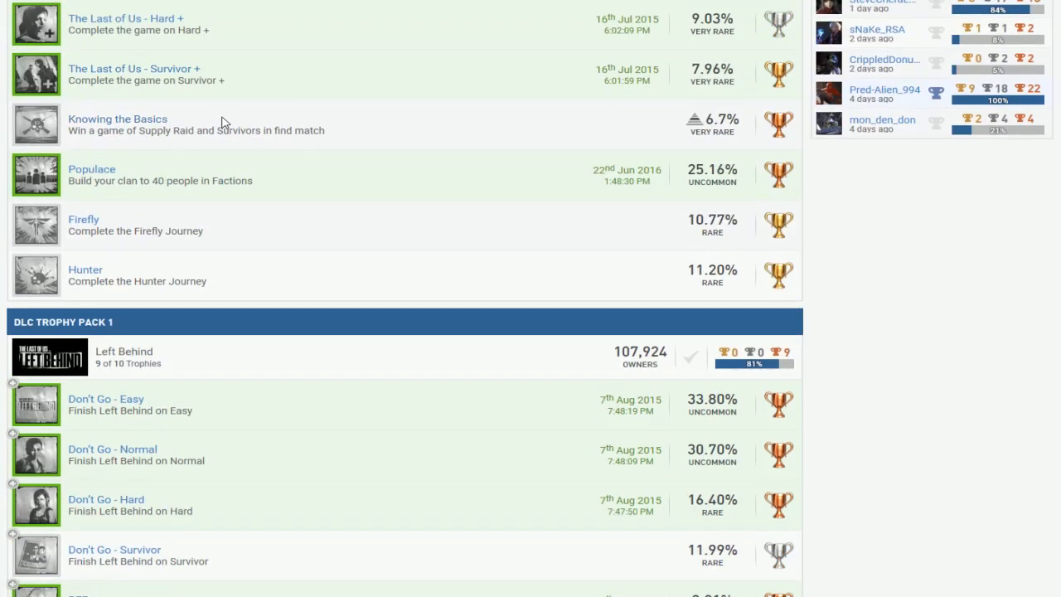
mouse_move(190, 130)
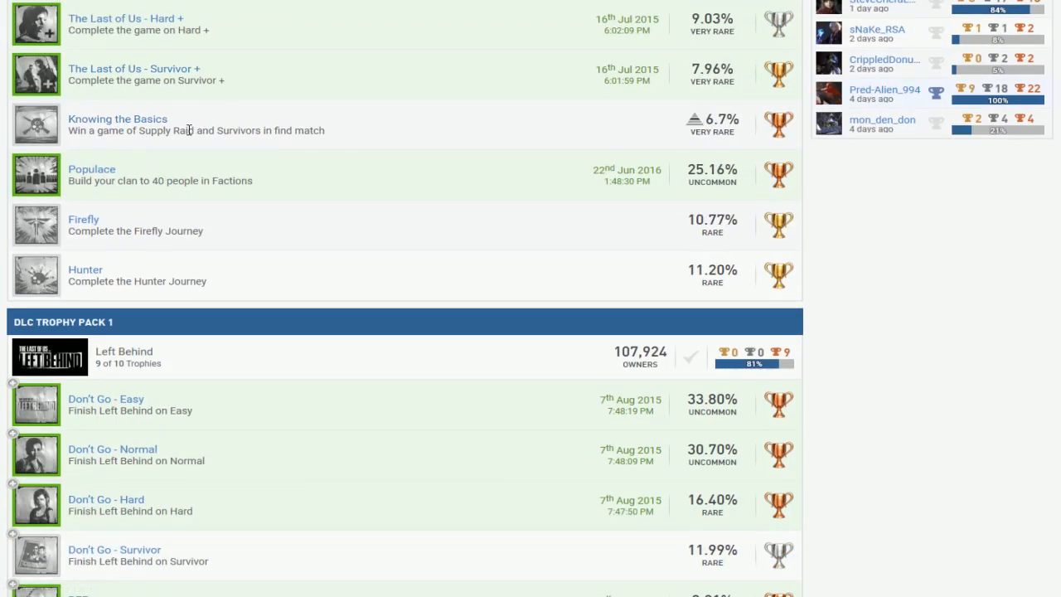
scroll(up, 3)
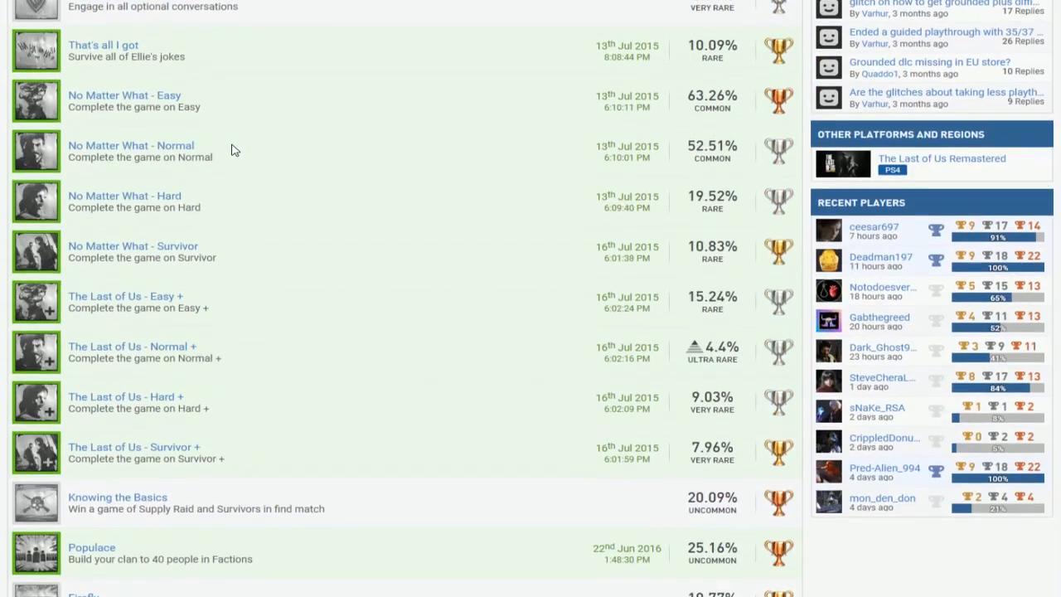
scroll(down, 3)
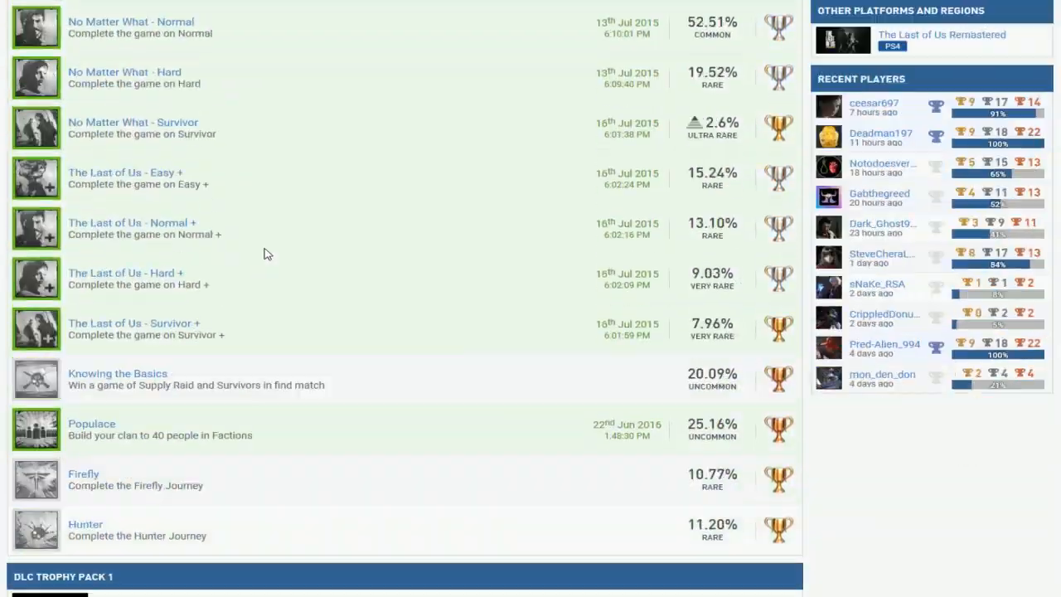
scroll(down, 3)
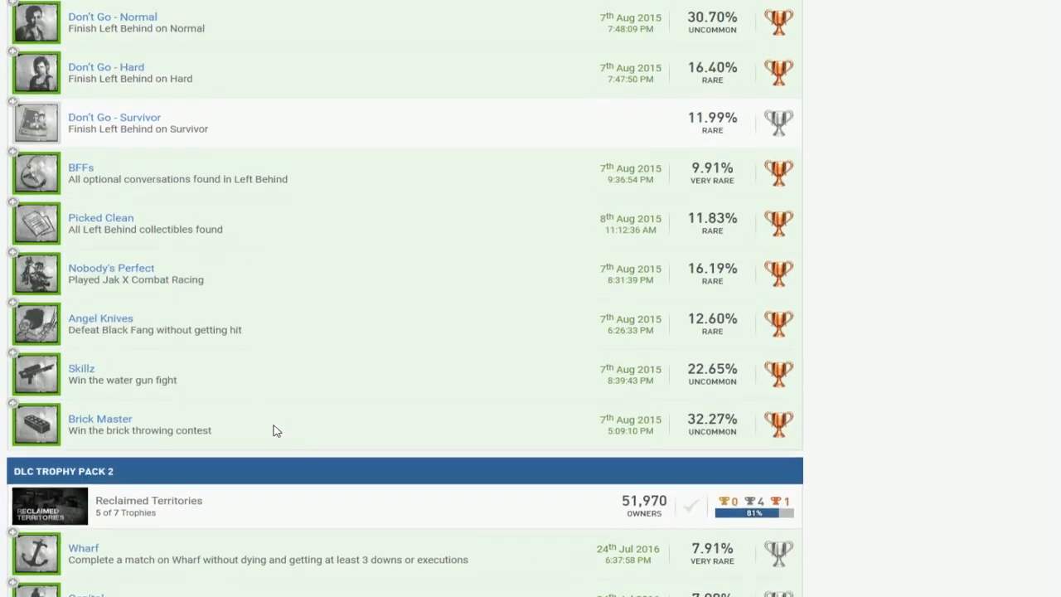
scroll(up, 3)
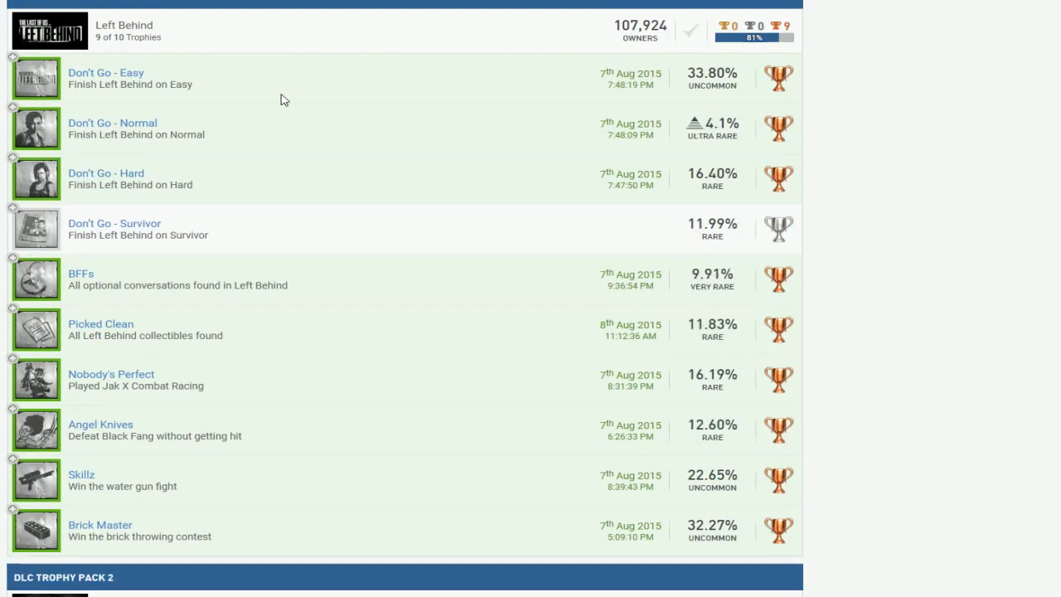
scroll(down, 3)
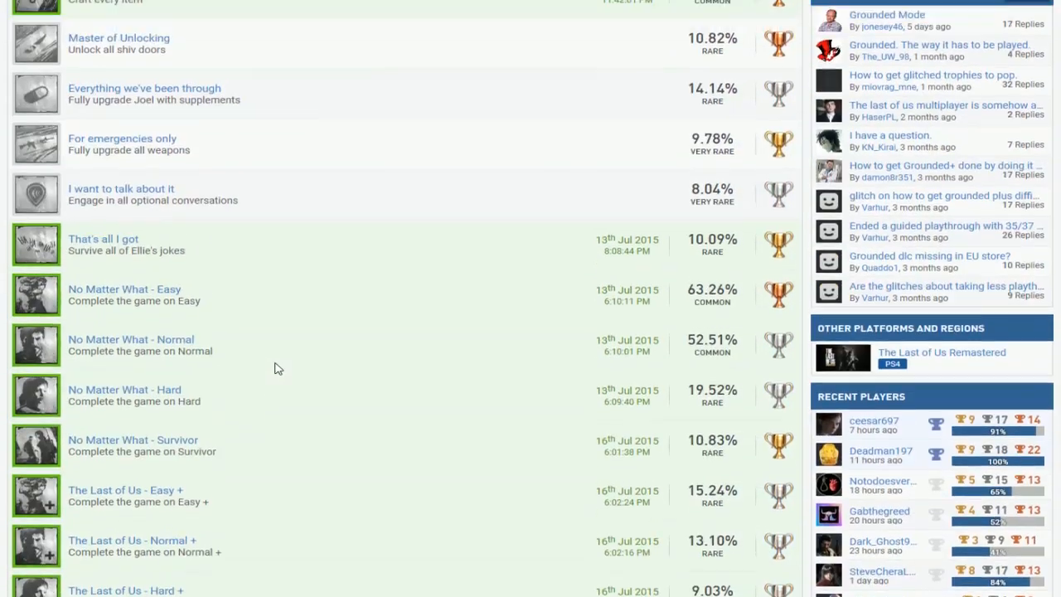